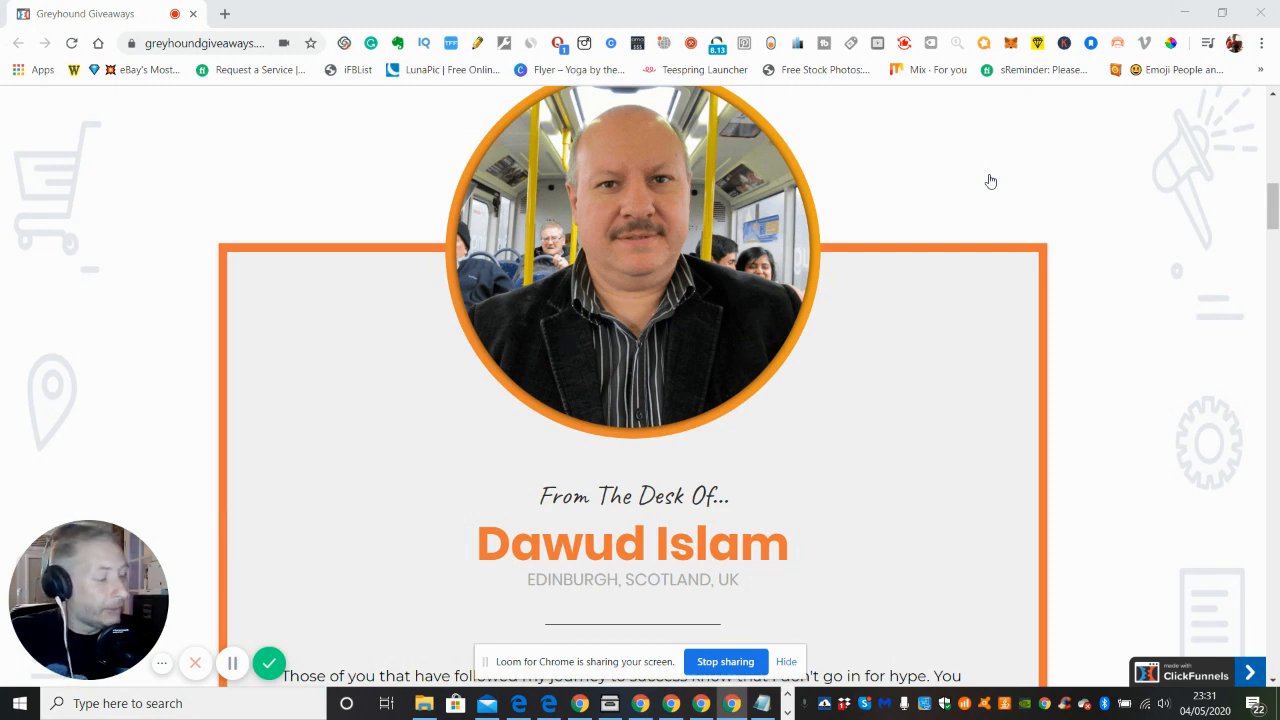
pyautogui.moveTo(976, 156)
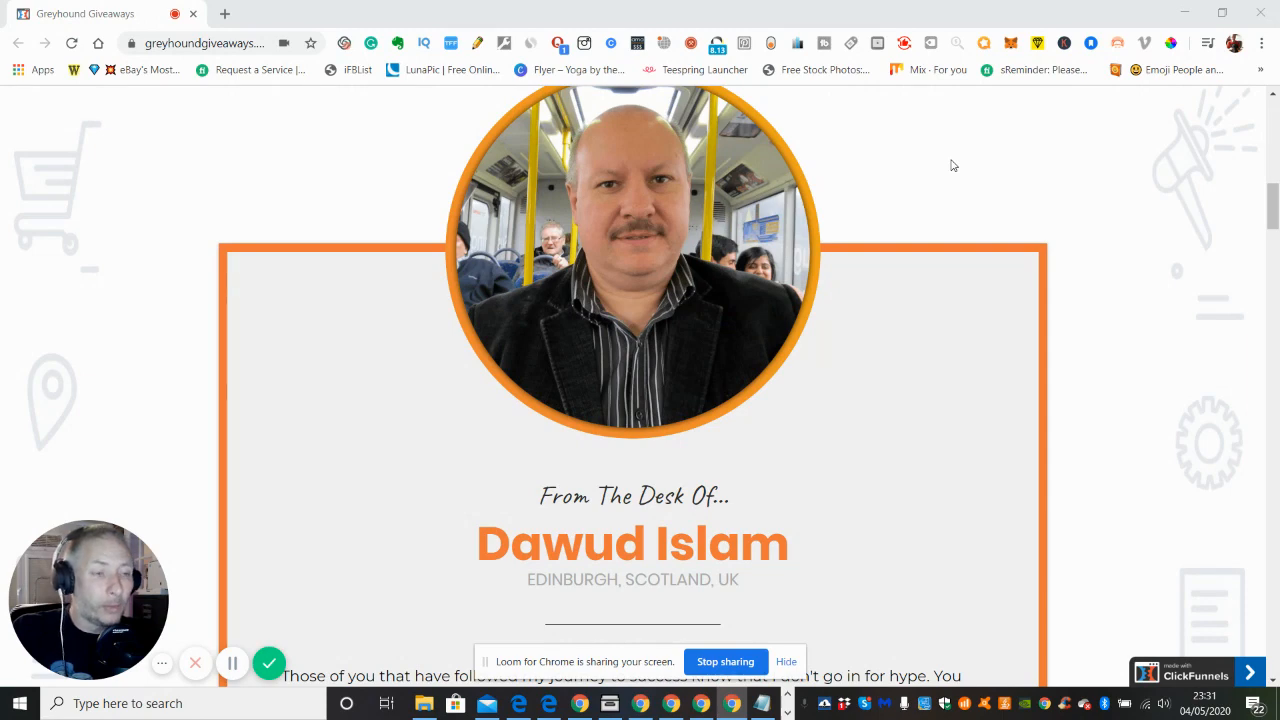
pyautogui.moveTo(963, 170)
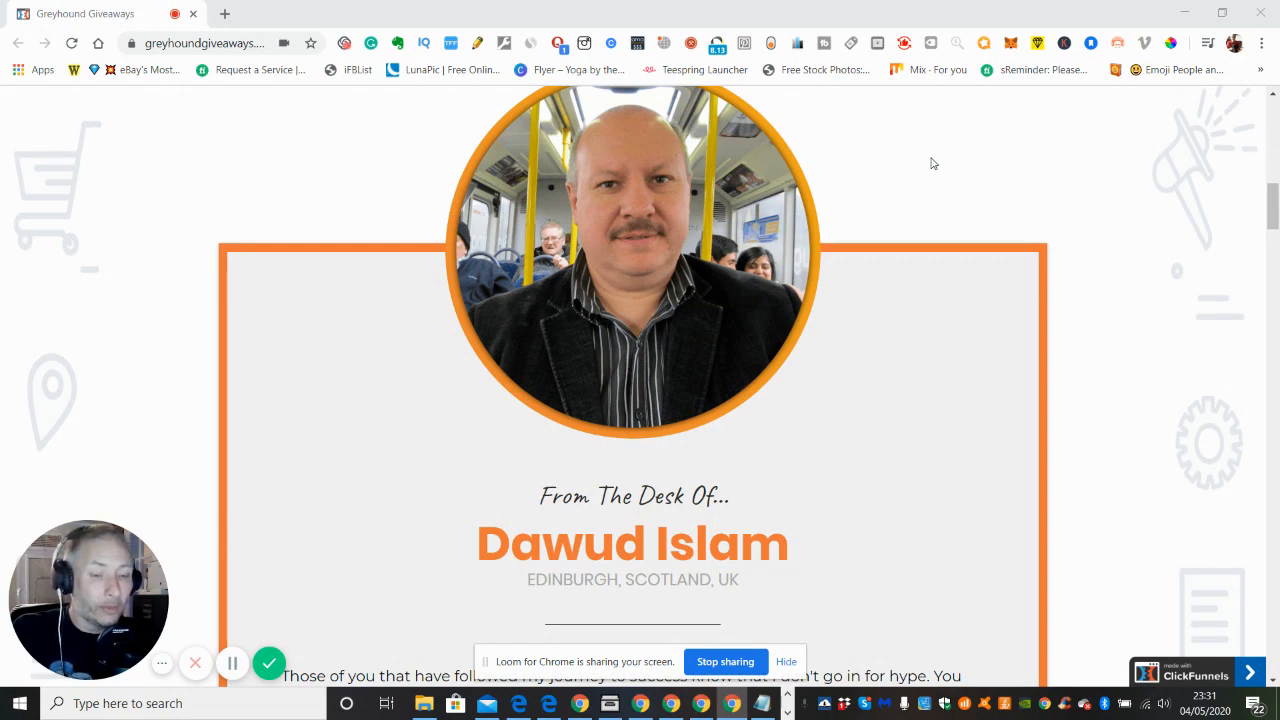
pyautogui.moveTo(908, 347)
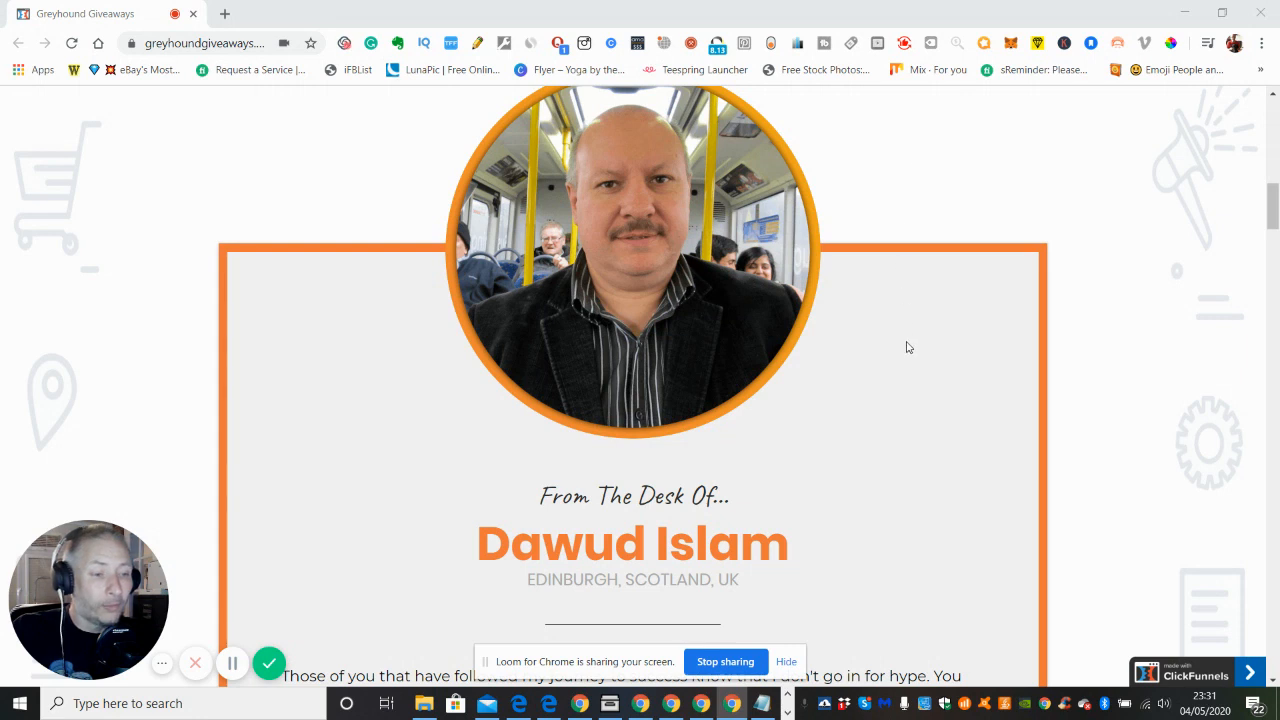
pyautogui.moveTo(909, 422)
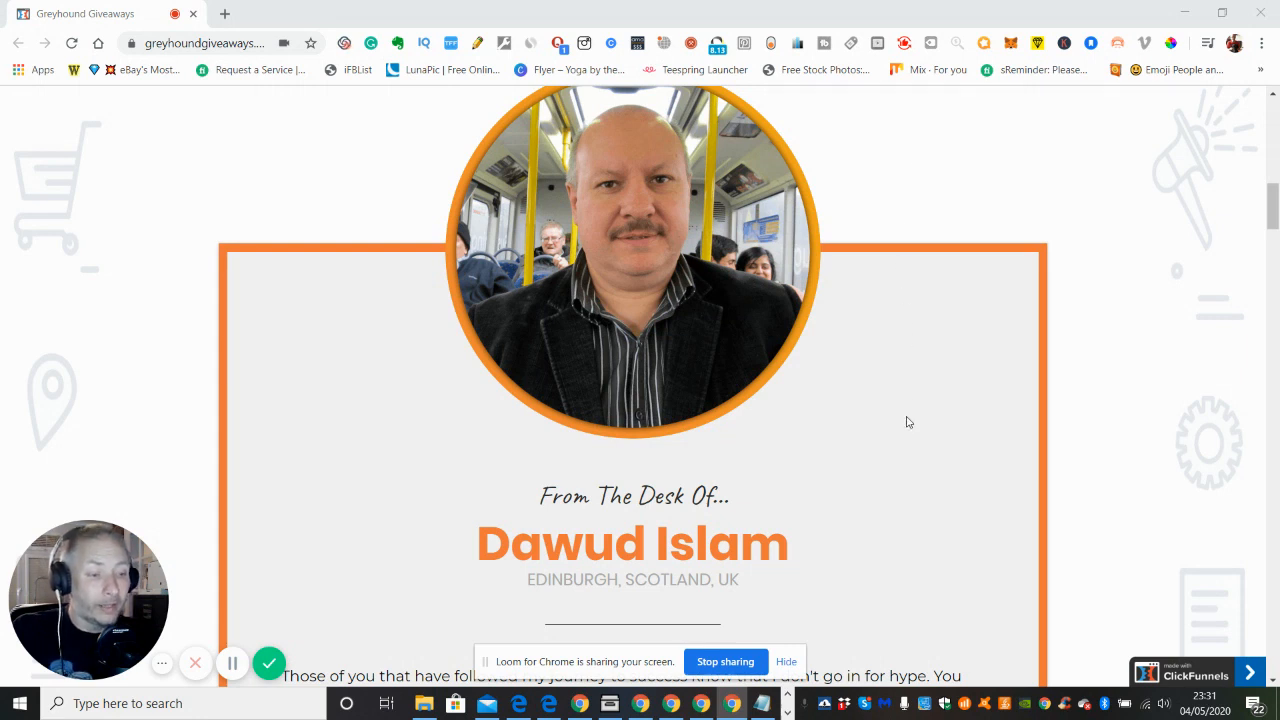
pyautogui.moveTo(966, 163)
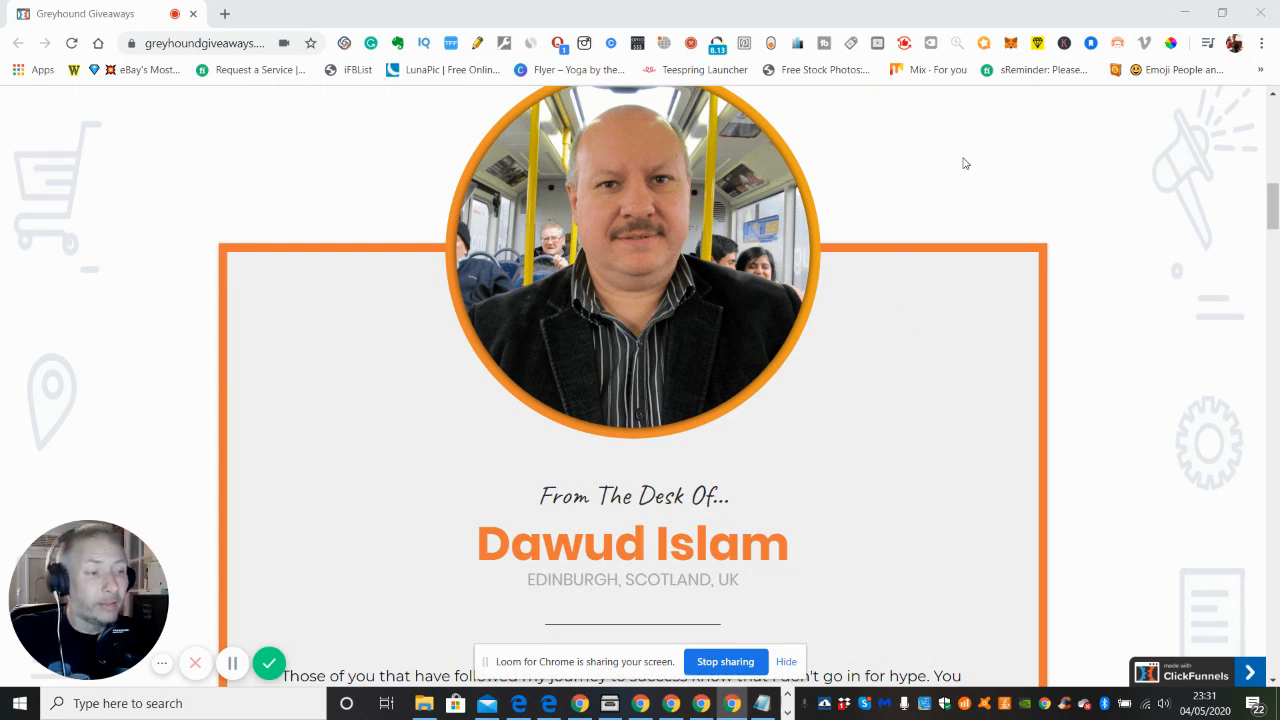
pyautogui.moveTo(933, 184)
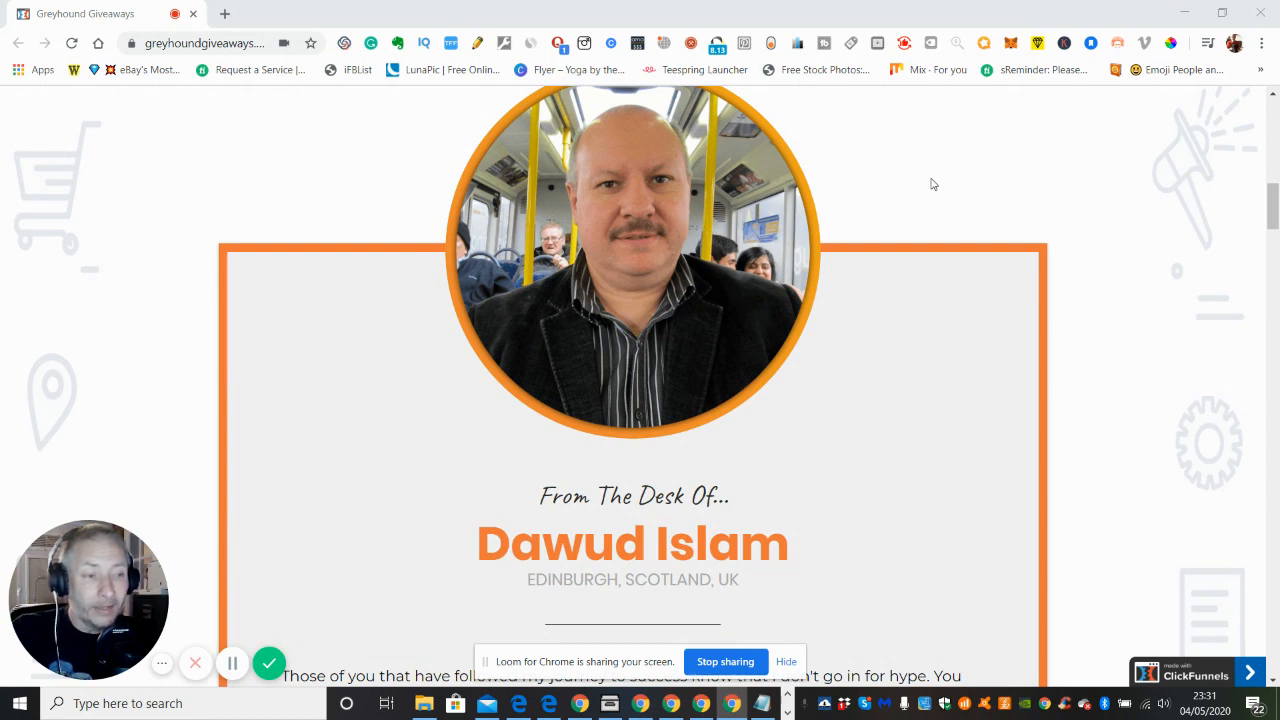
pyautogui.moveTo(940, 144)
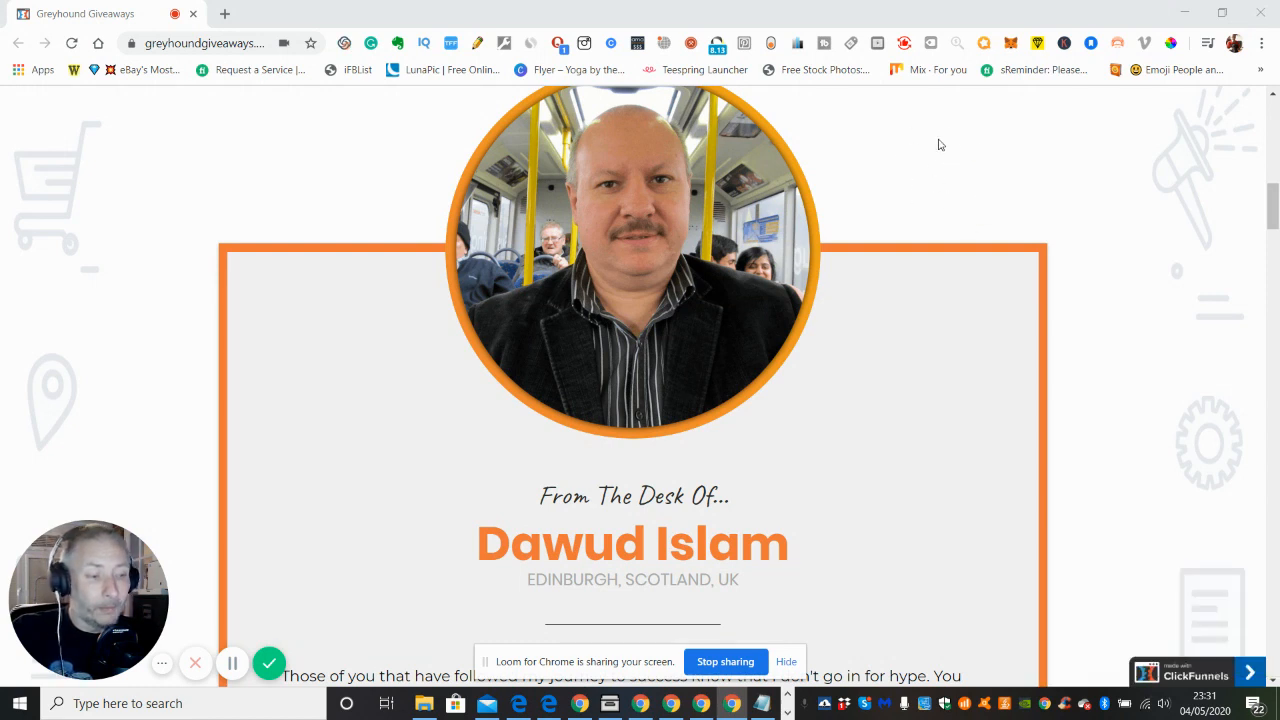
pyautogui.moveTo(955, 166)
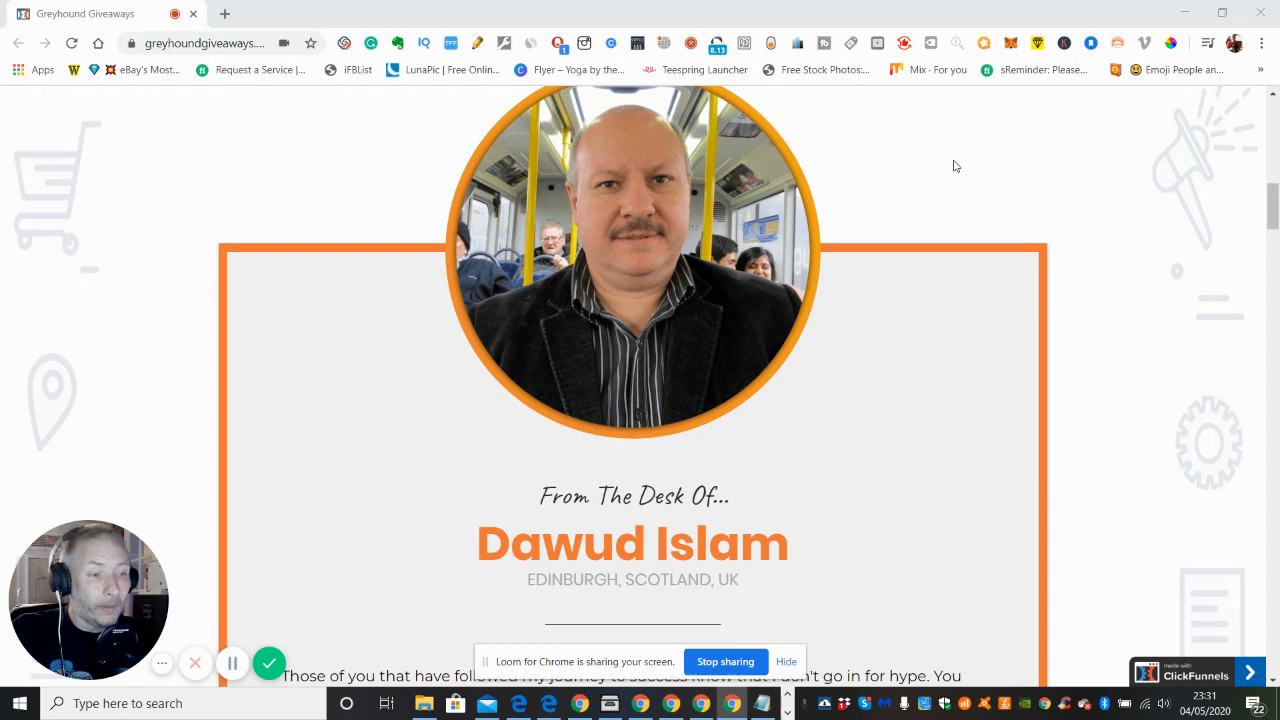
pyautogui.moveTo(925, 148)
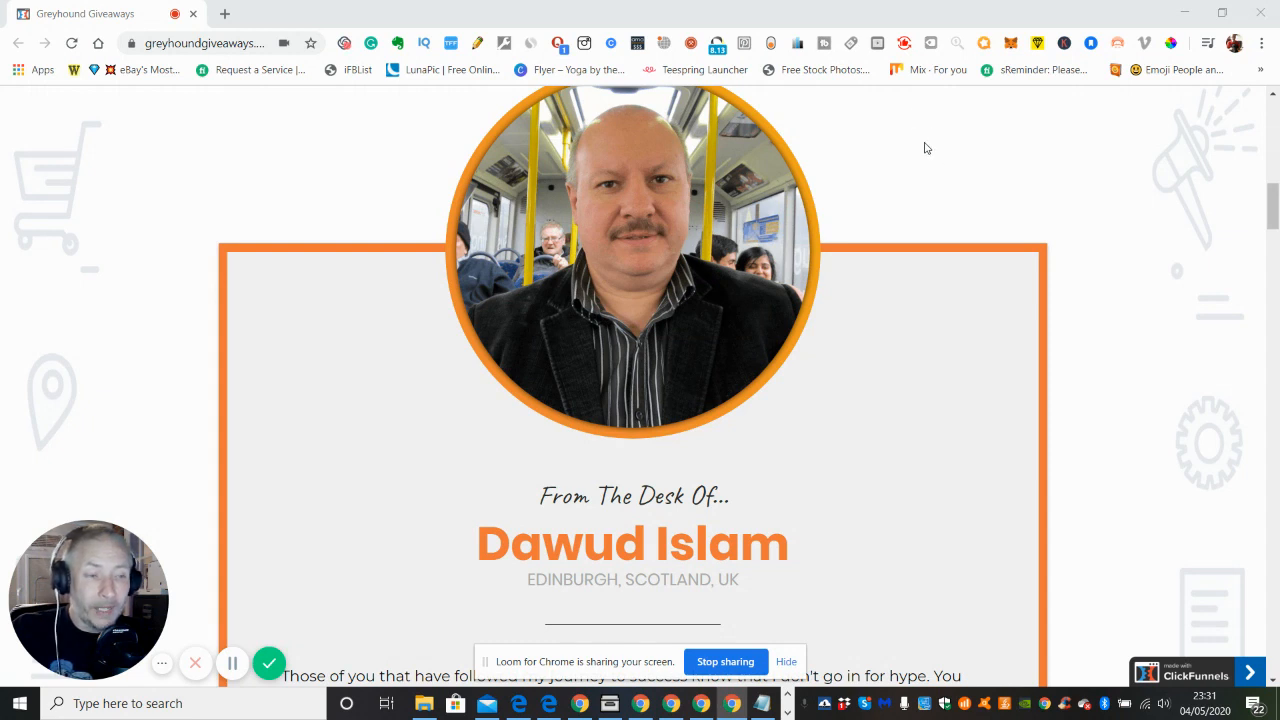
pyautogui.moveTo(939, 183)
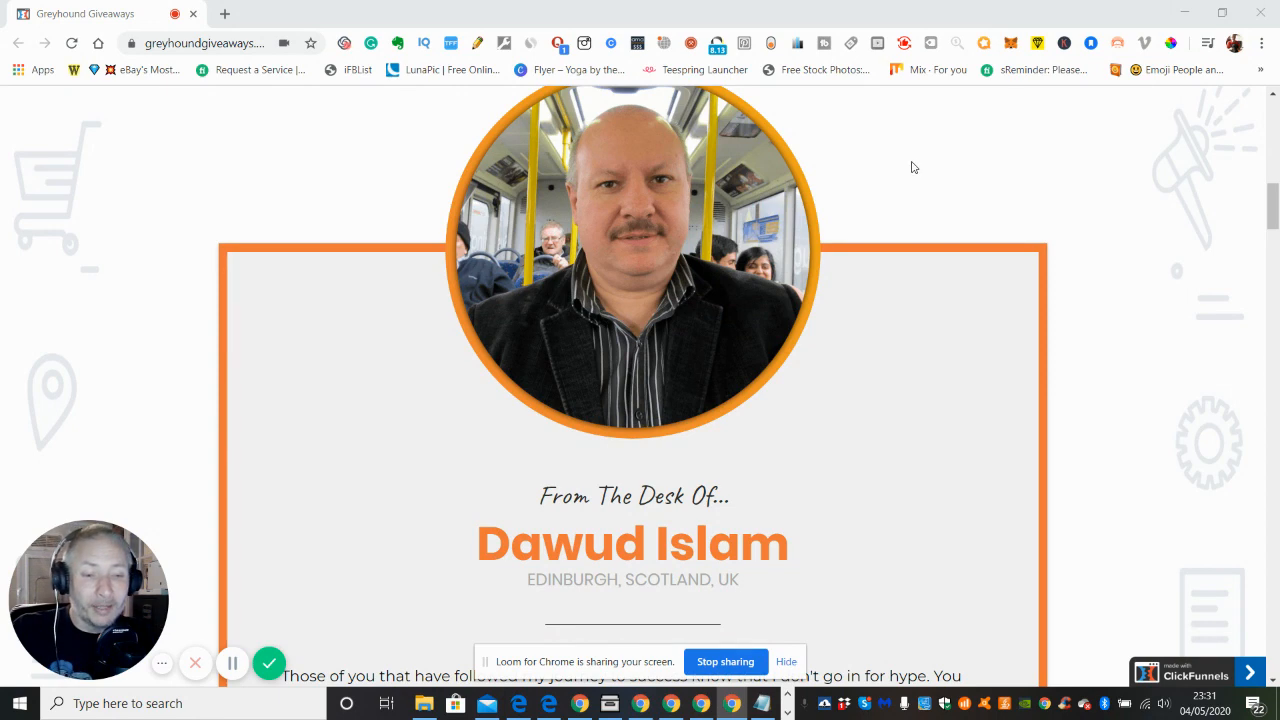
pyautogui.moveTo(935, 171)
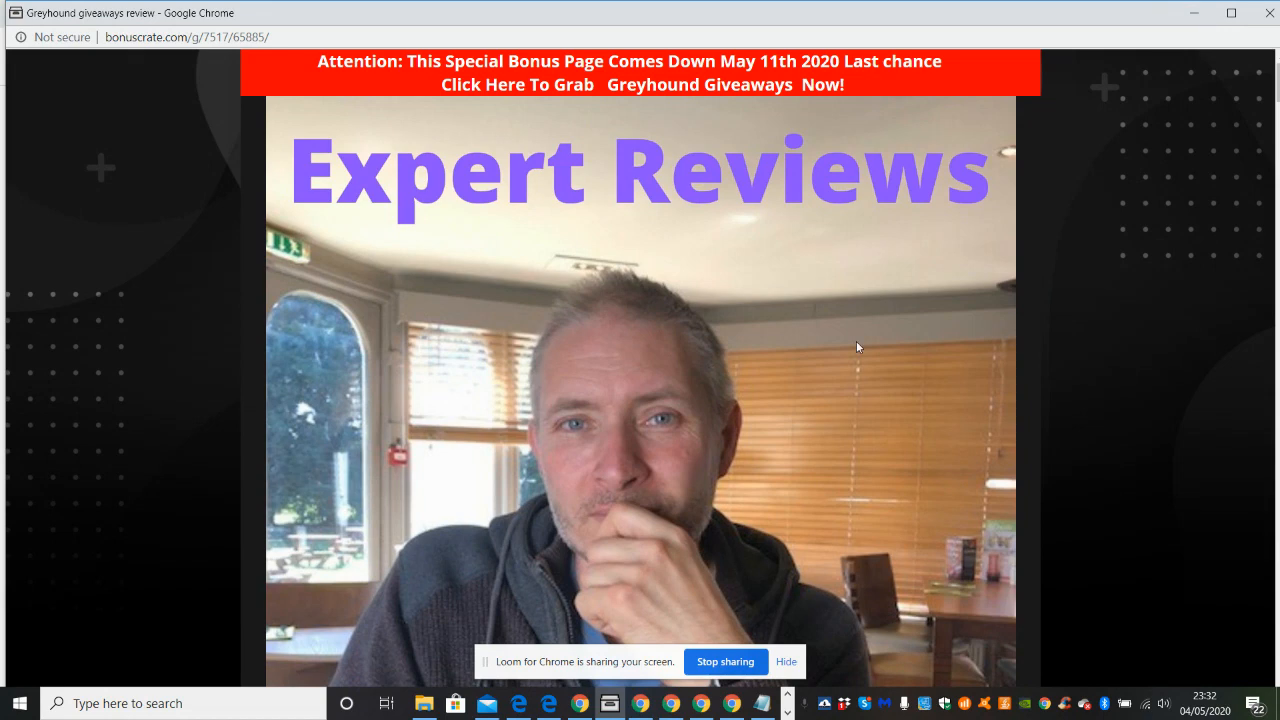
pyautogui.moveTo(674, 251)
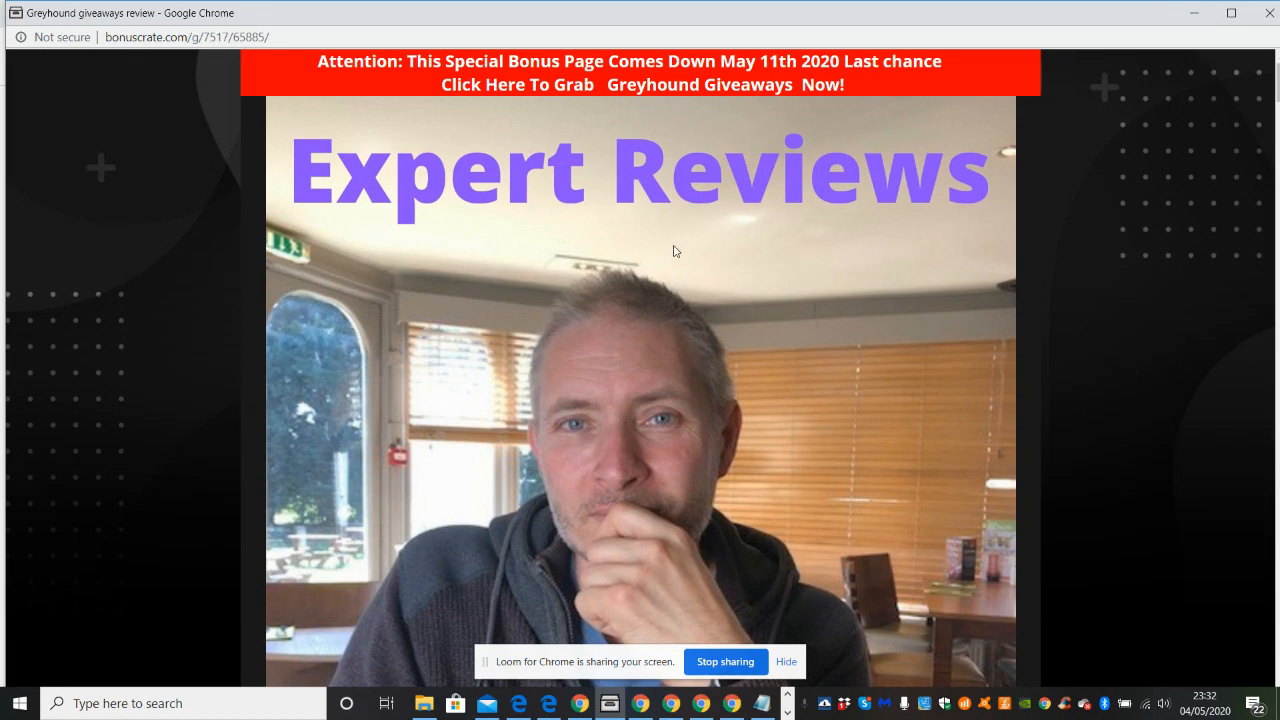
pyautogui.moveTo(561, 244)
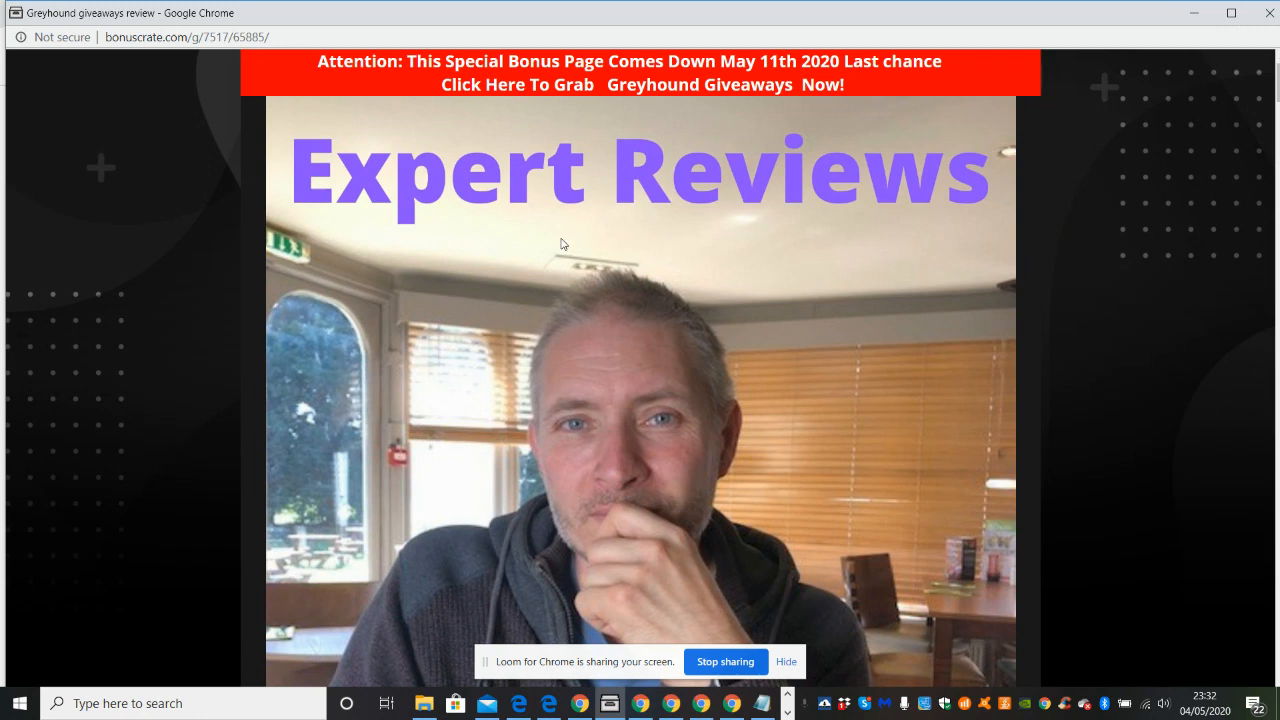
pyautogui.moveTo(646, 240)
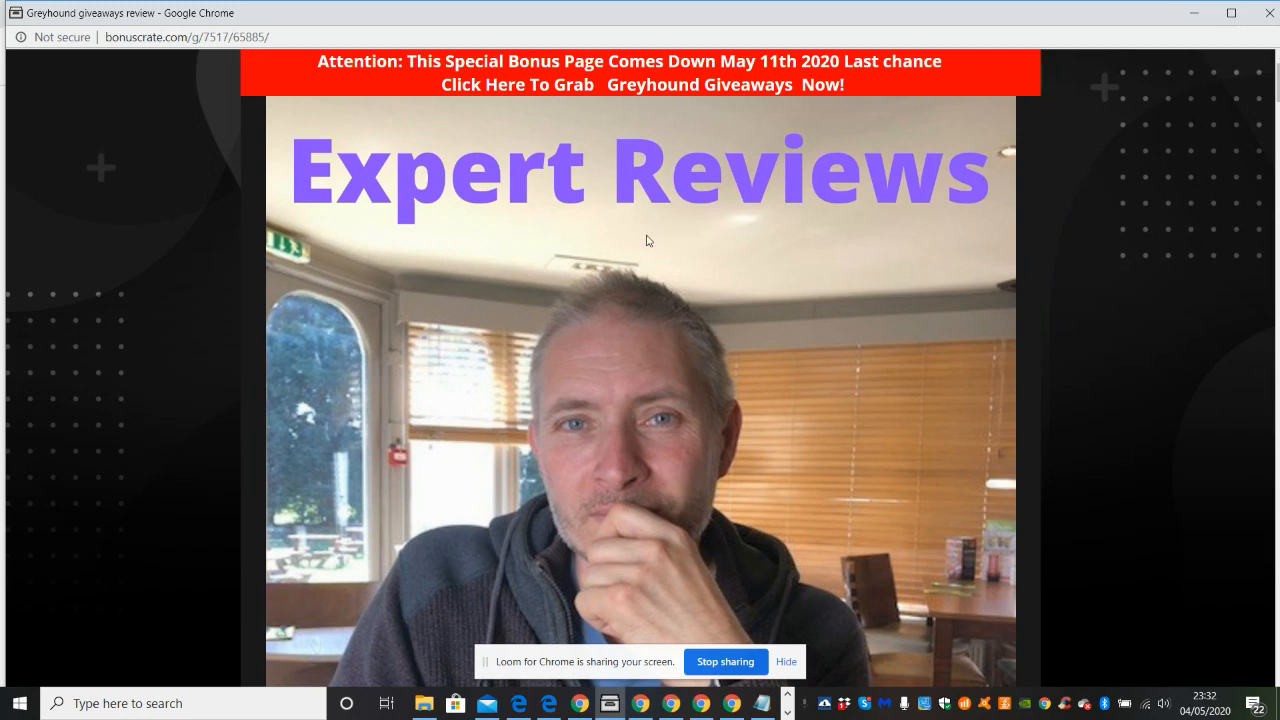
pyautogui.moveTo(700, 143)
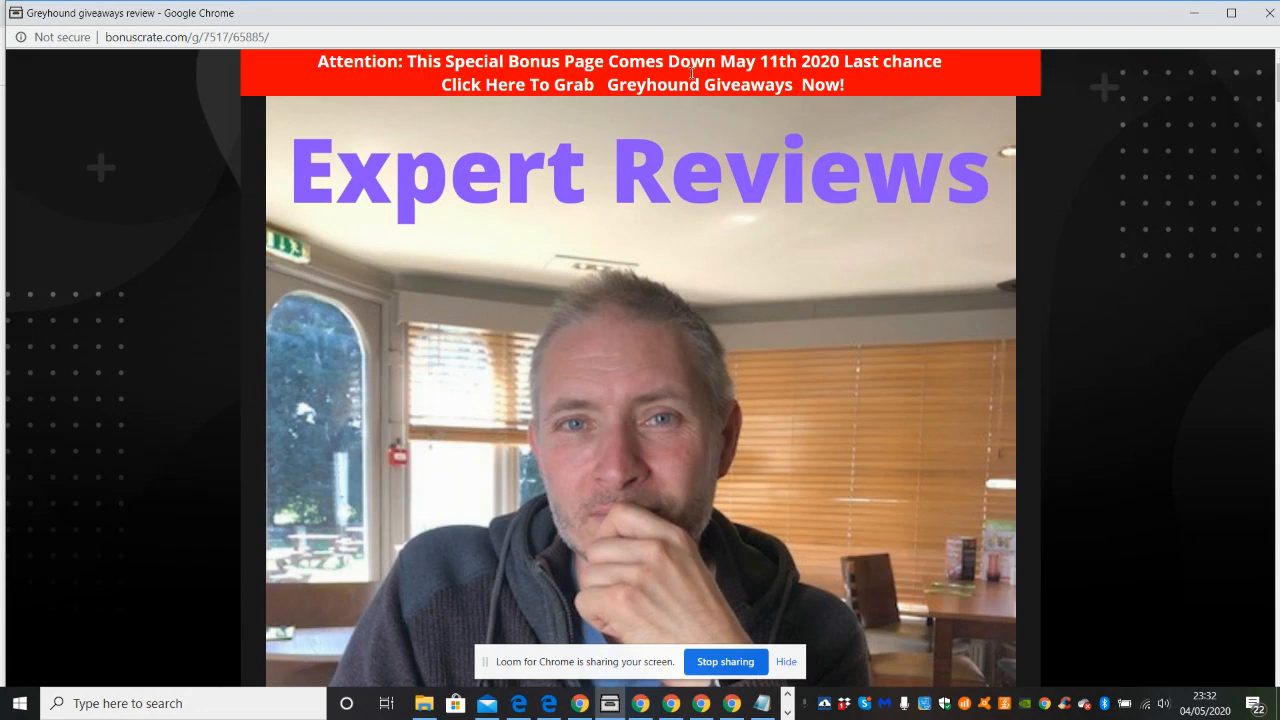
pyautogui.moveTo(840, 290)
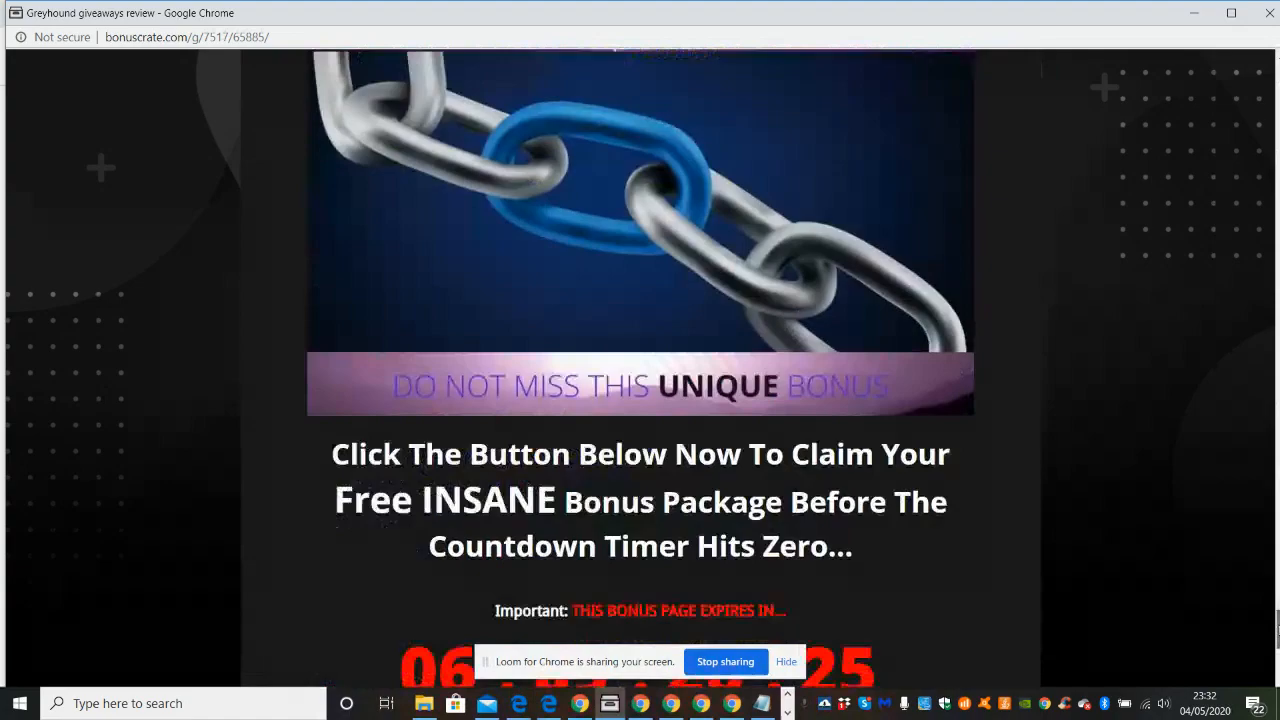
pyautogui.scroll(-3)
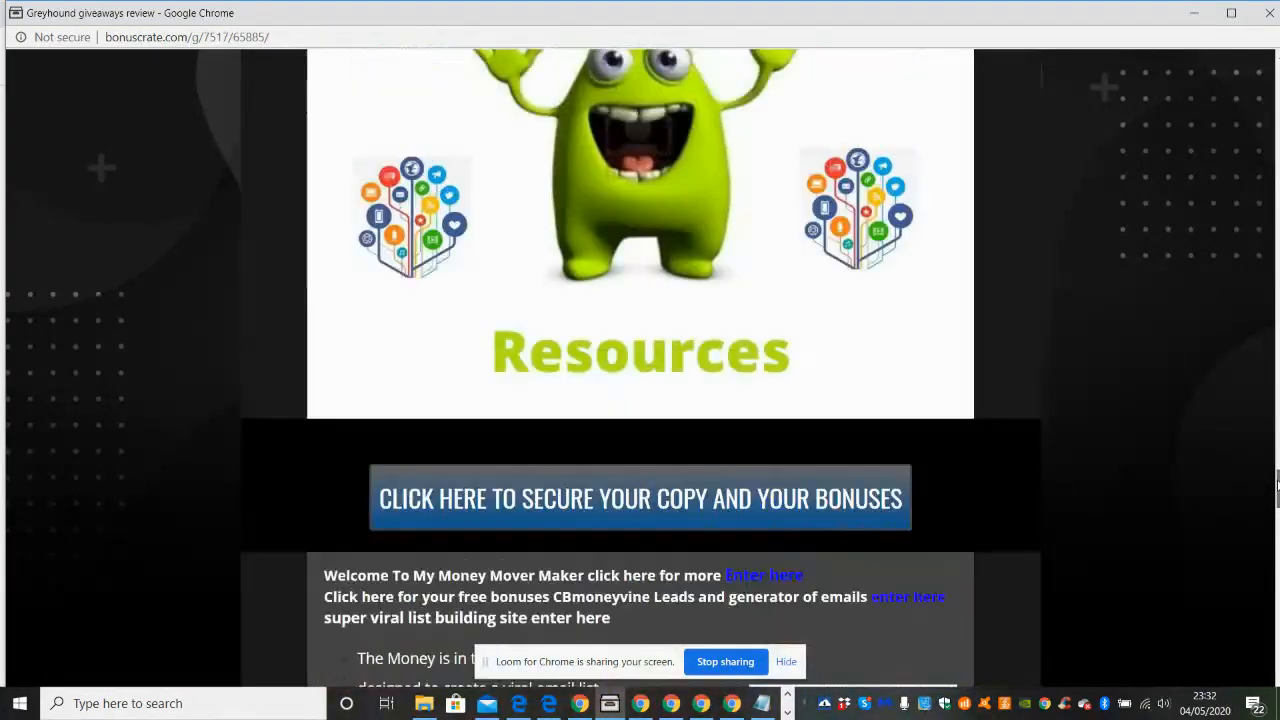
pyautogui.scroll(-3)
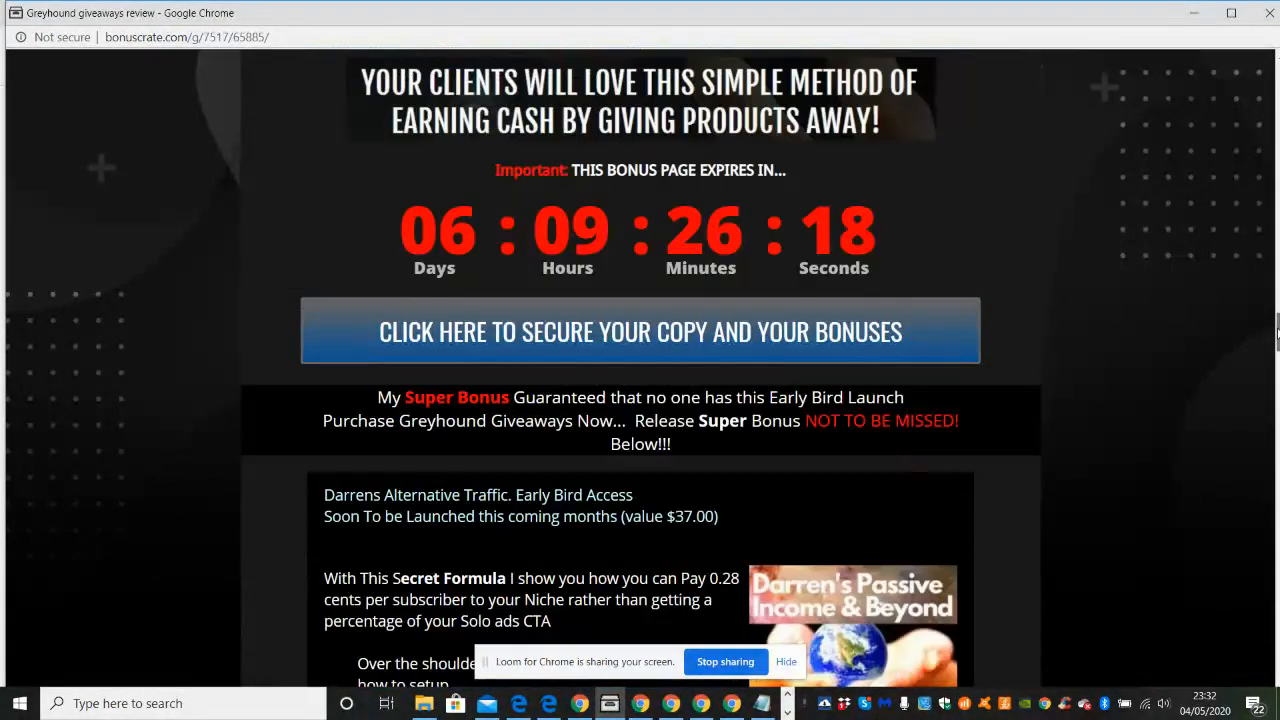
pyautogui.scroll(-3)
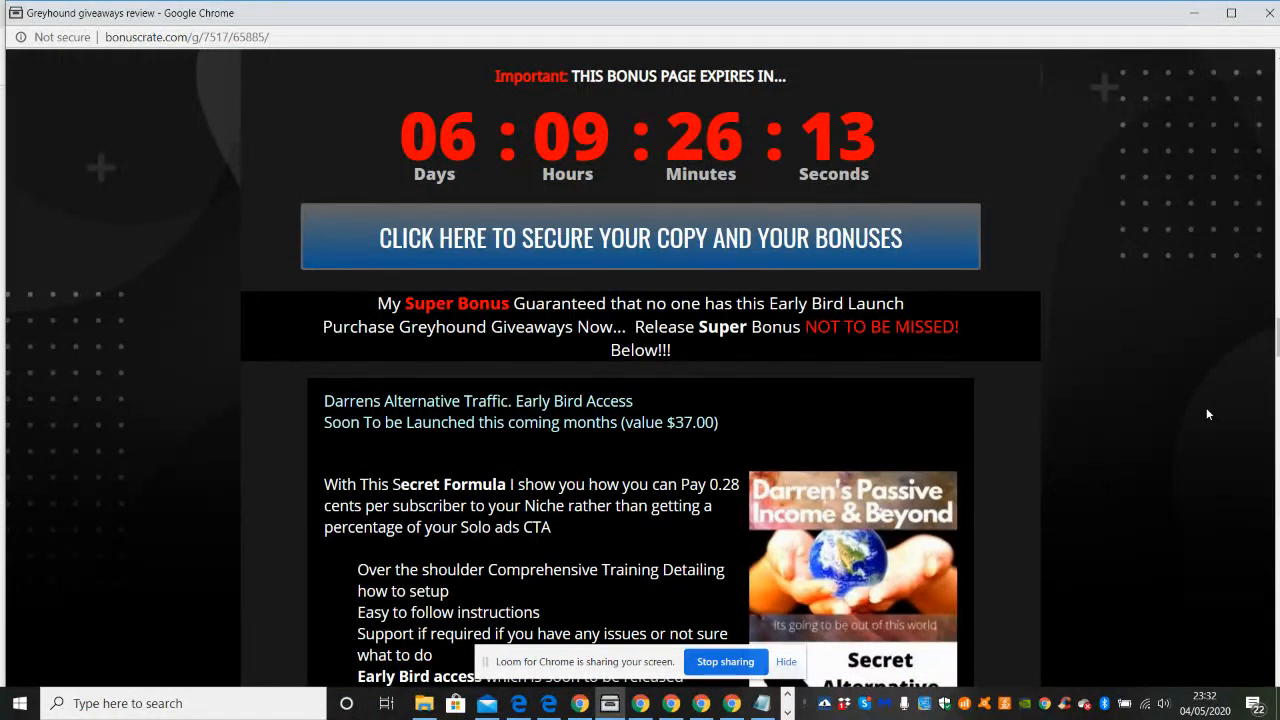
pyautogui.moveTo(1194, 349)
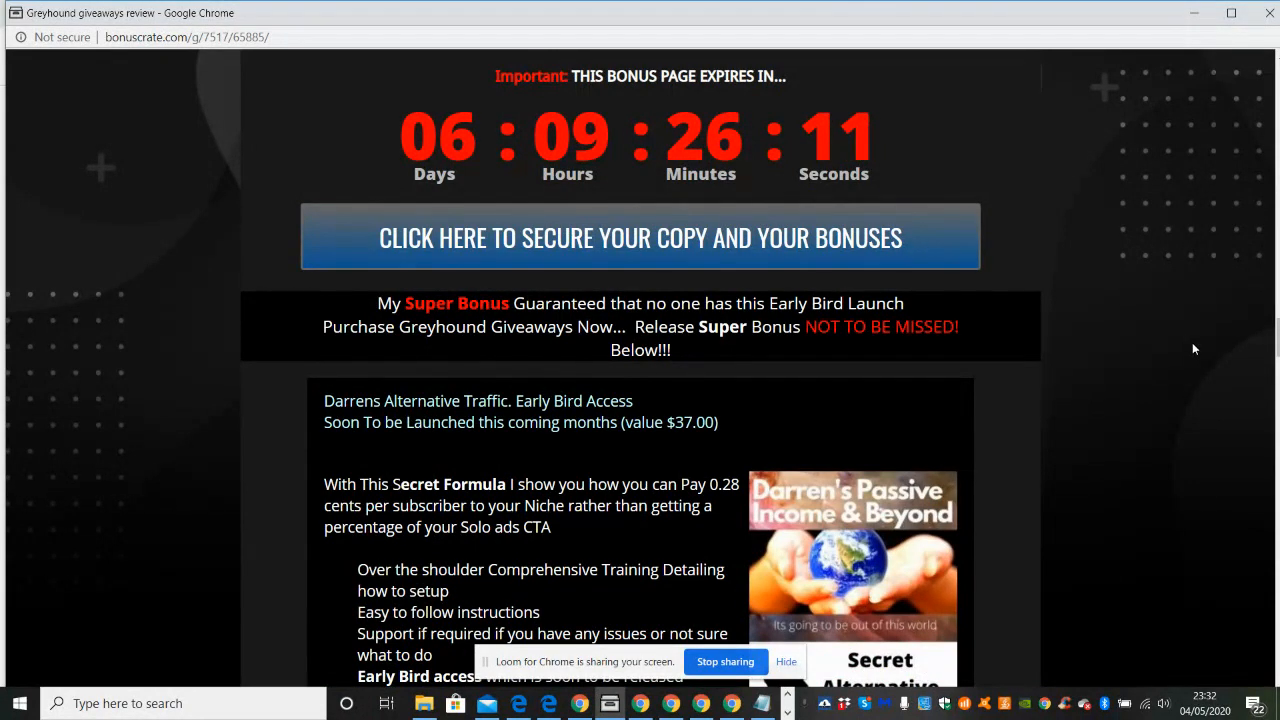
pyautogui.moveTo(505, 148)
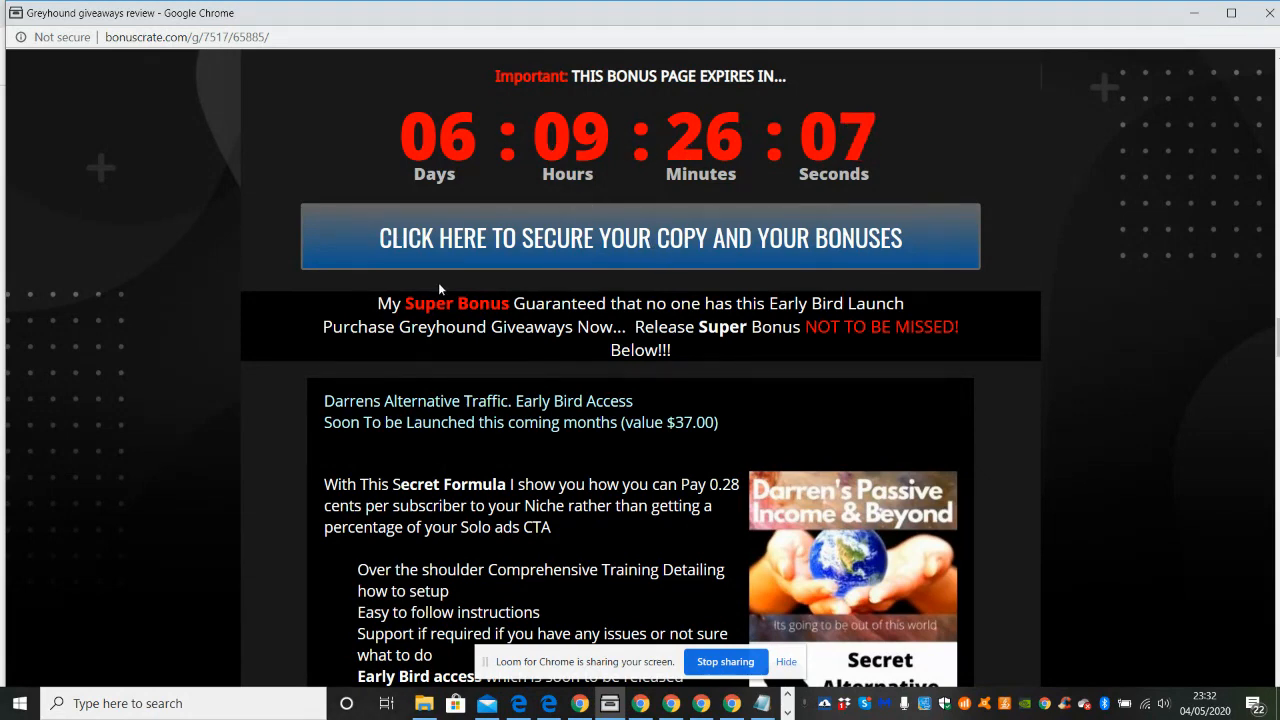
pyautogui.moveTo(1212, 352)
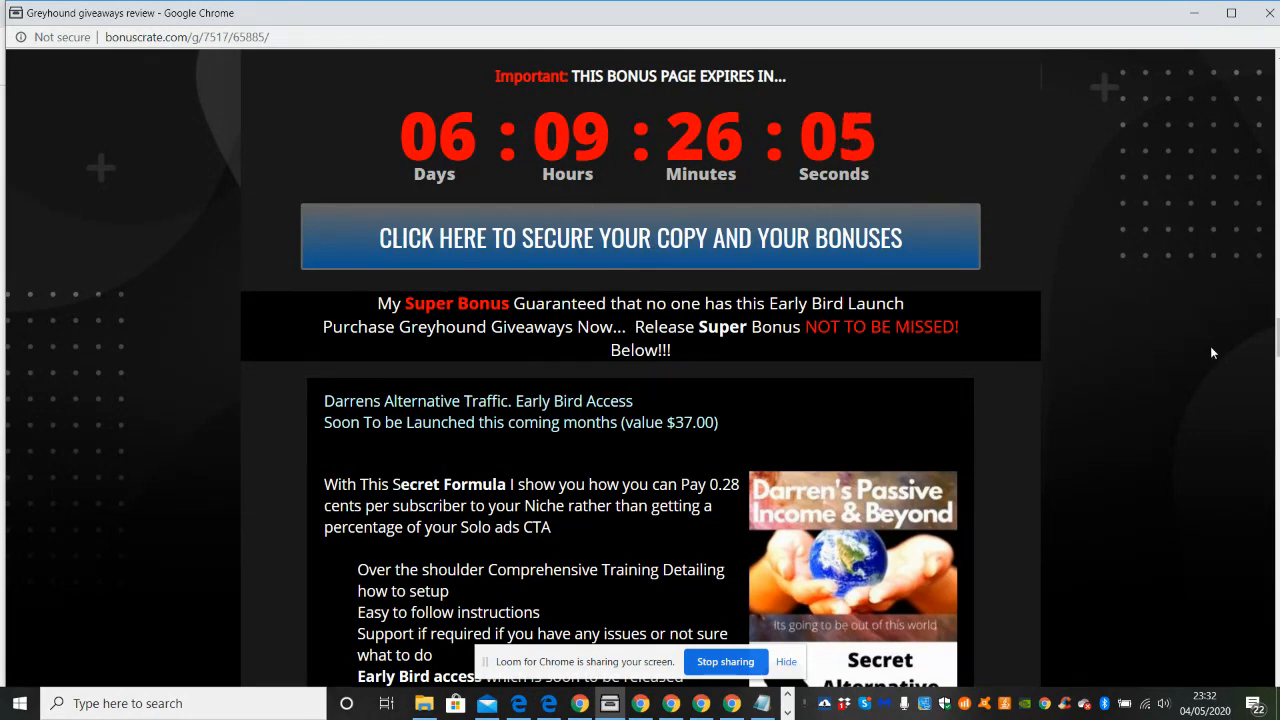
pyautogui.scroll(-3)
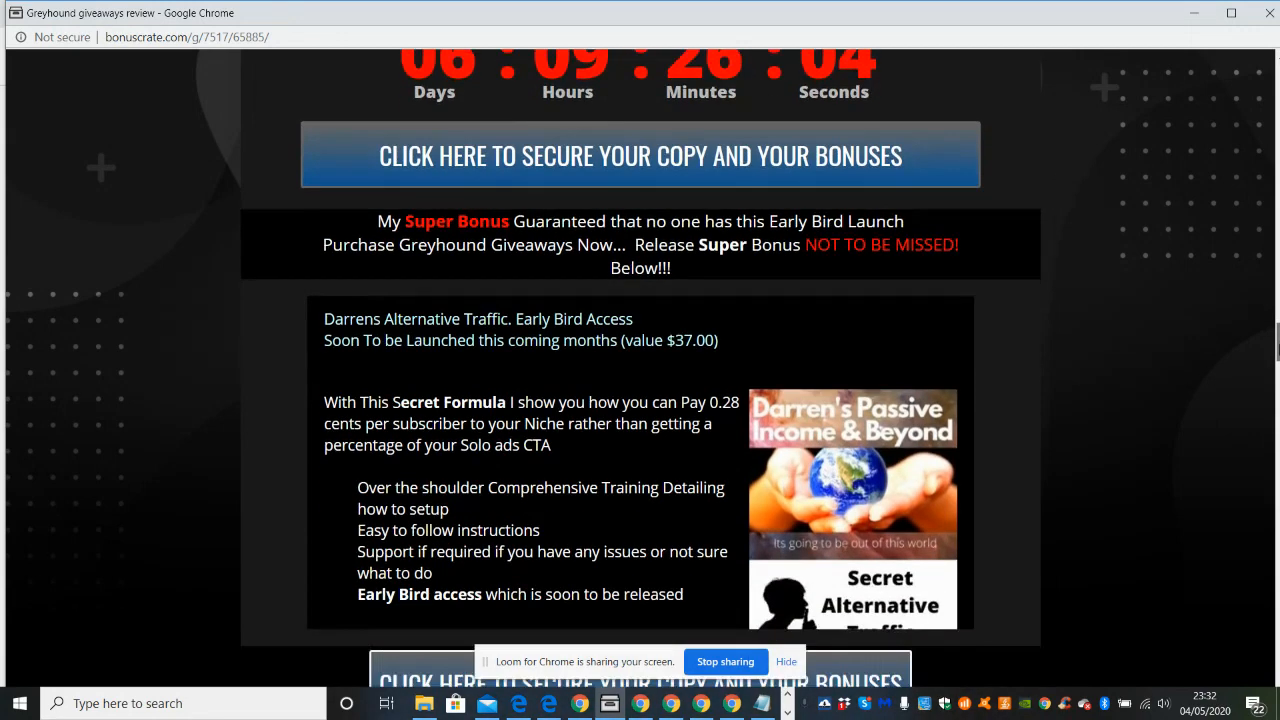
pyautogui.scroll(-3)
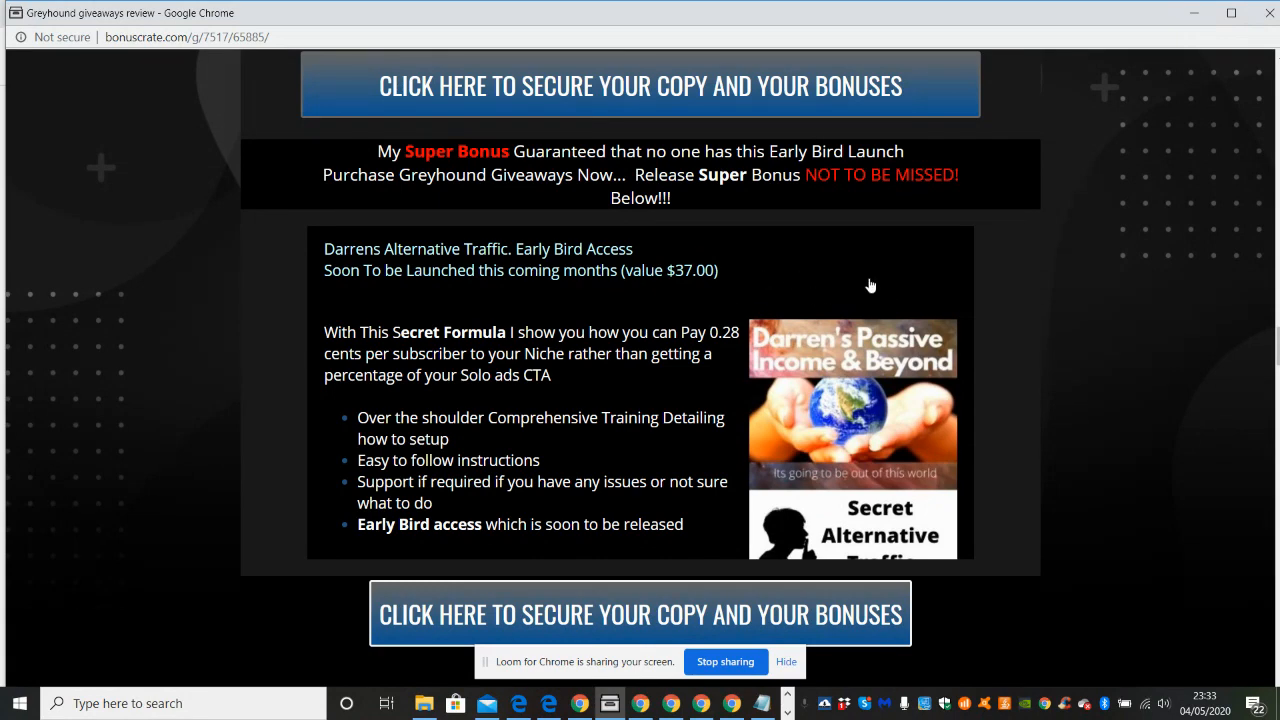
pyautogui.moveTo(840, 268)
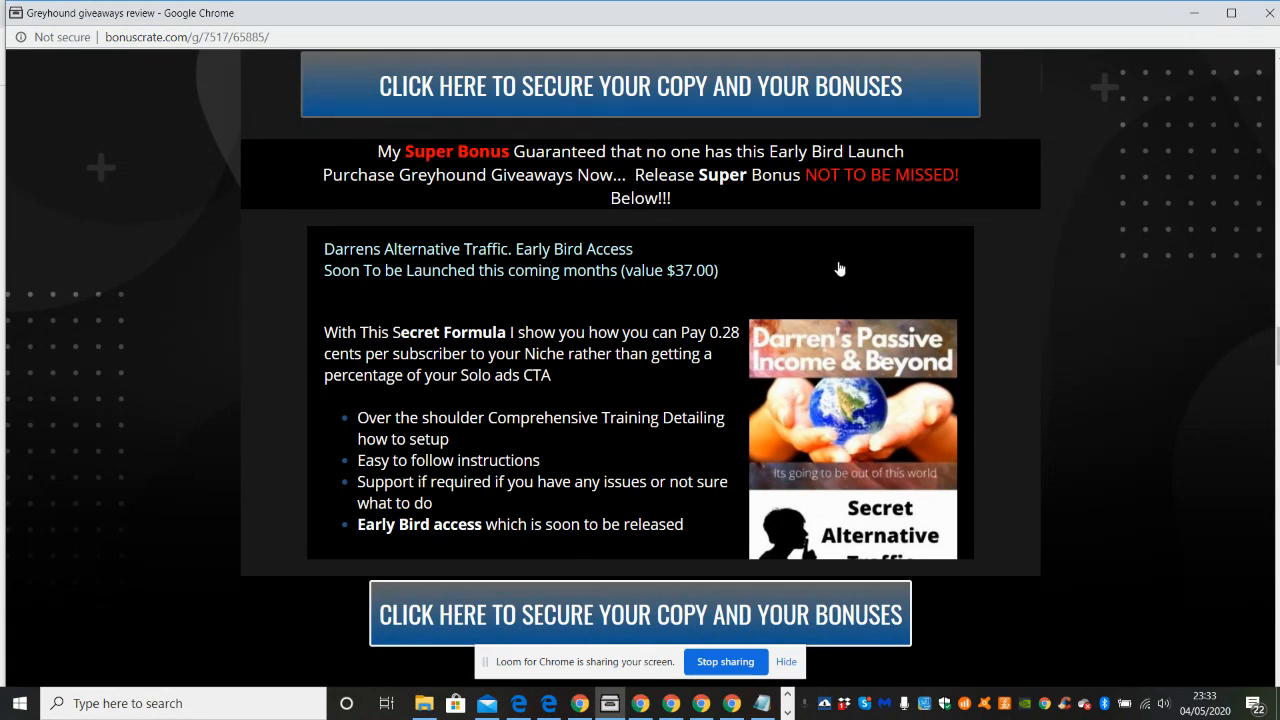
pyautogui.moveTo(794, 303)
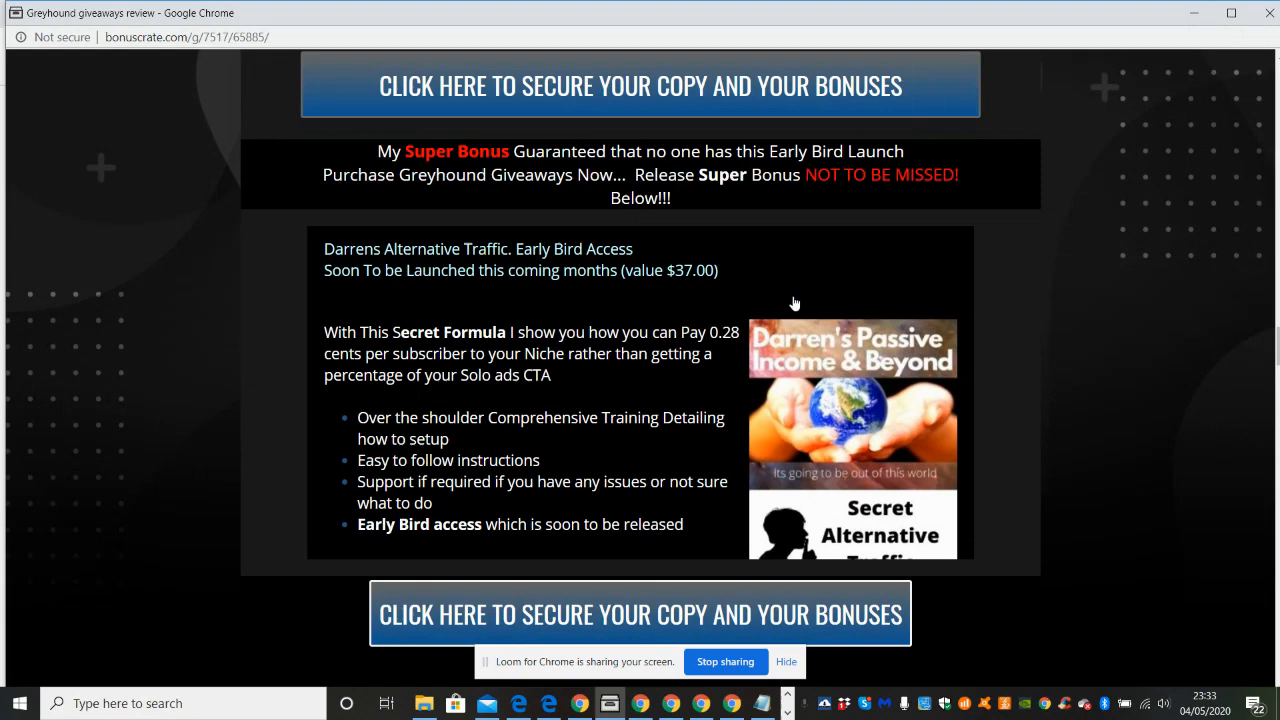
pyautogui.moveTo(425, 267)
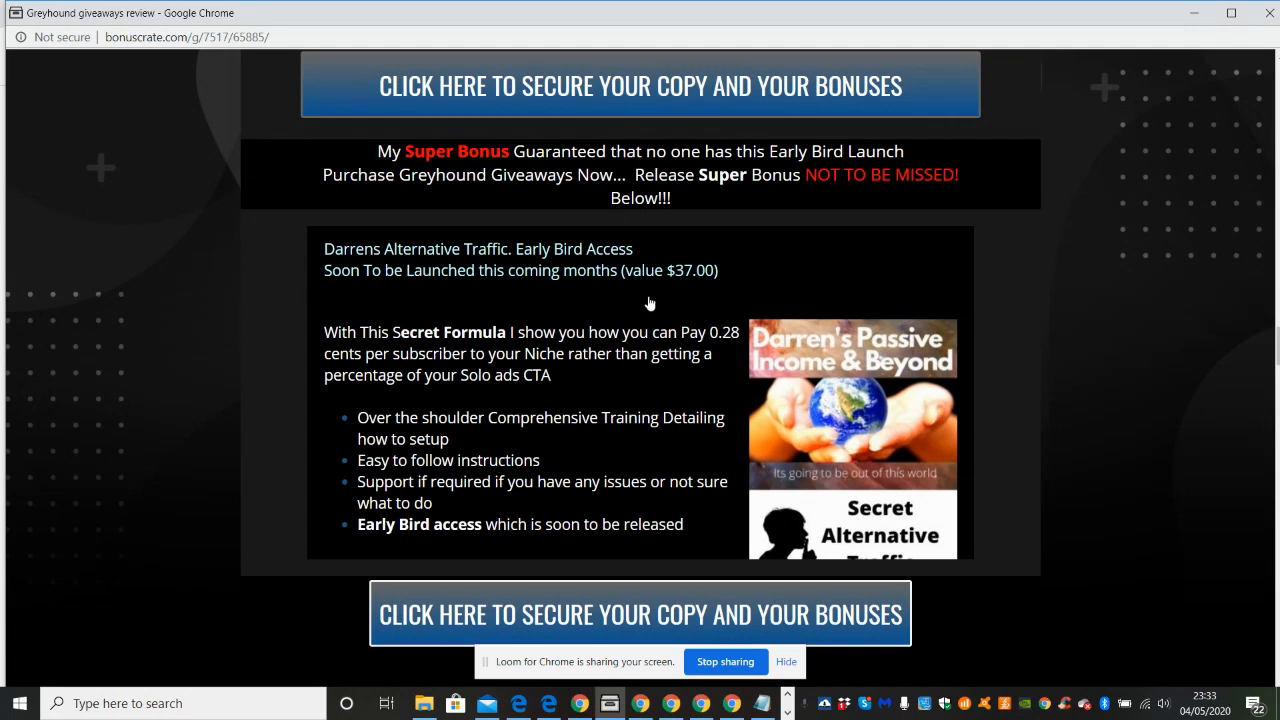
pyautogui.moveTo(690, 411)
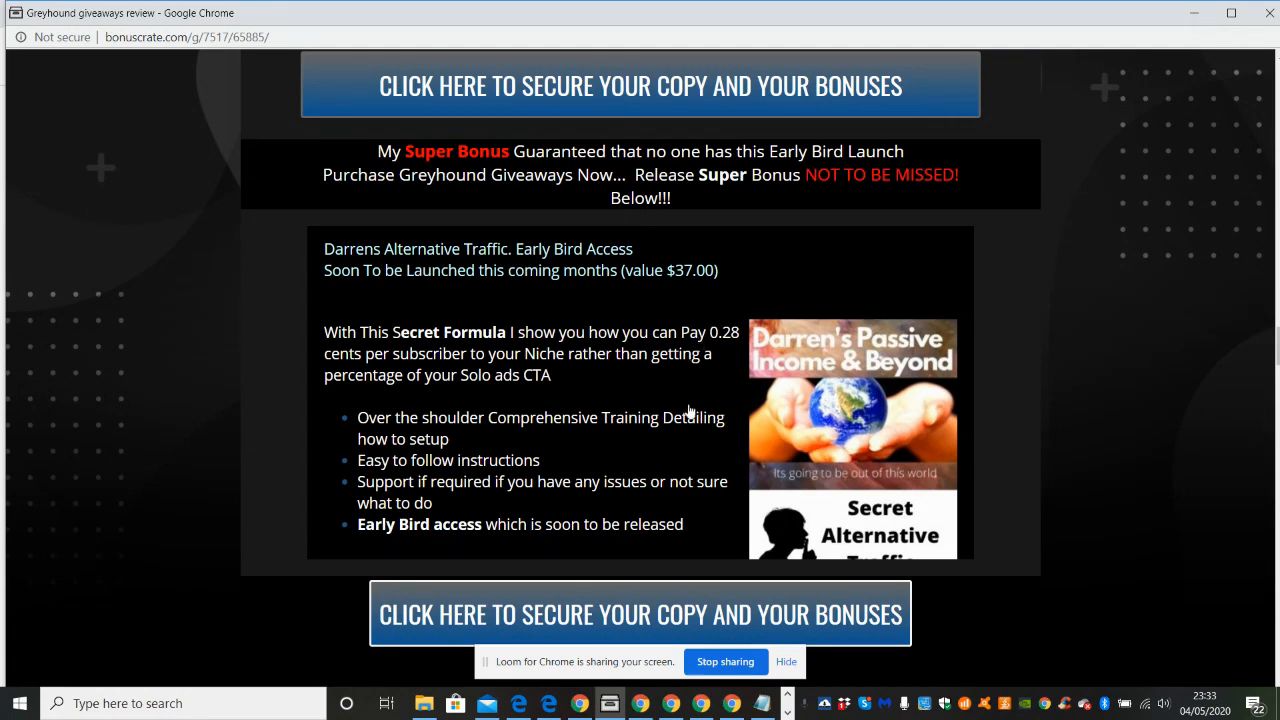
pyautogui.moveTo(703, 386)
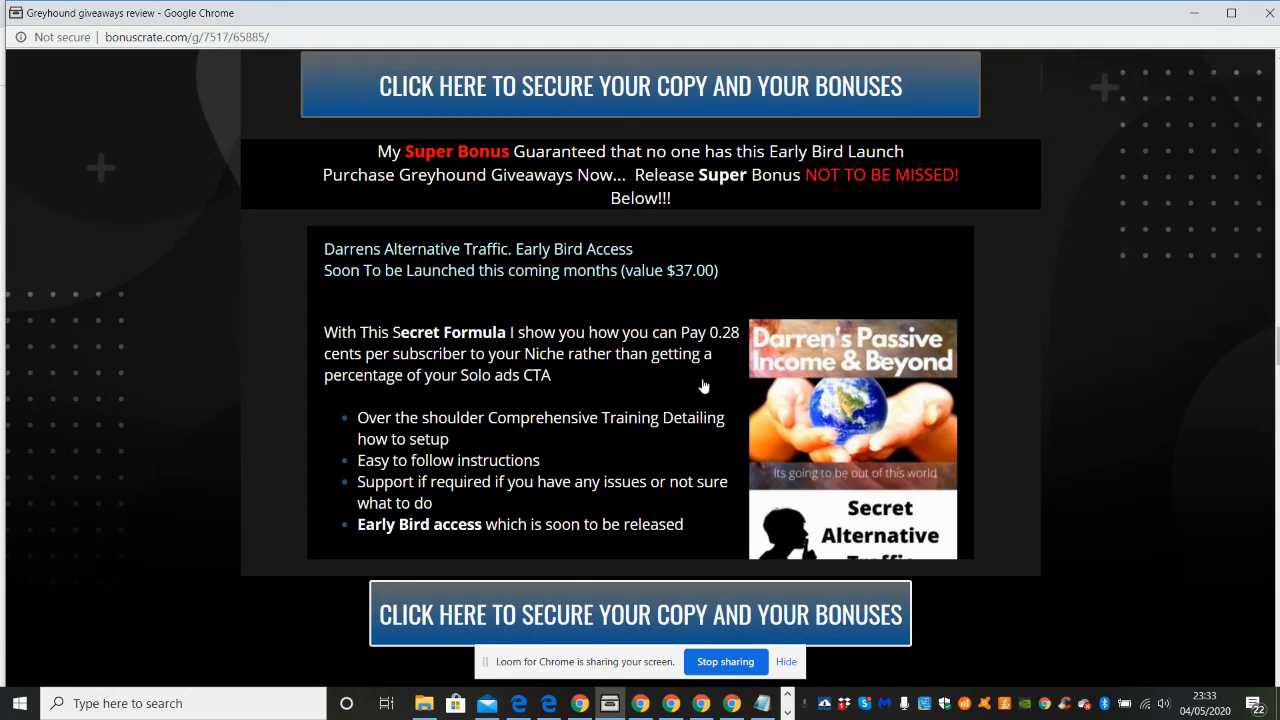
pyautogui.moveTo(674, 386)
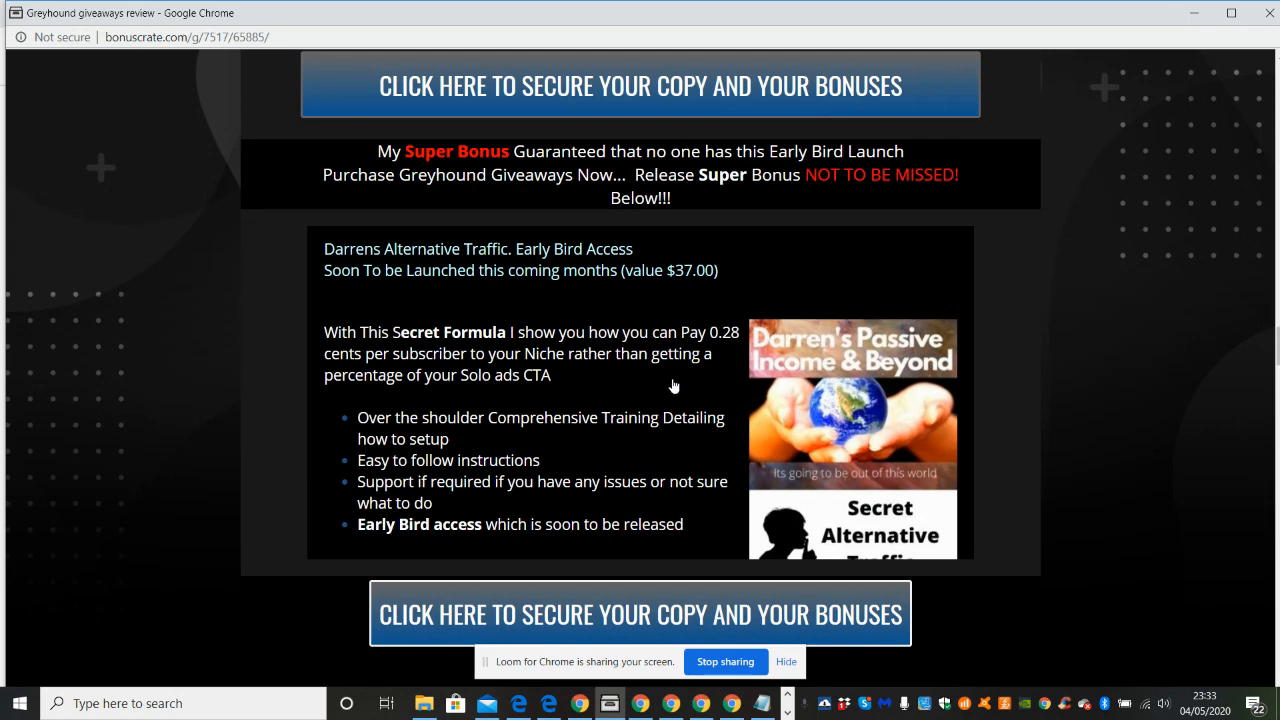
pyautogui.moveTo(644, 389)
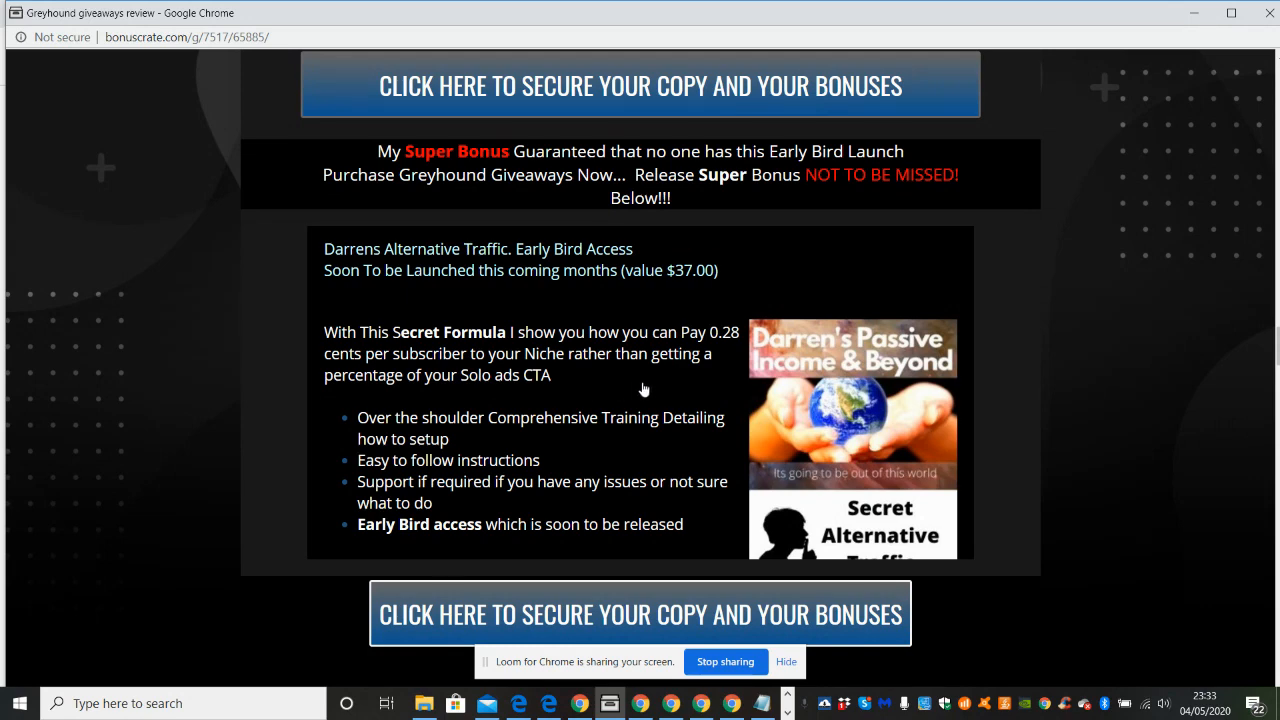
pyautogui.moveTo(897, 287)
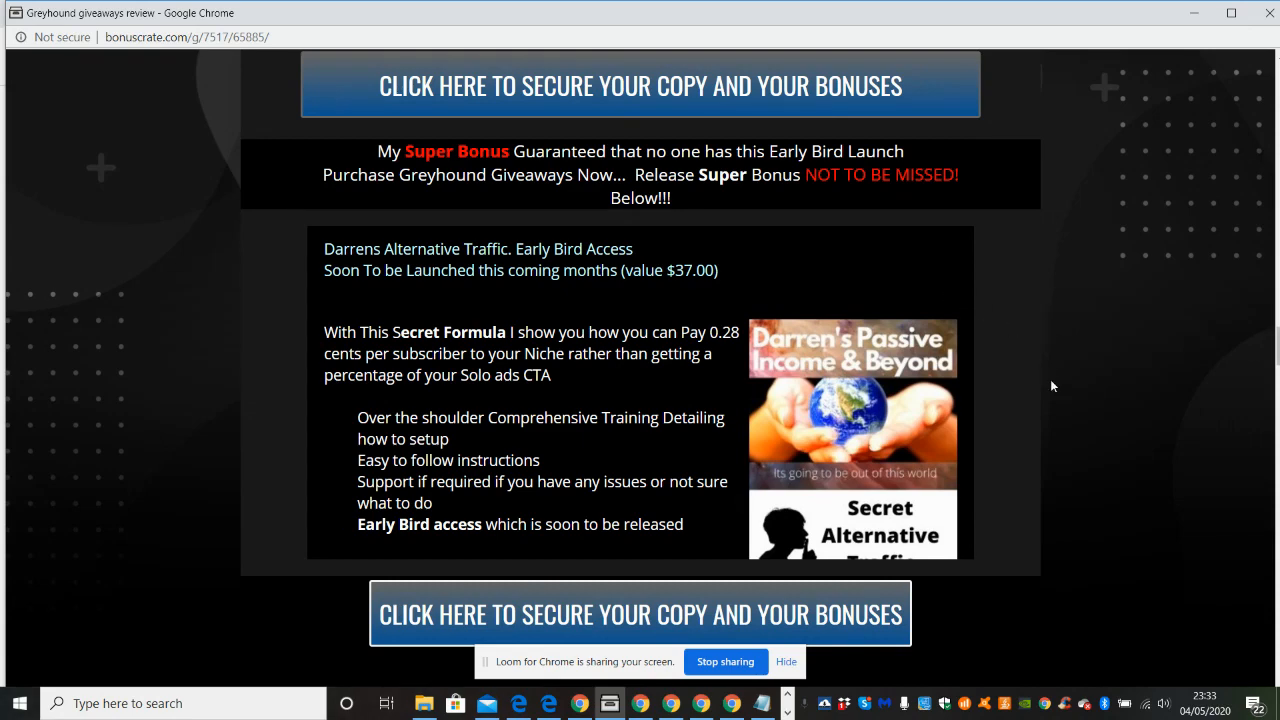
pyautogui.moveTo(1122, 375)
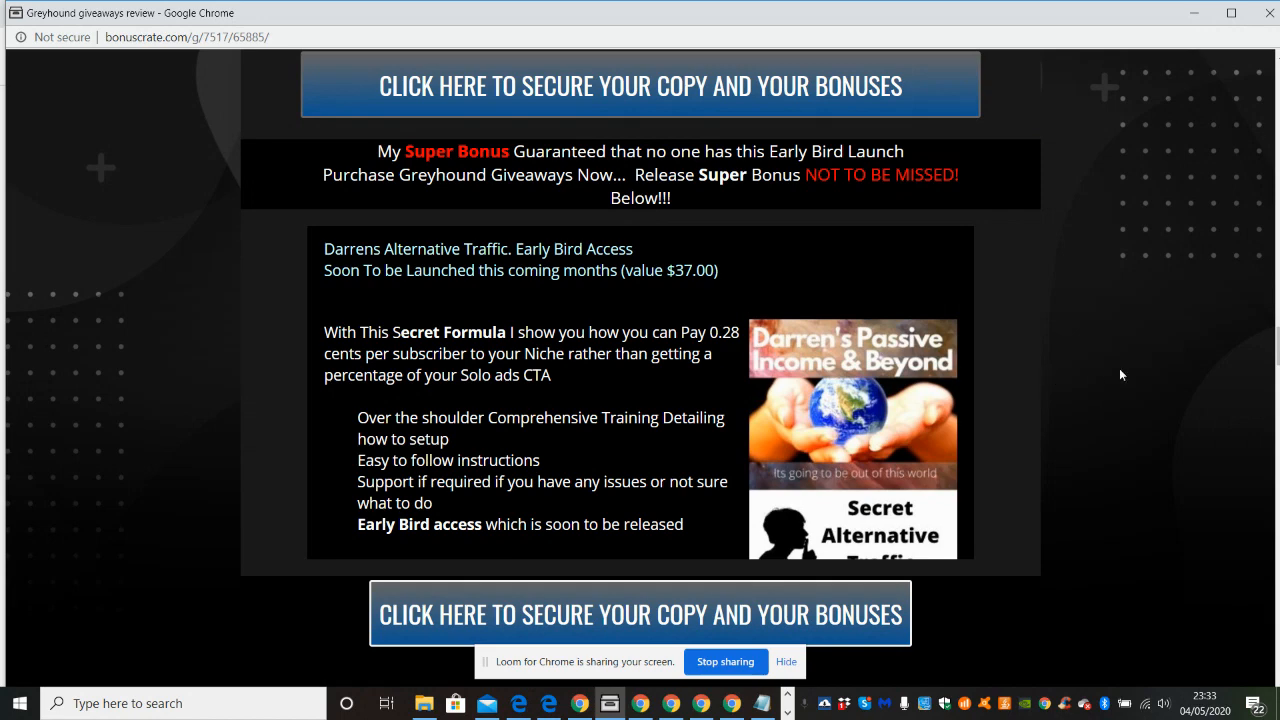
# Step: Scroll the bonus page past Make Sense With Adsense and White Listing Kit to Domain Monster Resources
pyautogui.scroll(-3)
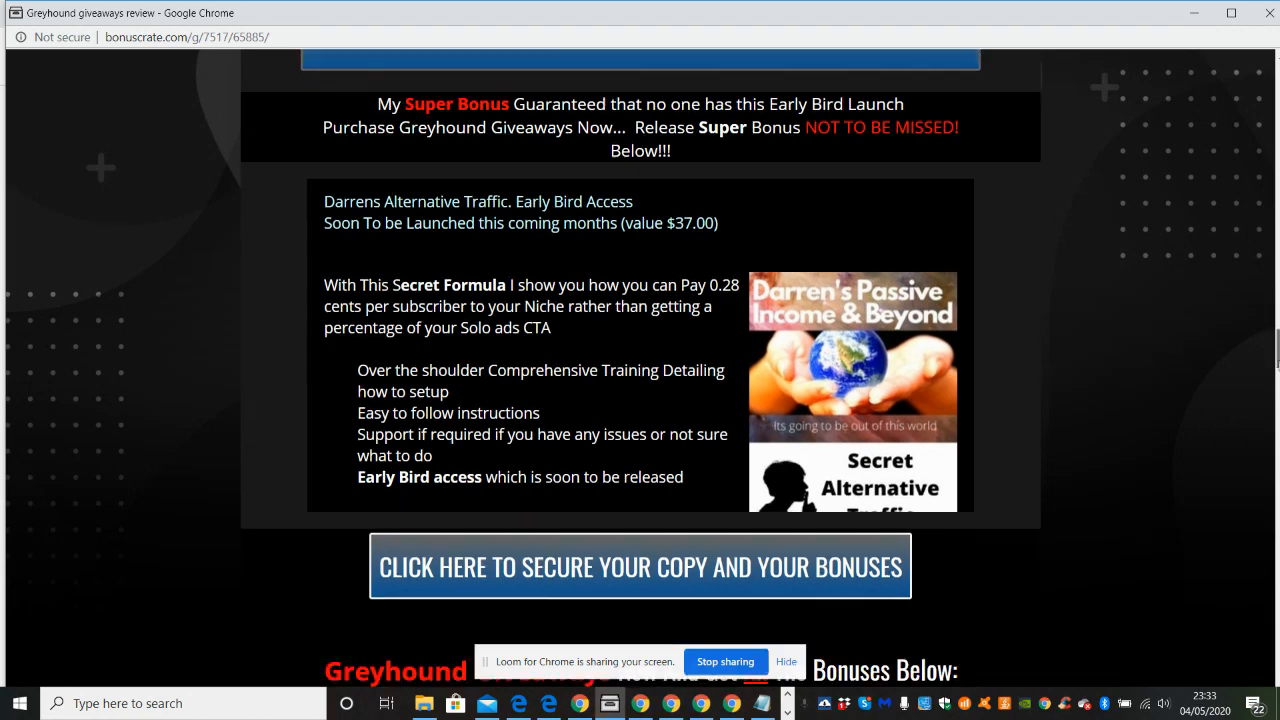
pyautogui.scroll(-3)
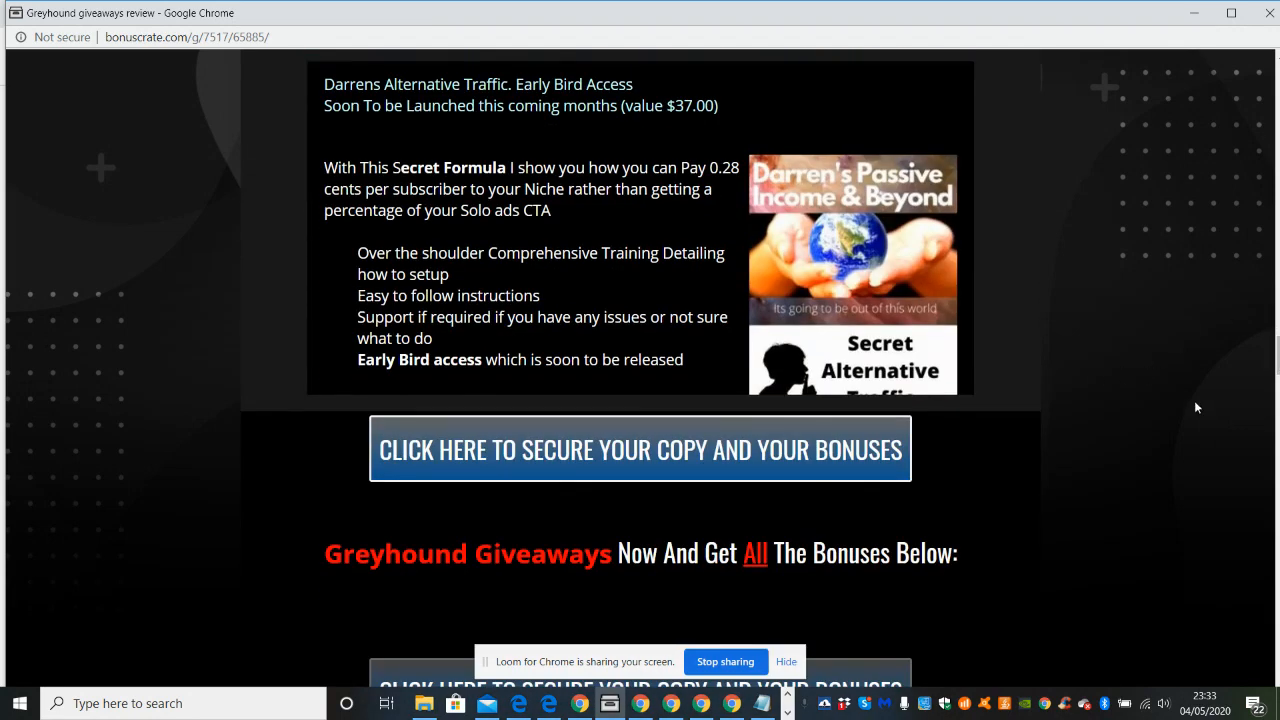
pyautogui.scroll(-3)
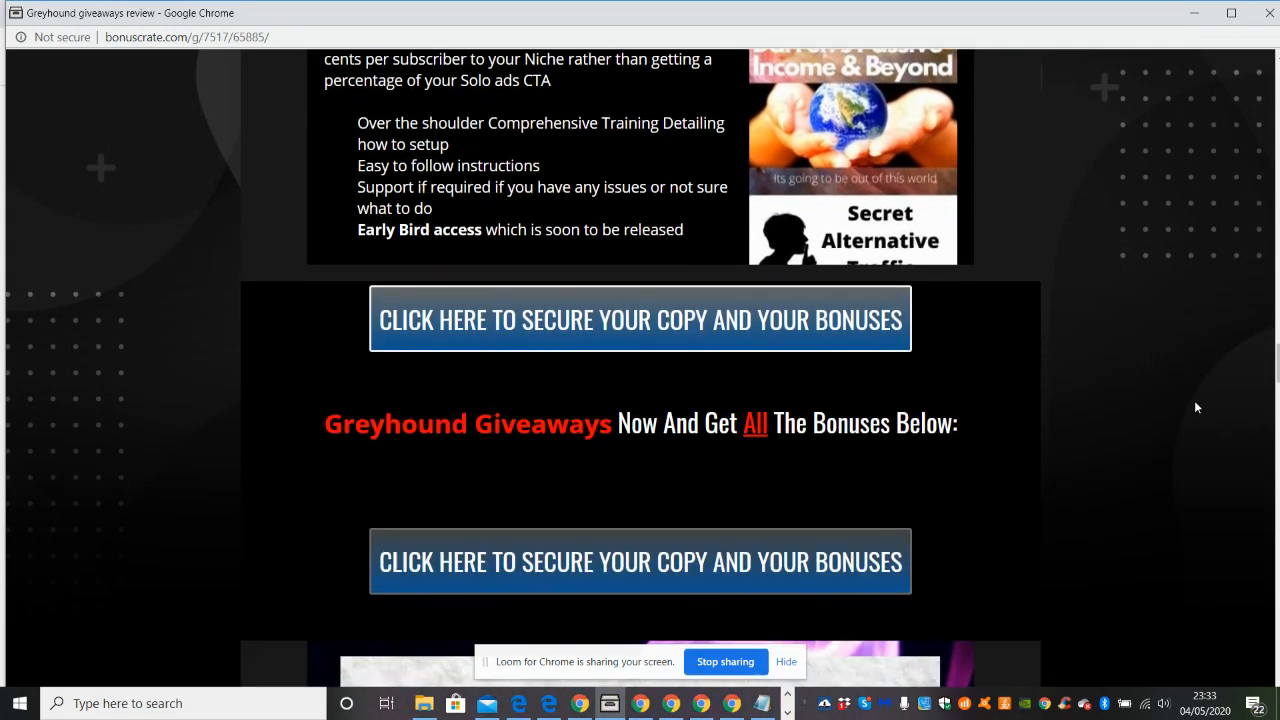
pyautogui.scroll(-3)
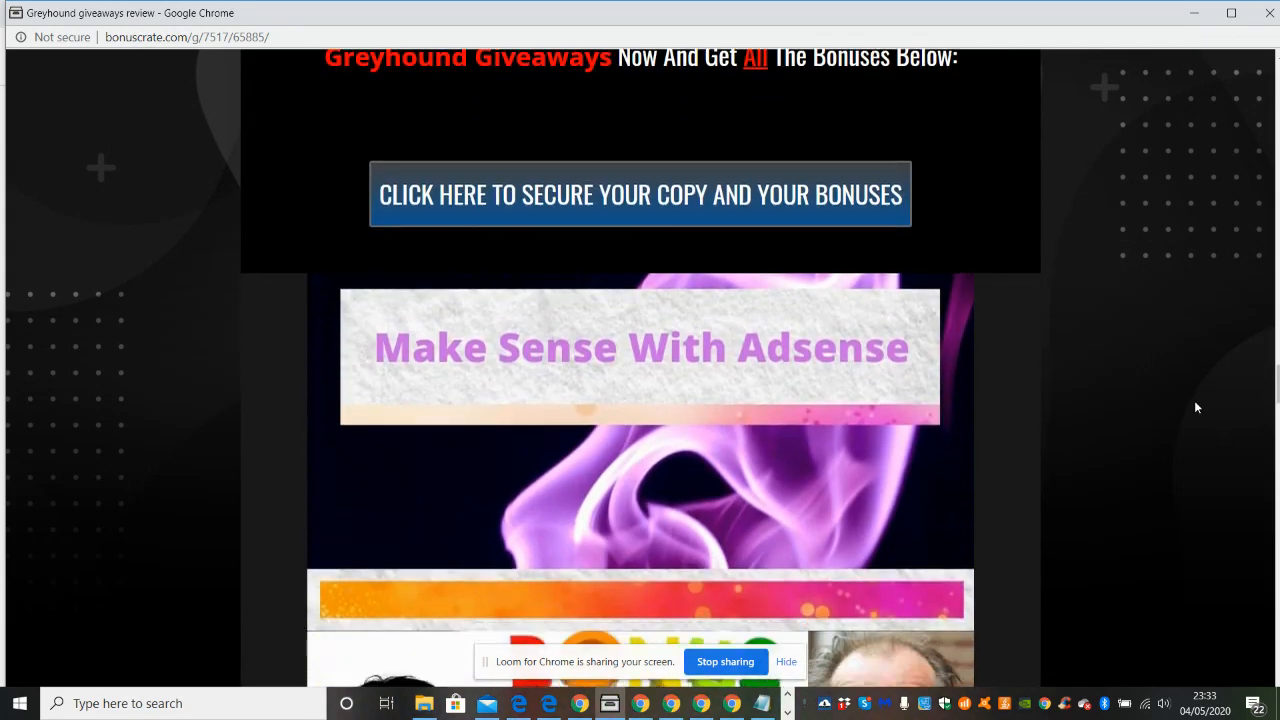
pyautogui.scroll(-3)
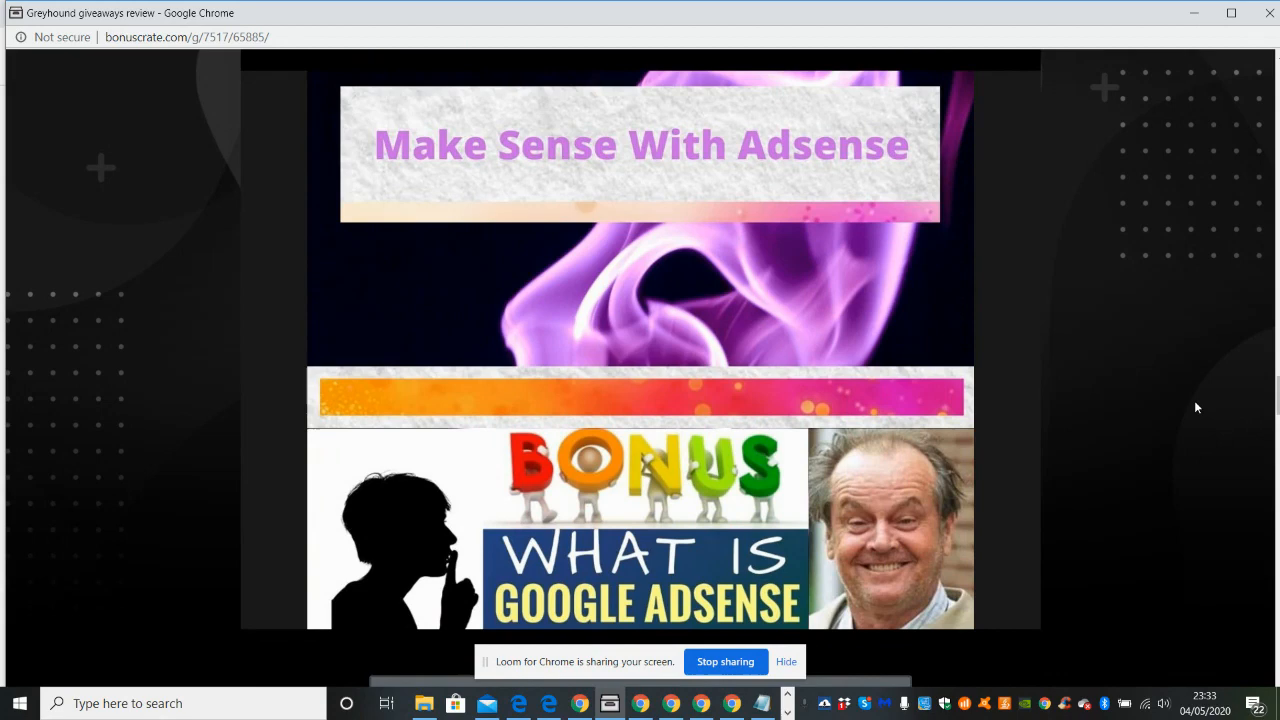
pyautogui.scroll(-3)
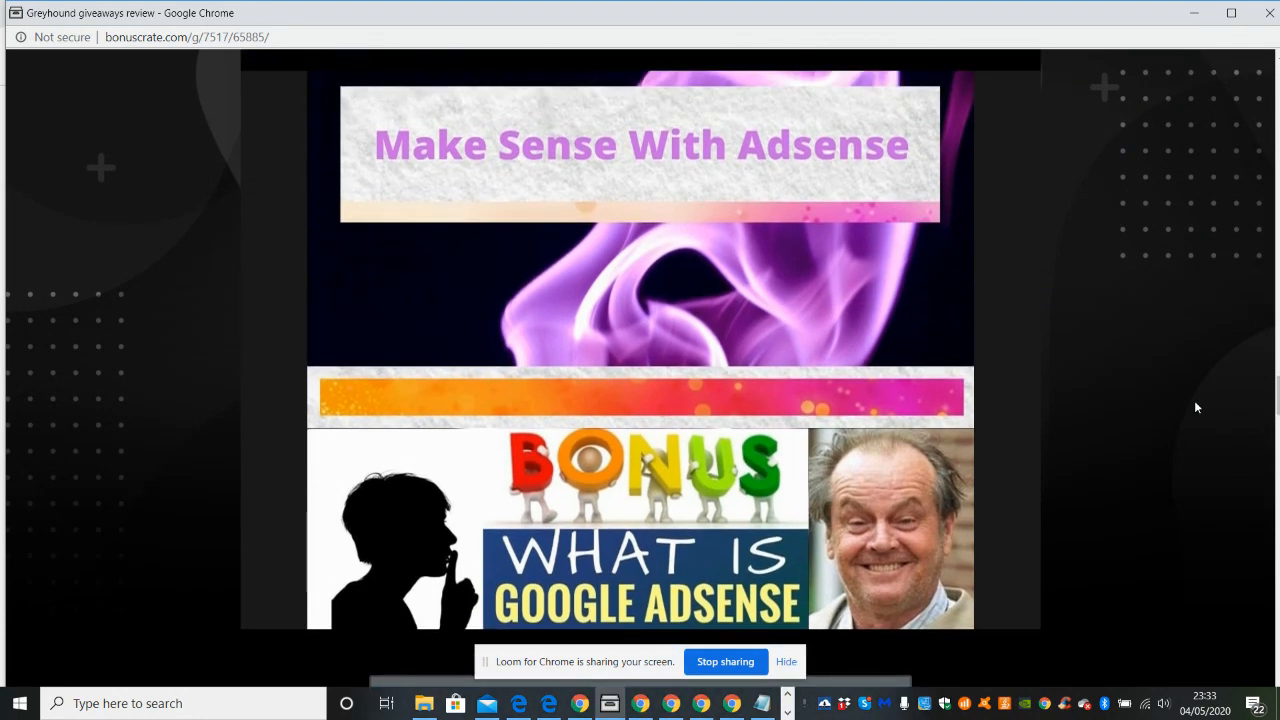
pyautogui.scroll(-3)
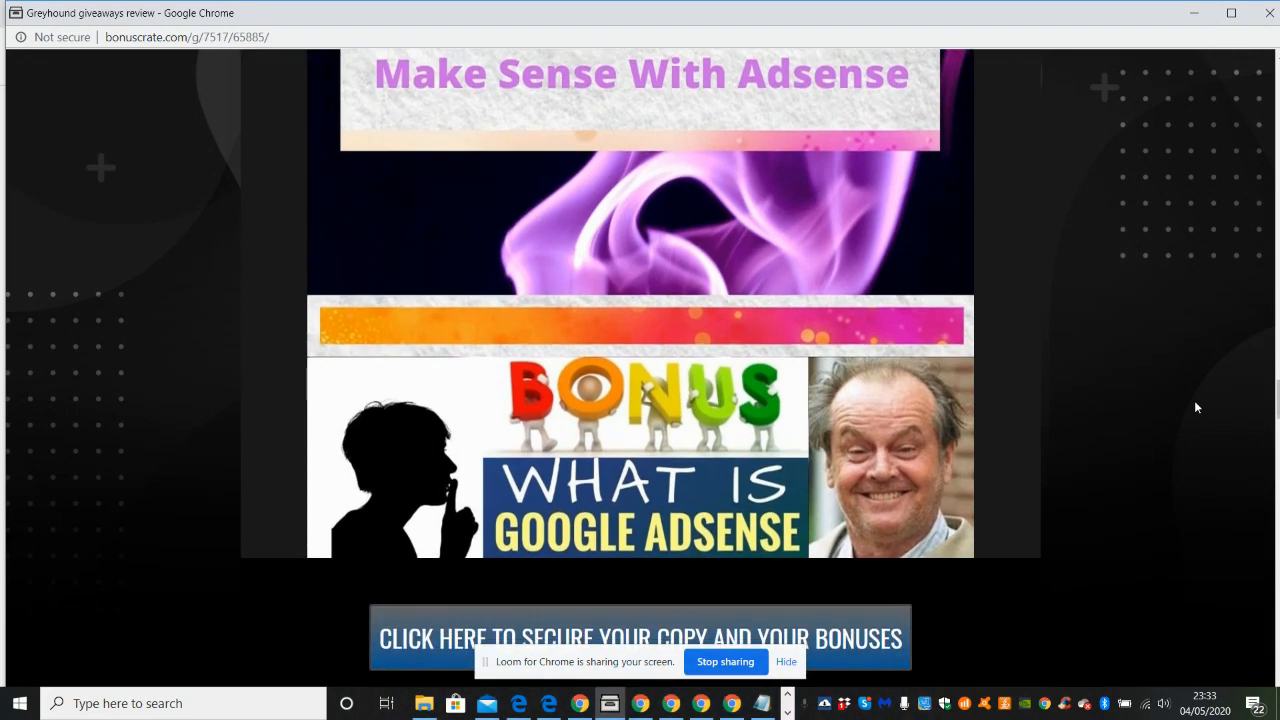
pyautogui.scroll(-3)
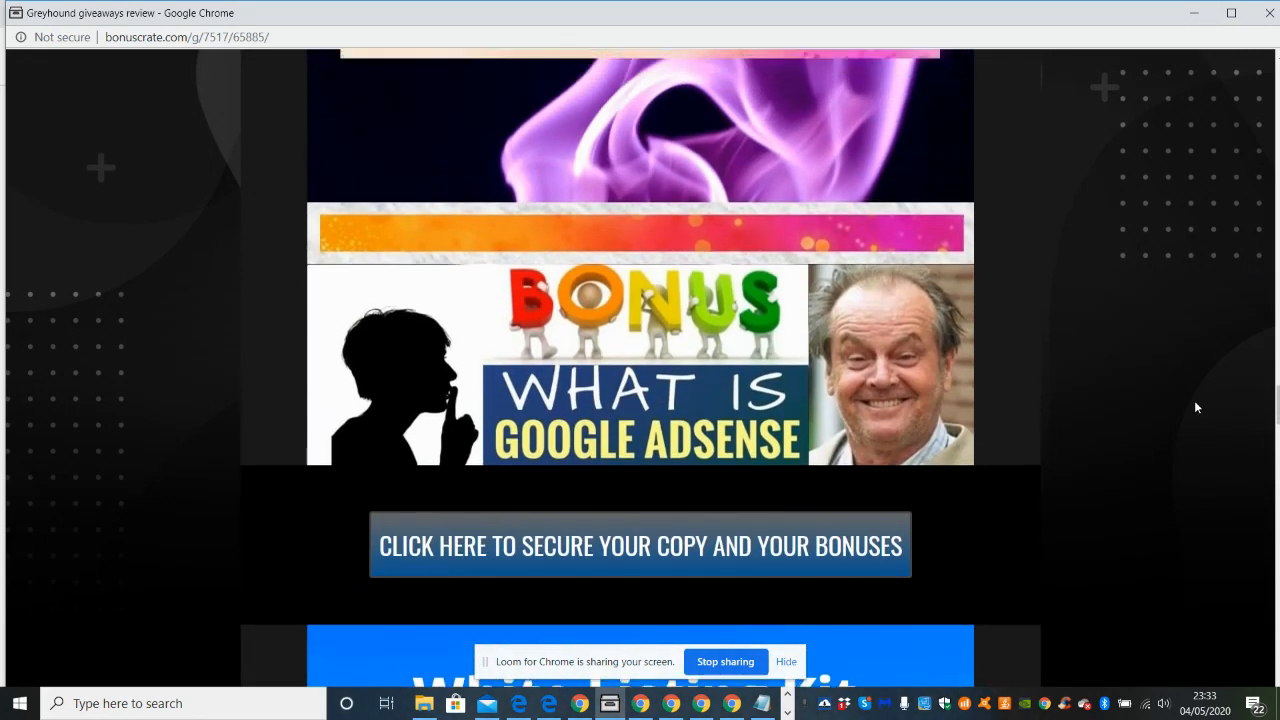
pyautogui.scroll(-3)
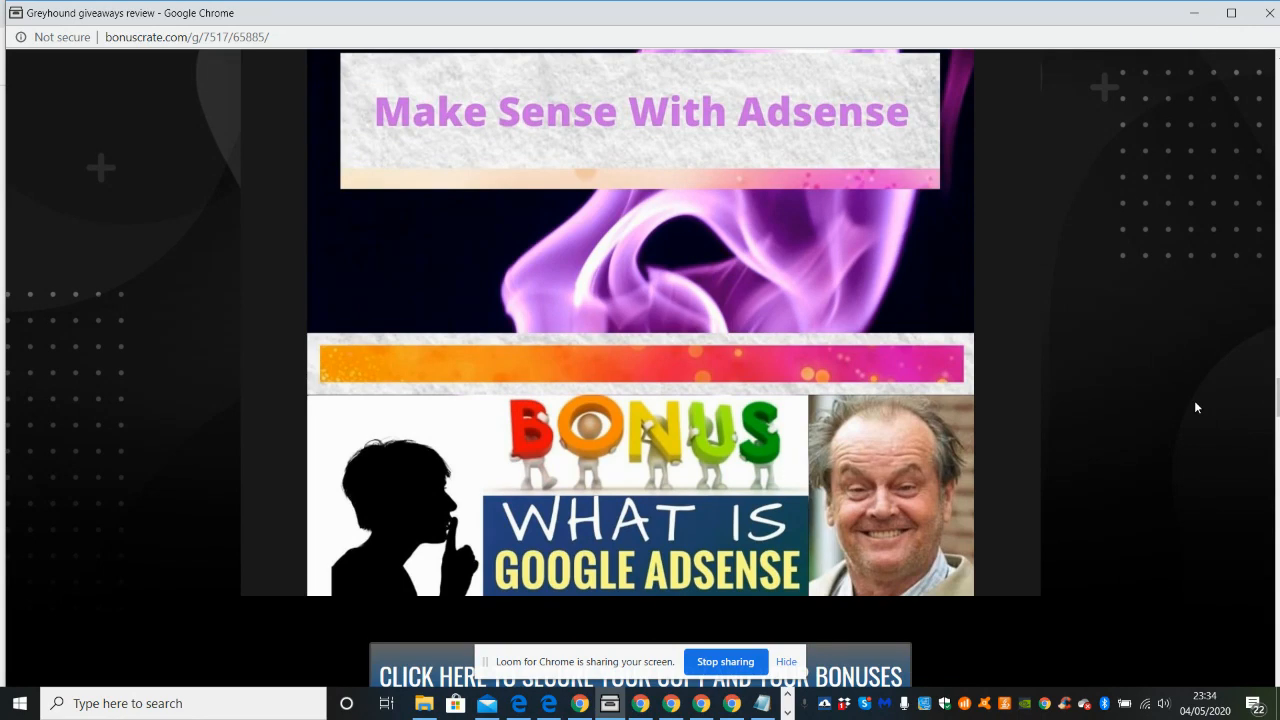
pyautogui.scroll(-3)
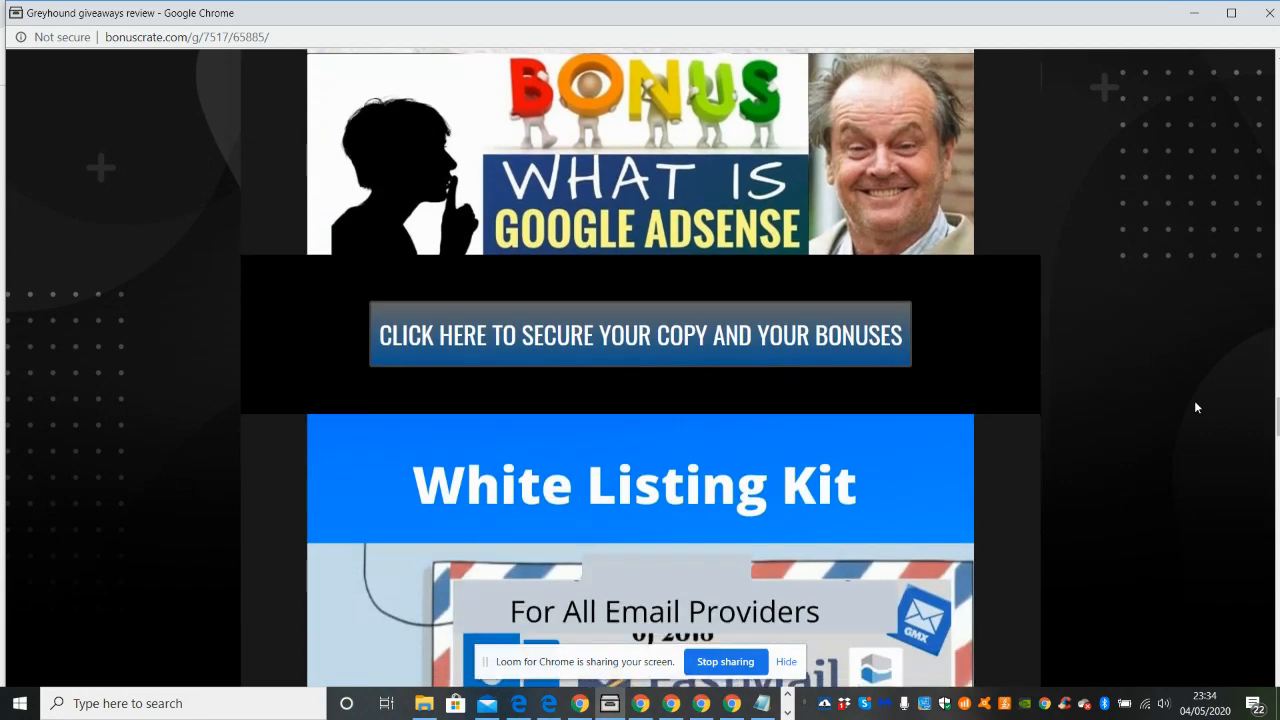
pyautogui.scroll(-3)
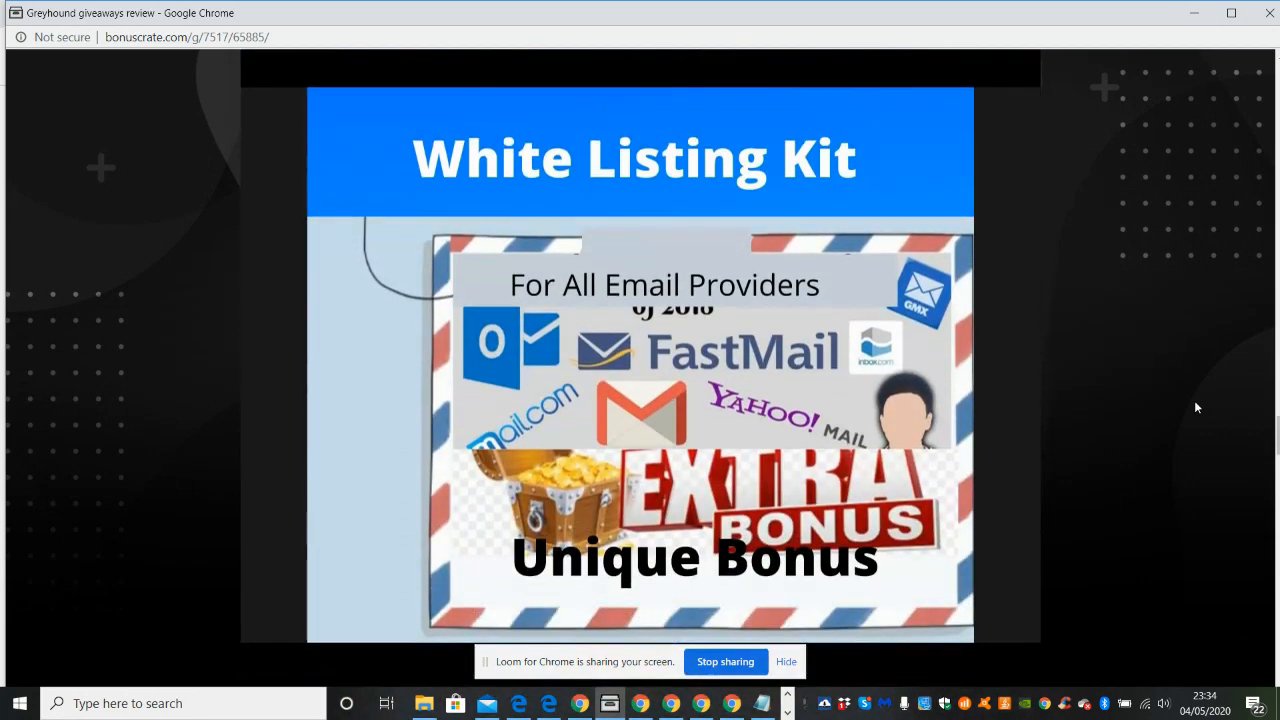
pyautogui.scroll(-3)
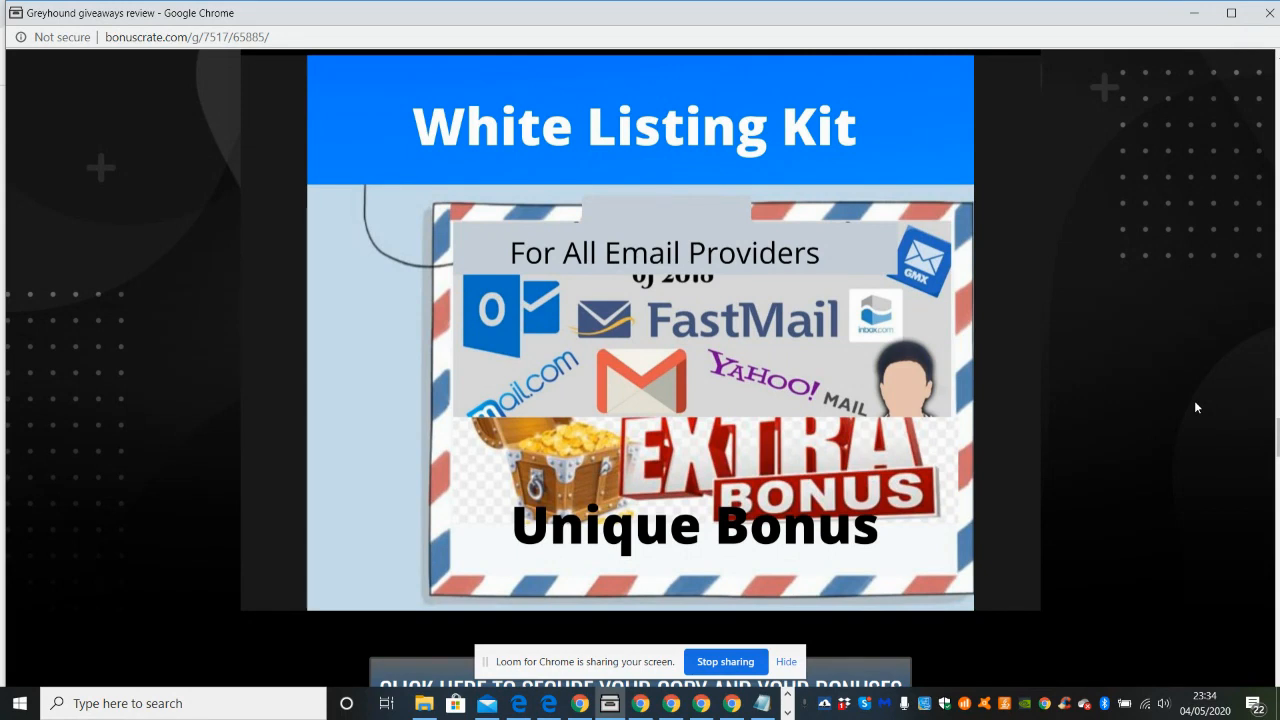
pyautogui.scroll(-3)
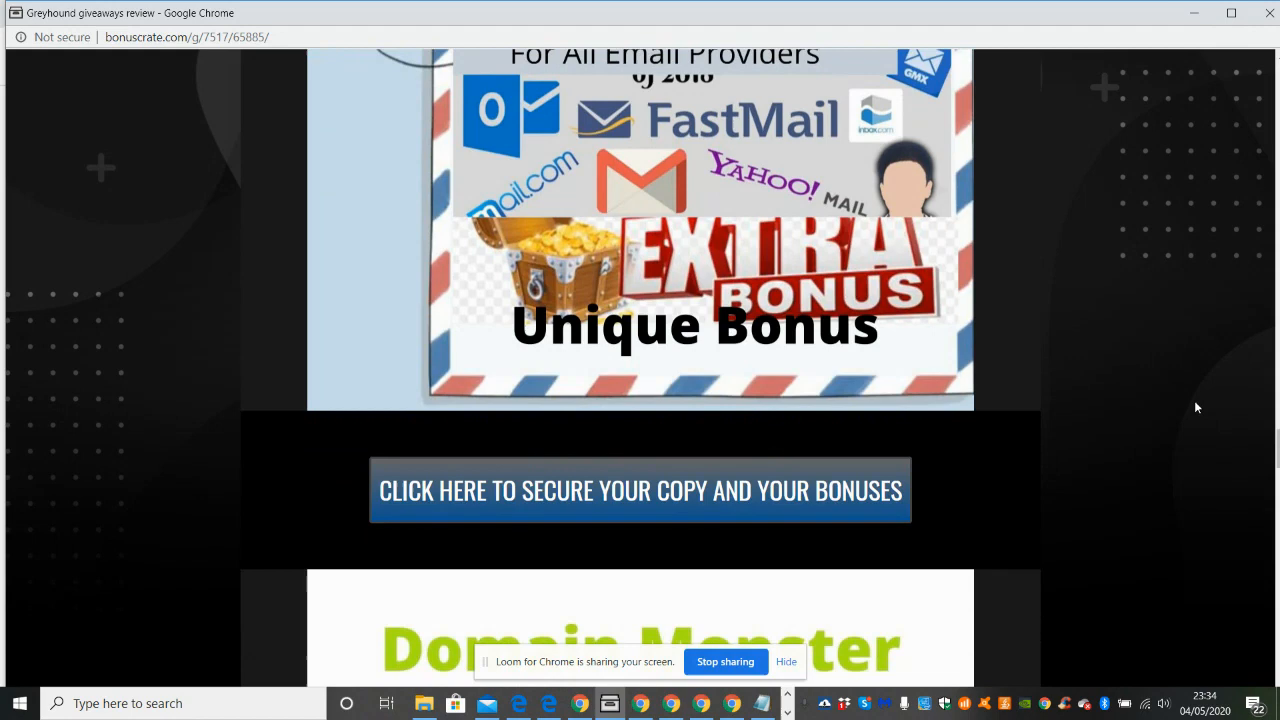
pyautogui.scroll(-3)
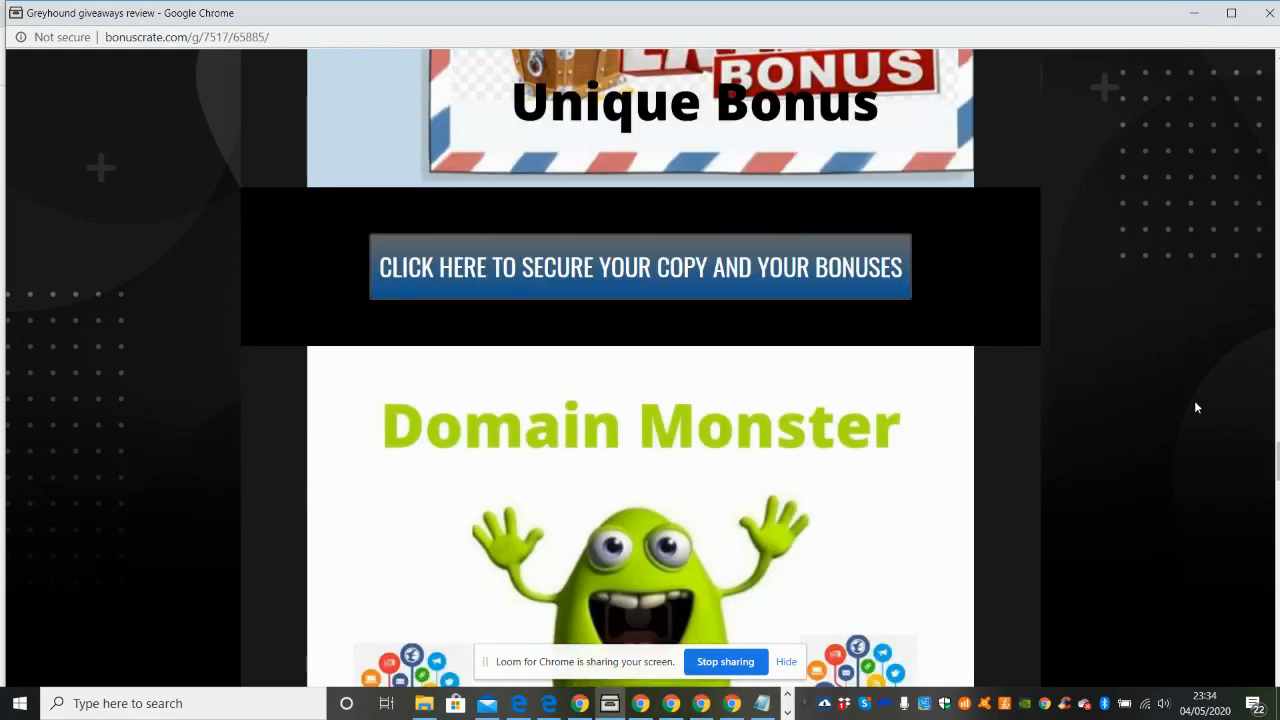
pyautogui.scroll(-3)
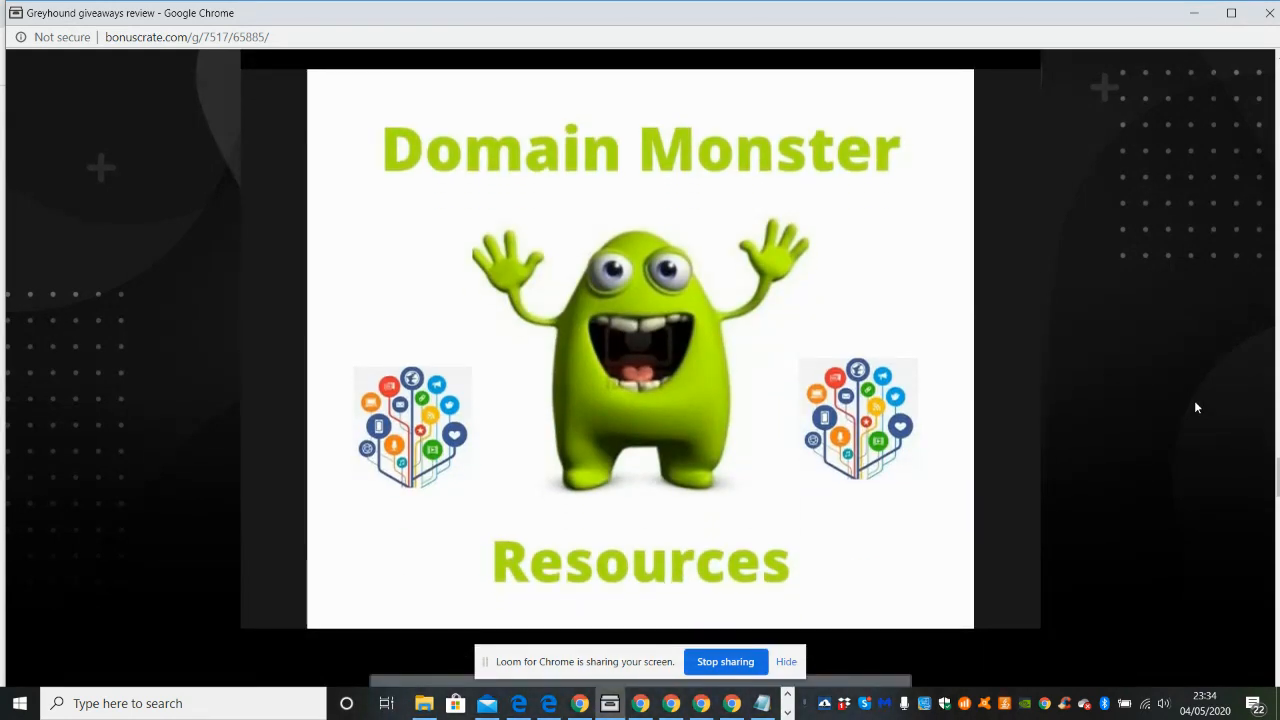
pyautogui.scroll(-3)
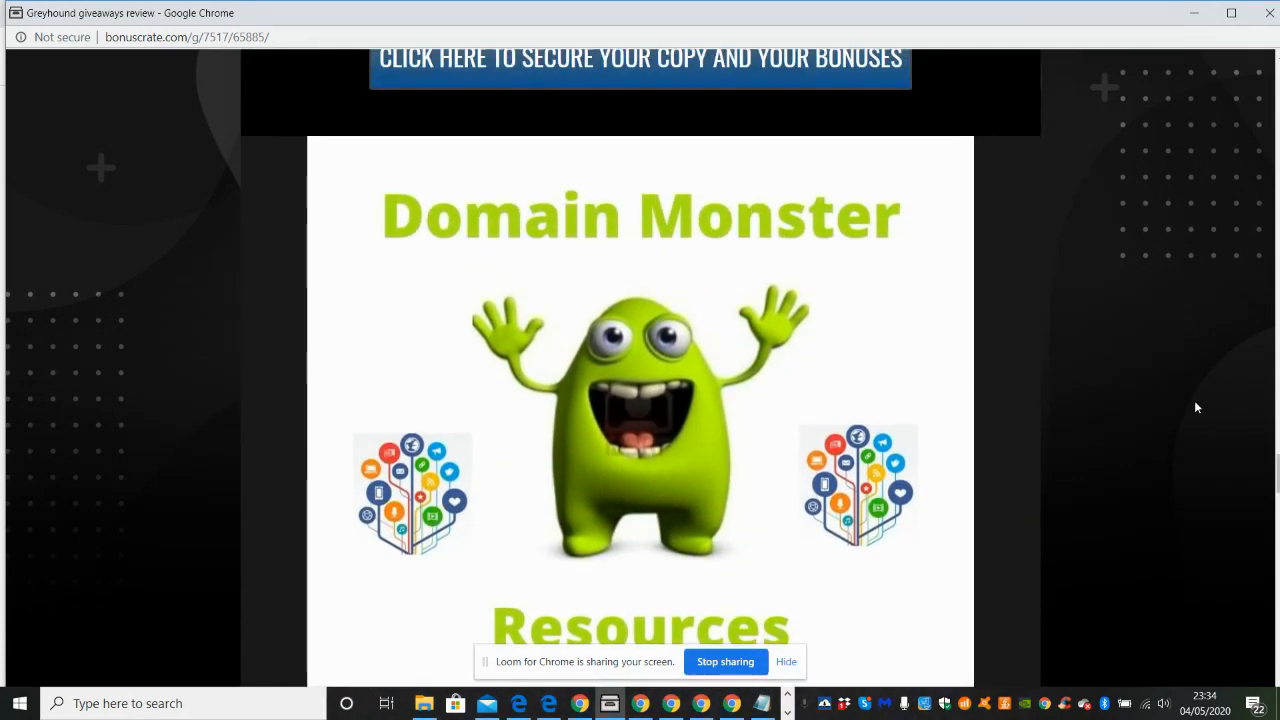
pyautogui.scroll(-3)
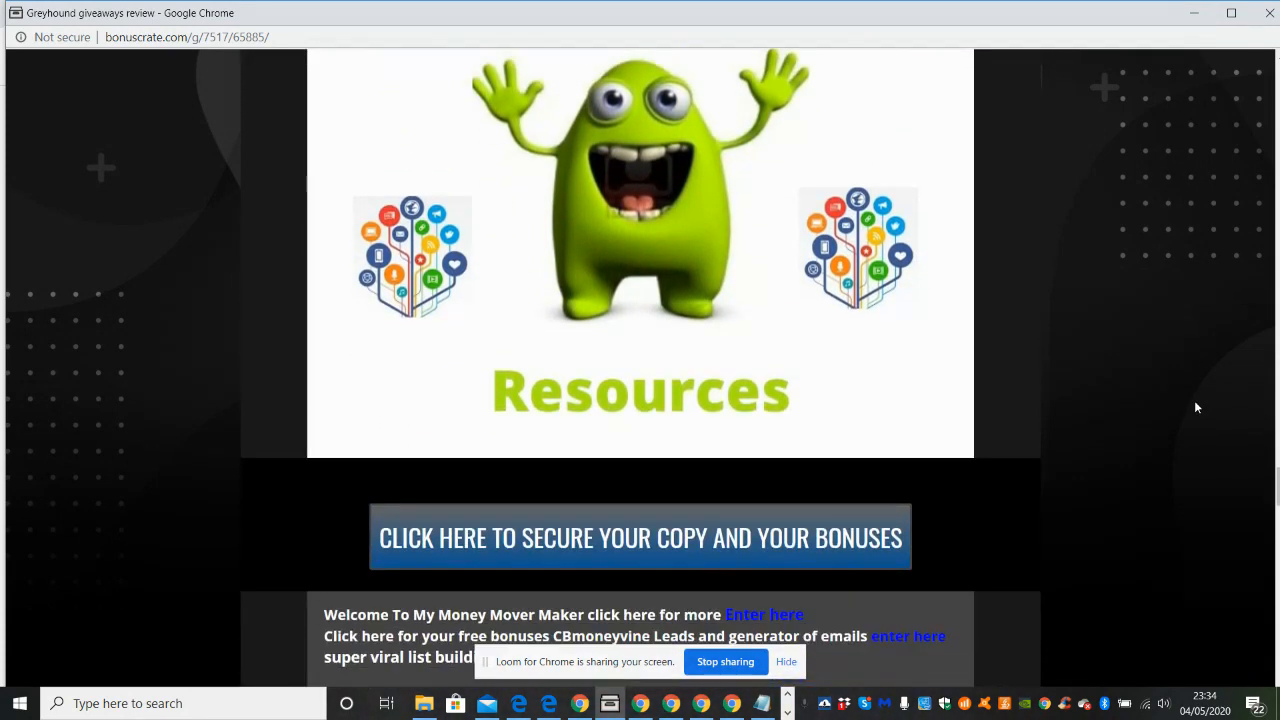
pyautogui.scroll(-3)
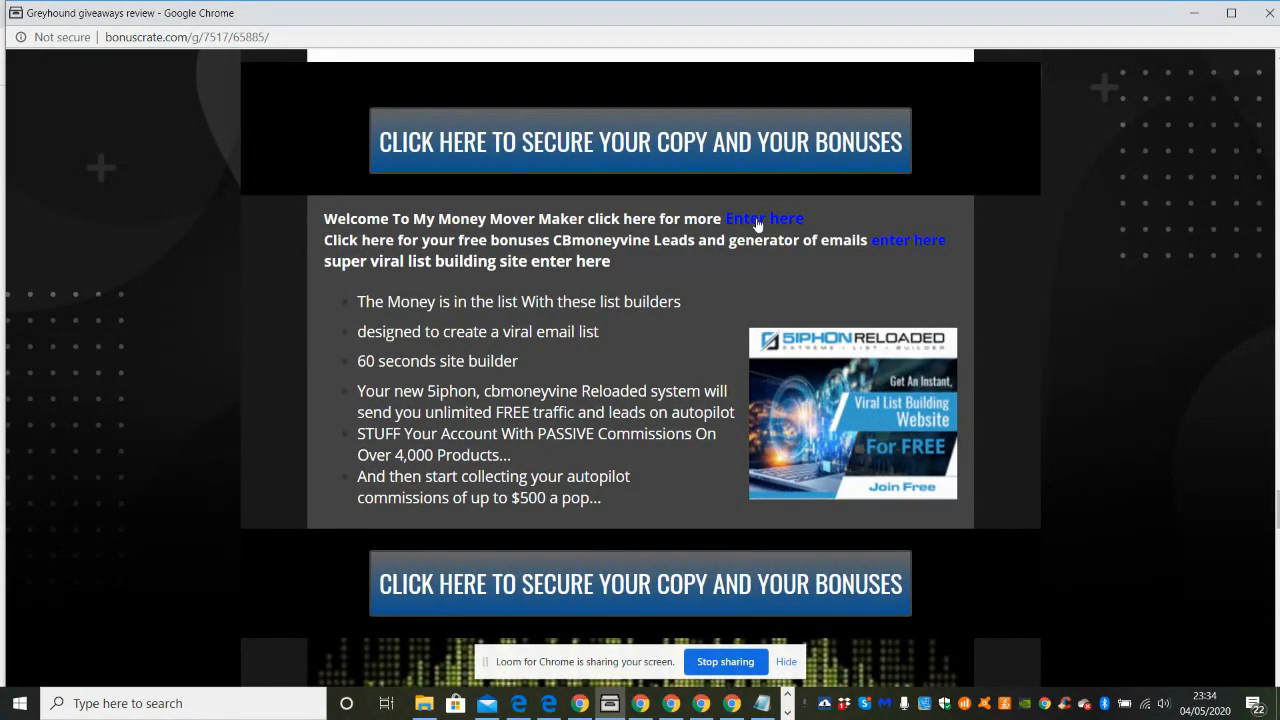
pyautogui.moveTo(765, 238)
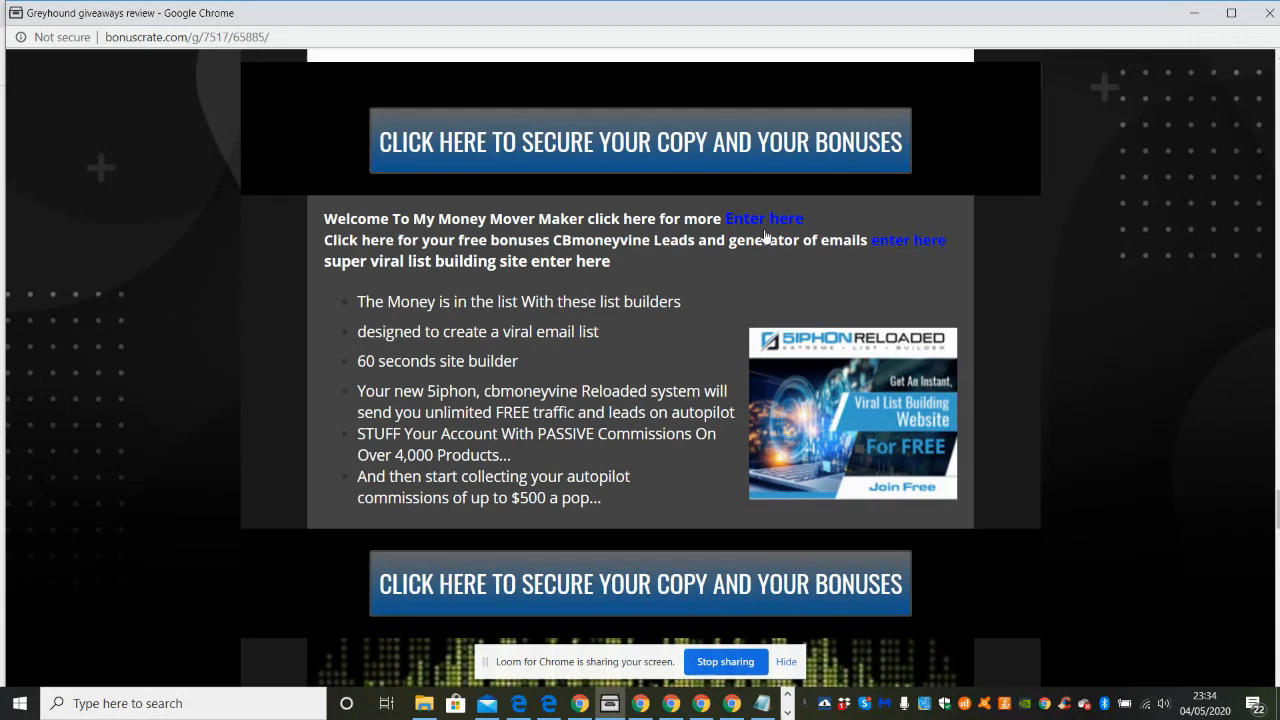
pyautogui.moveTo(443, 234)
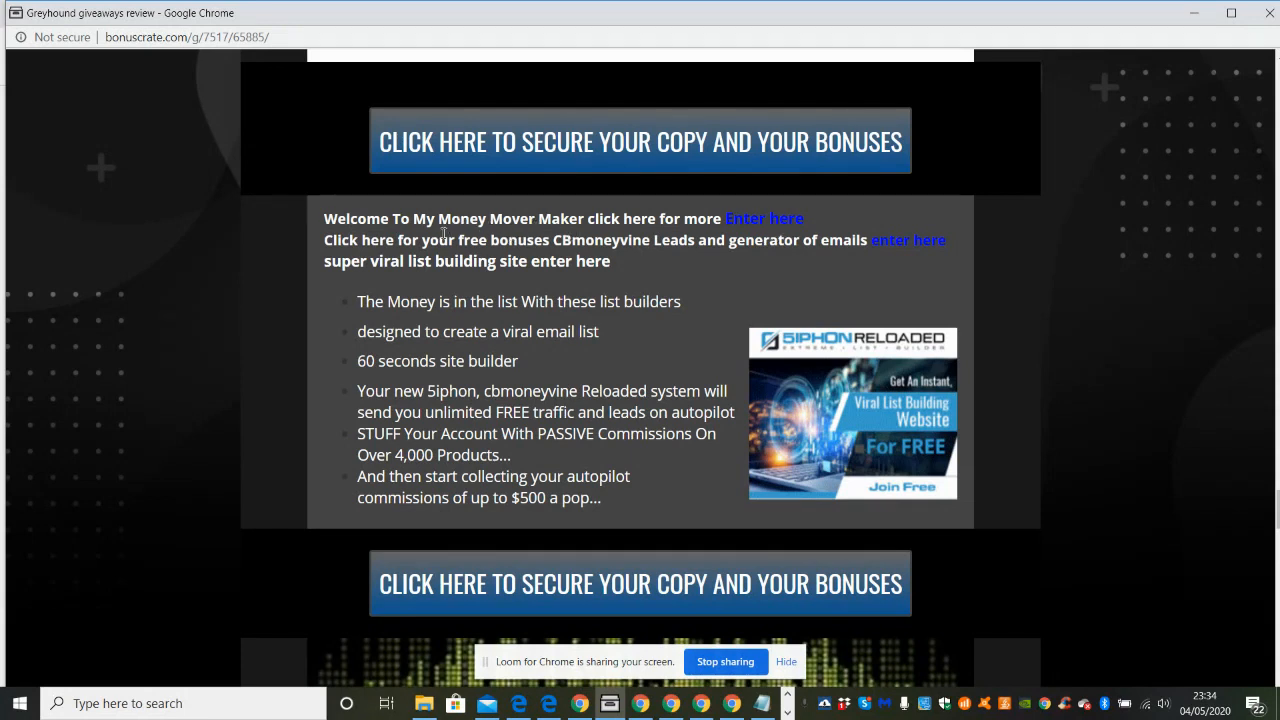
pyautogui.moveTo(468, 213)
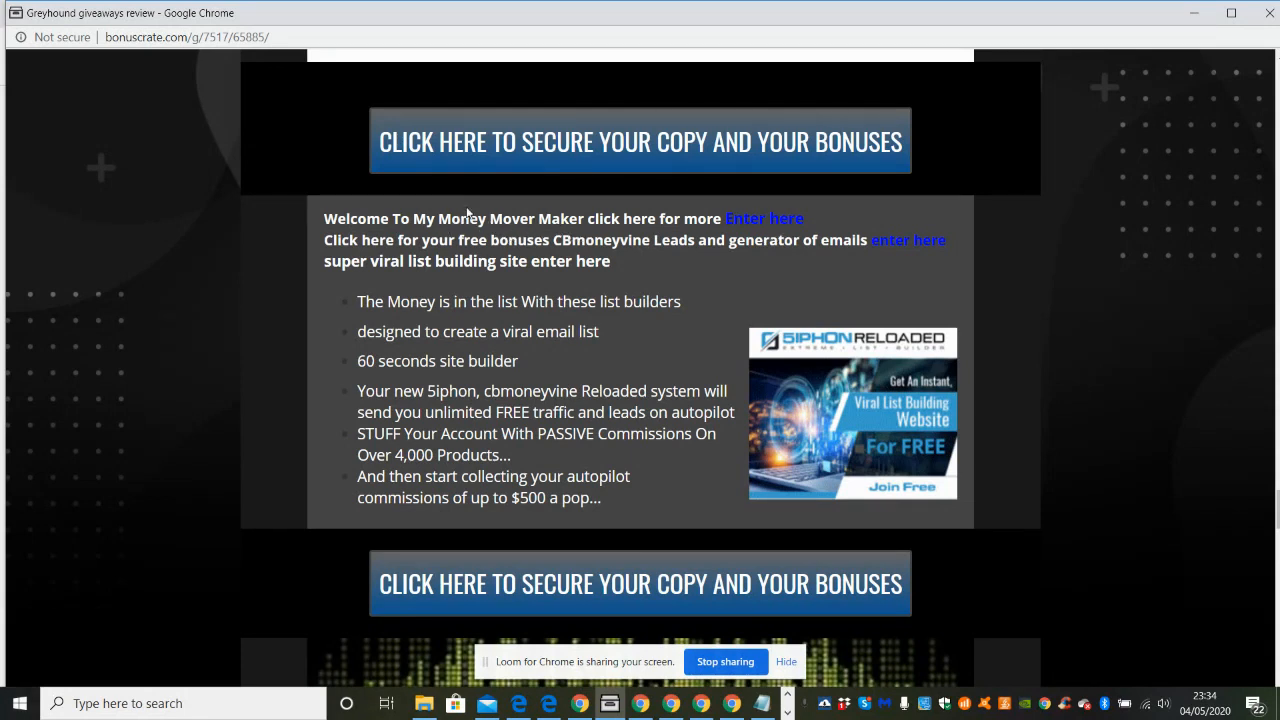
pyautogui.moveTo(770, 267)
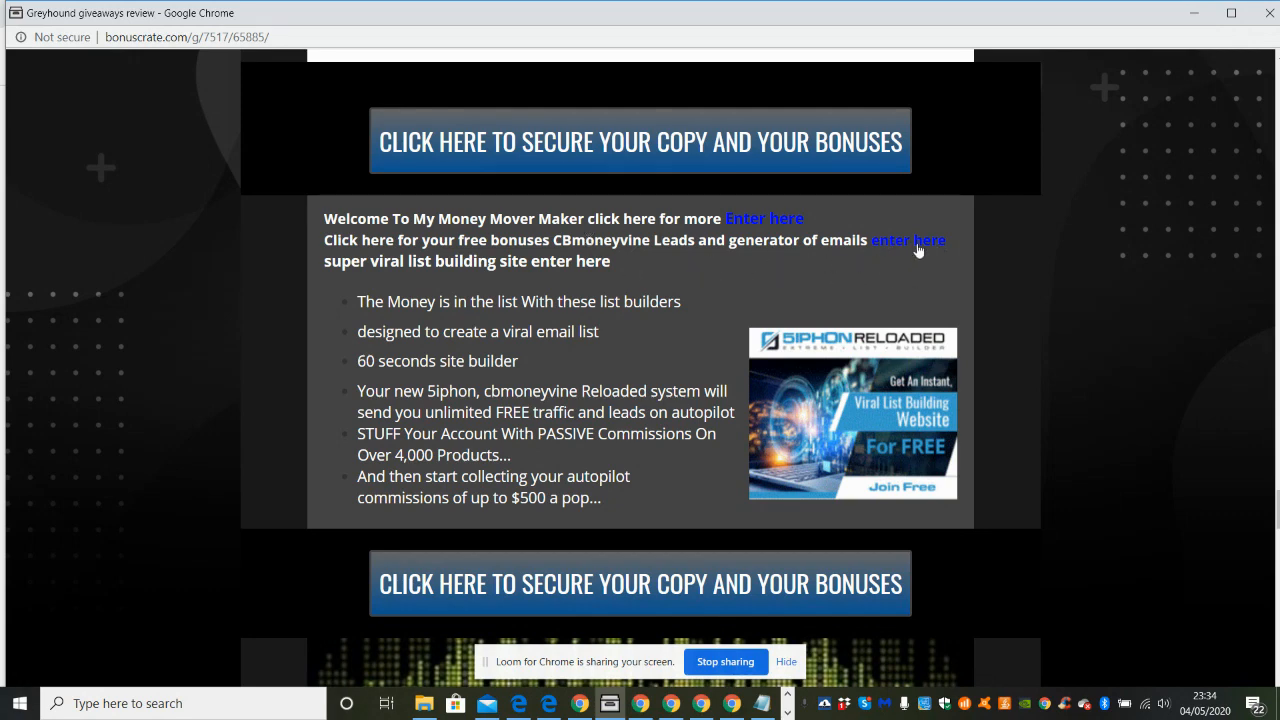
pyautogui.moveTo(850, 278)
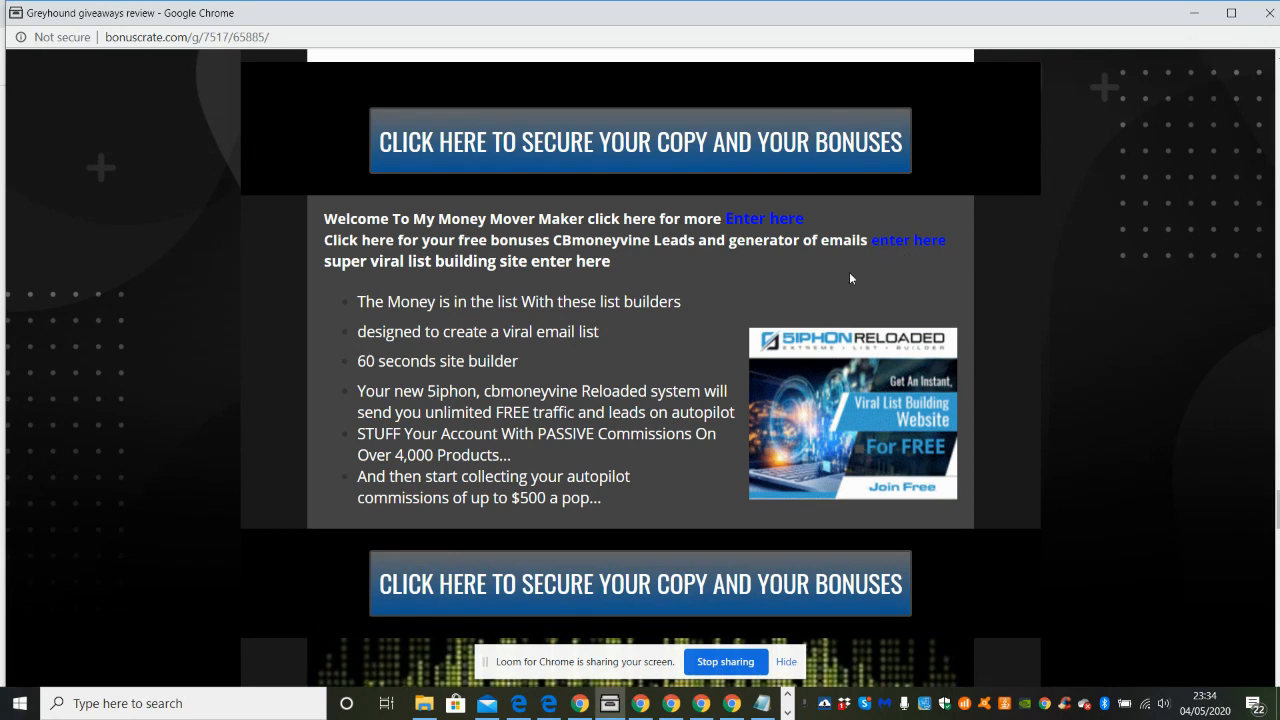
pyautogui.moveTo(732, 371)
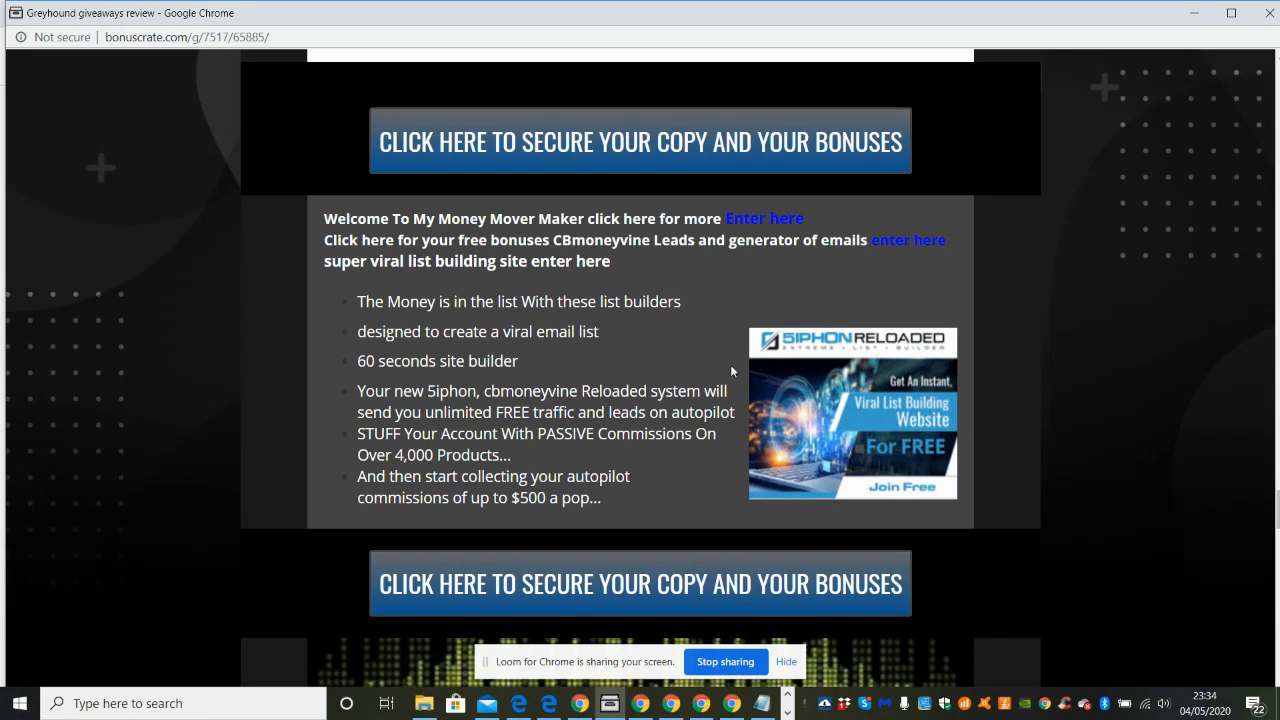
pyautogui.moveTo(881, 276)
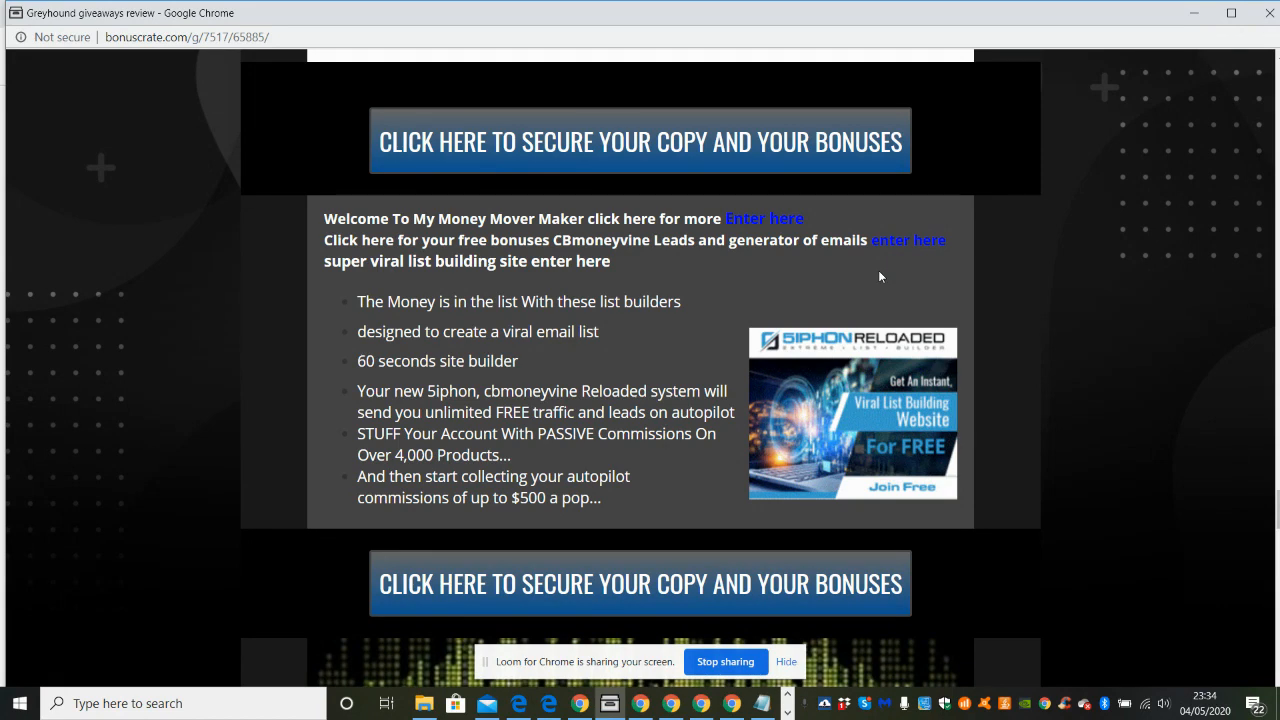
pyautogui.moveTo(1183, 328)
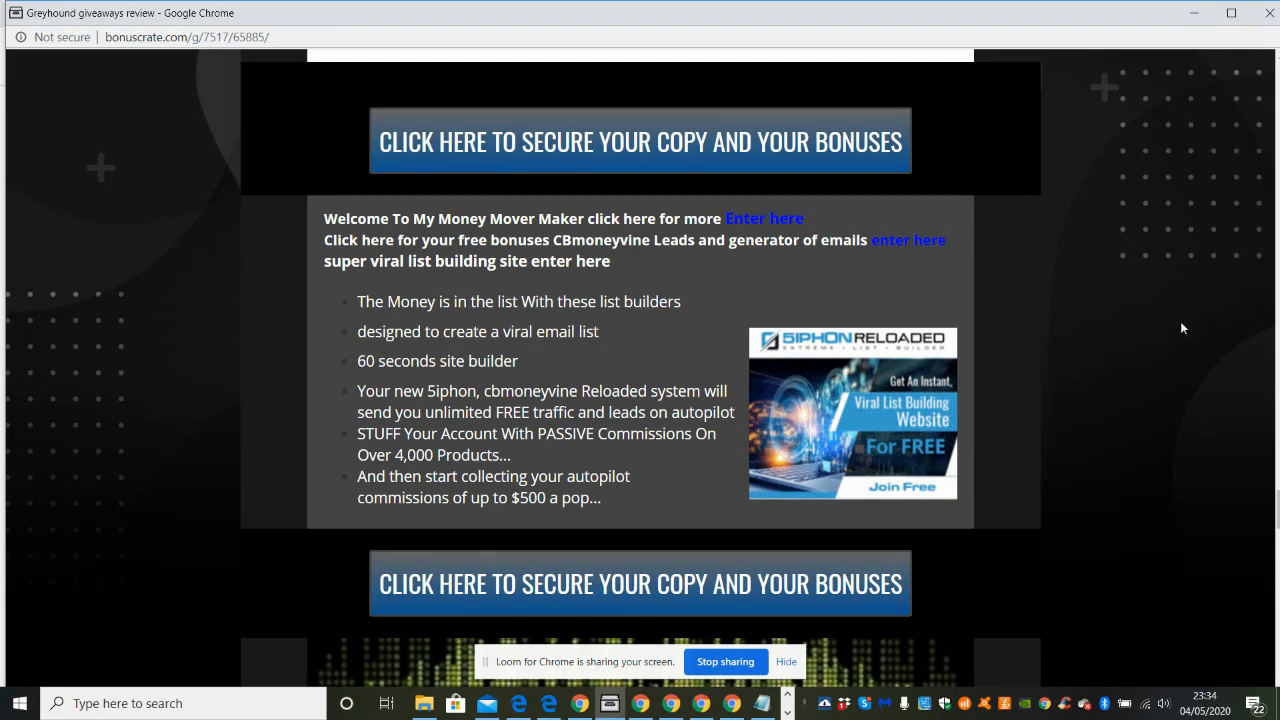
# Step: Scroll down past the Free Music Mega Bonus to the Vendors Bonuses image
pyautogui.scroll(-3)
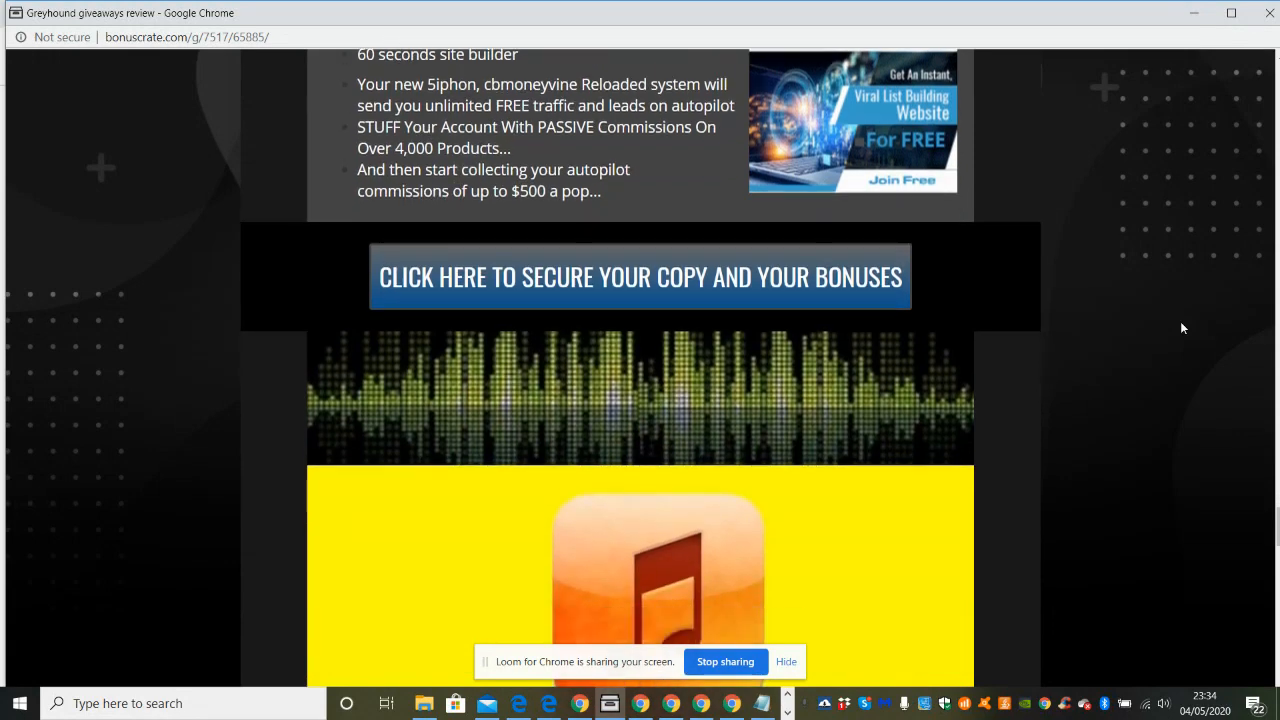
pyautogui.scroll(-3)
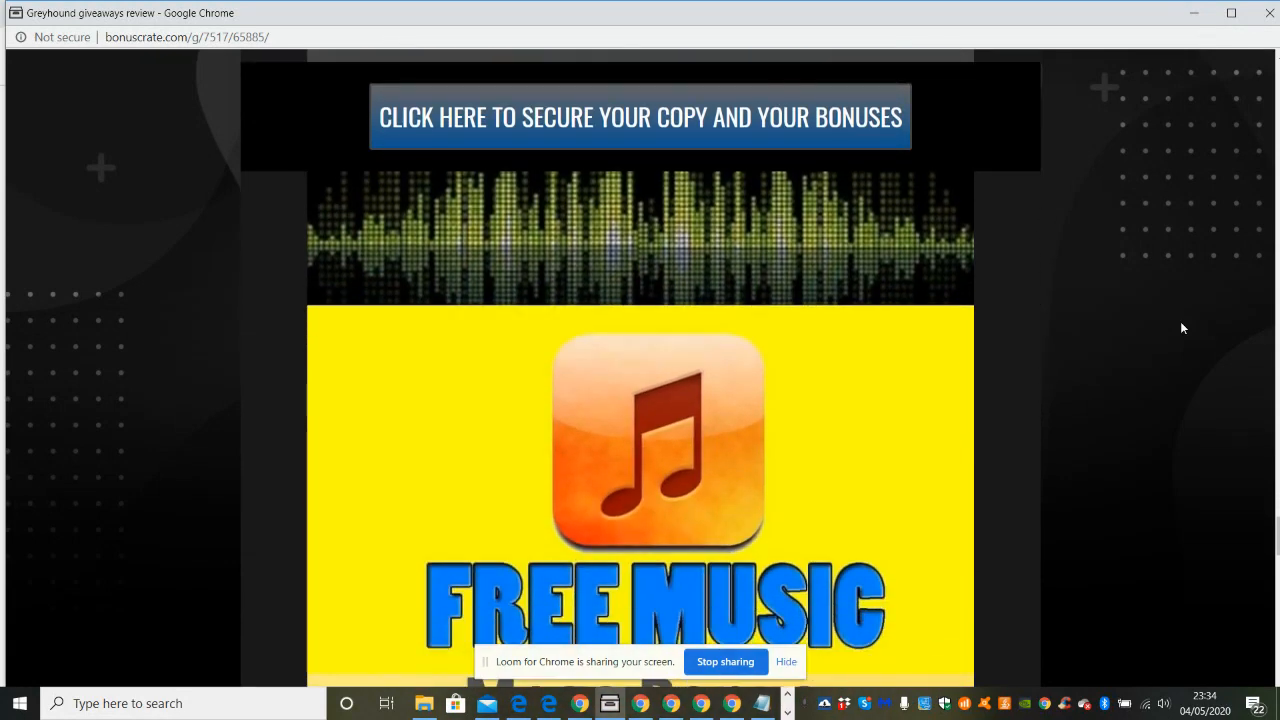
pyautogui.scroll(-3)
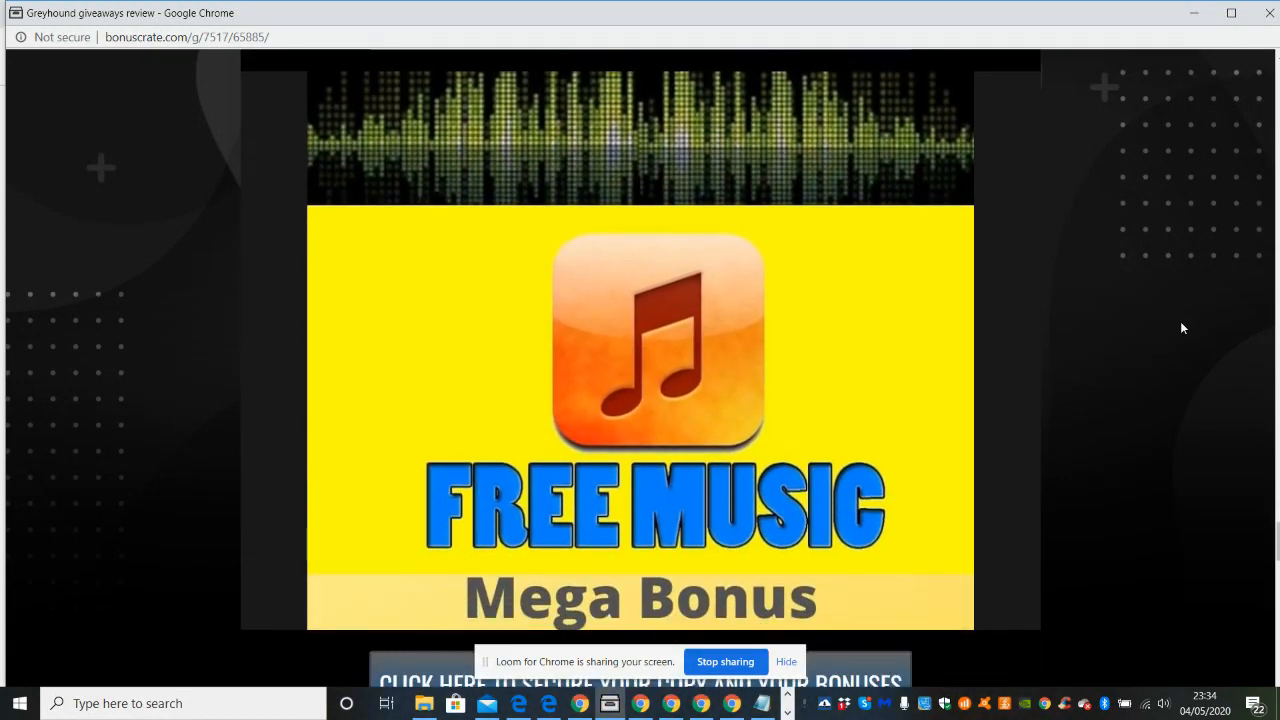
pyautogui.scroll(-3)
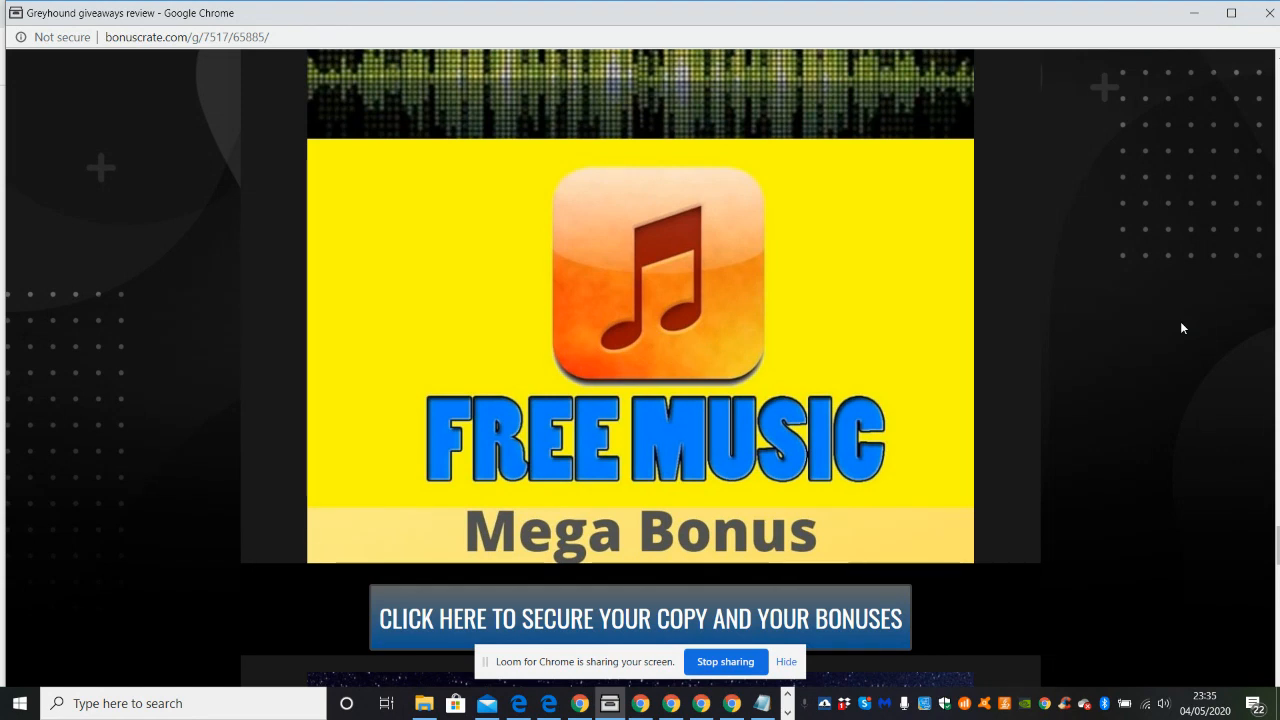
pyautogui.scroll(-3)
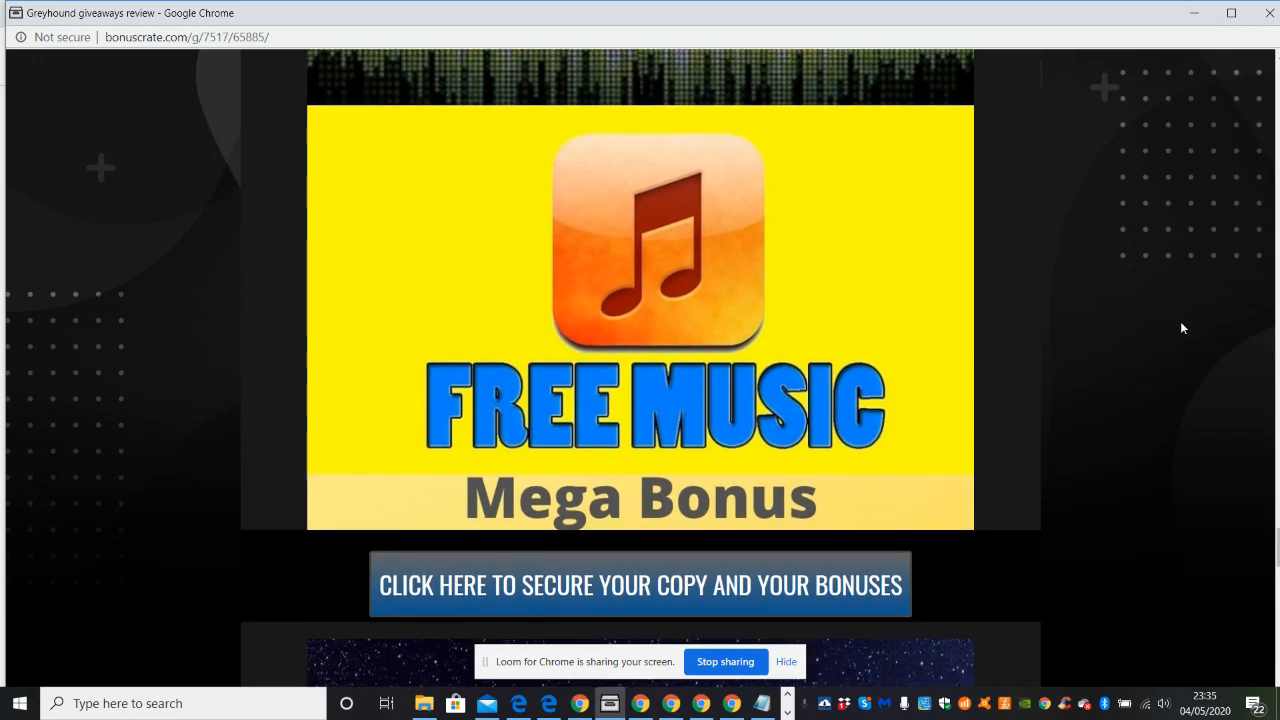
pyautogui.scroll(-3)
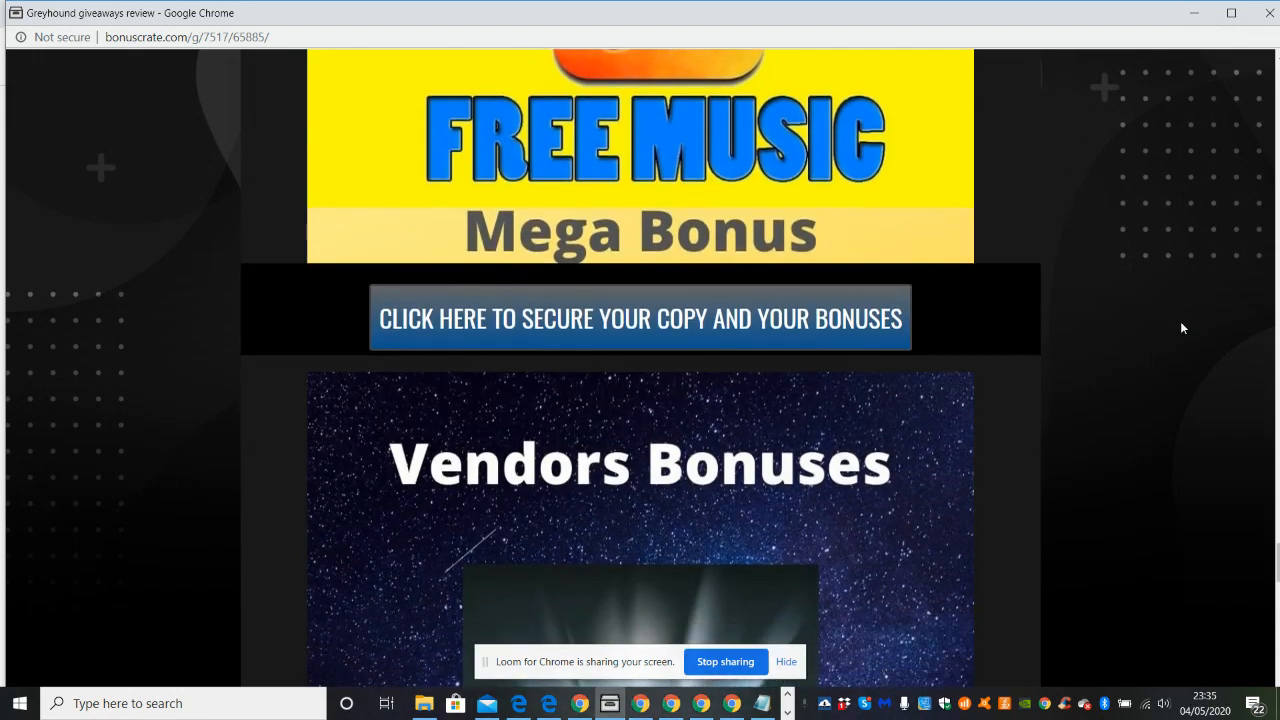
pyautogui.scroll(-3)
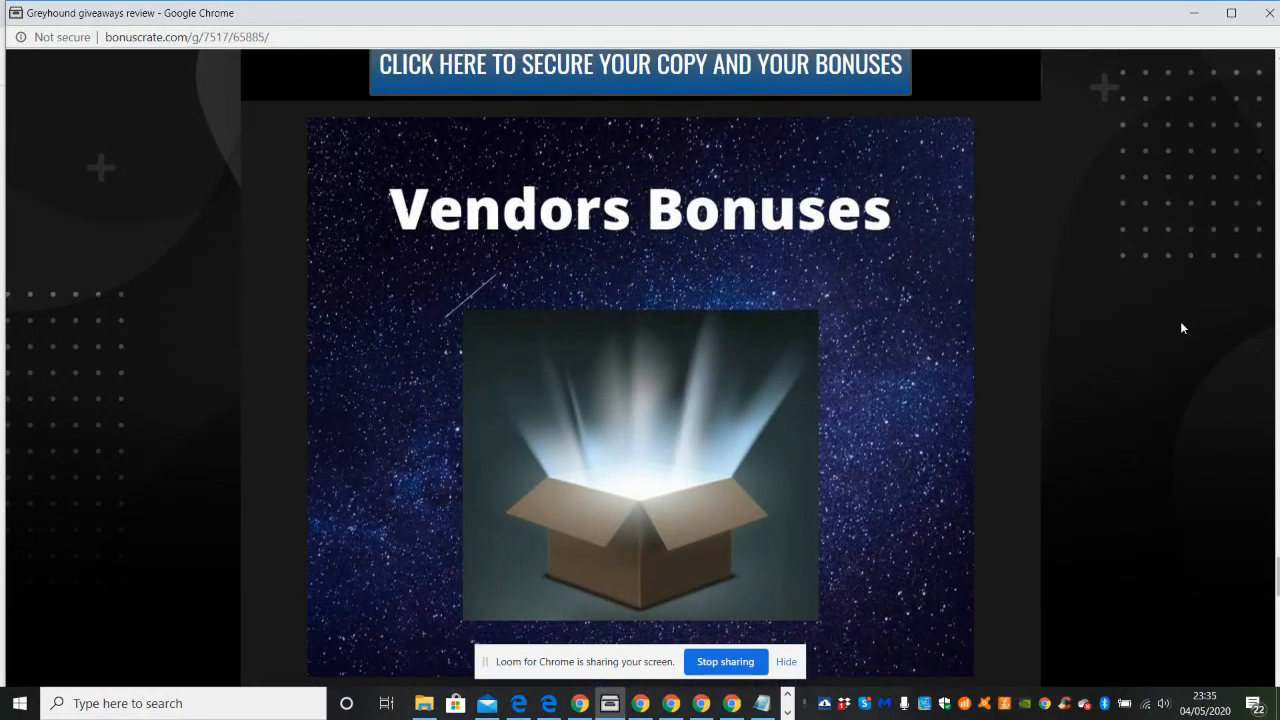
pyautogui.scroll(-3)
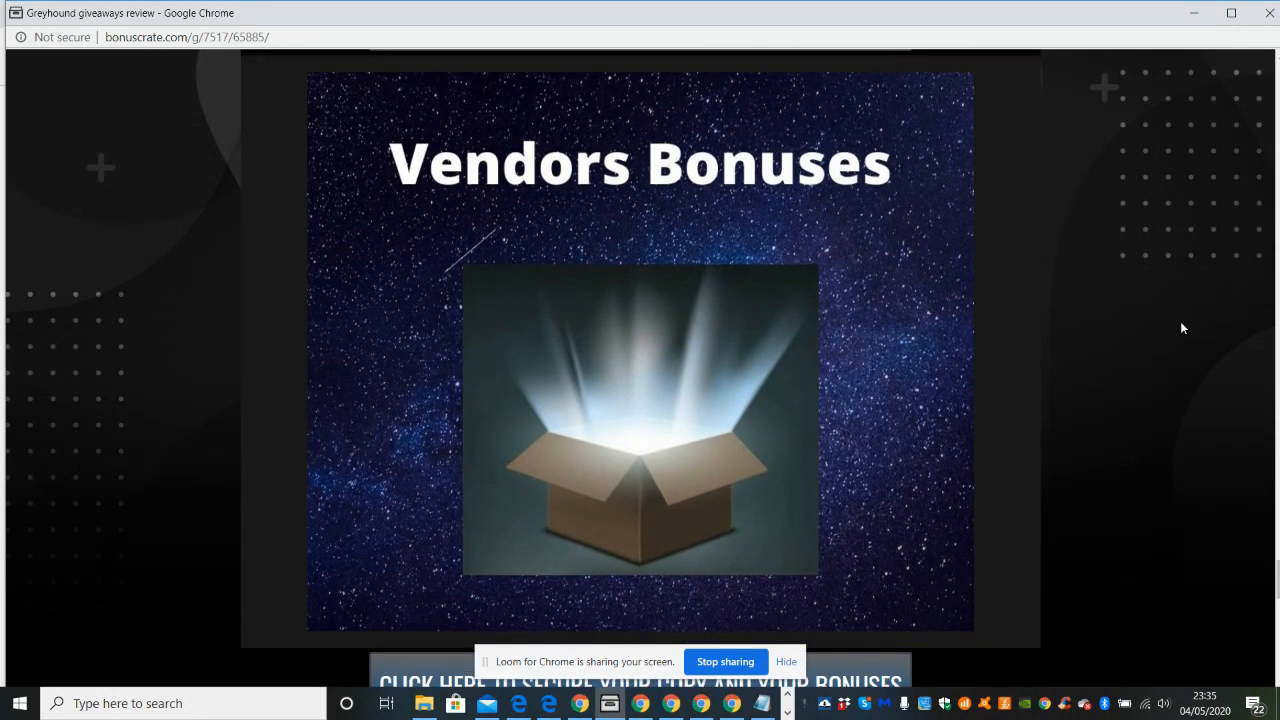
pyautogui.scroll(-3)
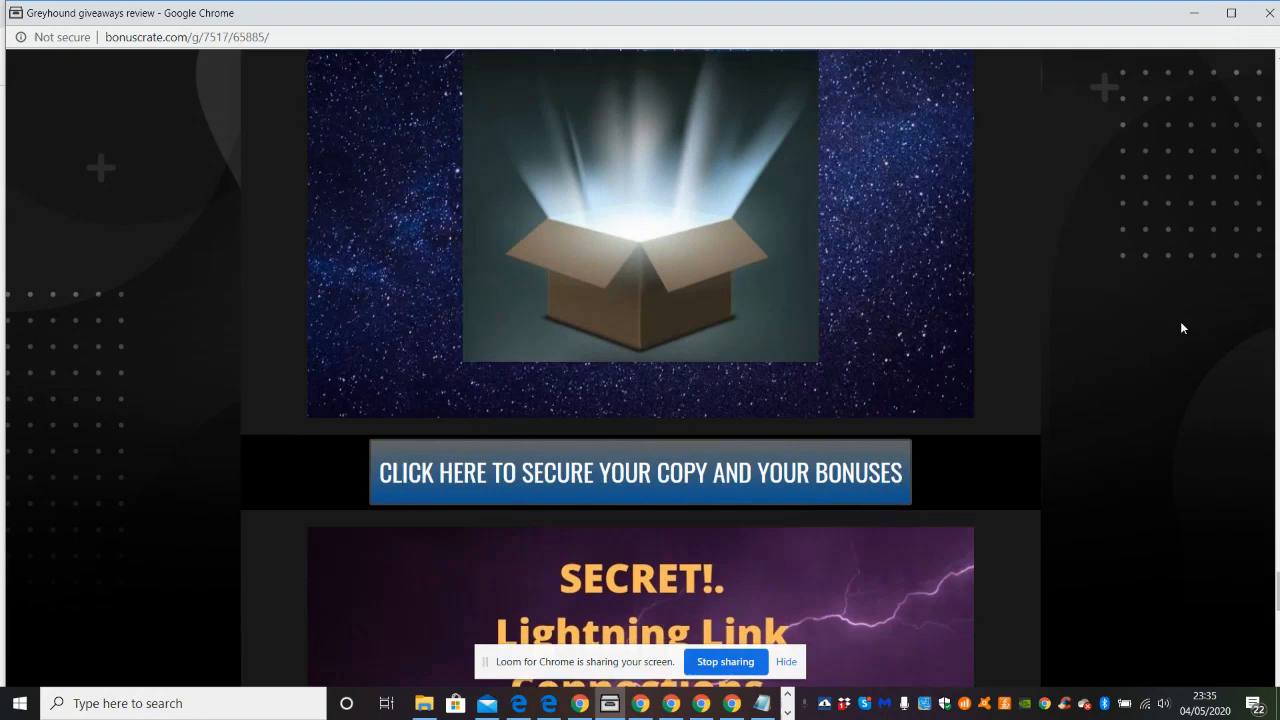
# Step: Scroll down to the SECRET! Lightning Link Connections bonus image
pyautogui.scroll(-3)
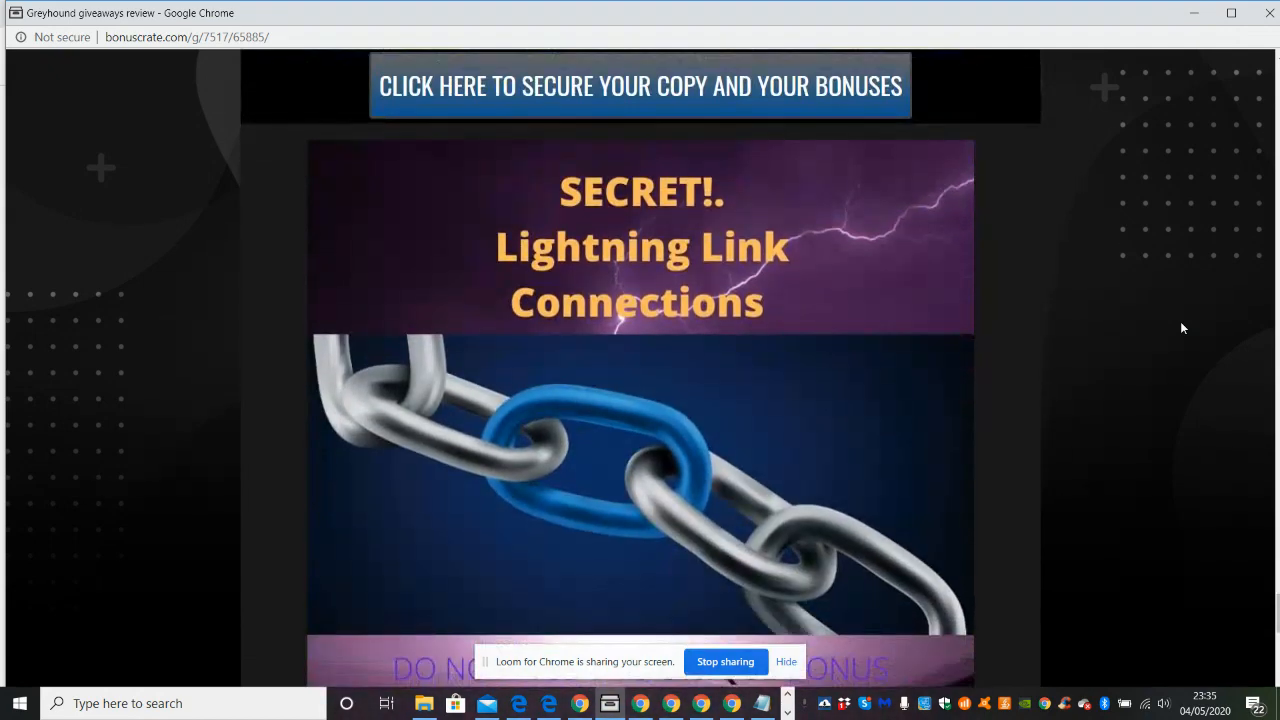
pyautogui.scroll(-3)
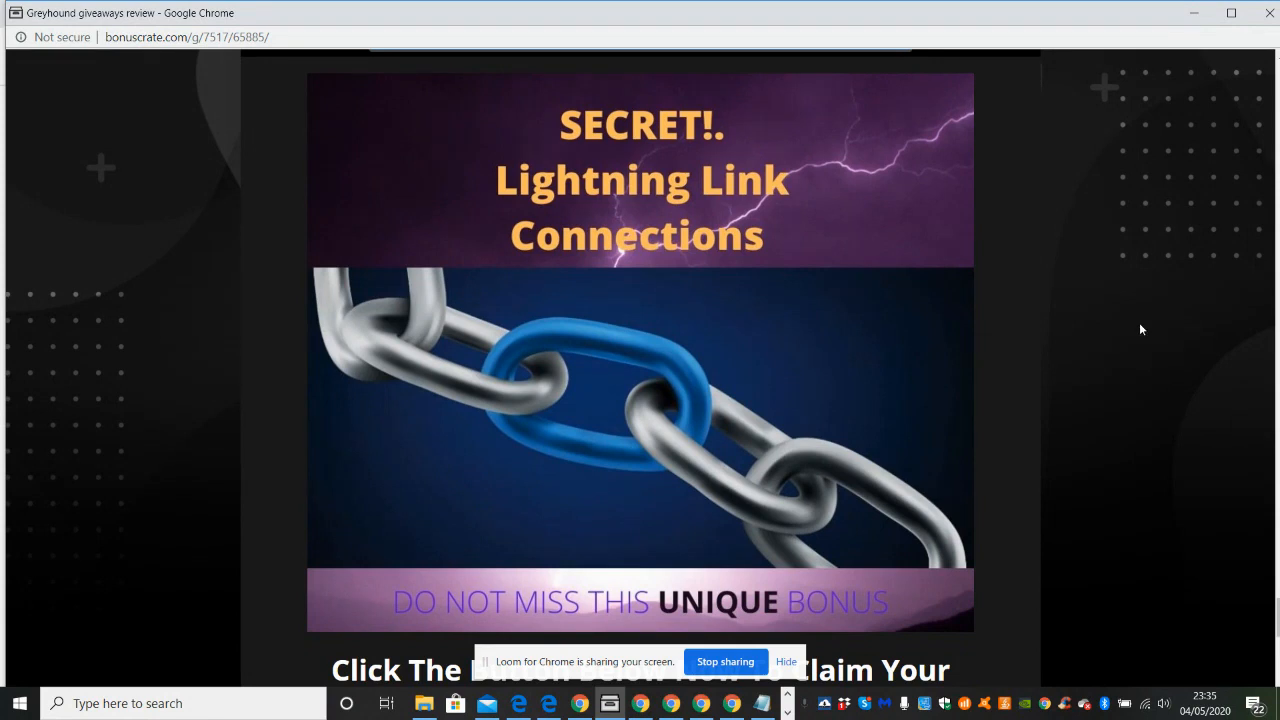
pyautogui.moveTo(1122, 338)
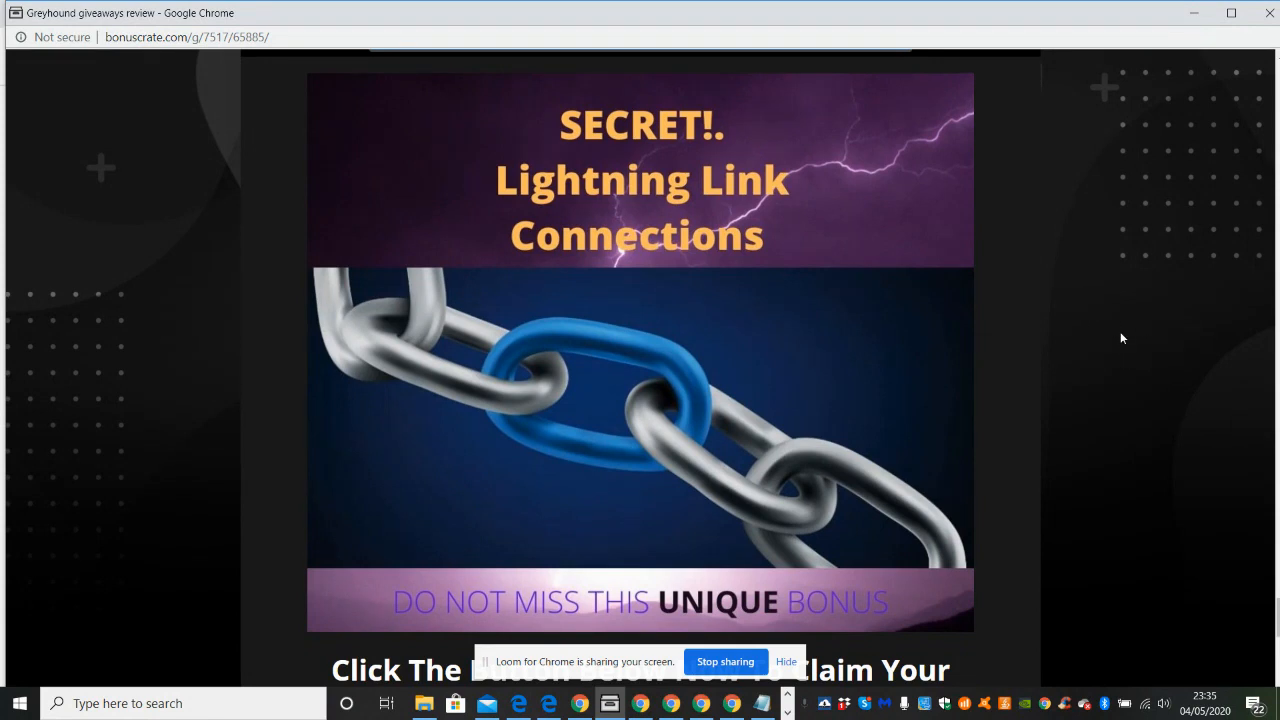
pyautogui.moveTo(1108, 344)
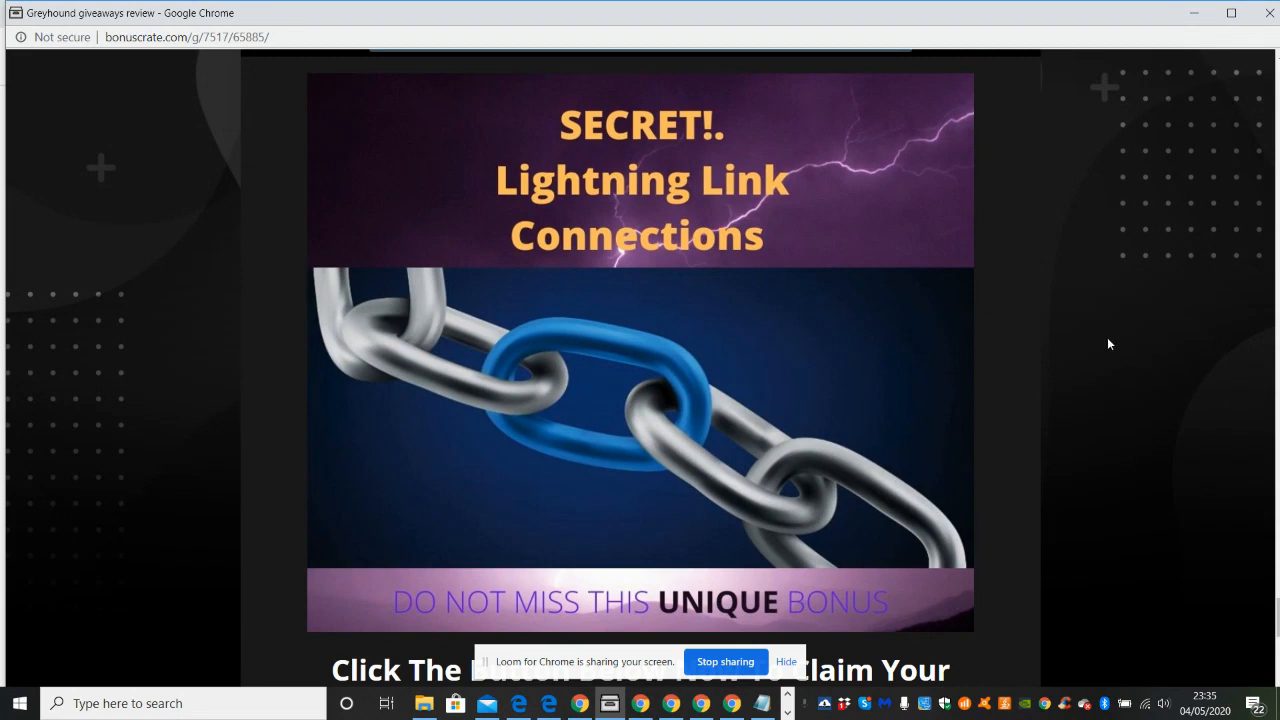
pyautogui.moveTo(1115, 361)
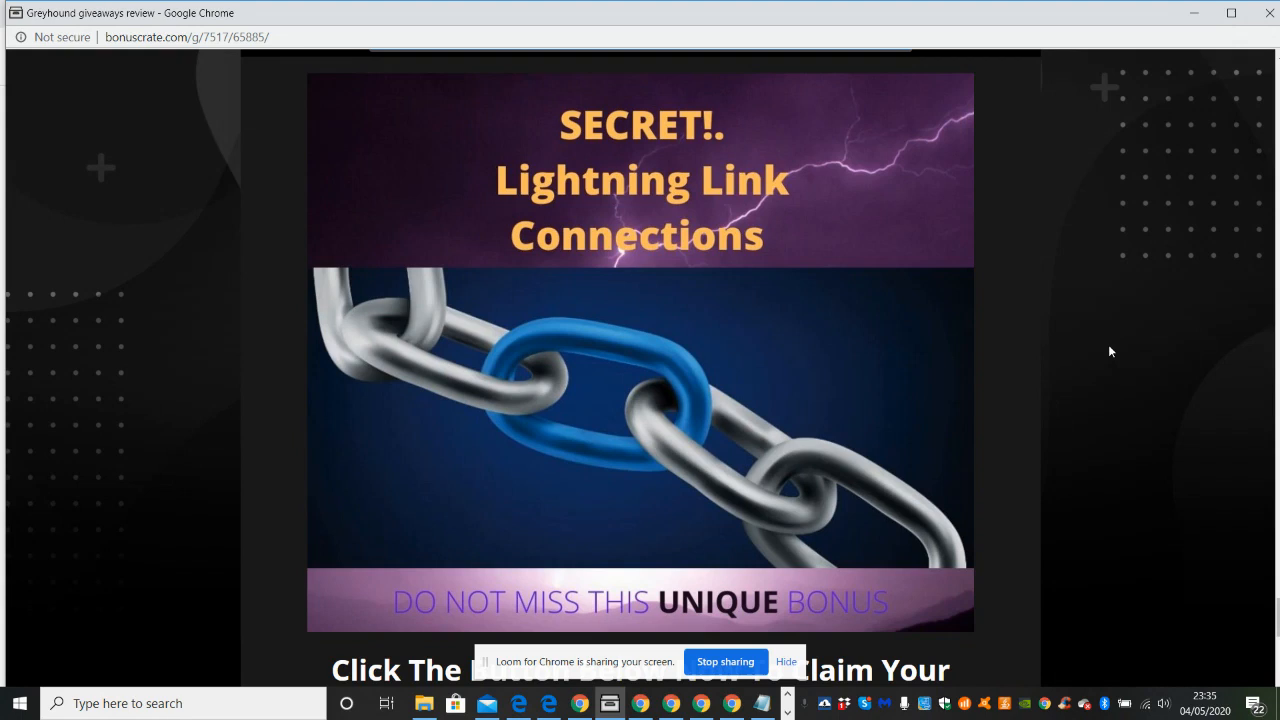
pyautogui.moveTo(1121, 388)
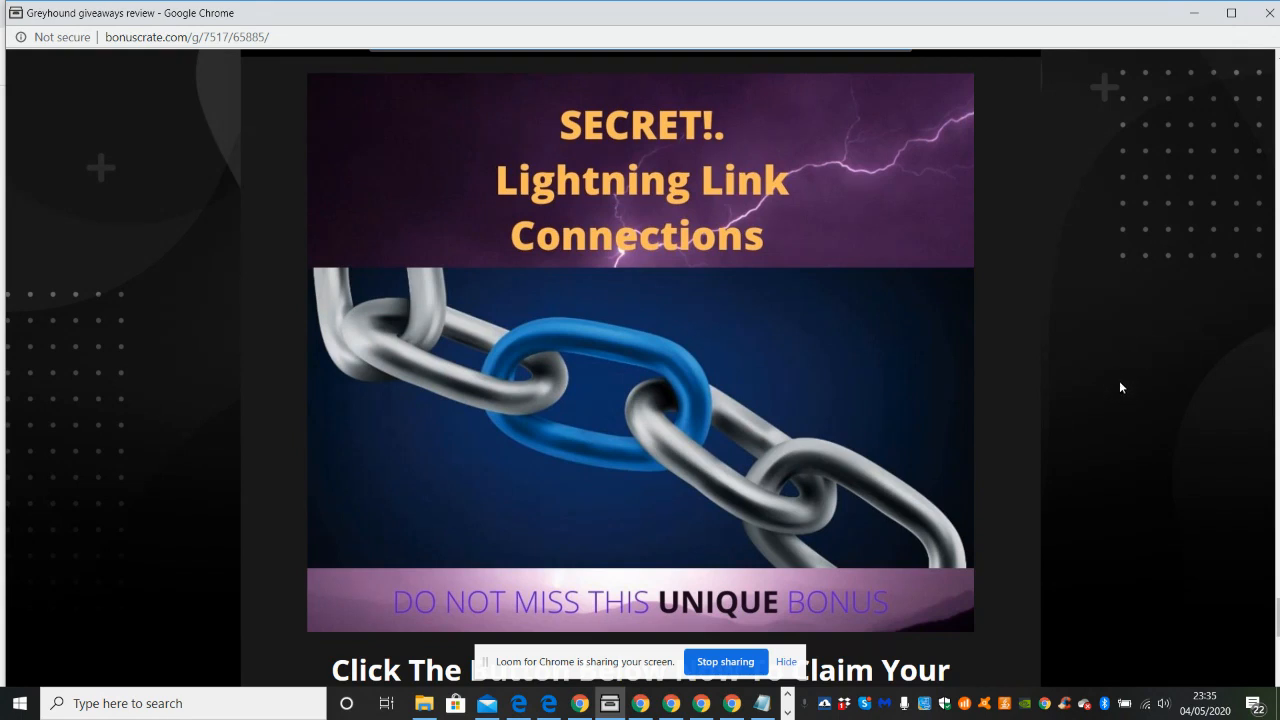
pyautogui.moveTo(1143, 346)
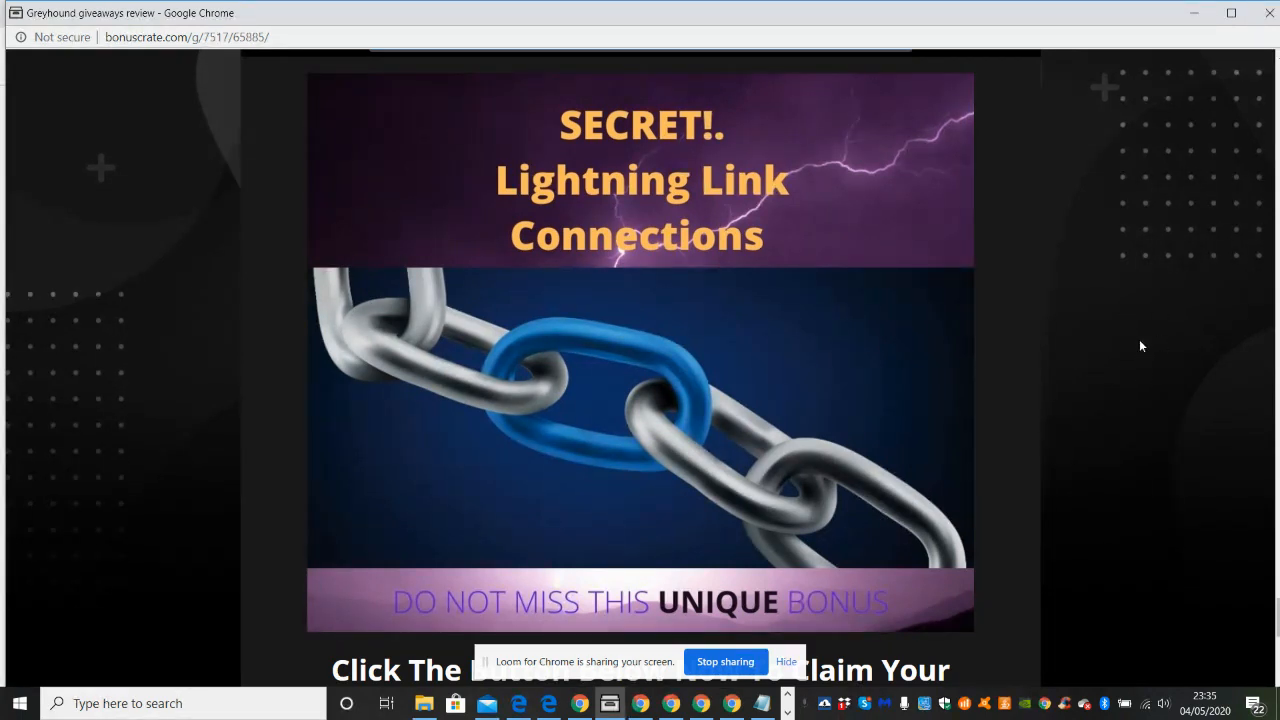
pyautogui.moveTo(1142, 318)
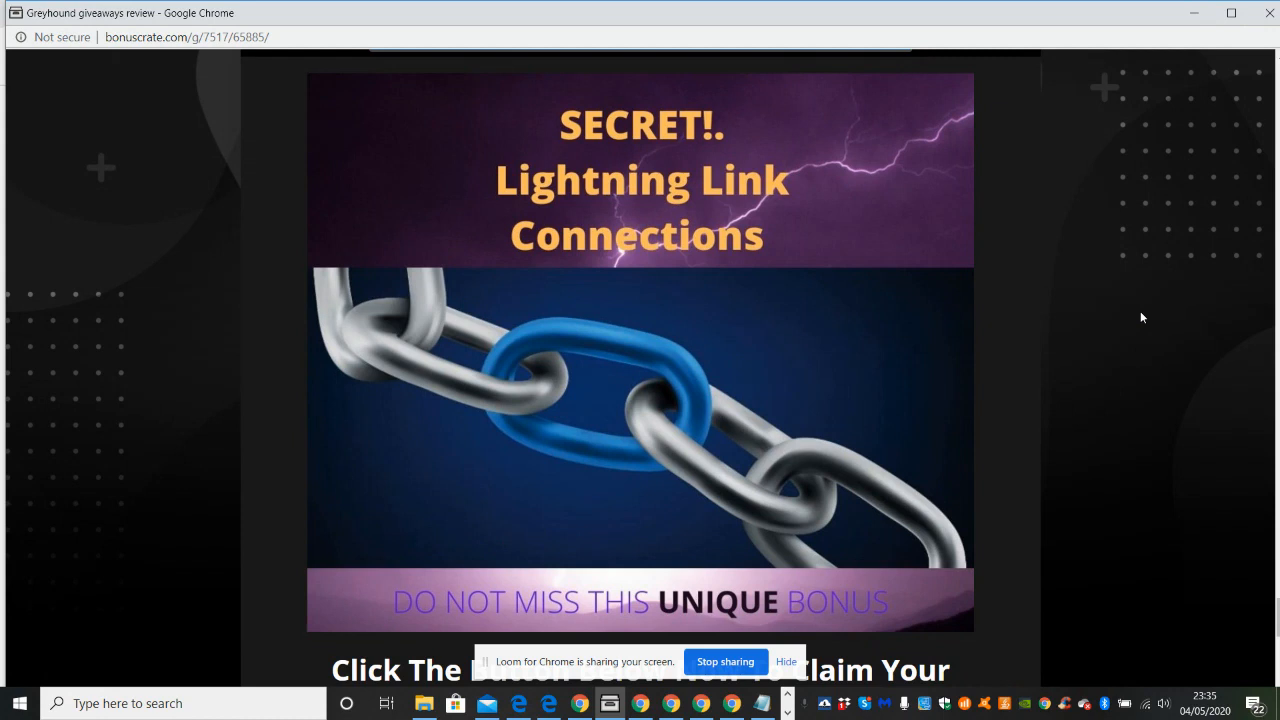
pyautogui.scroll(-3)
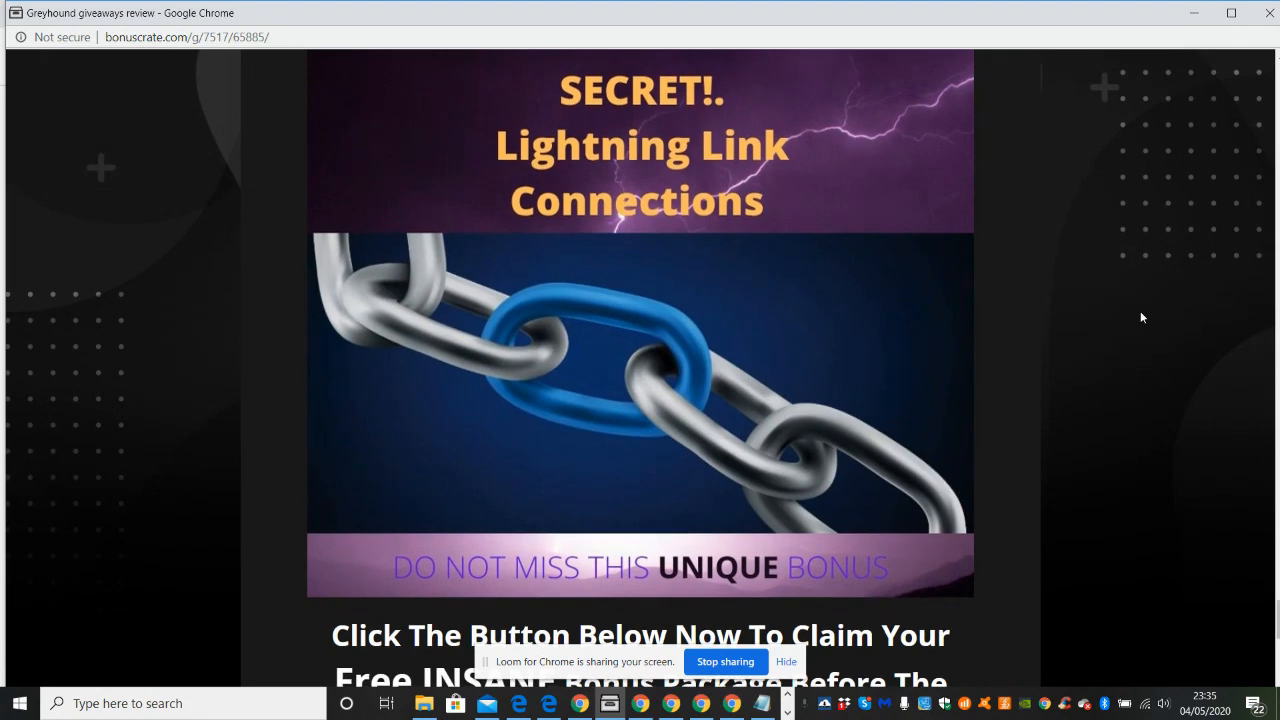
# Step: Scroll down to the expiry countdown timer and secure-your-copy offer
pyautogui.scroll(-3)
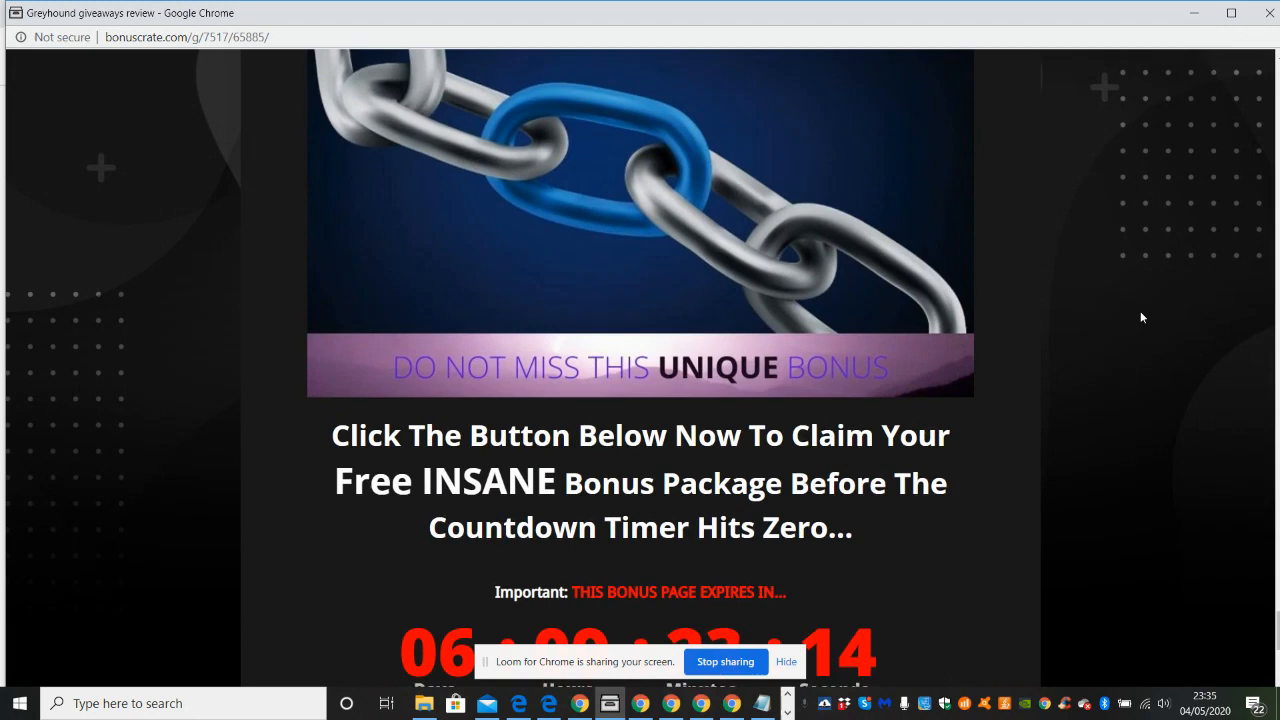
pyautogui.scroll(-3)
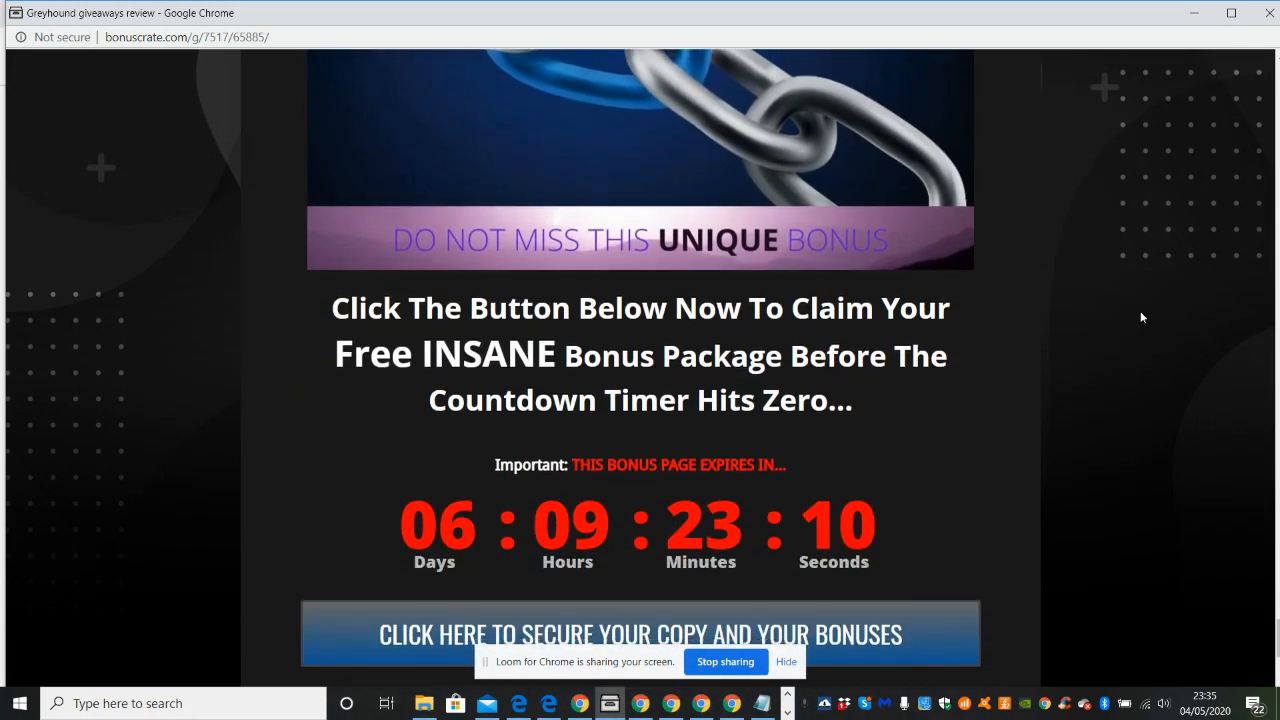
pyautogui.scroll(-3)
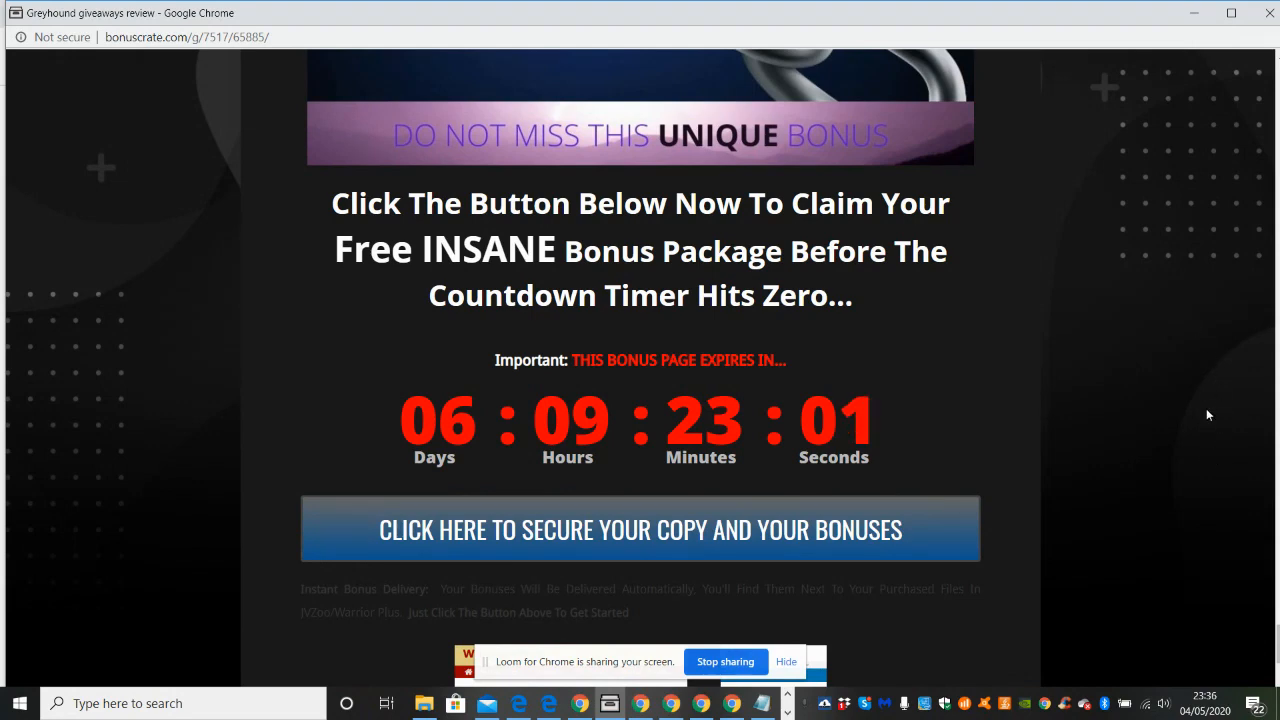
pyautogui.moveTo(843, 583)
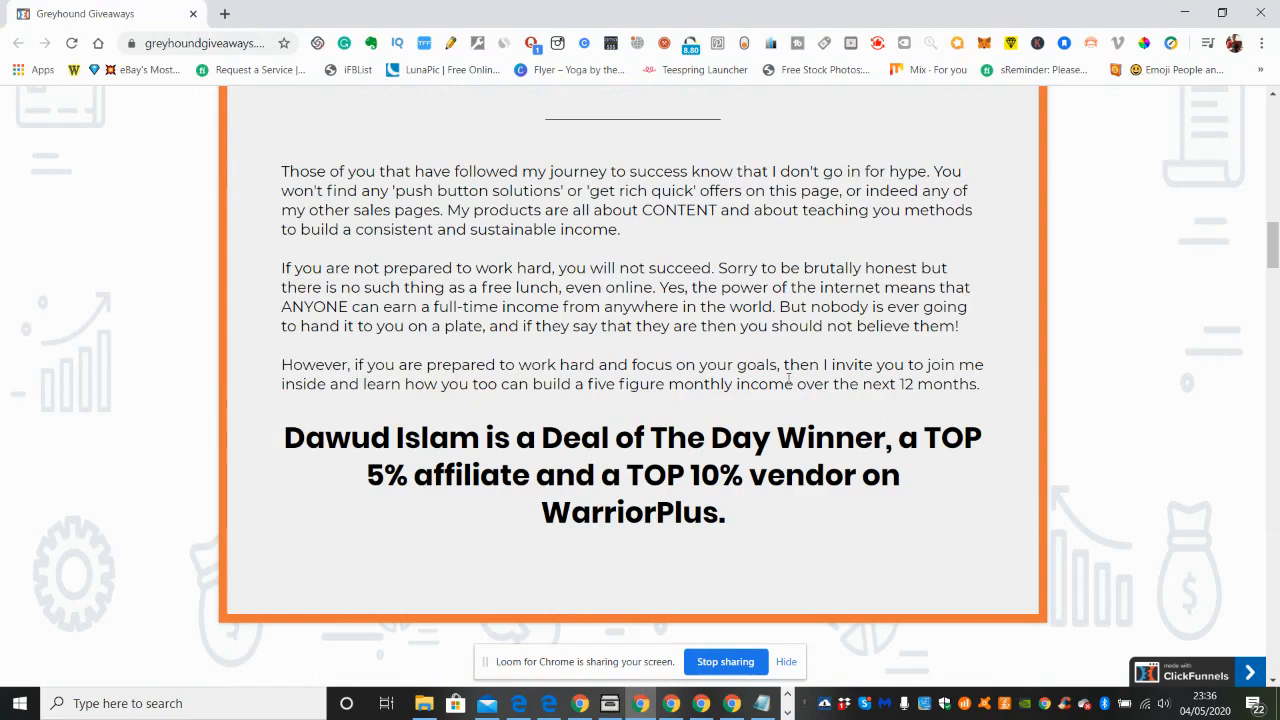
# Step: Scroll the Greyhound Giveaways sales page past the video to 'From The Desk Of'
pyautogui.scroll(3)
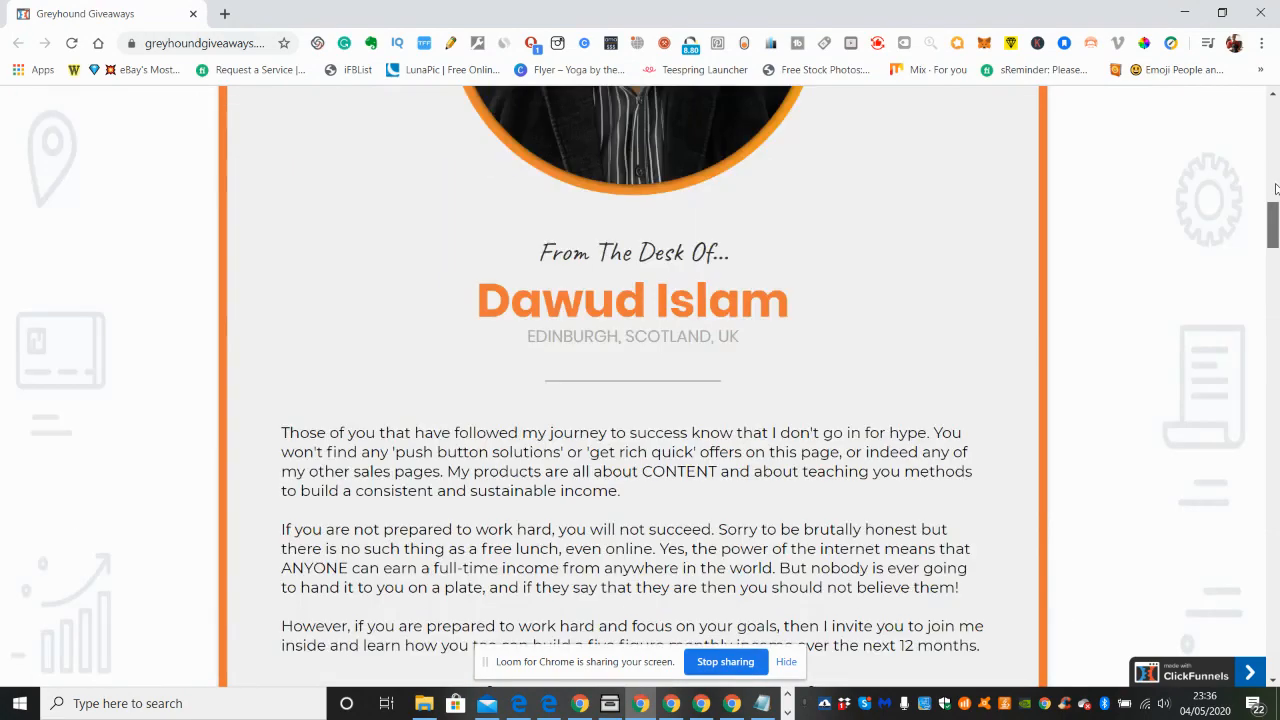
pyautogui.scroll(3)
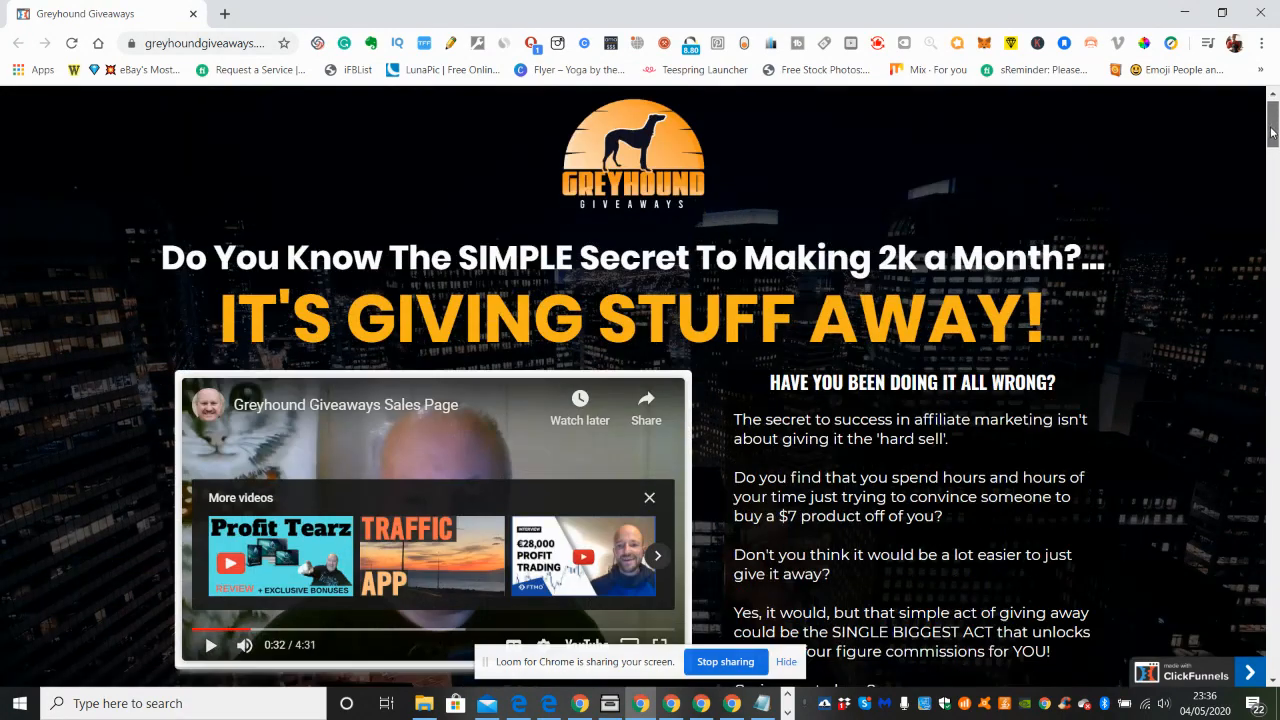
pyautogui.scroll(-3)
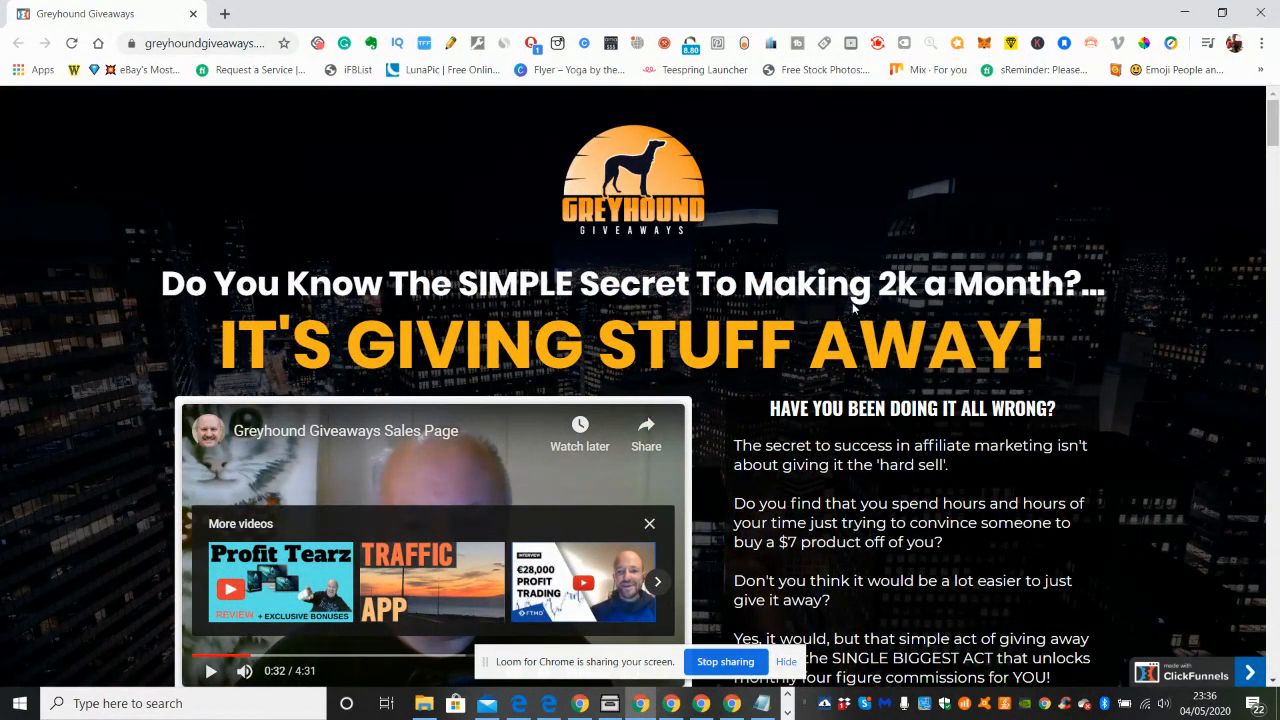
pyautogui.scroll(-3)
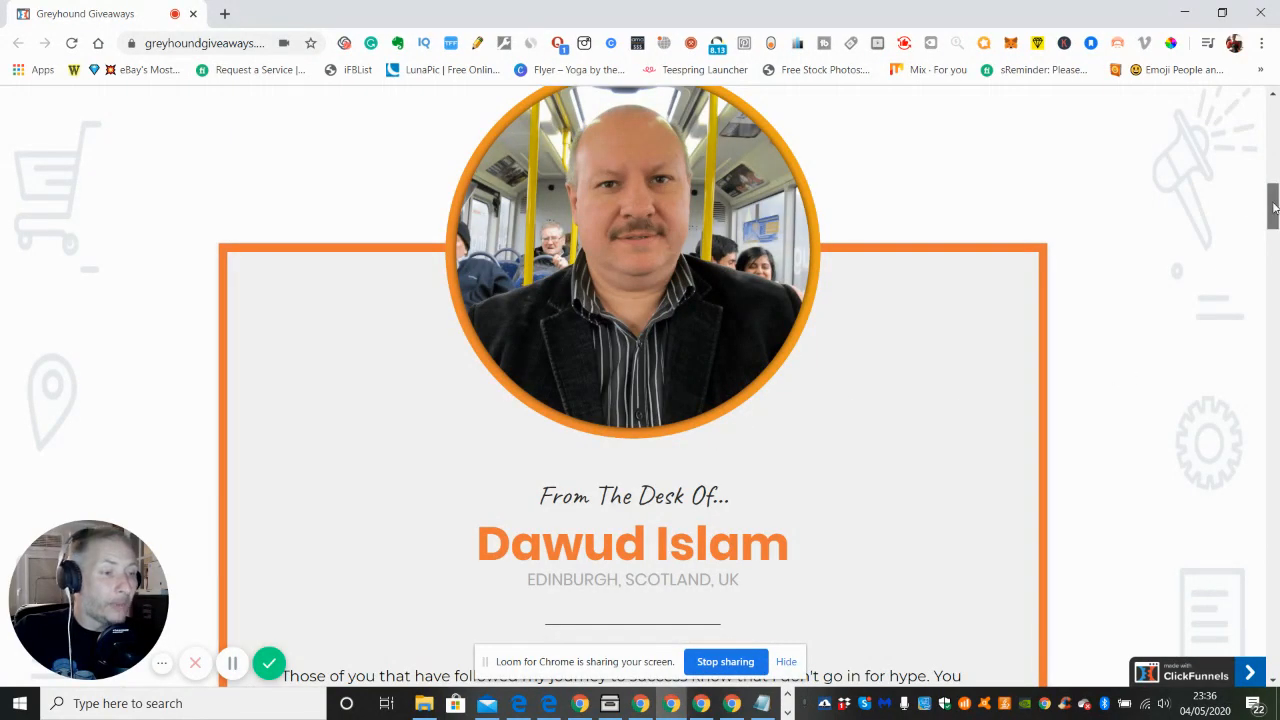
pyautogui.scroll(-3)
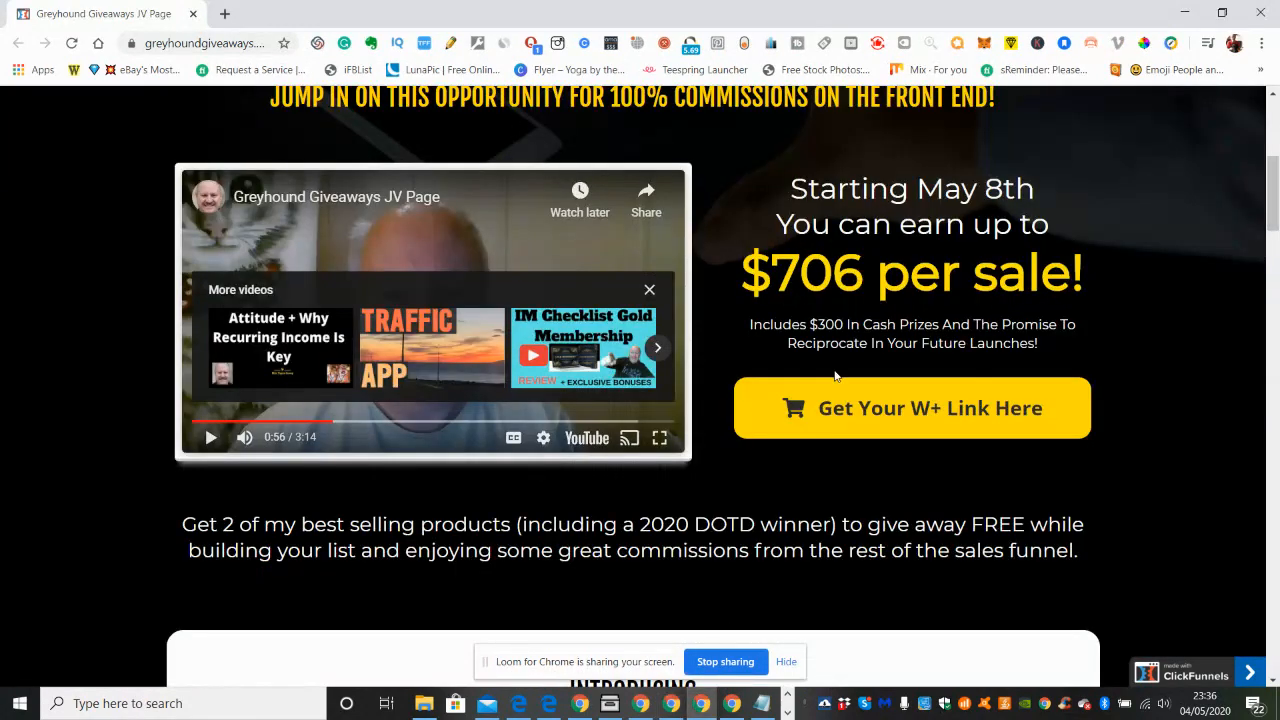
# Step: Close the 'More videos' overlay covering the JV page video
pyautogui.scroll(3)
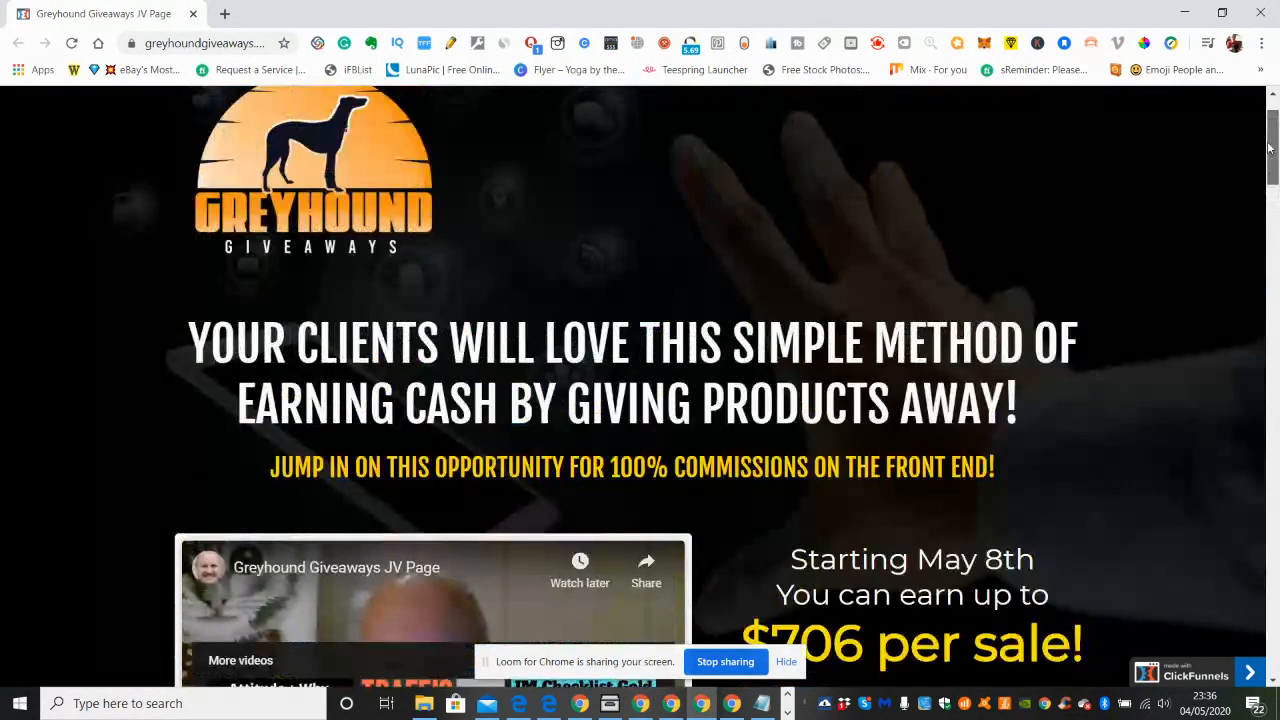
pyautogui.scroll(-3)
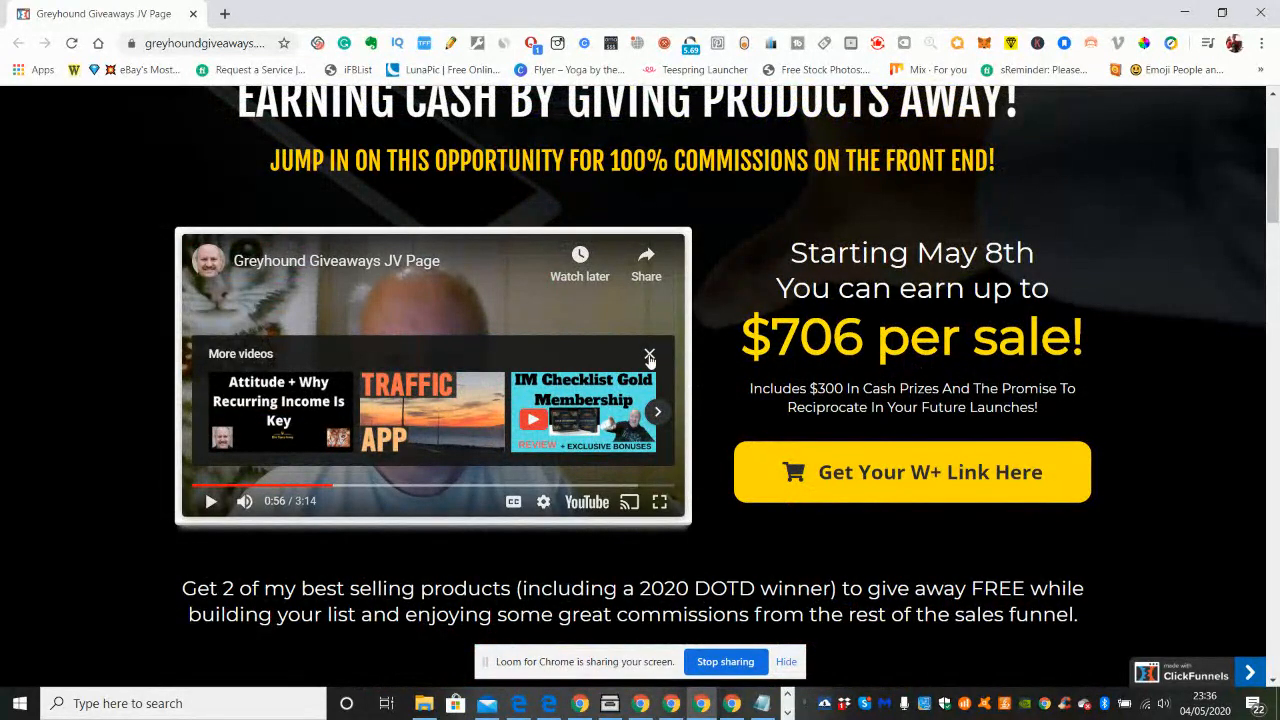
pyautogui.click(649, 355)
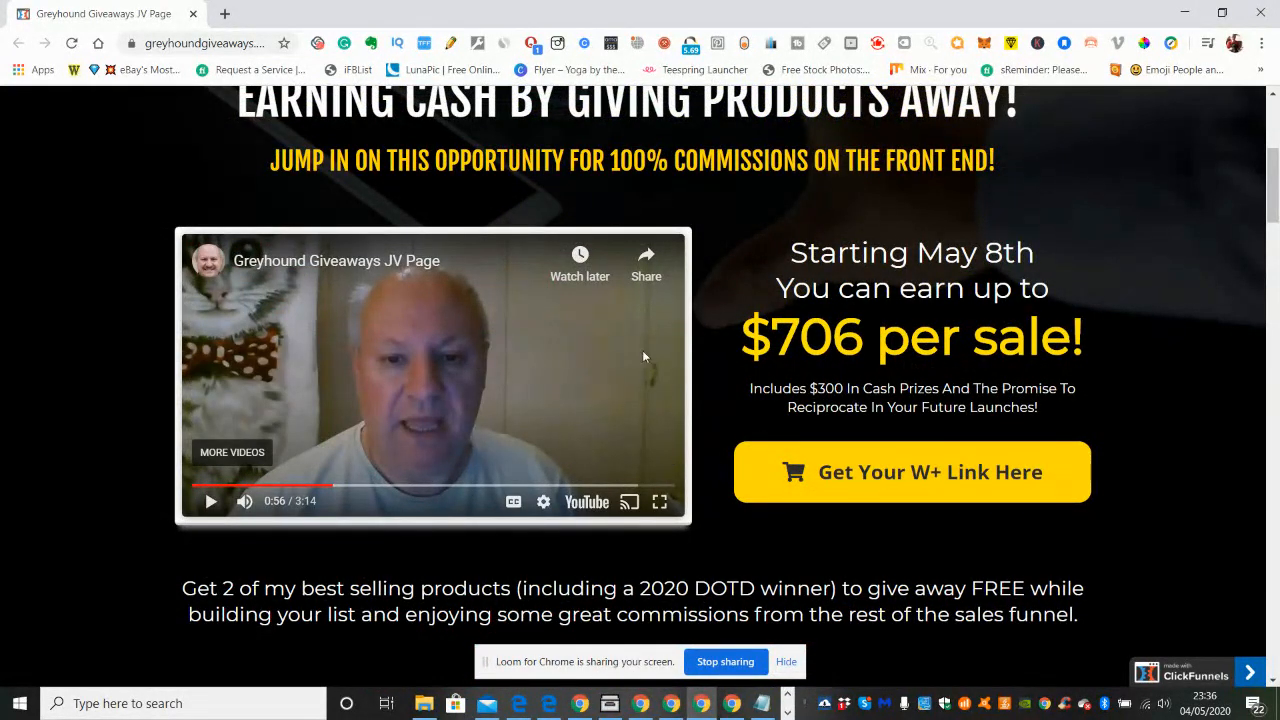
pyautogui.moveTo(573, 328)
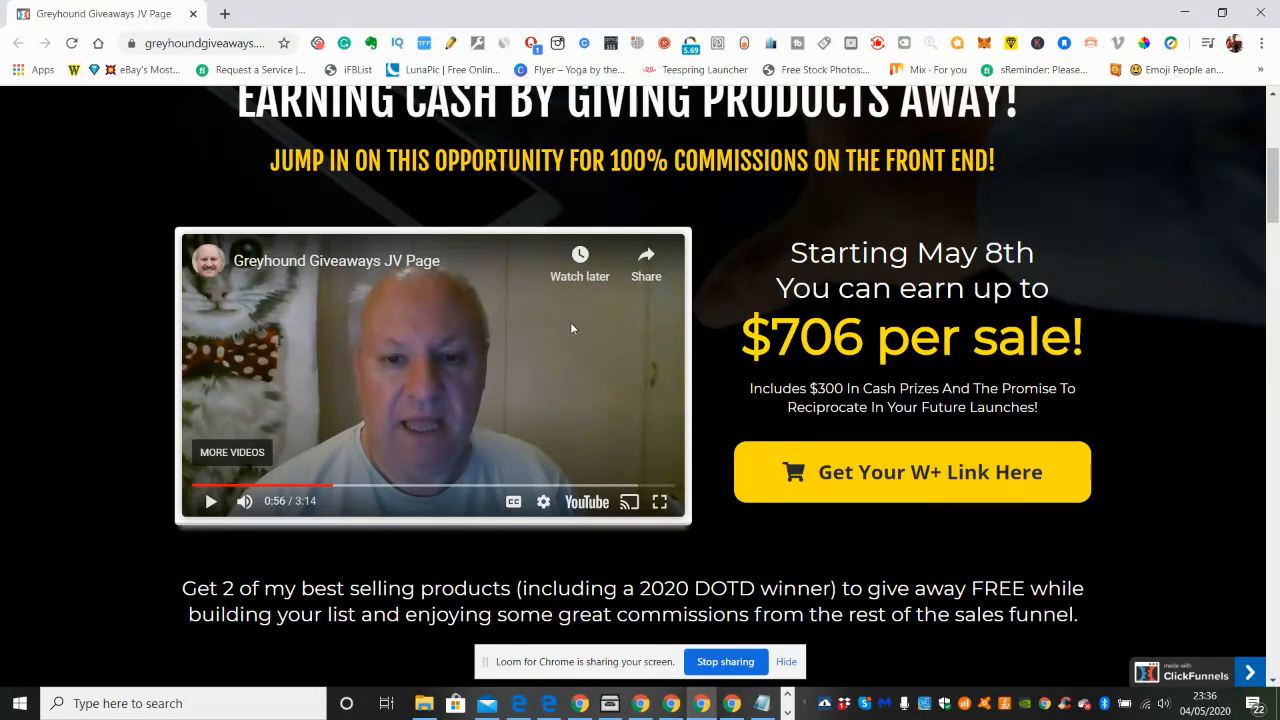
pyautogui.moveTo(545, 356)
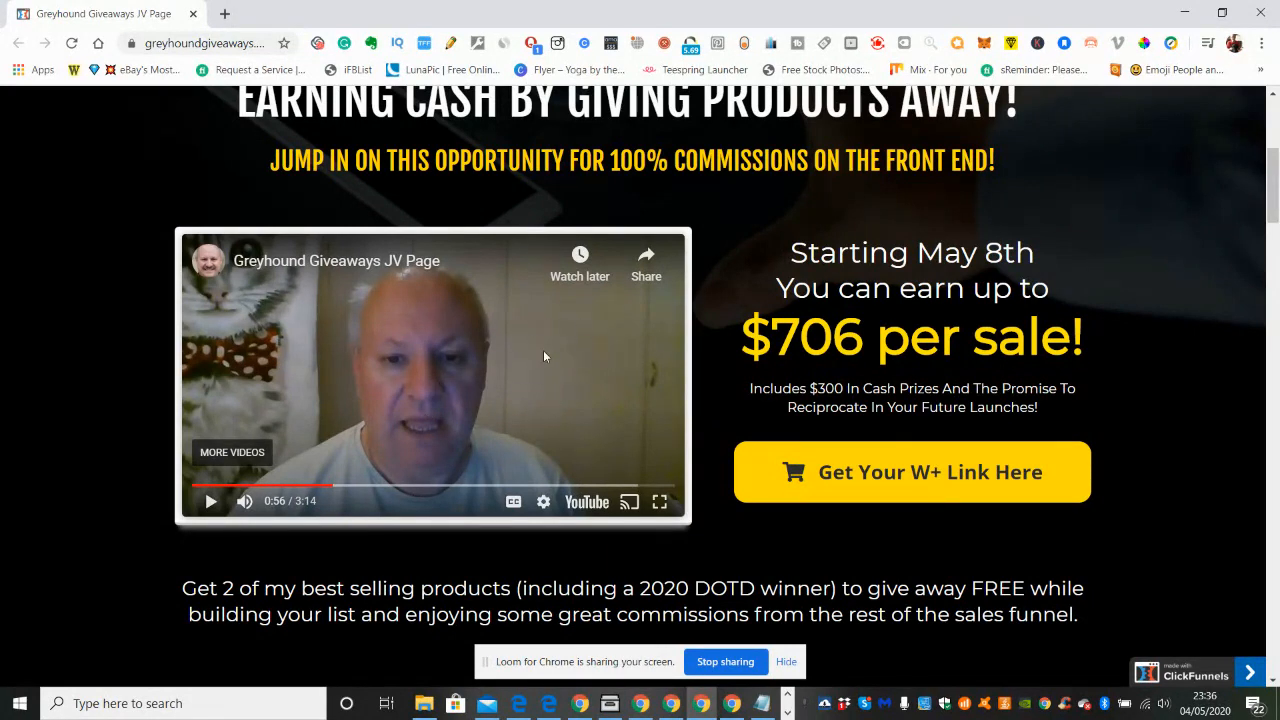
pyautogui.moveTo(551, 375)
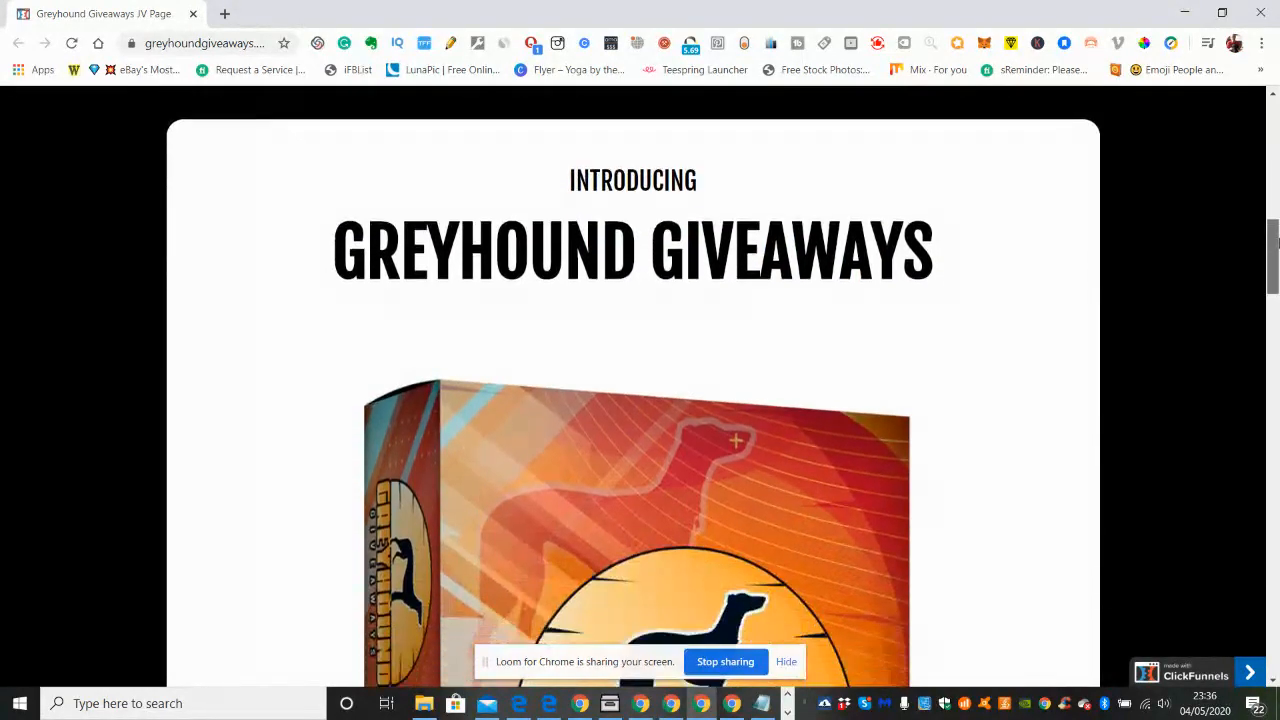
# Step: Scroll the JV page to the May 8th launch countdown and the product box image
pyautogui.scroll(-3)
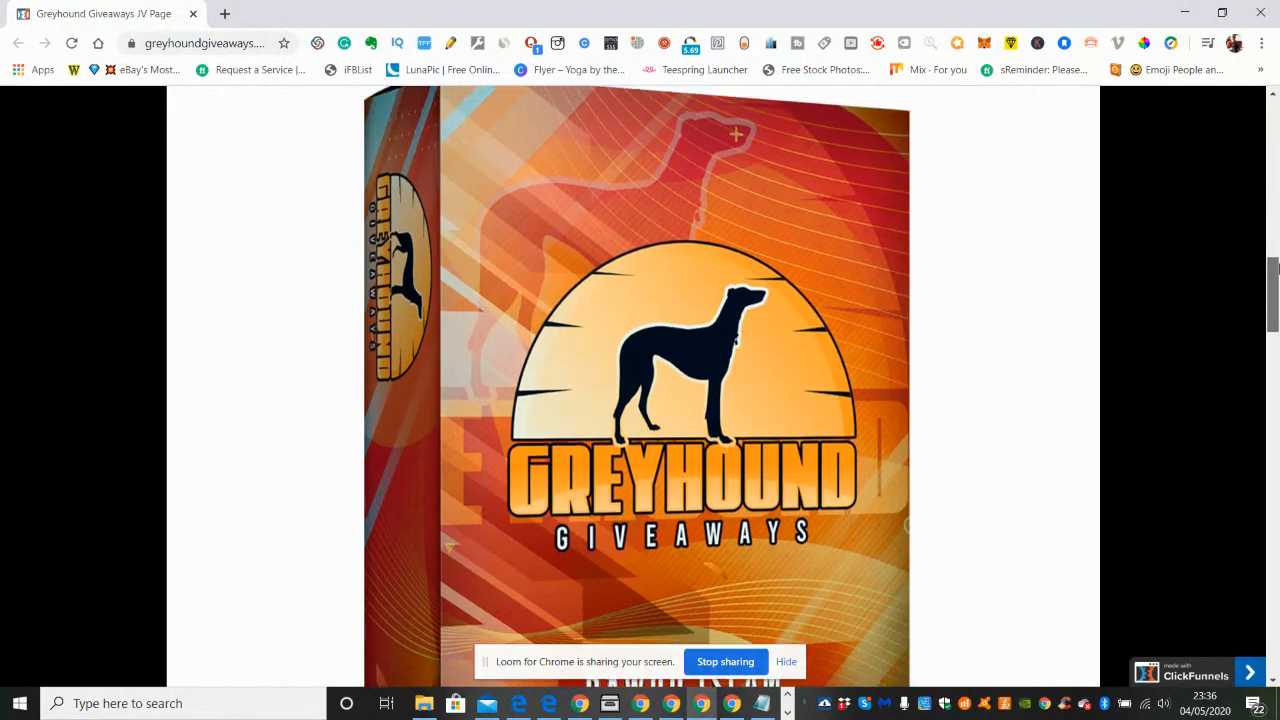
pyautogui.scroll(-3)
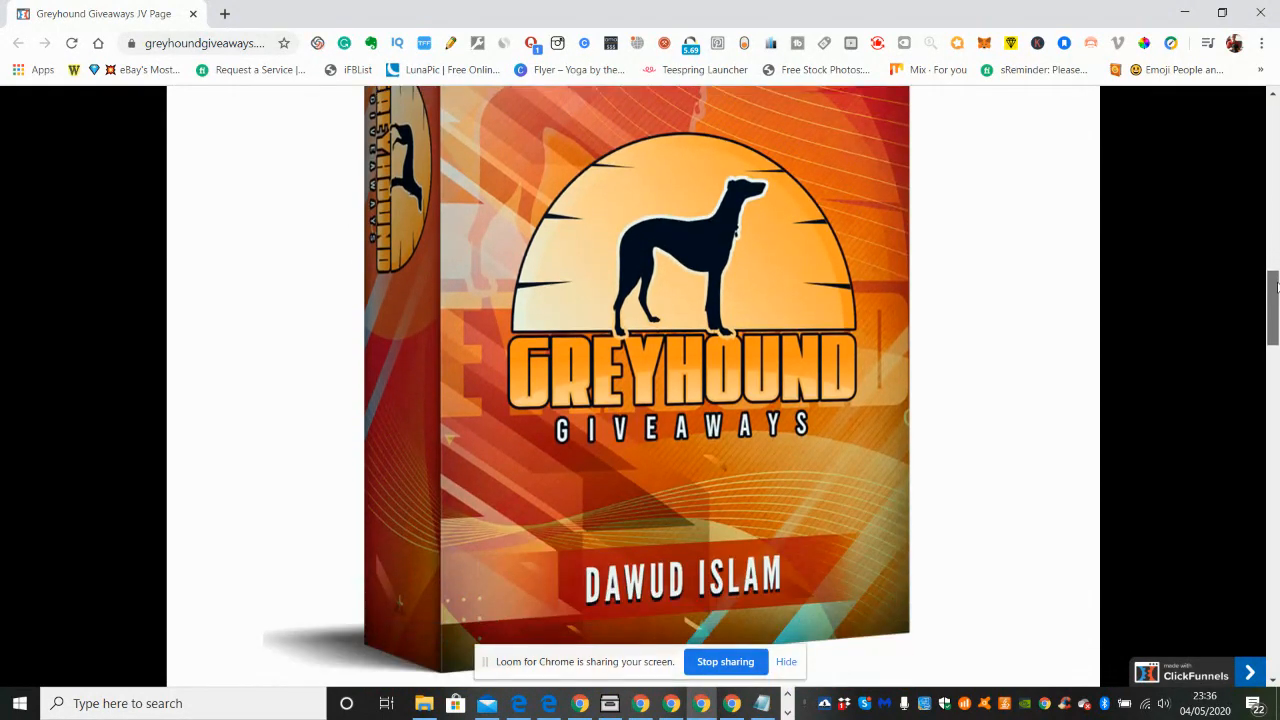
pyautogui.scroll(-3)
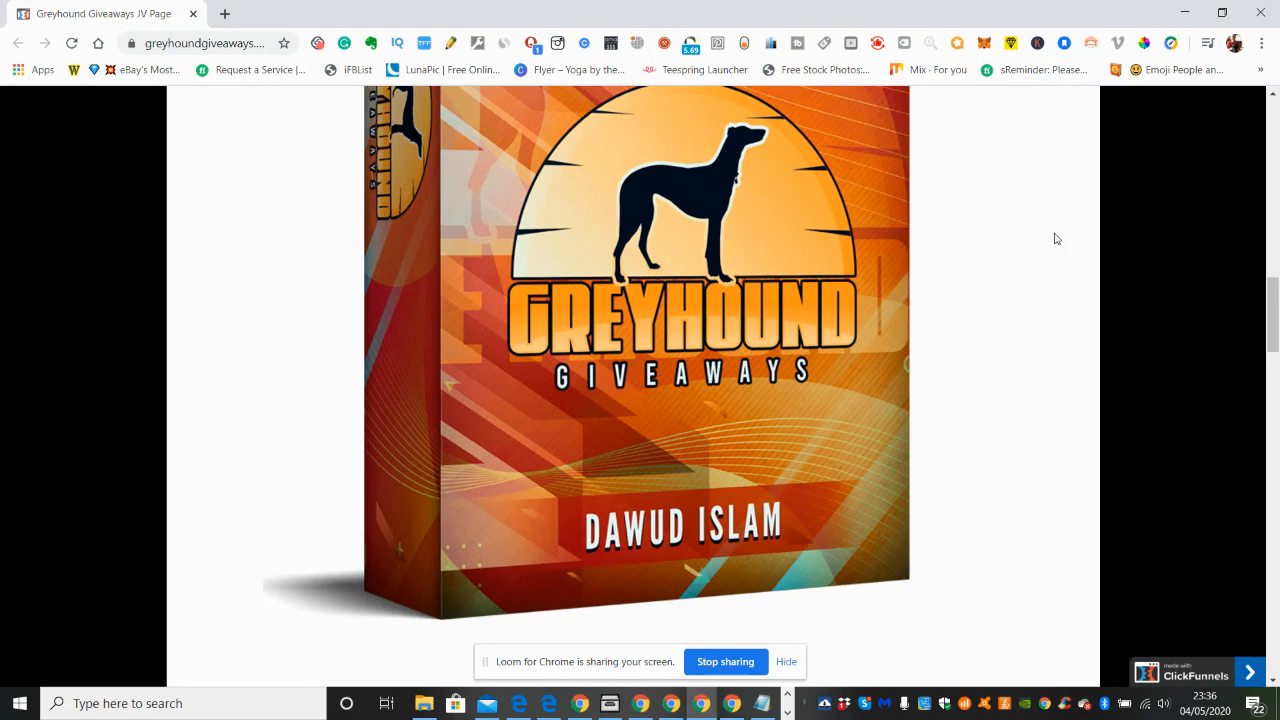
pyautogui.moveTo(1015, 228)
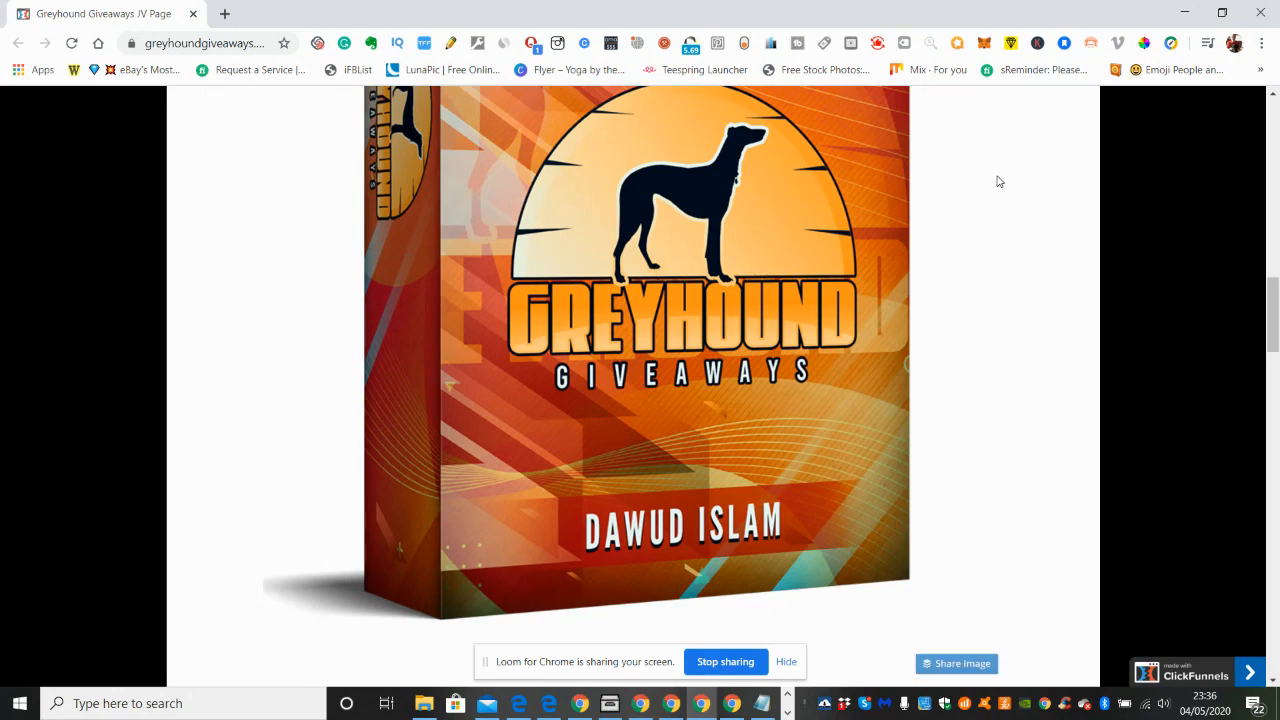
pyautogui.moveTo(998, 236)
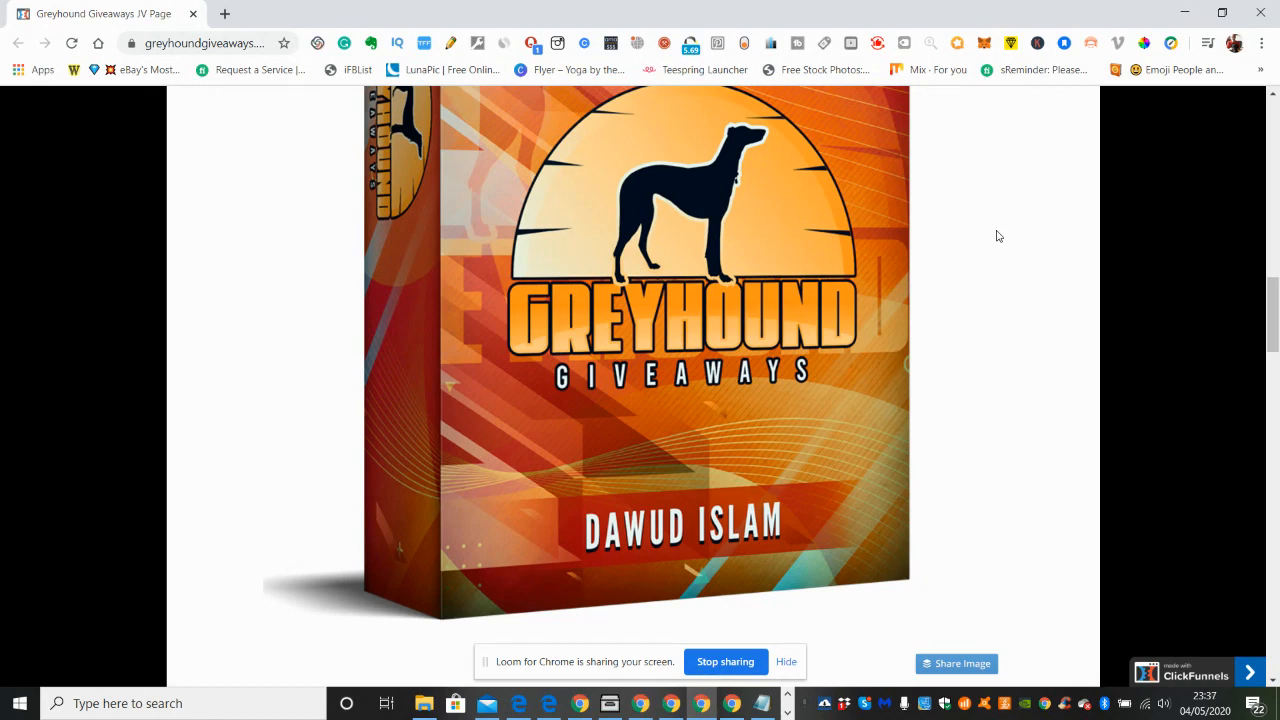
pyautogui.moveTo(998, 226)
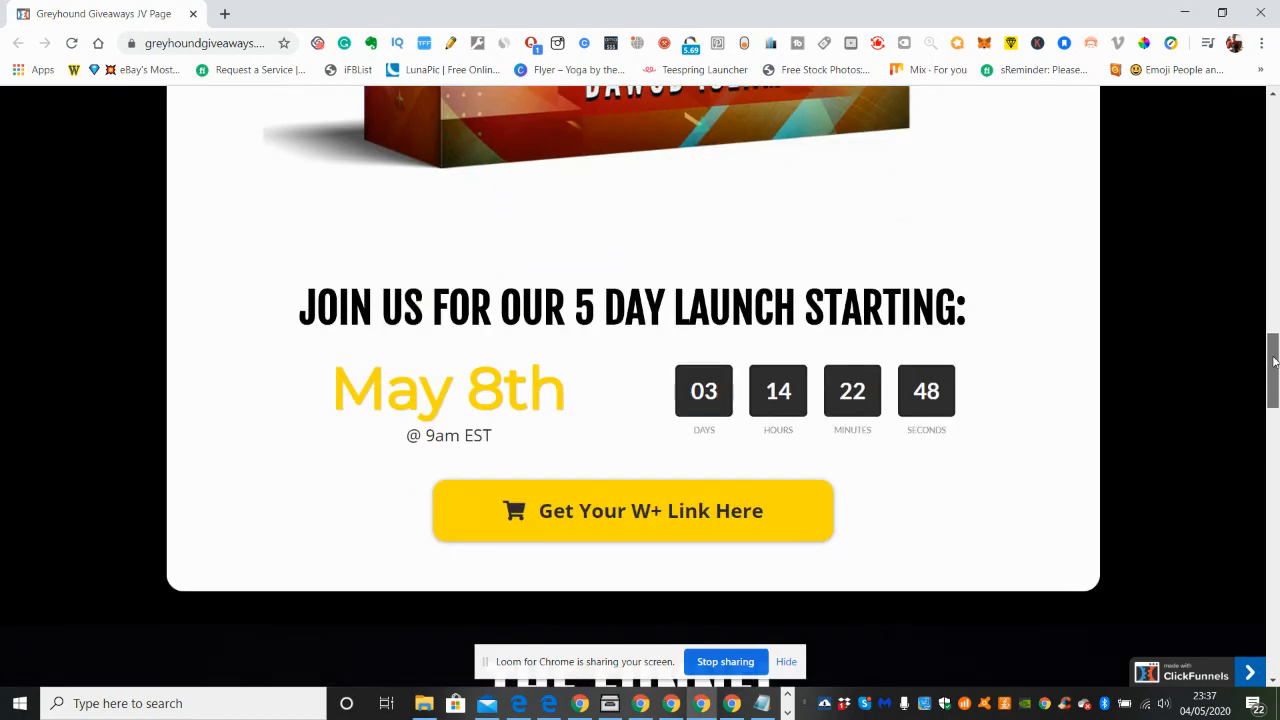
pyautogui.scroll(-3)
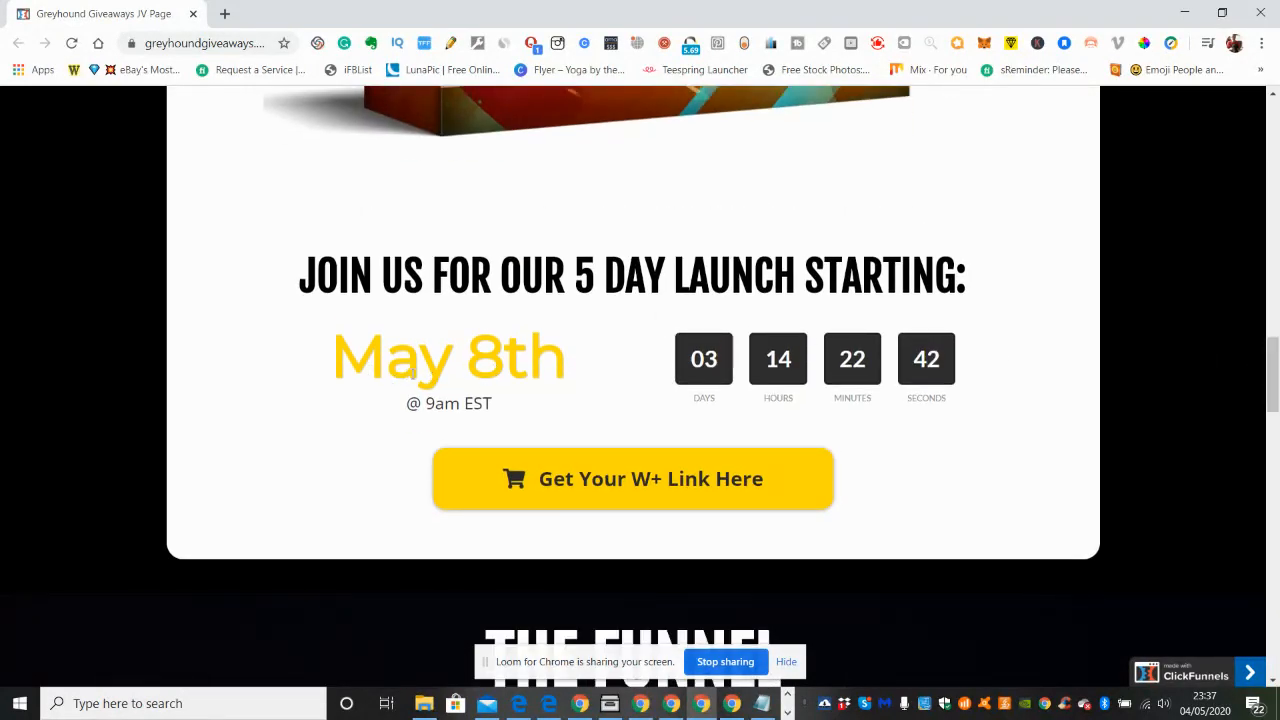
pyautogui.moveTo(1176, 415)
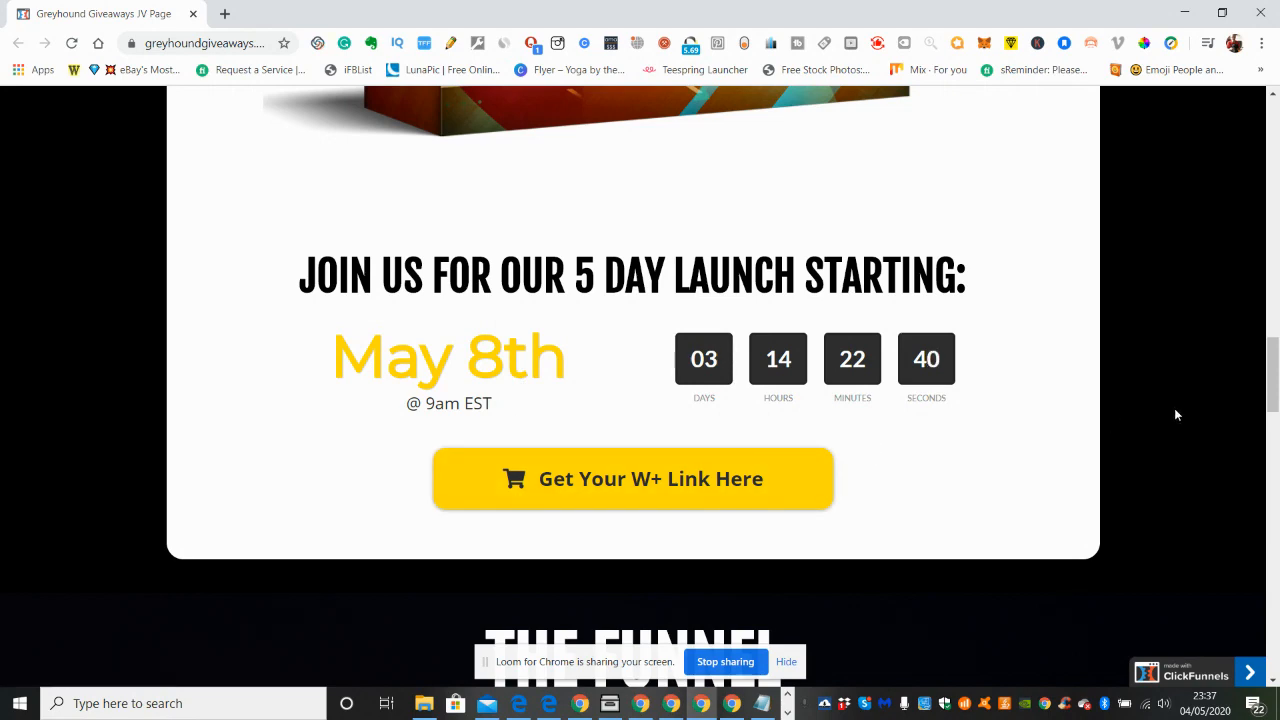
pyautogui.scroll(-3)
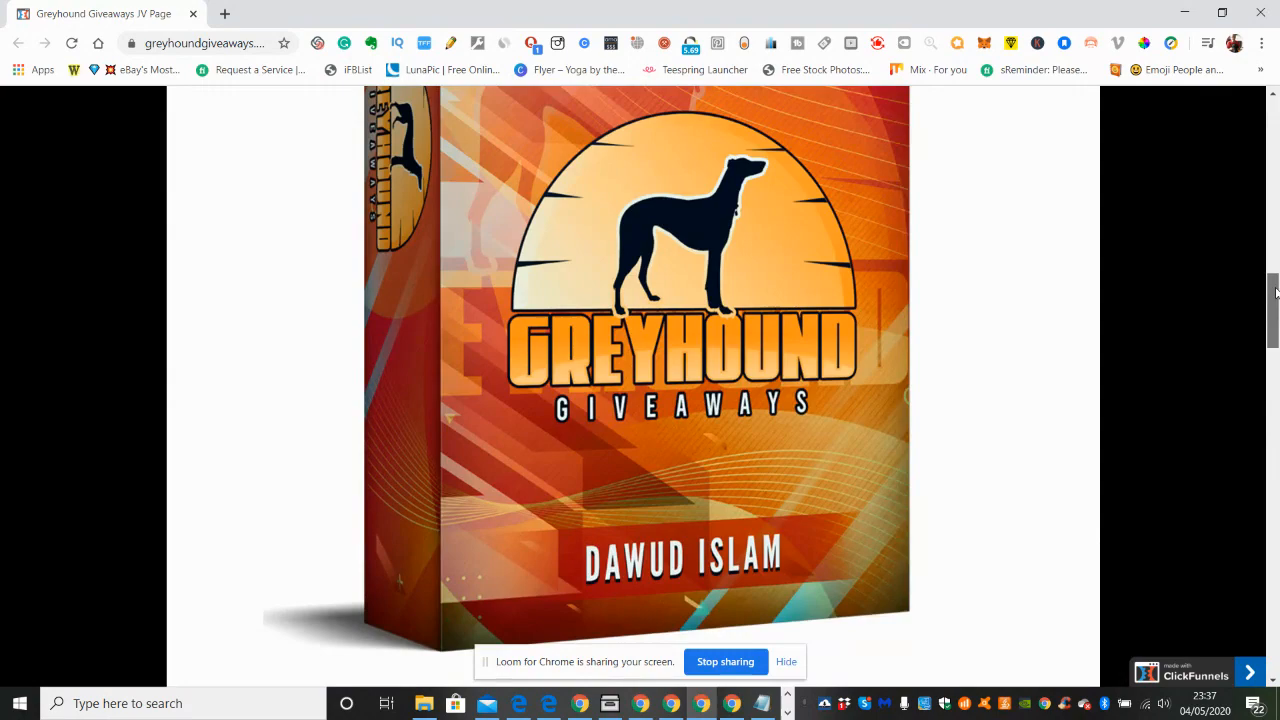
pyautogui.scroll(-3)
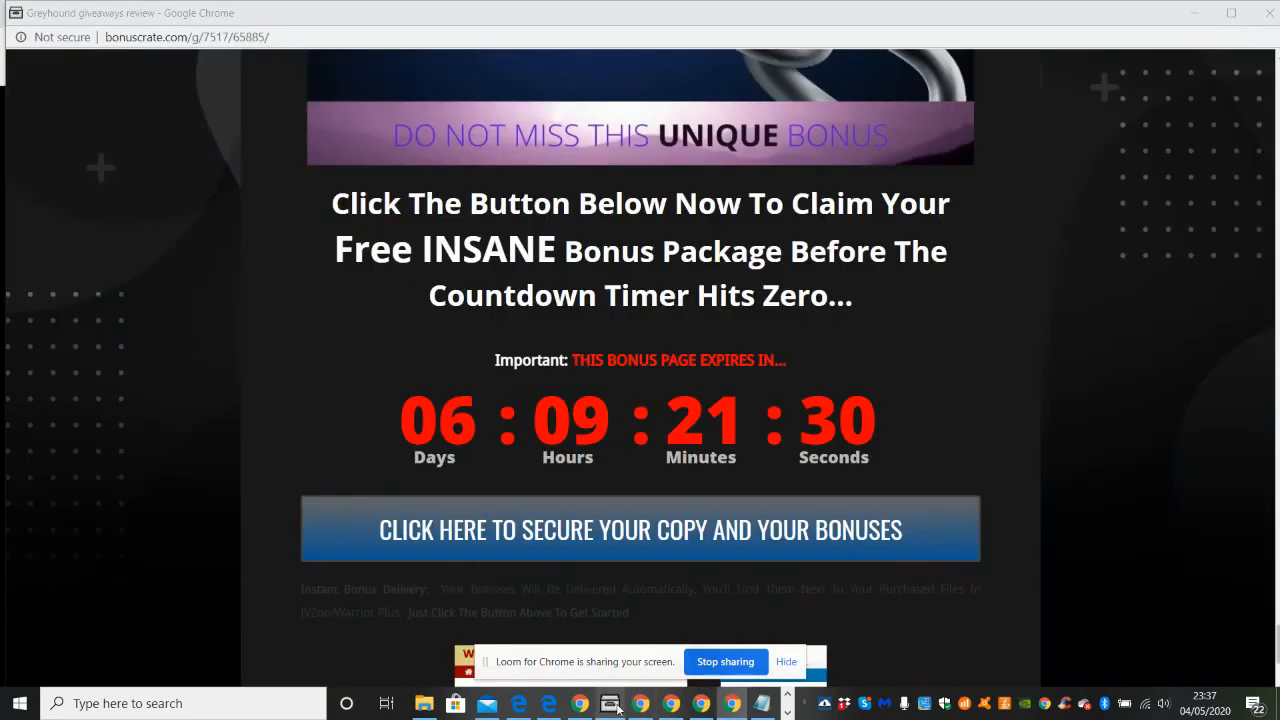
pyautogui.moveTo(1220, 229)
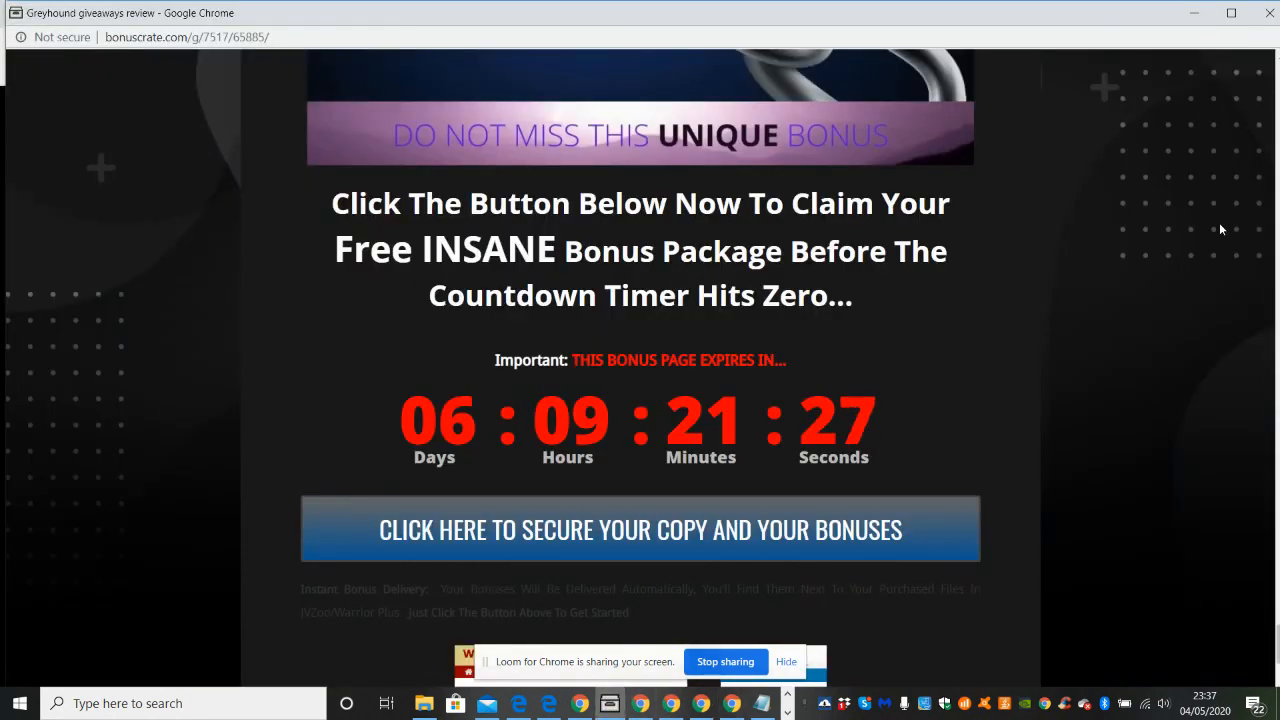
# Step: Scroll the bonuscrate.com page past the ratings and video to the Bonus 1–3 cards
pyautogui.scroll(-3)
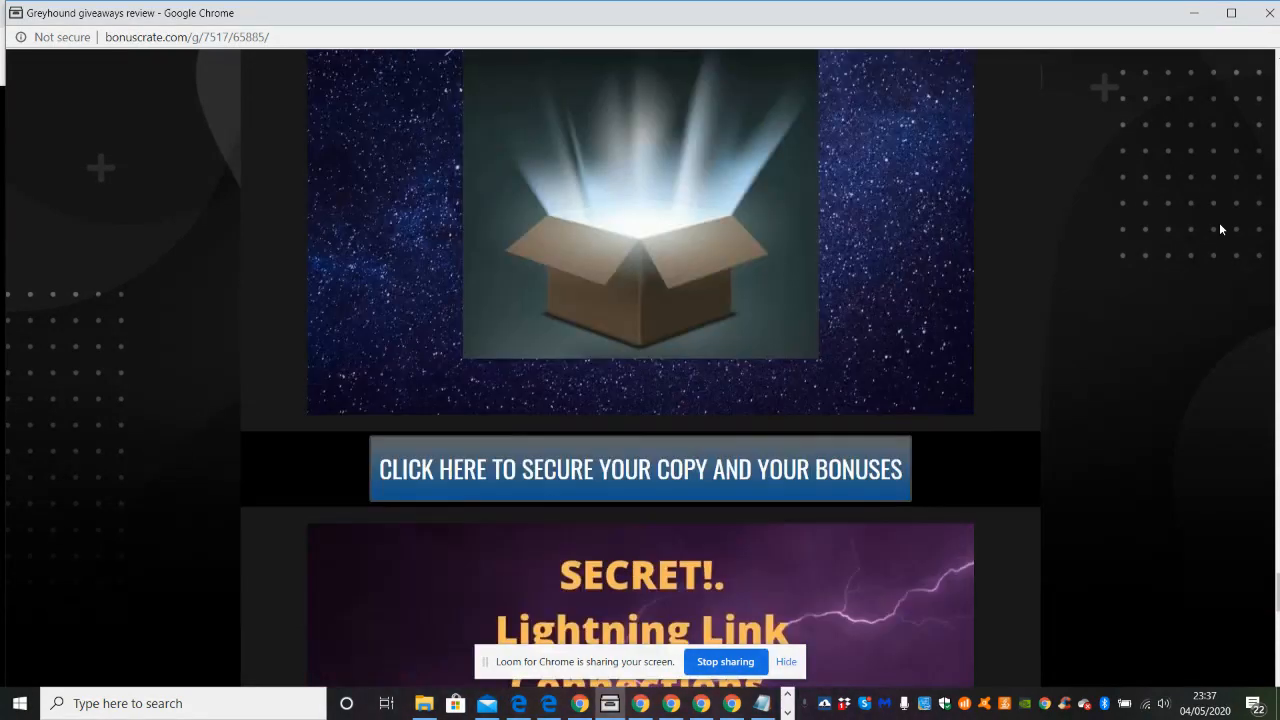
pyautogui.scroll(-3)
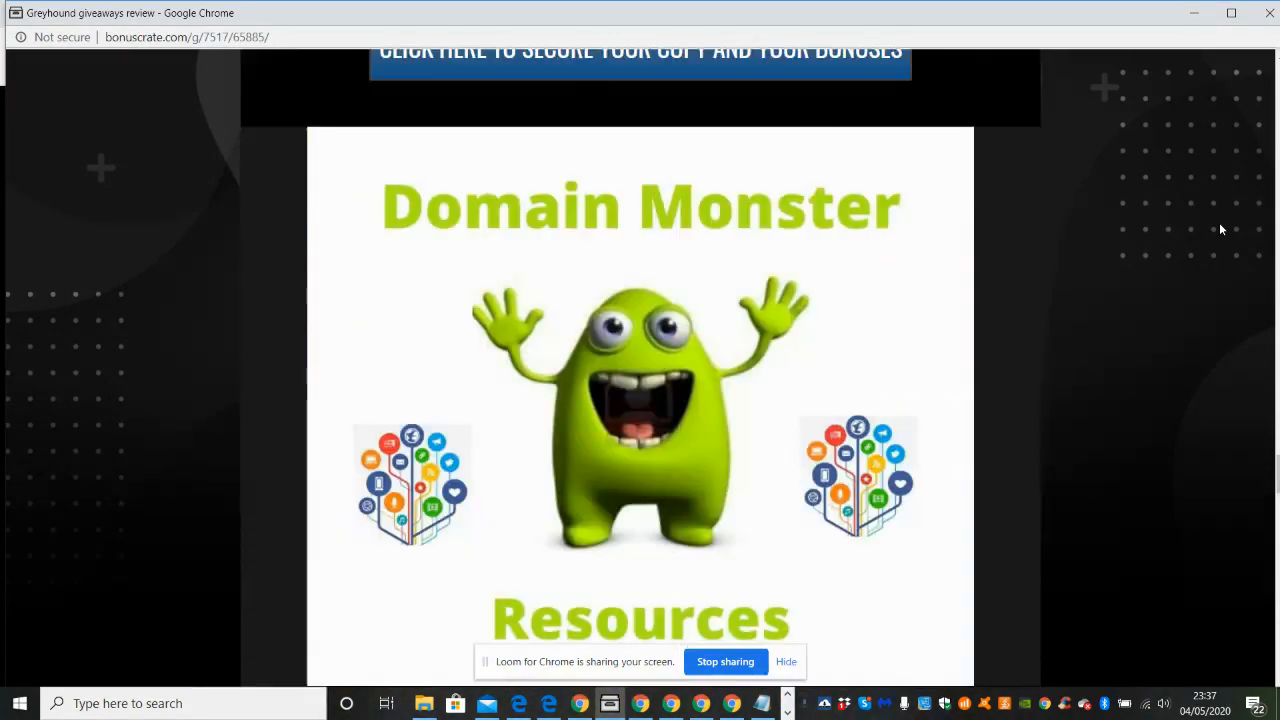
pyautogui.scroll(-3)
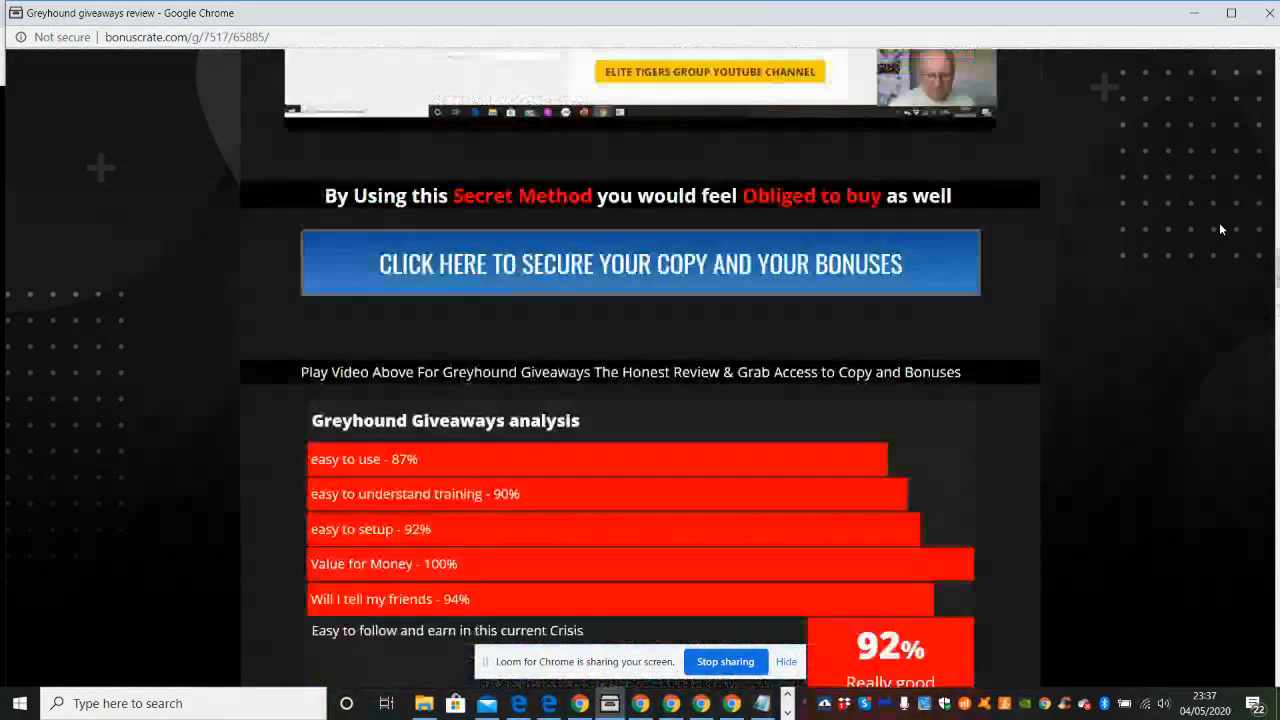
pyautogui.scroll(-3)
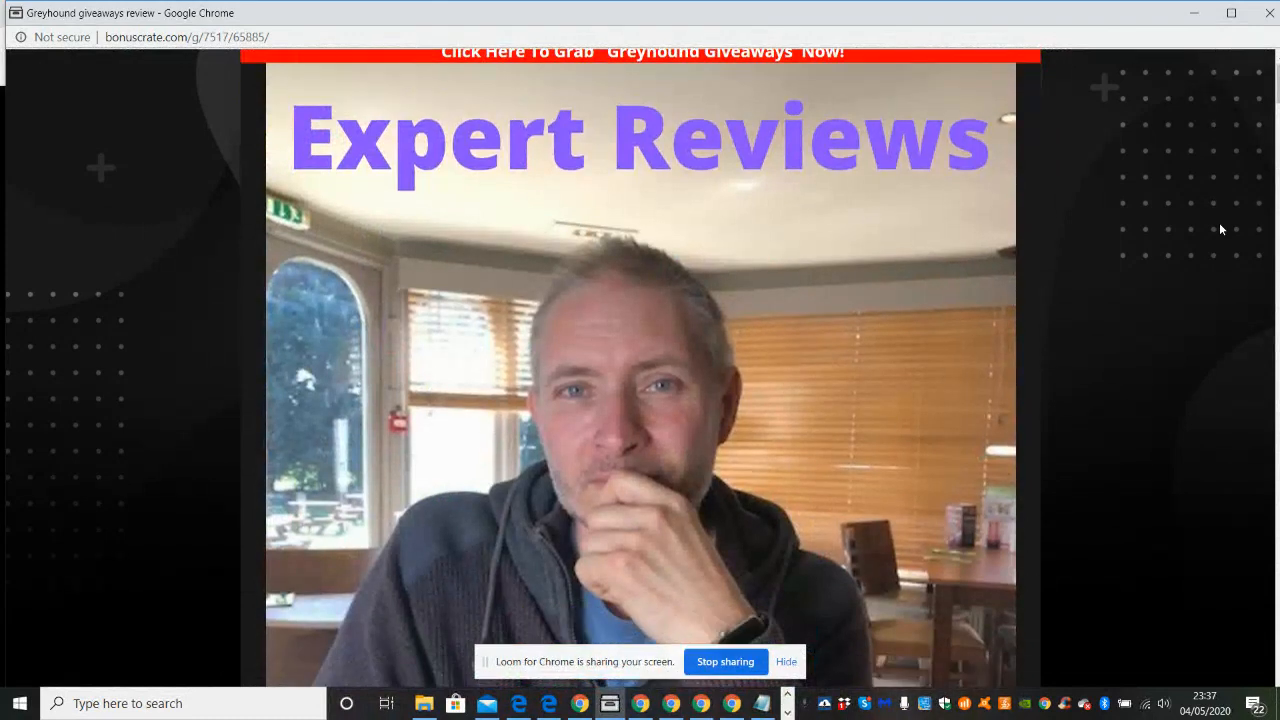
pyautogui.scroll(-3)
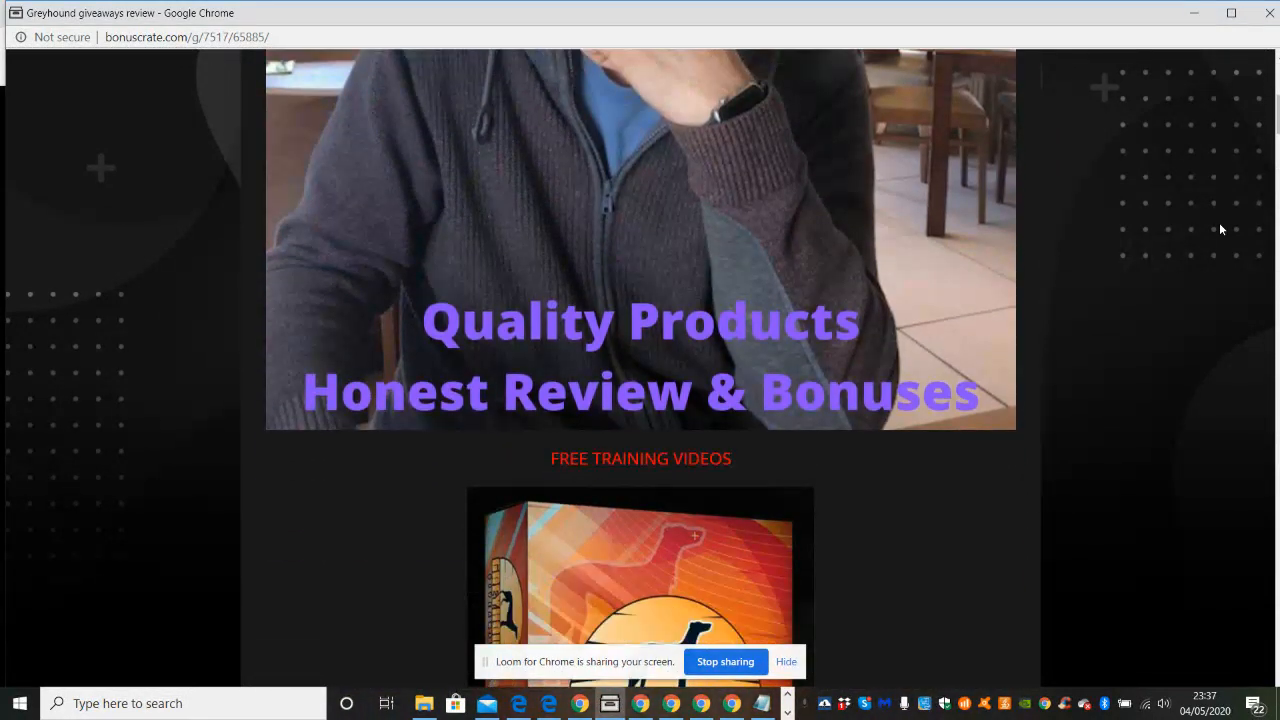
pyautogui.scroll(-3)
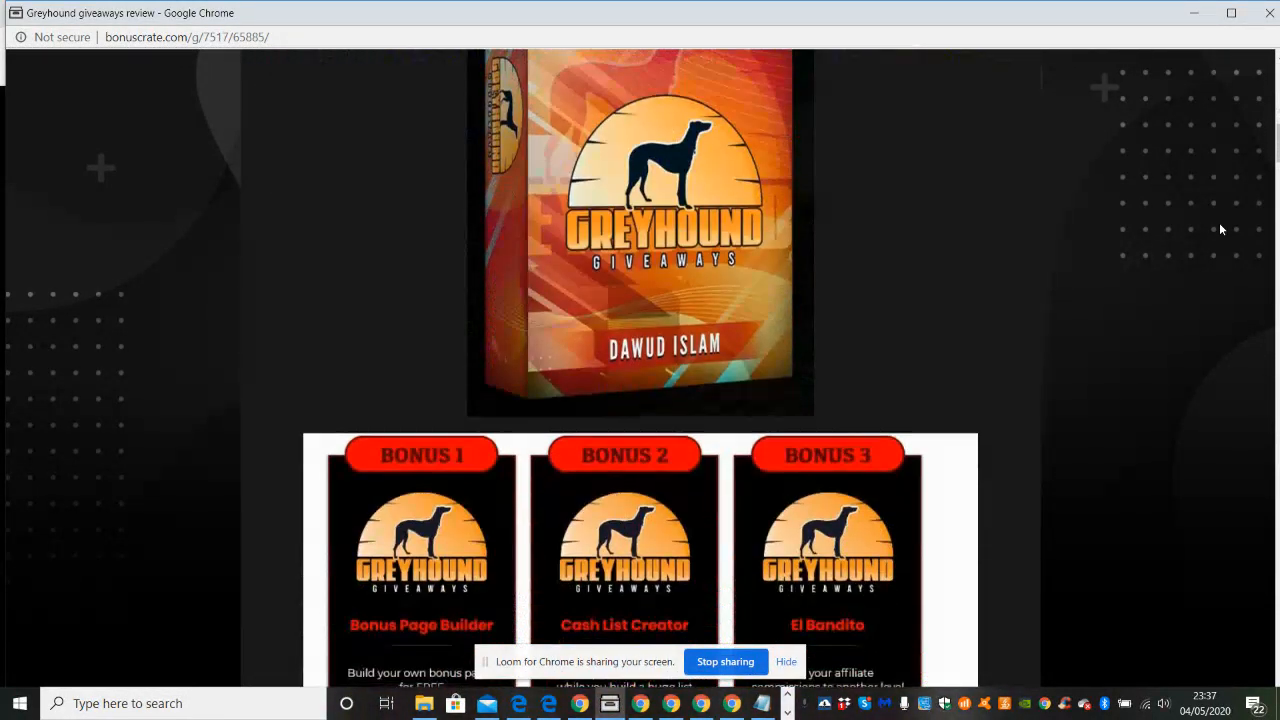
pyautogui.scroll(-3)
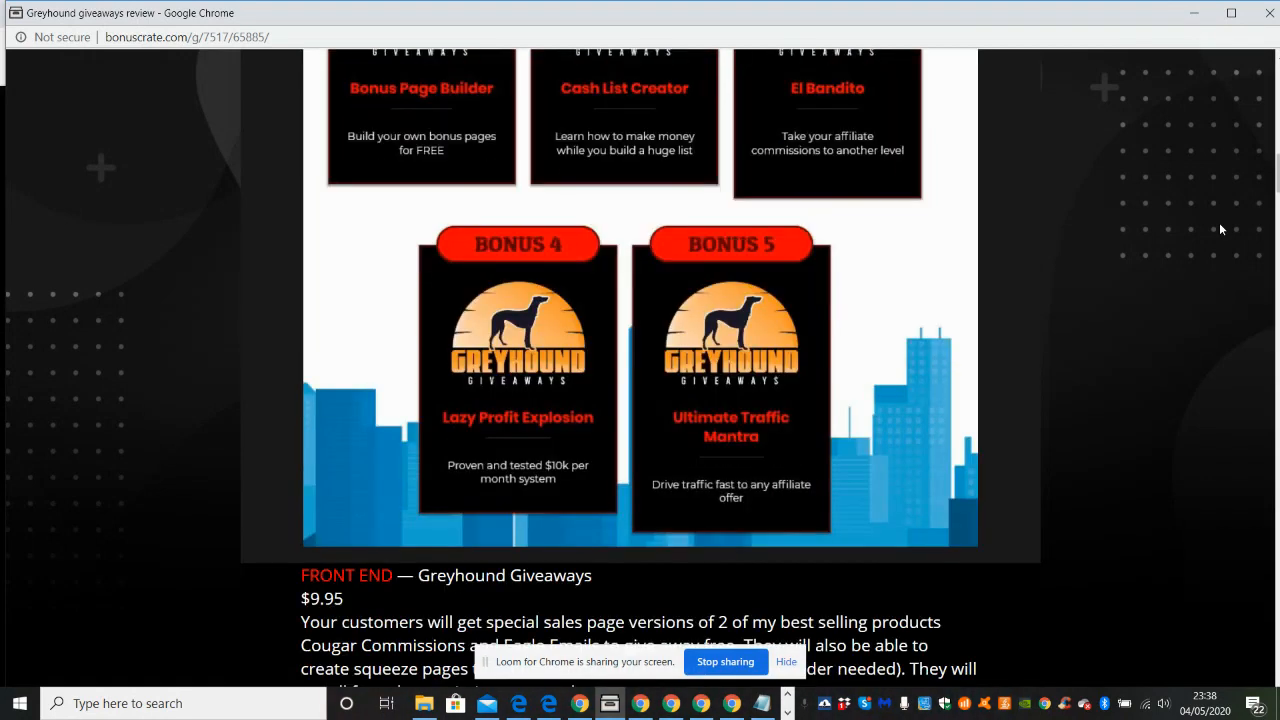
# Step: Scroll past Bonus 4 and 5 to the Front End $9.95 Greyhound Giveaways offer
pyautogui.scroll(-3)
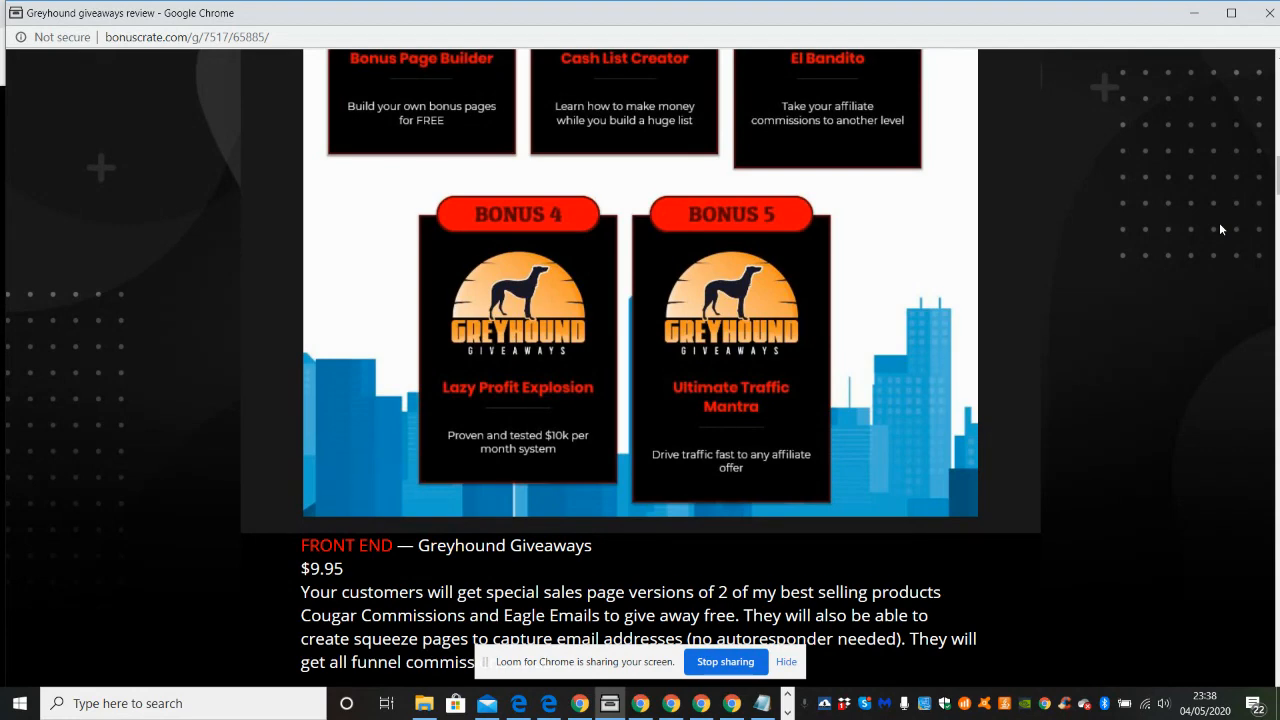
pyautogui.scroll(-3)
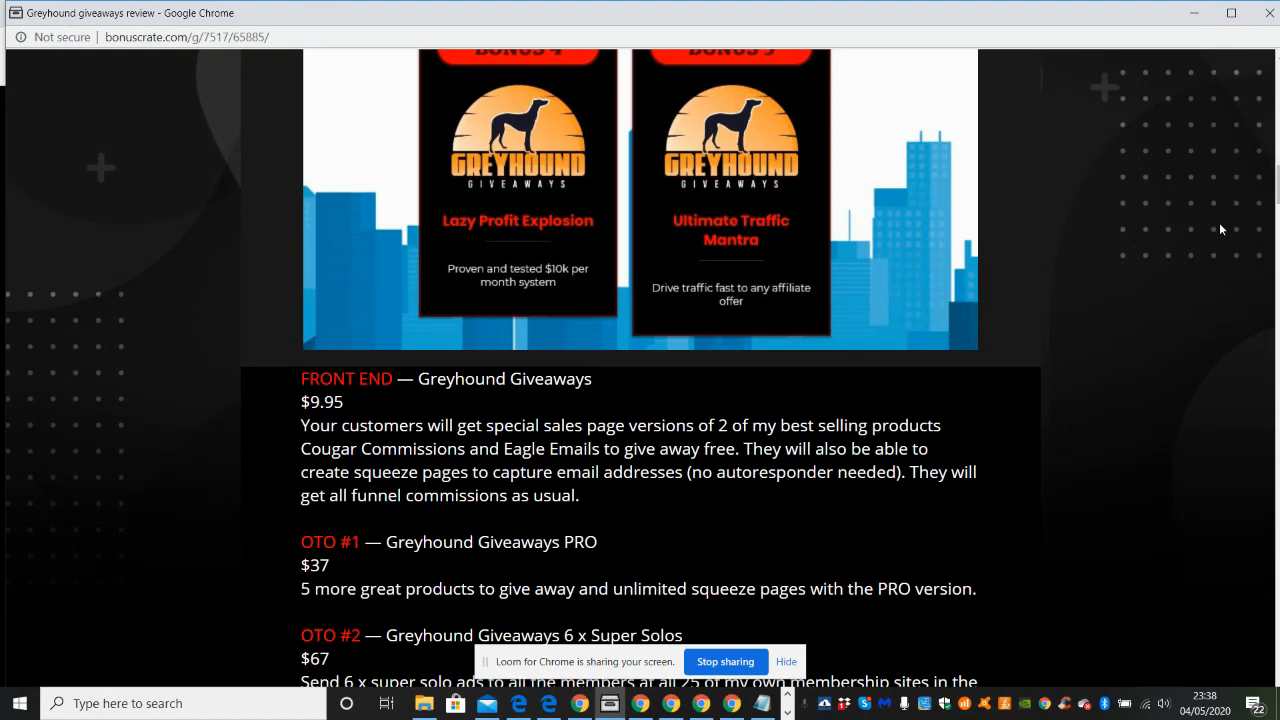
pyautogui.scroll(-3)
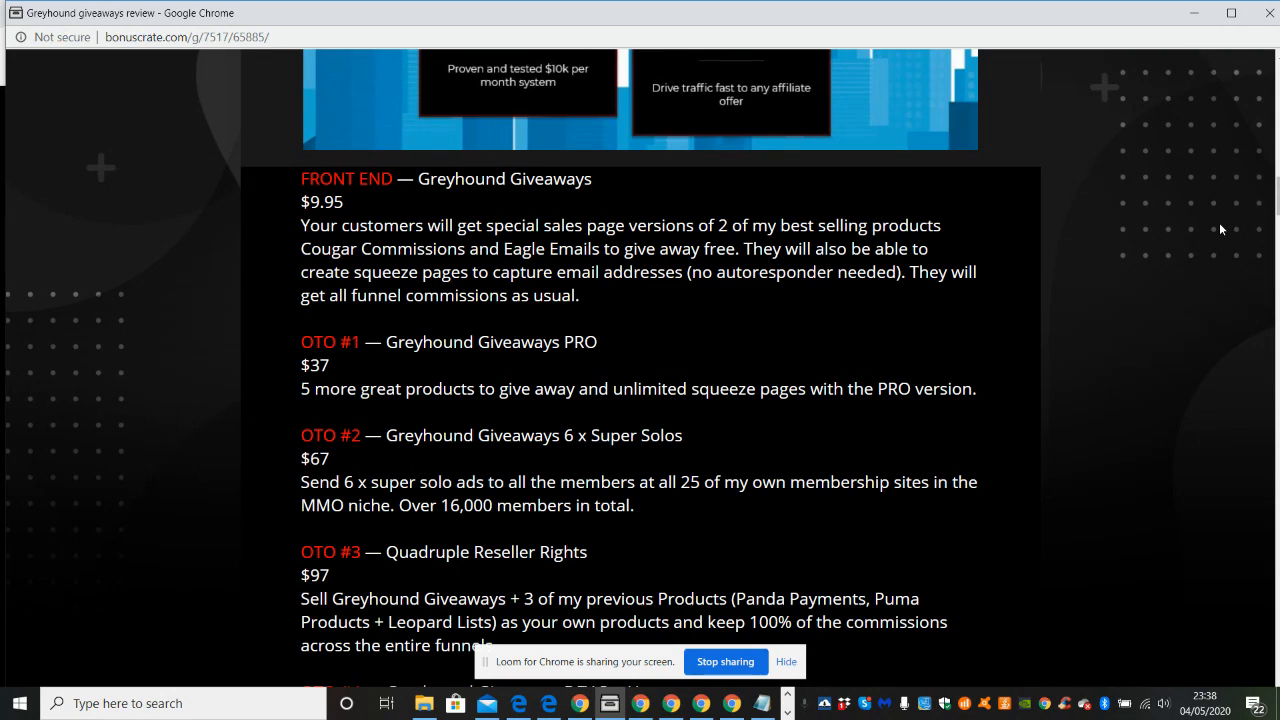
# Step: Scroll down to the OTO #1–#5 upsells, ending with Launch a Product at $997
pyautogui.scroll(-3)
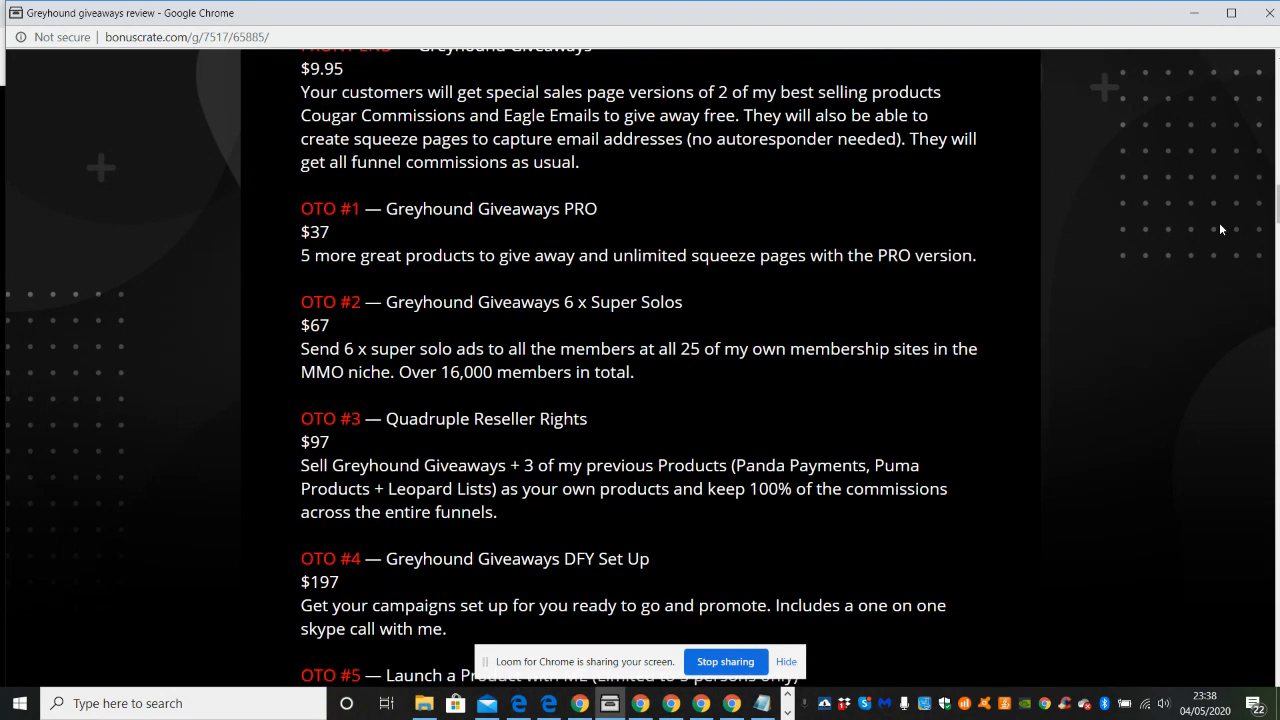
pyautogui.scroll(-3)
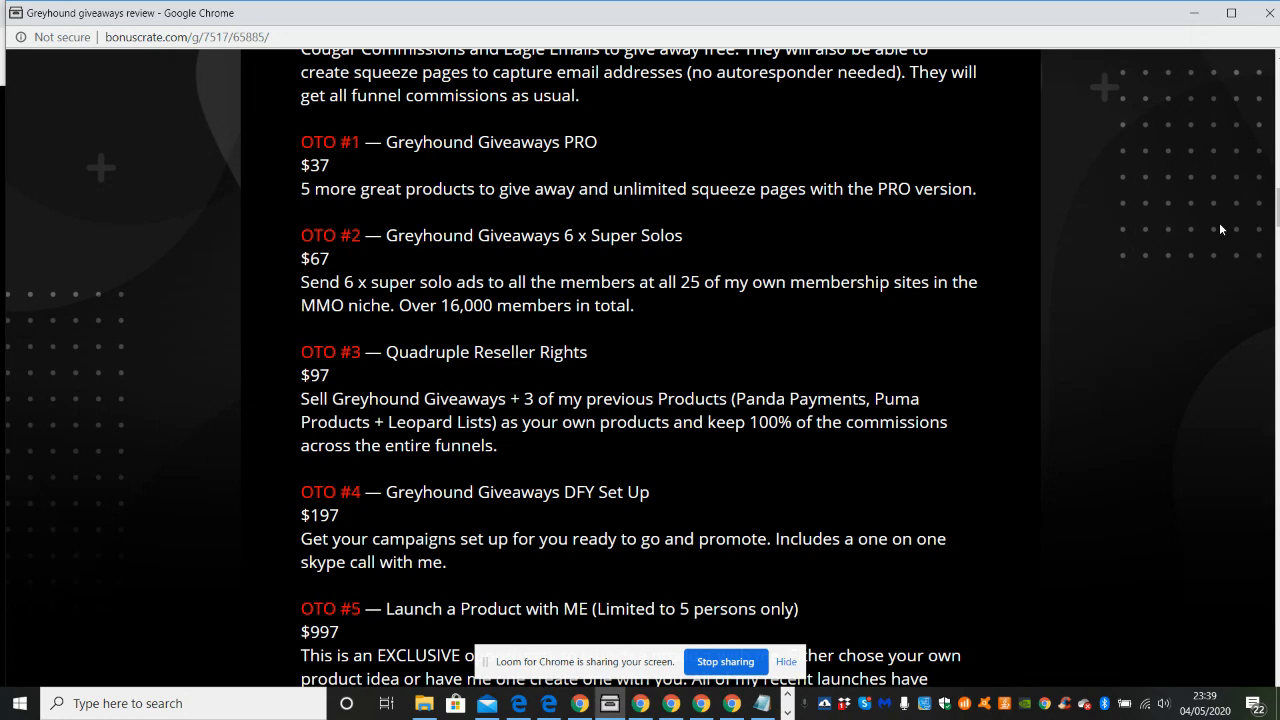
# Step: Scroll the bonuscrate.com review to the OTO #5 description and Greyhound Giveaways Demo video
pyautogui.scroll(-3)
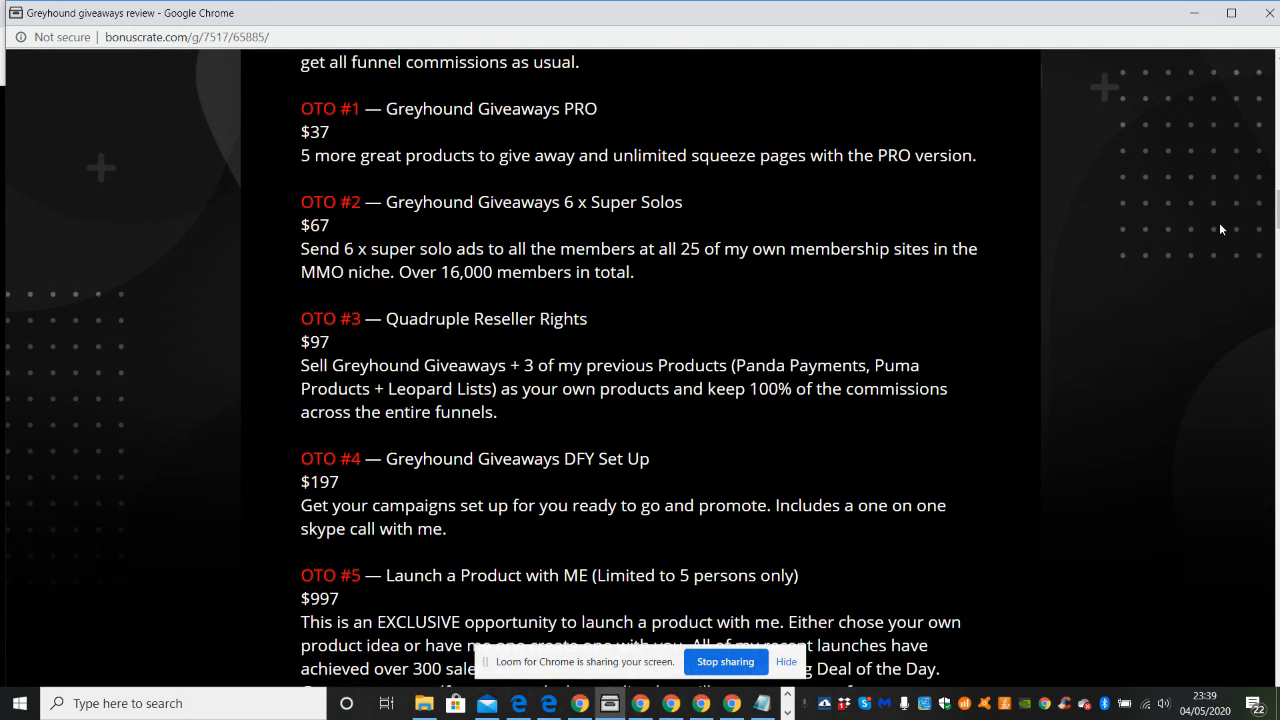
pyautogui.scroll(-3)
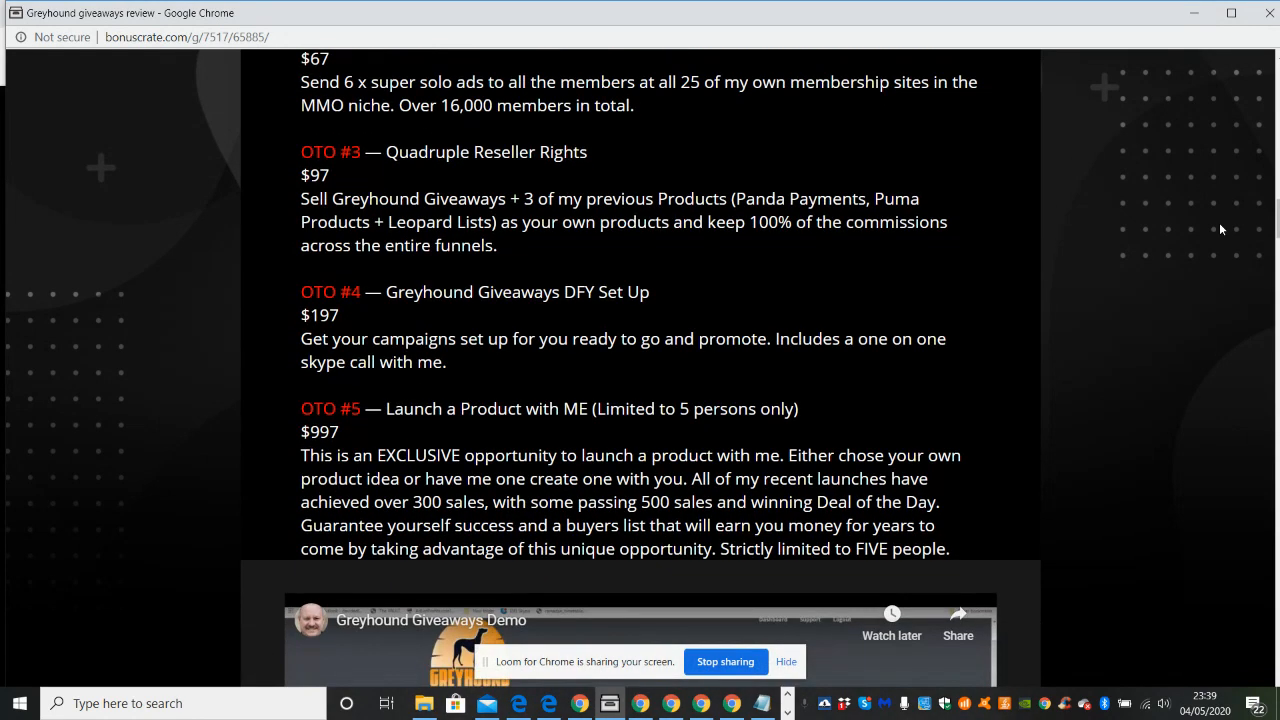
pyautogui.scroll(-3)
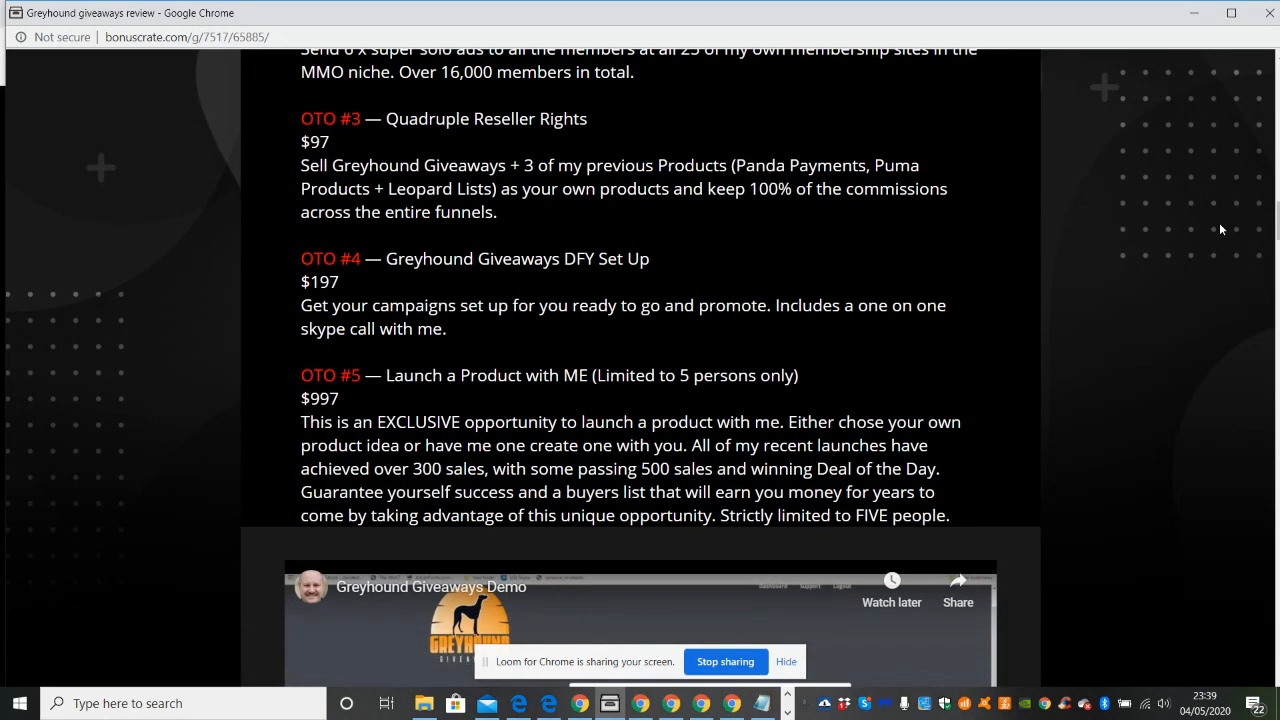
pyautogui.scroll(-3)
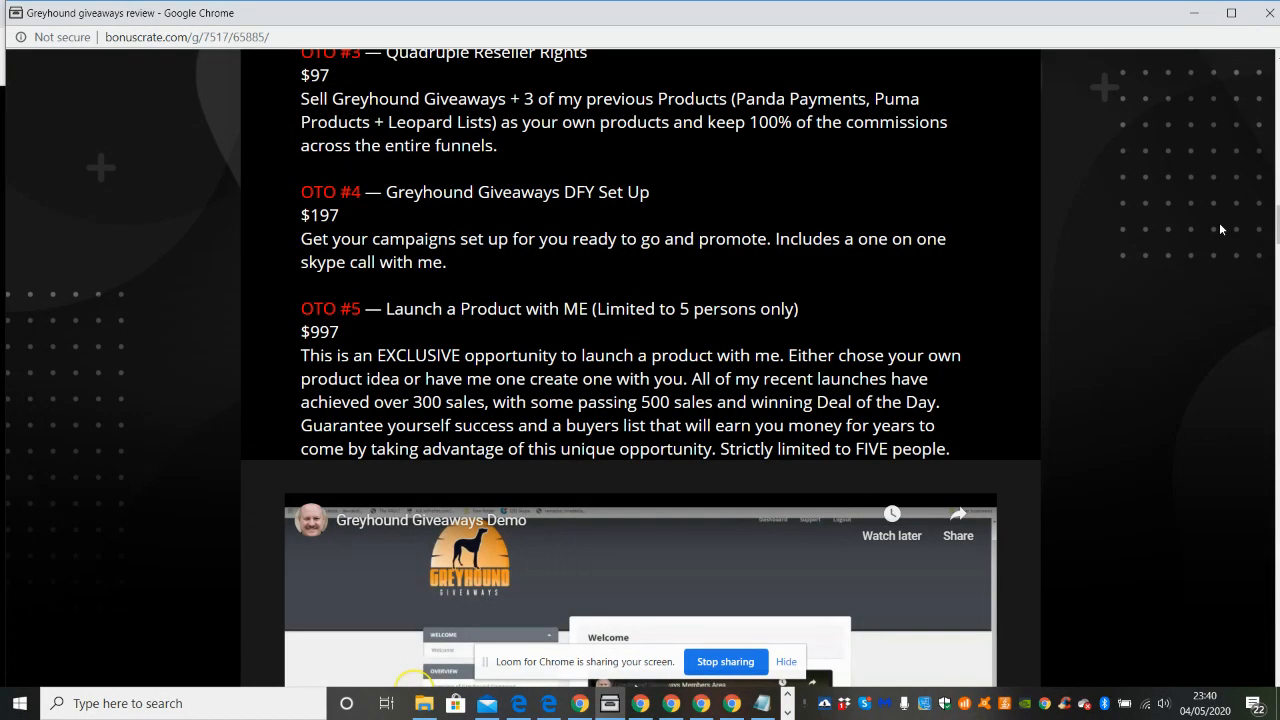
pyautogui.scroll(-3)
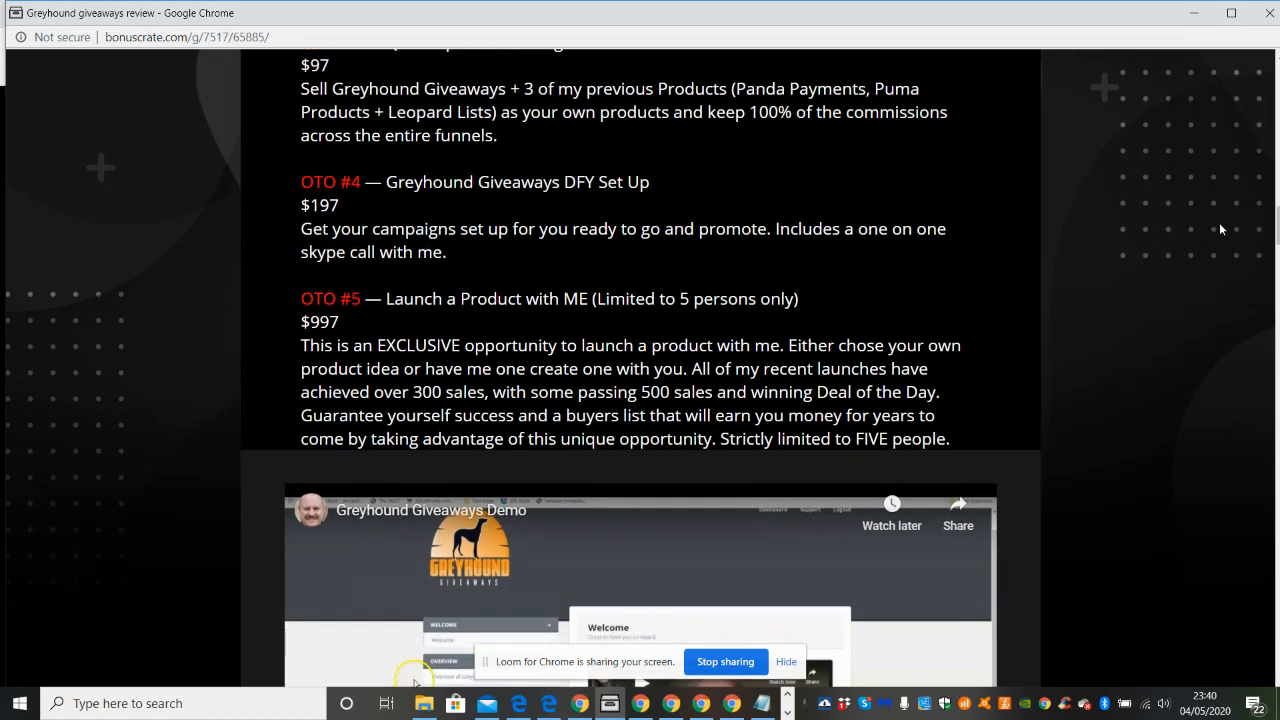
pyautogui.scroll(-3)
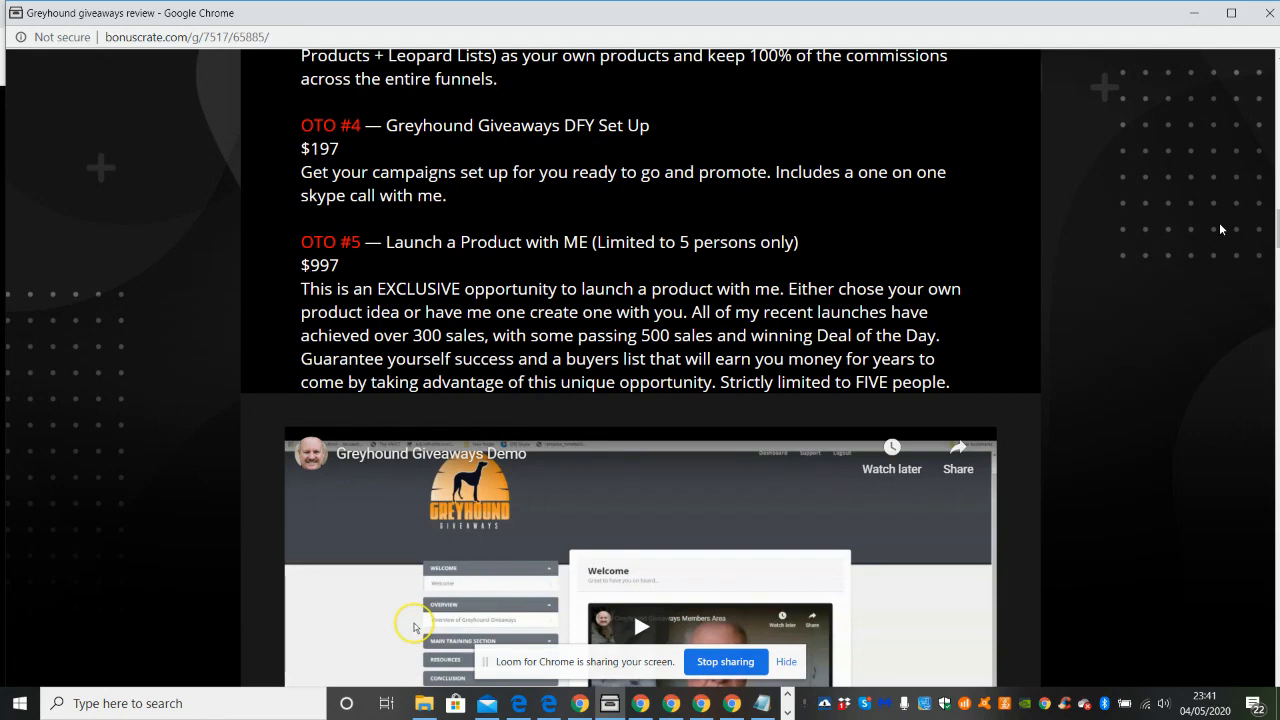
# Step: Scroll down to the Greyhound Giveaways analysis rating bars showing the 92% Really good score
pyautogui.scroll(-3)
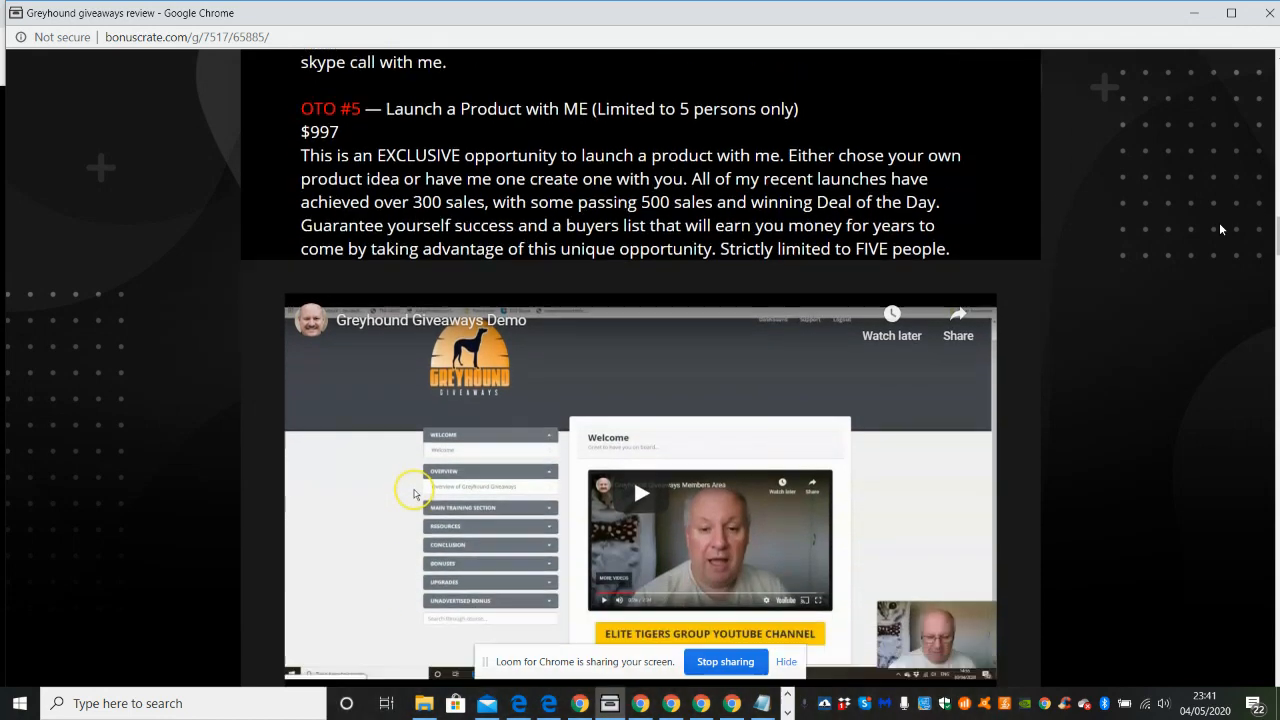
pyautogui.scroll(-3)
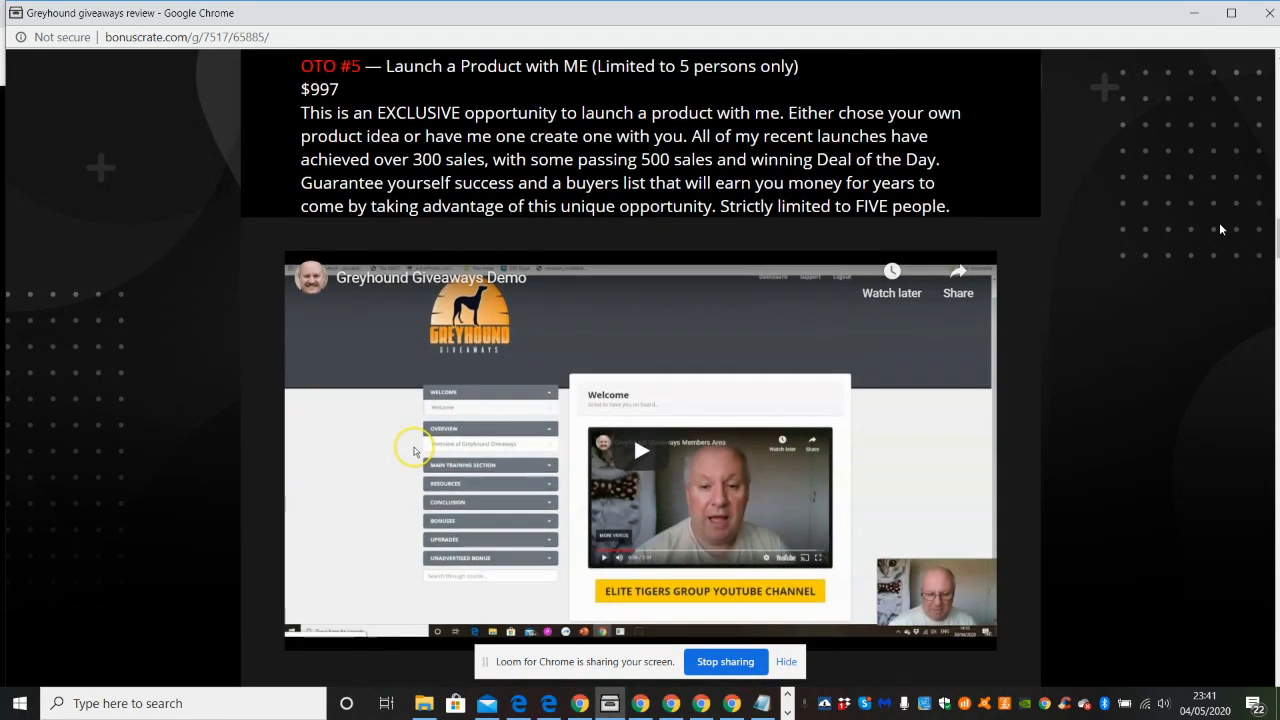
pyautogui.scroll(-3)
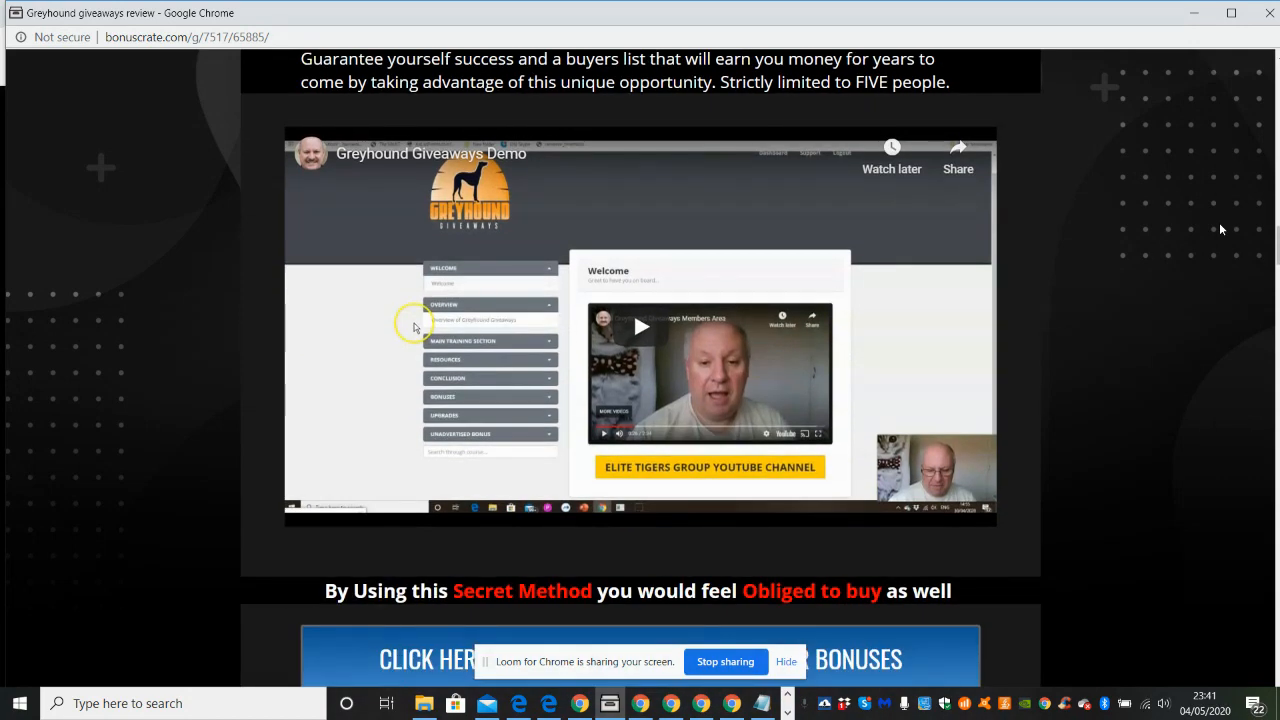
pyautogui.scroll(-3)
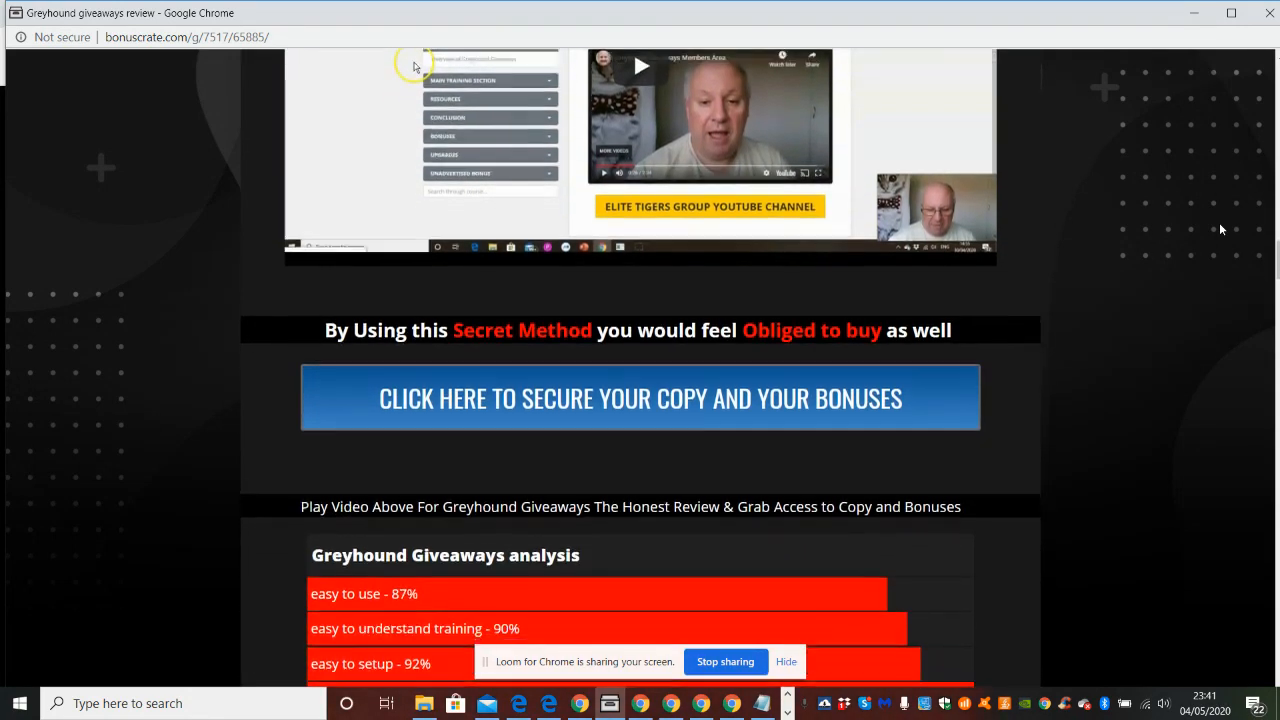
pyautogui.scroll(-3)
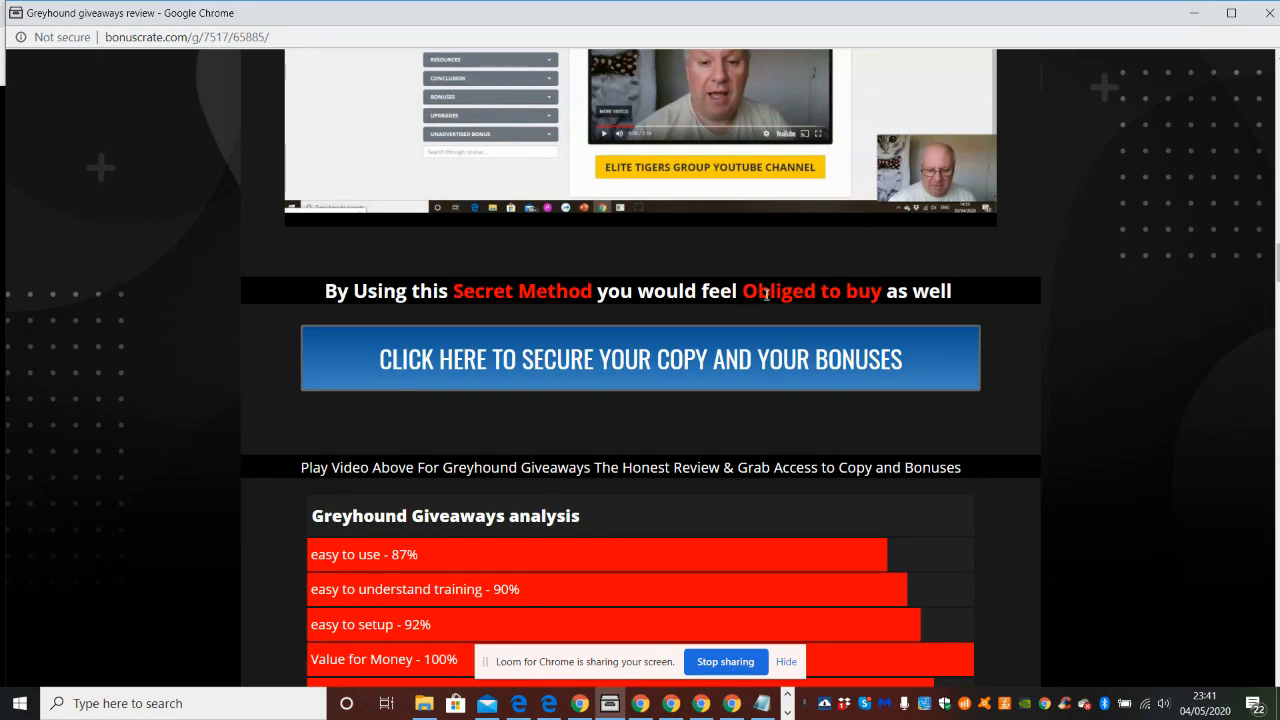
pyautogui.moveTo(1110, 320)
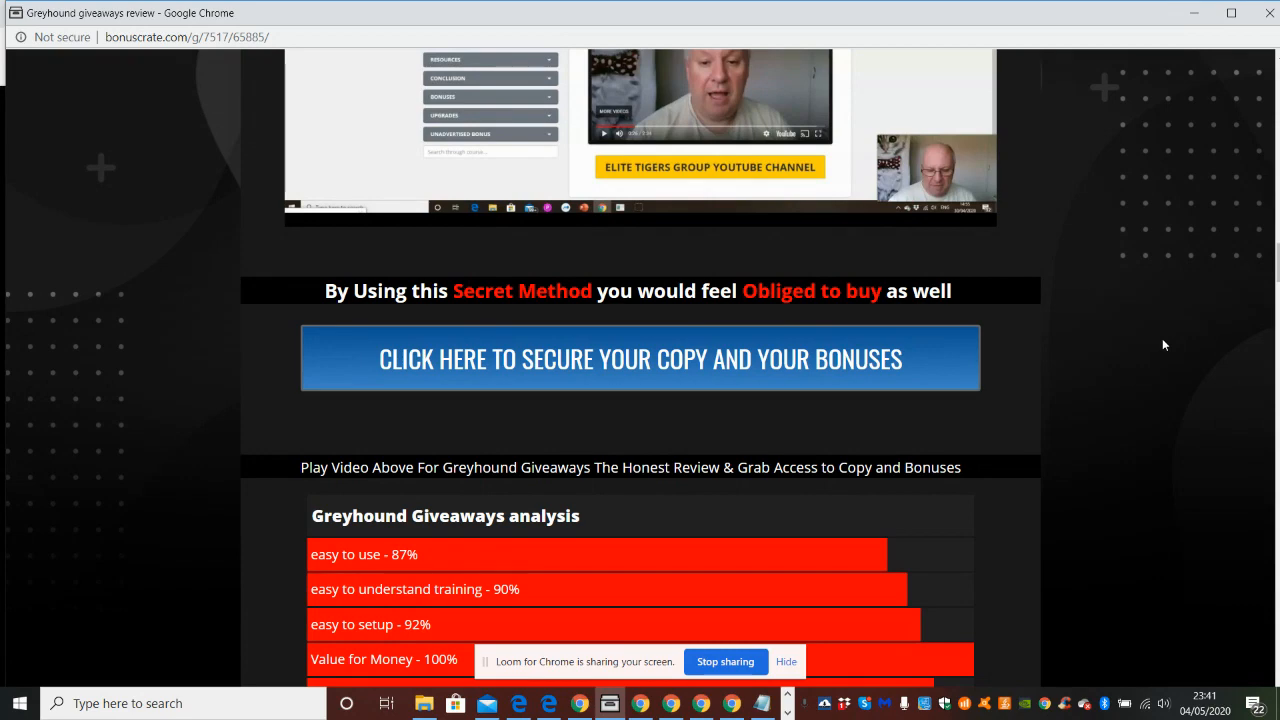
pyautogui.scroll(-3)
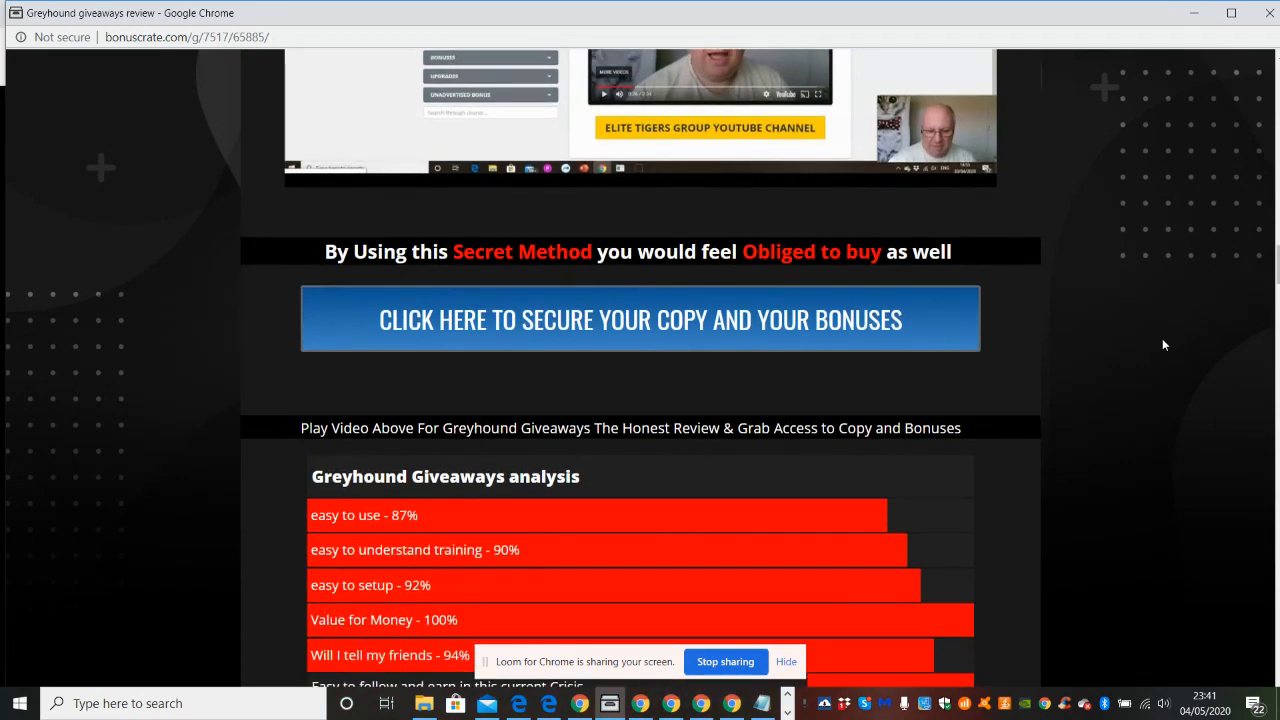
pyautogui.scroll(-3)
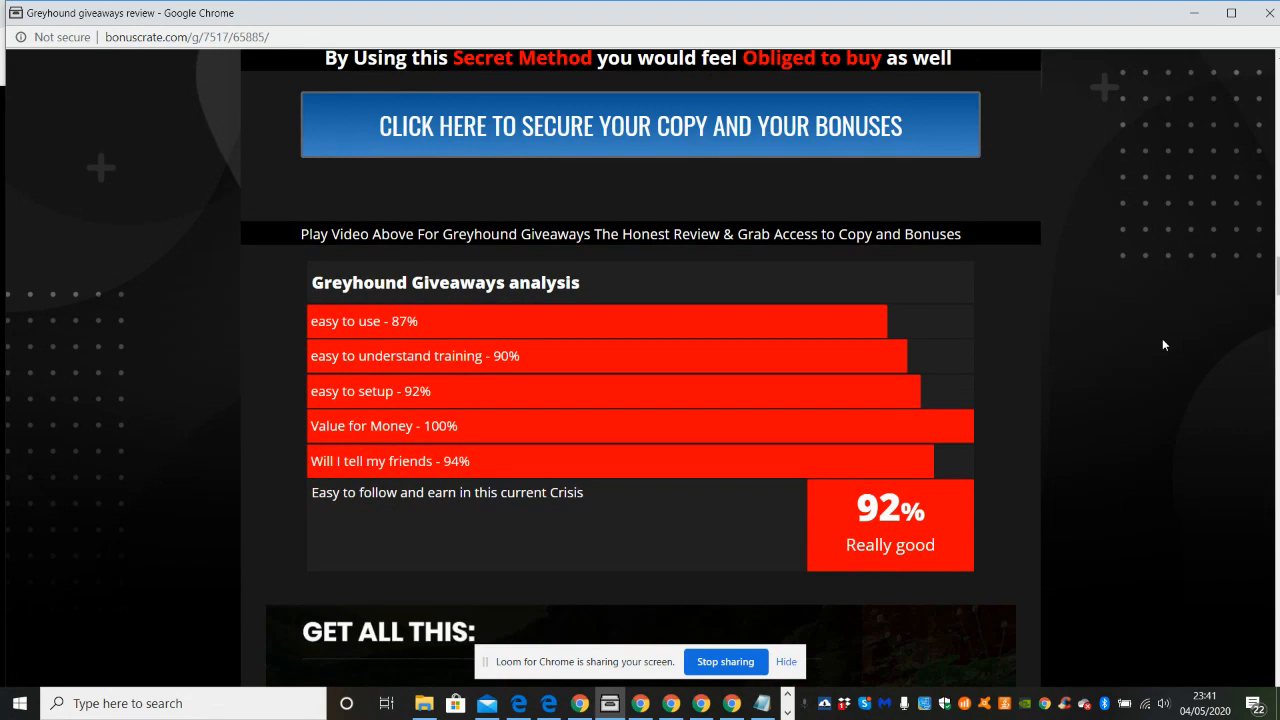
pyautogui.moveTo(531, 272)
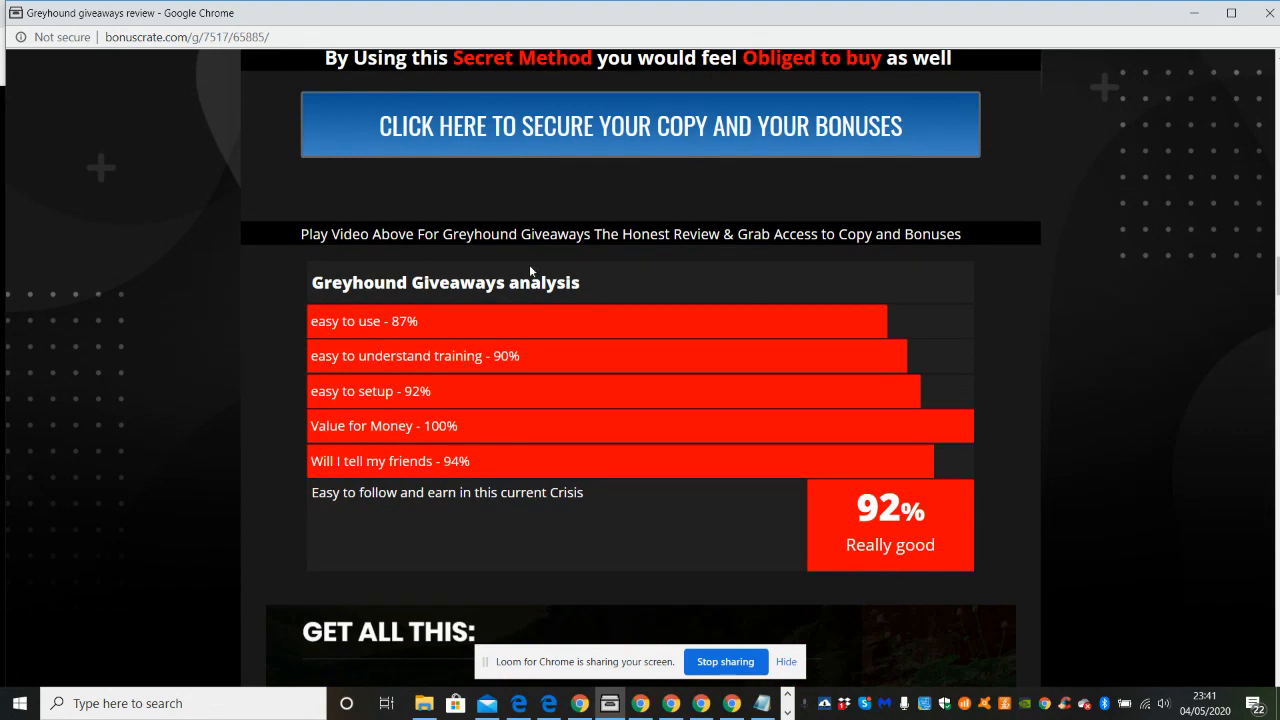
pyautogui.moveTo(420, 335)
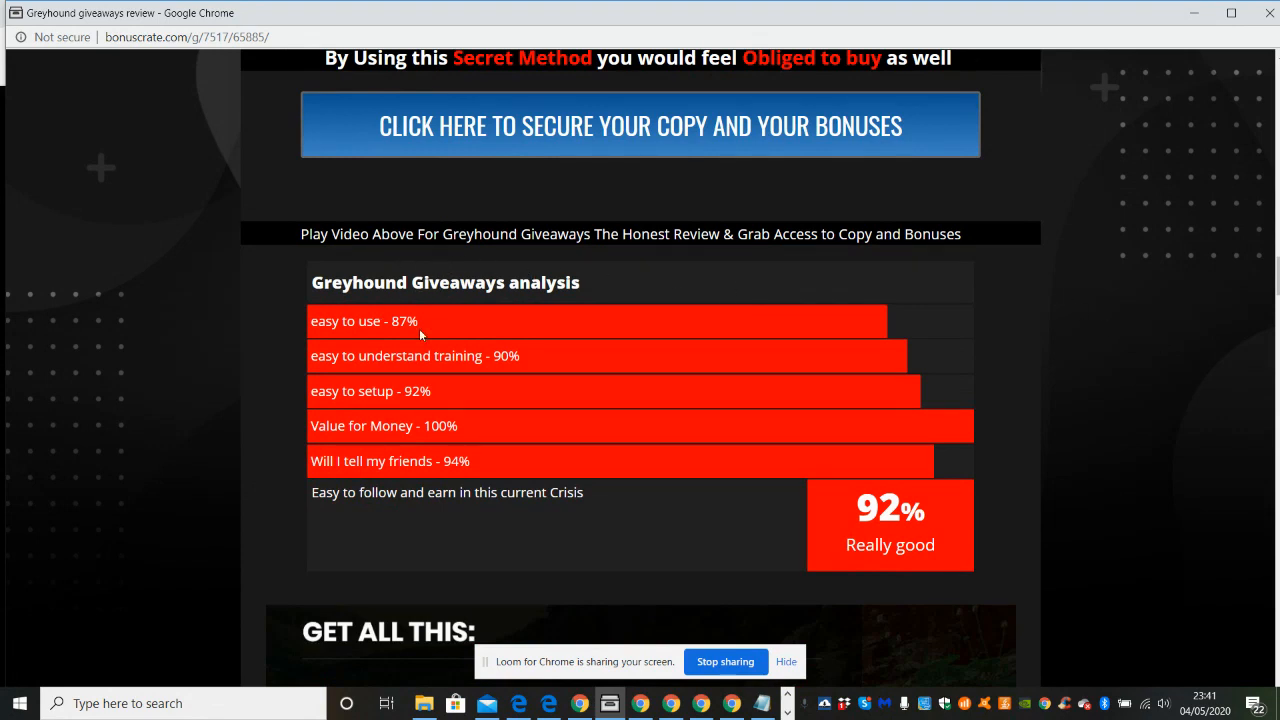
pyautogui.moveTo(857, 324)
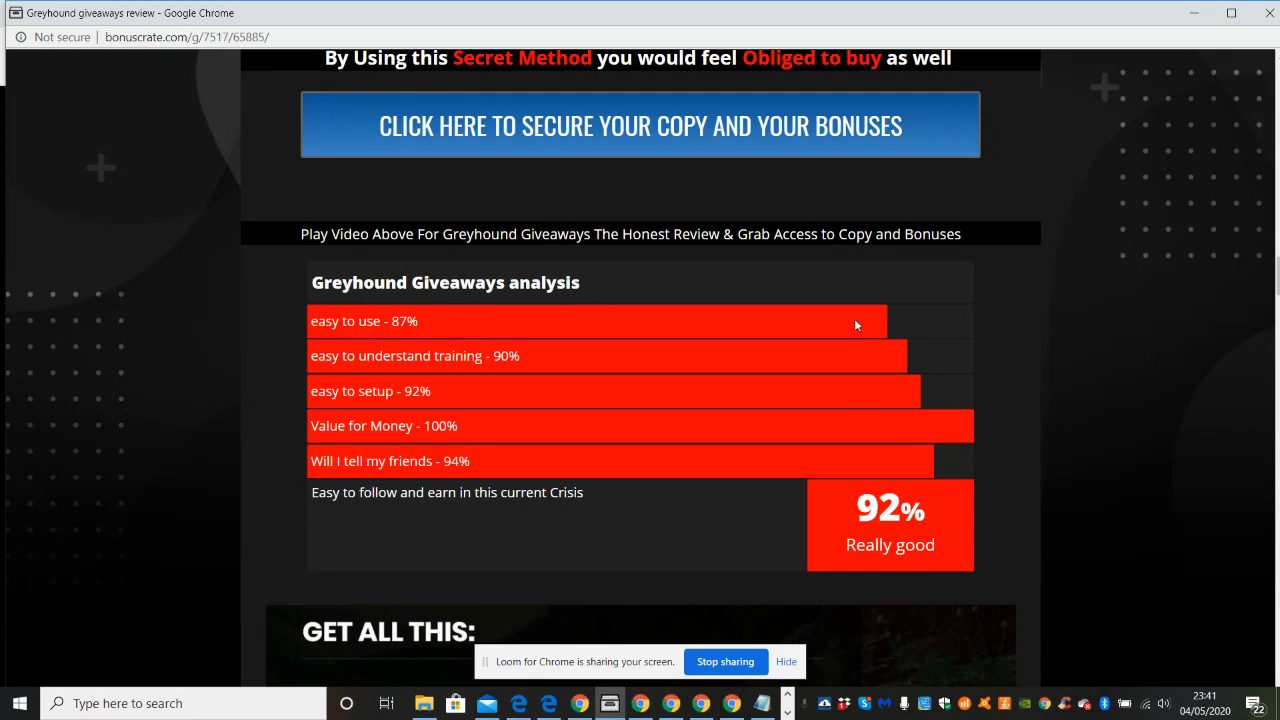
pyautogui.moveTo(731, 372)
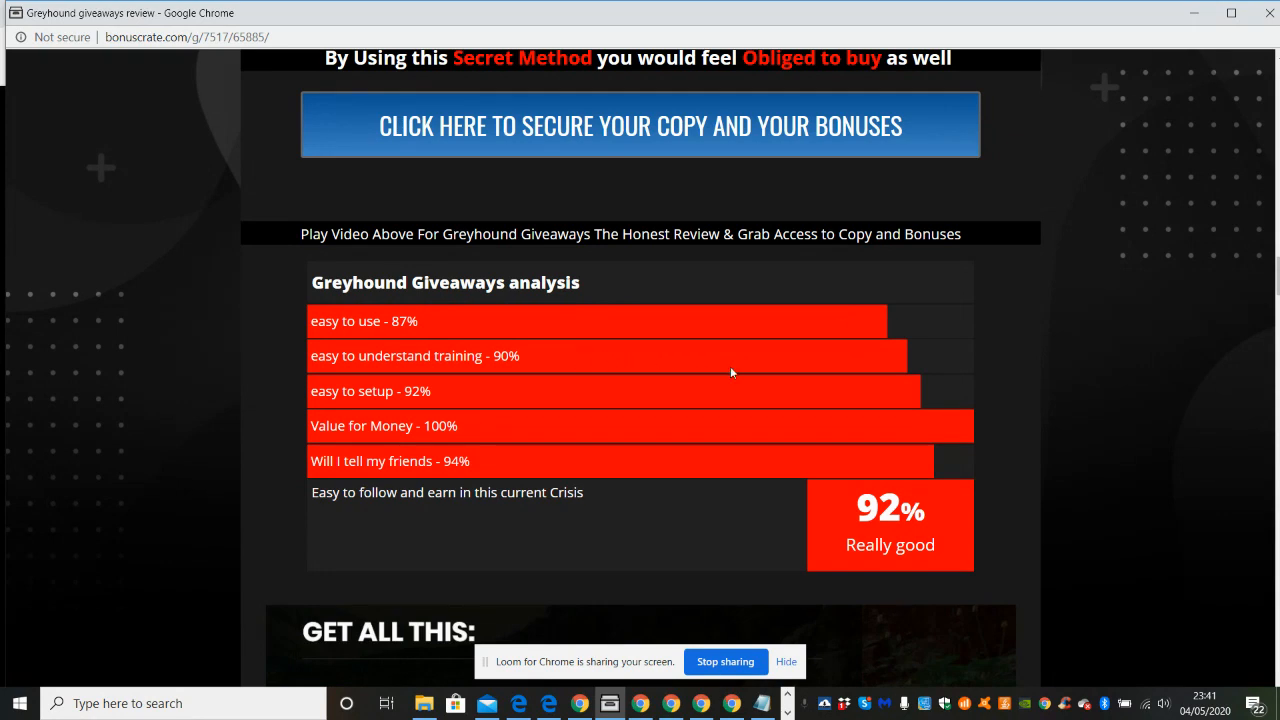
pyautogui.moveTo(633, 392)
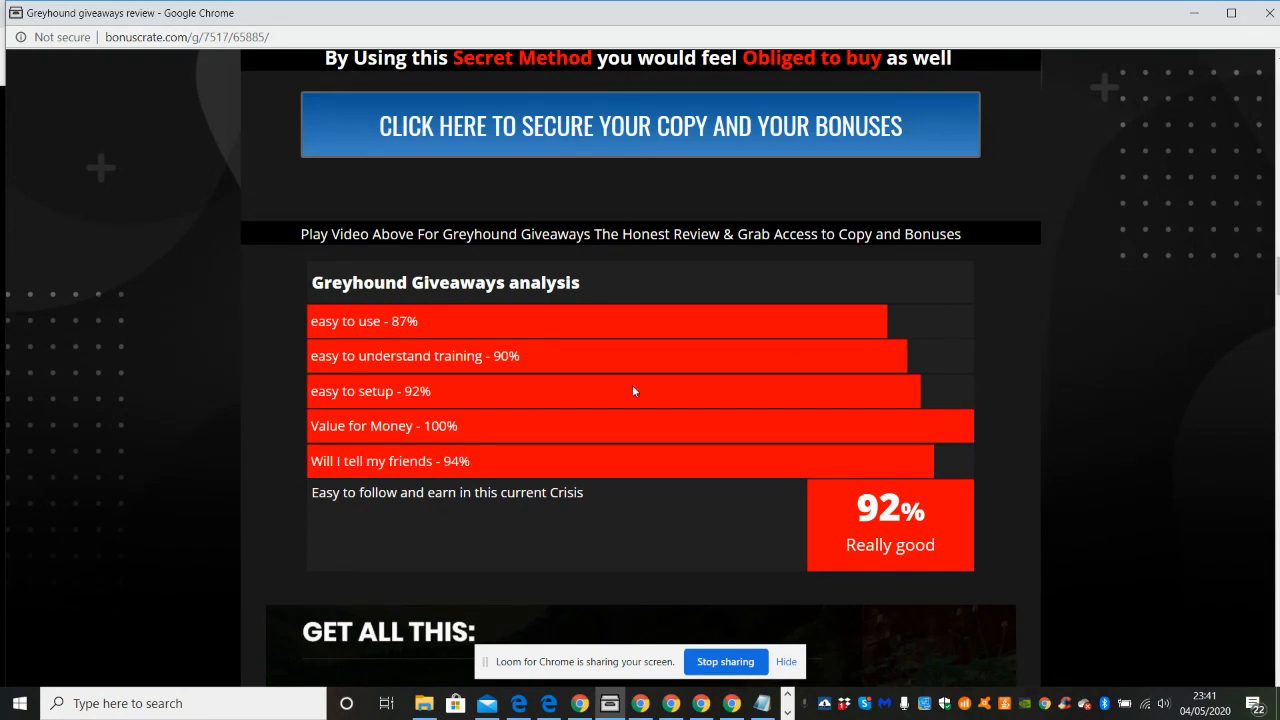
pyautogui.moveTo(910, 392)
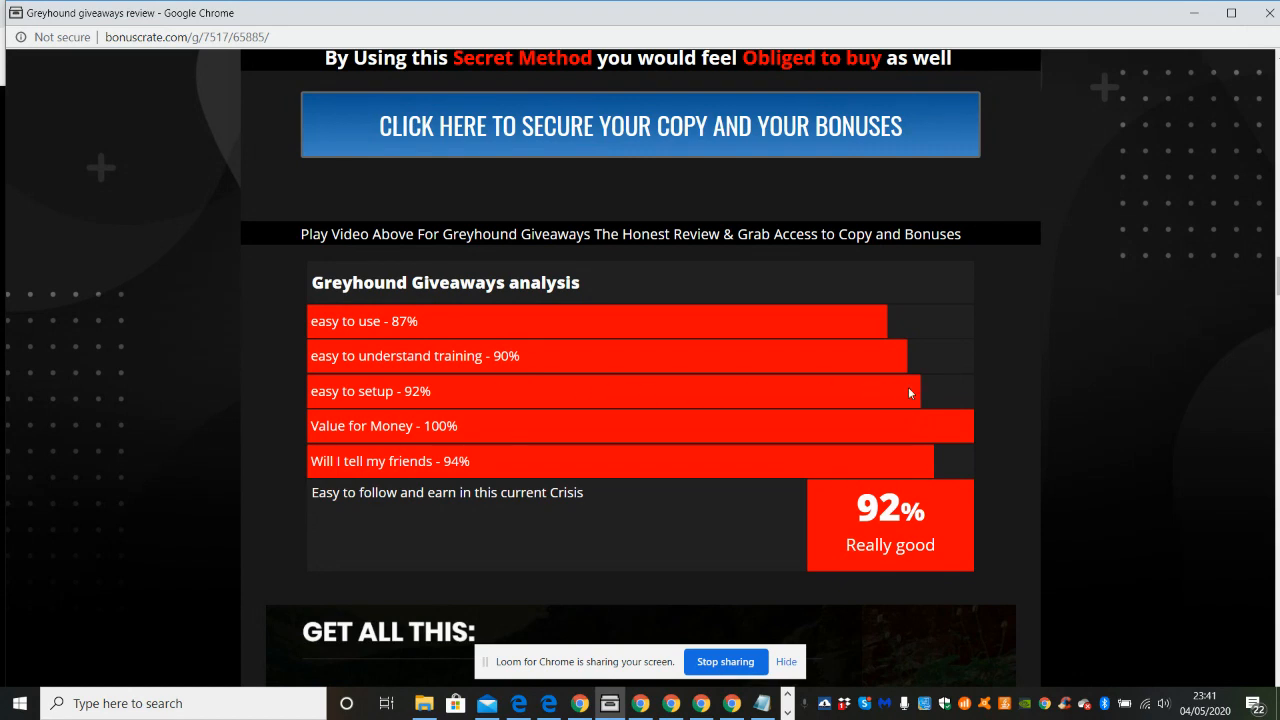
pyautogui.moveTo(585, 422)
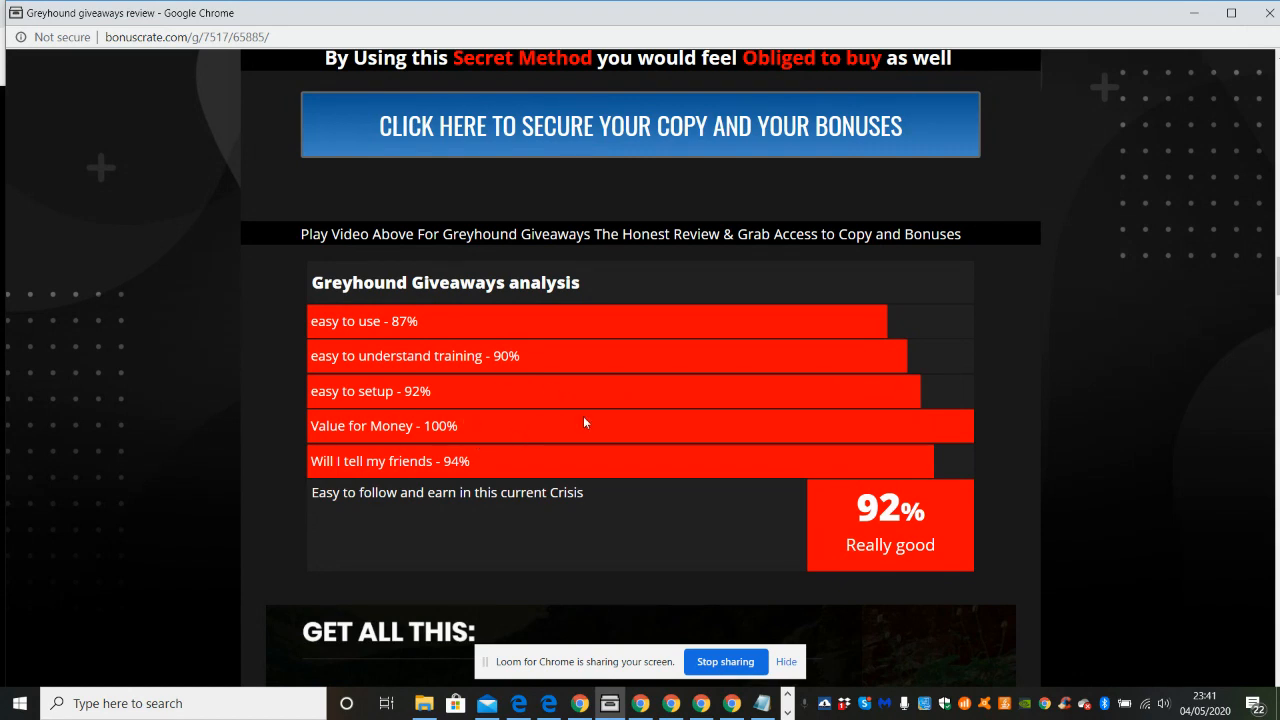
pyautogui.moveTo(856, 414)
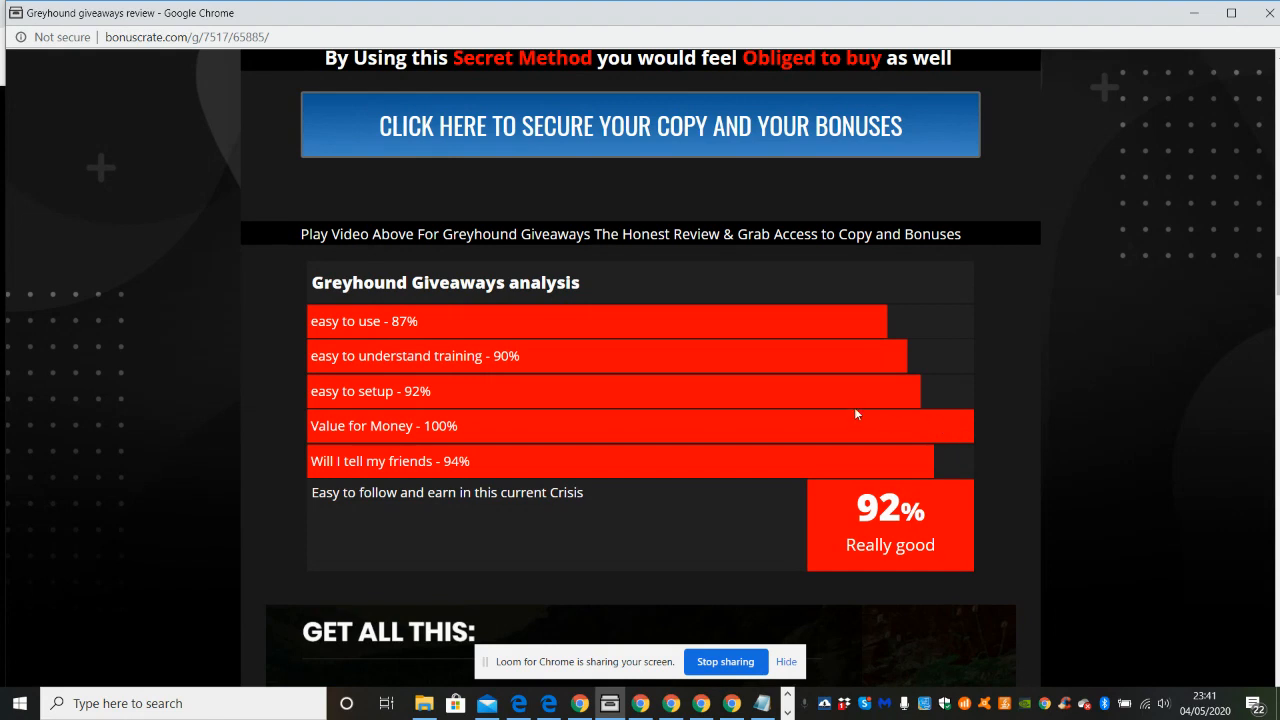
pyautogui.moveTo(897, 425)
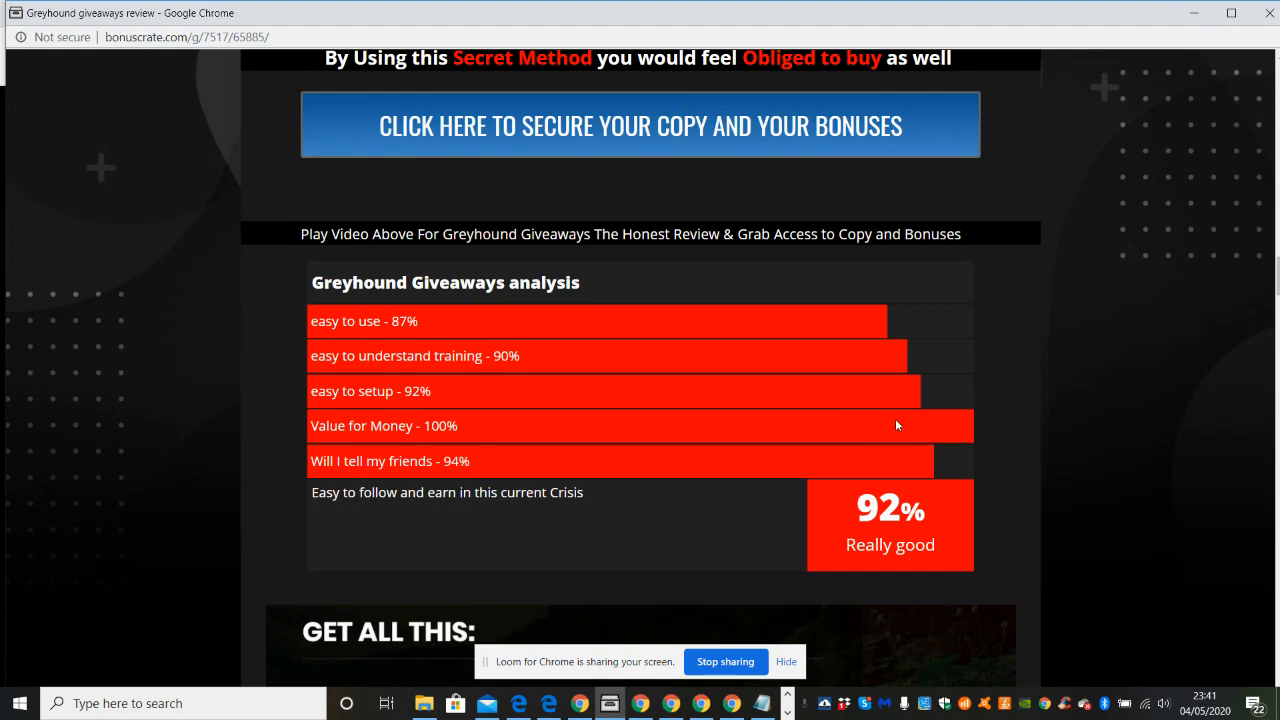
pyautogui.moveTo(767, 437)
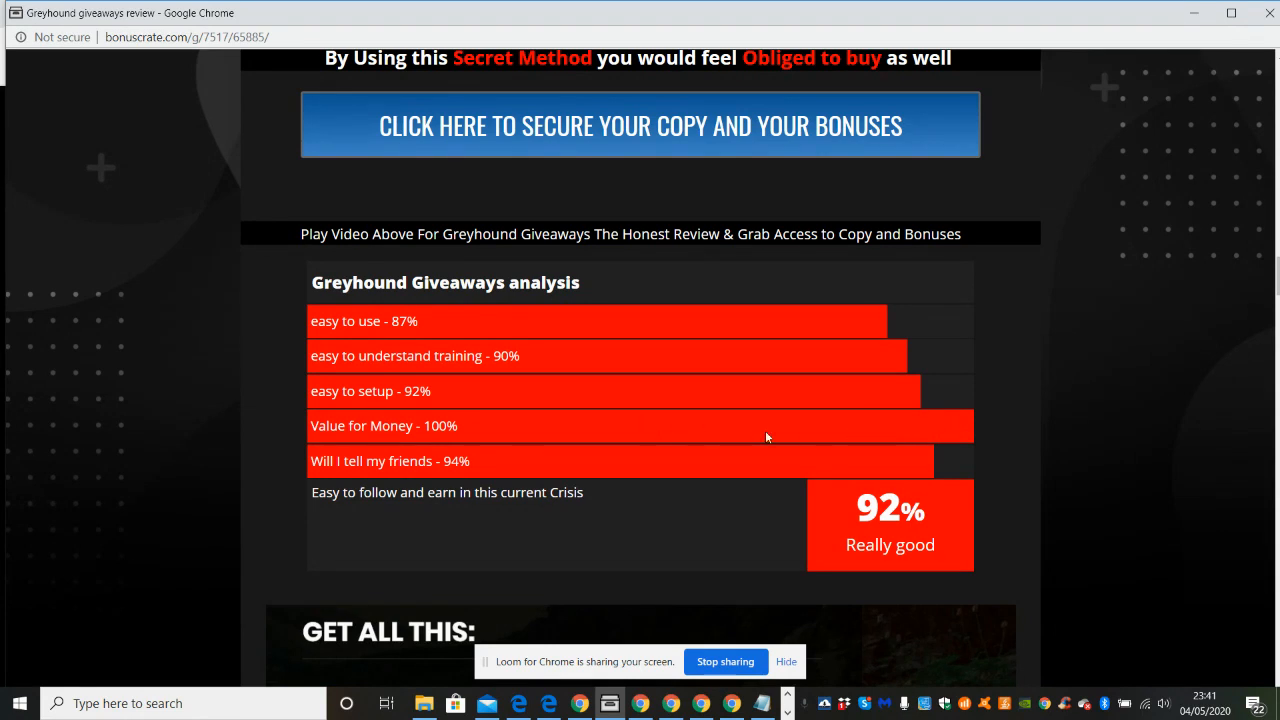
pyautogui.moveTo(860, 433)
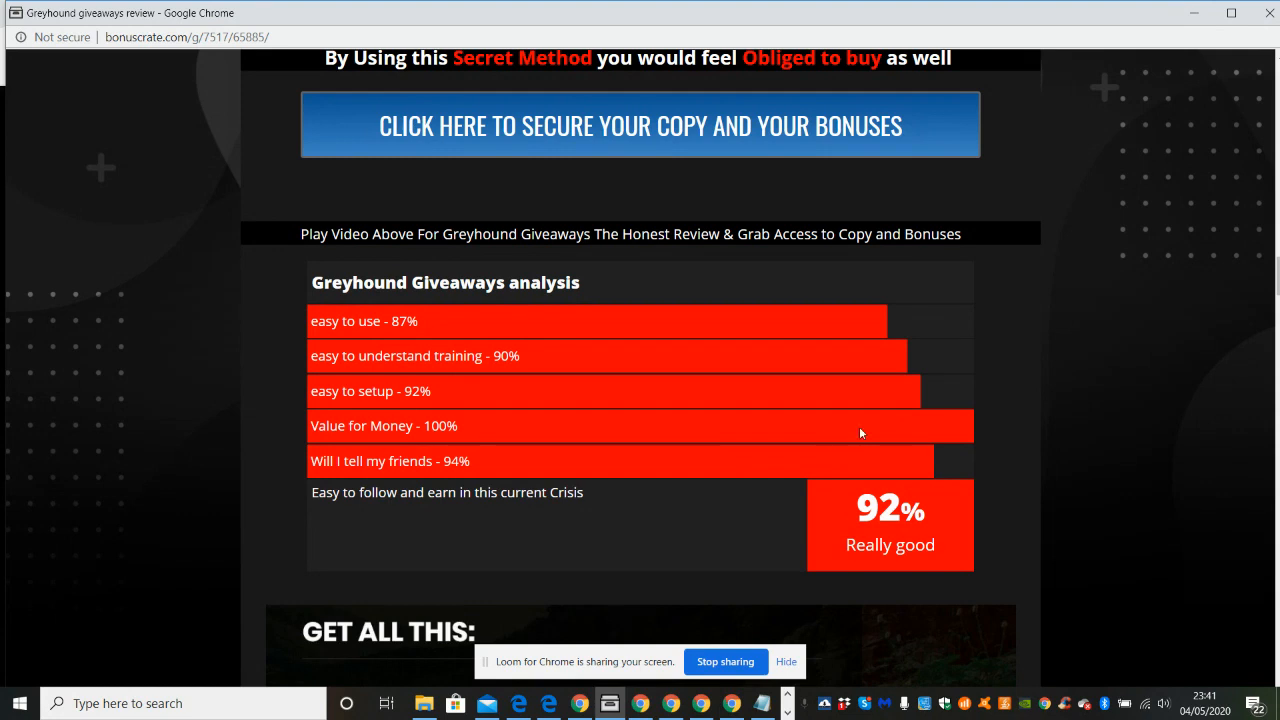
pyautogui.moveTo(820, 422)
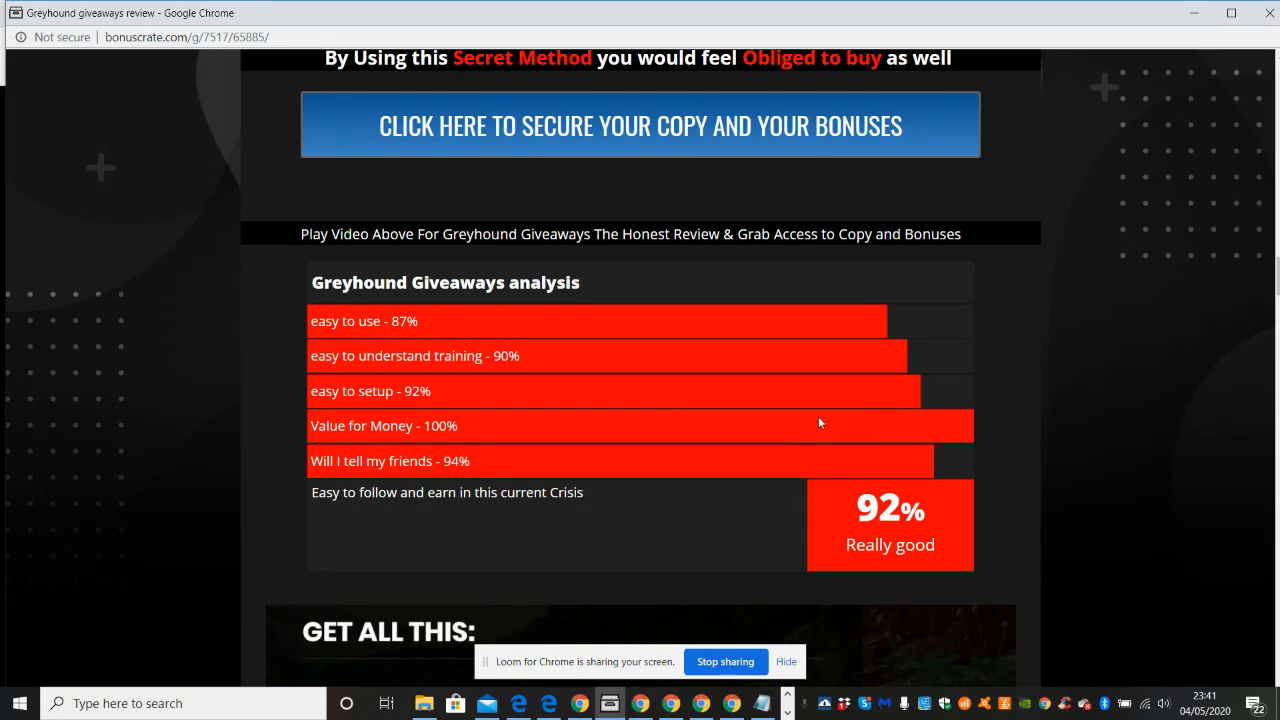
pyautogui.moveTo(508, 473)
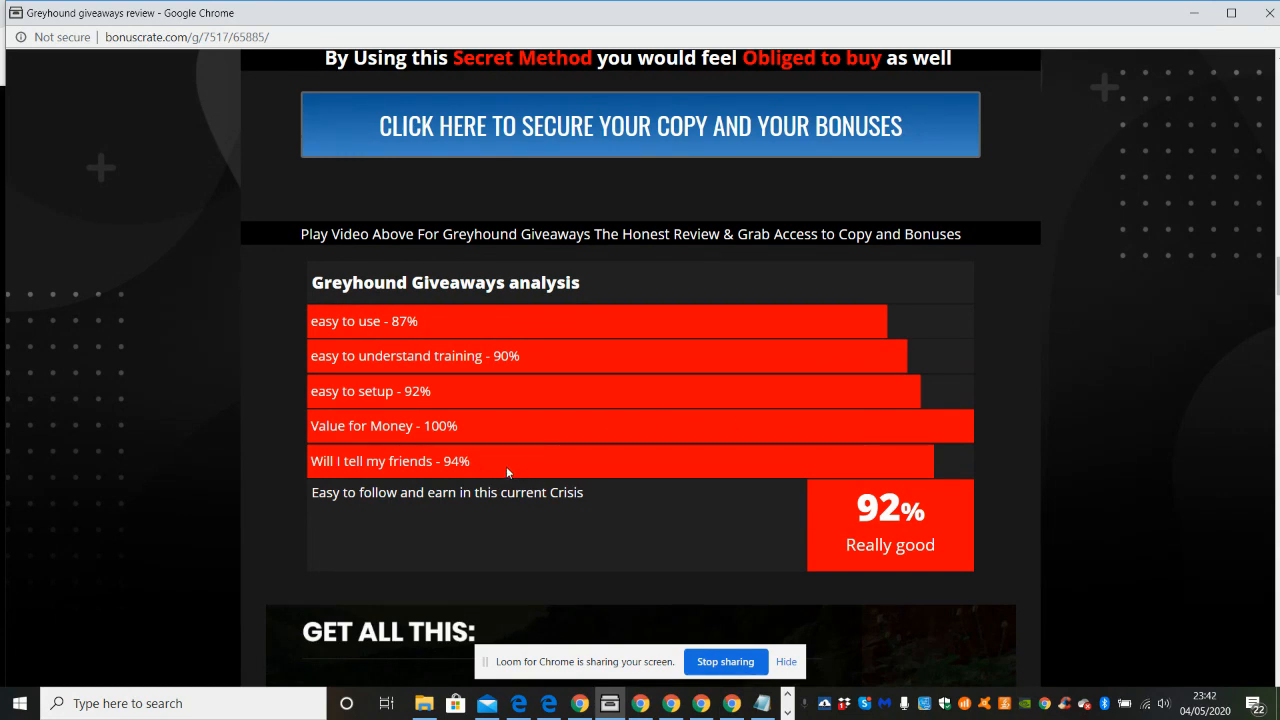
pyautogui.moveTo(573, 462)
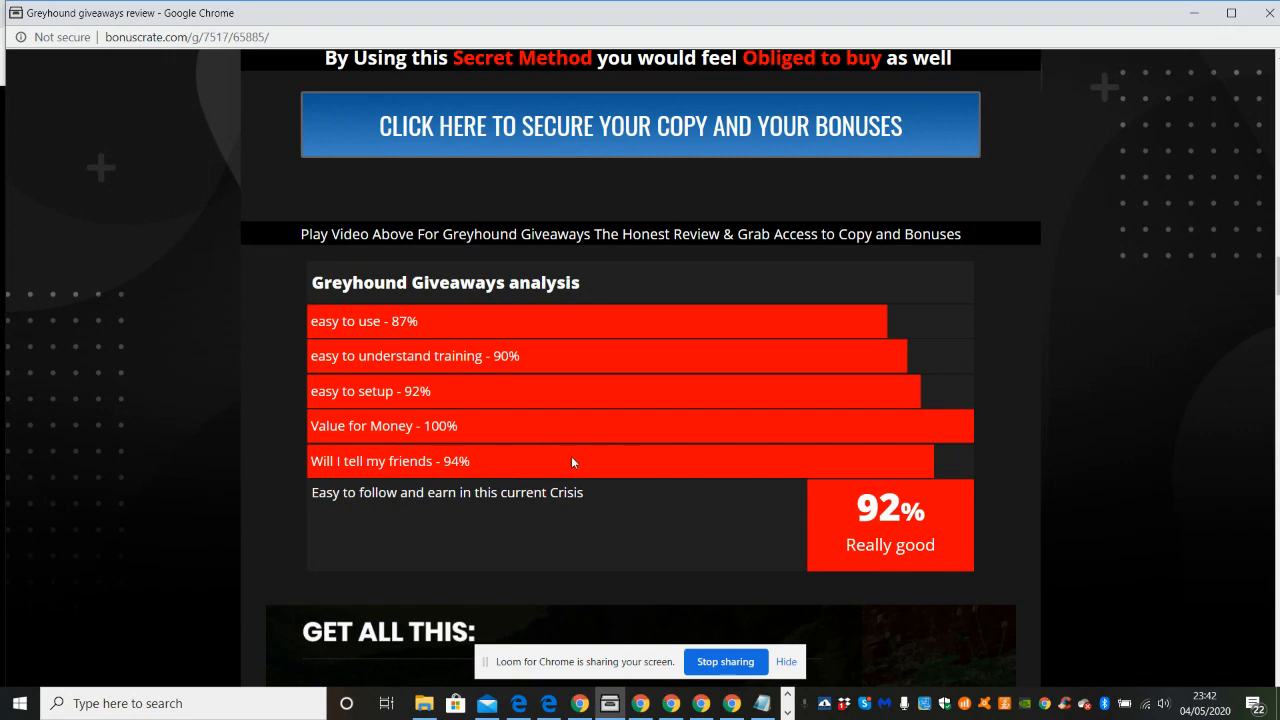
pyautogui.moveTo(988, 481)
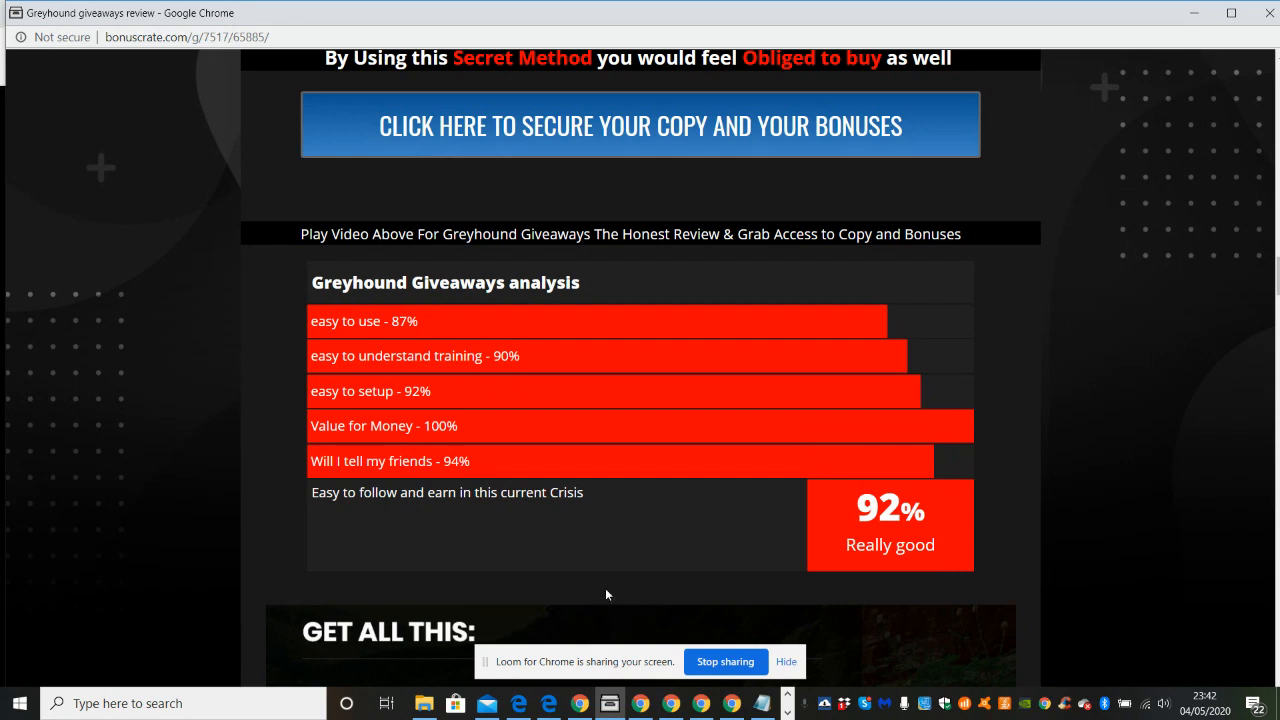
pyautogui.moveTo(555, 523)
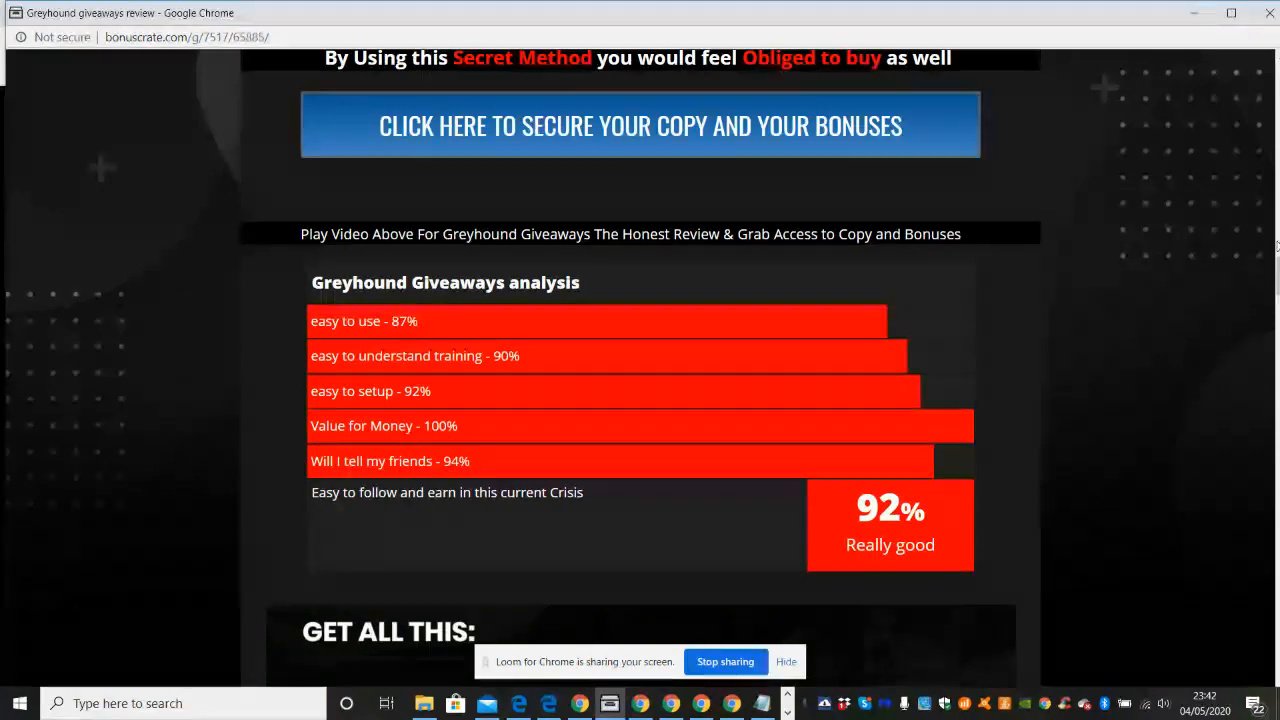
pyautogui.scroll(-3)
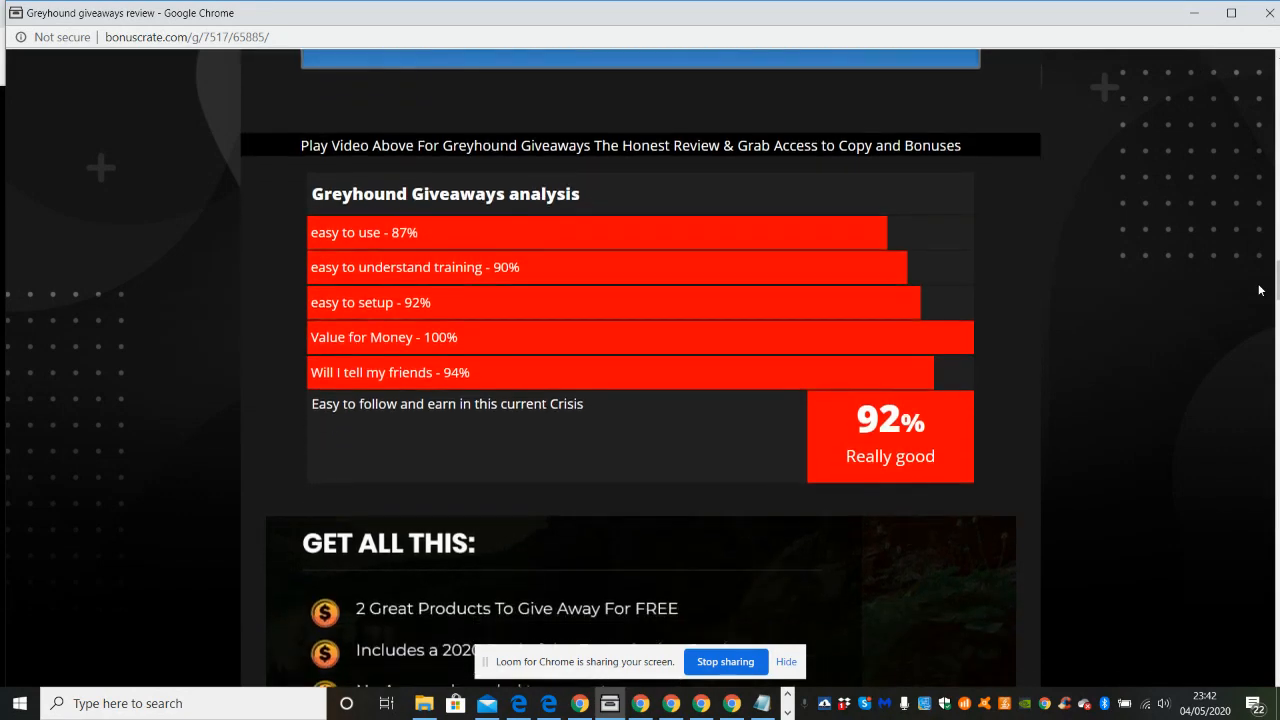
# Step: Scroll past Get All This and the countdown to Darren's Alternative Traffic super bonus
pyautogui.scroll(-3)
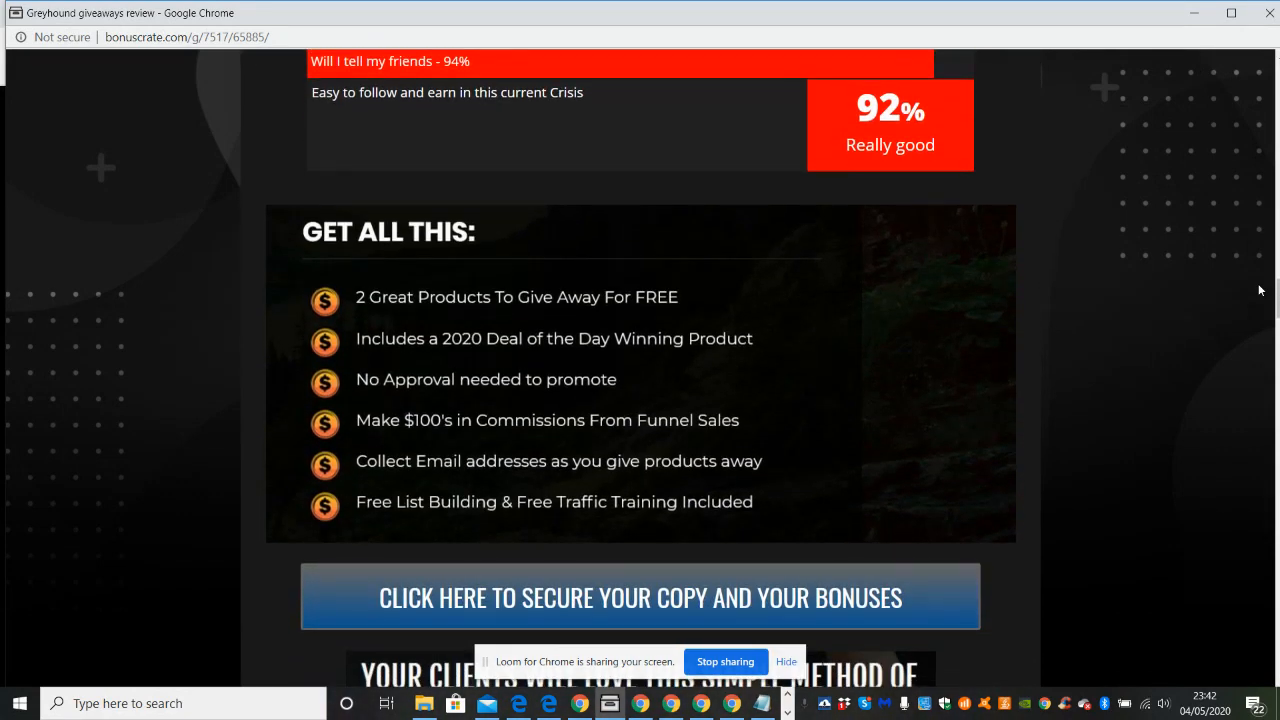
pyautogui.scroll(-3)
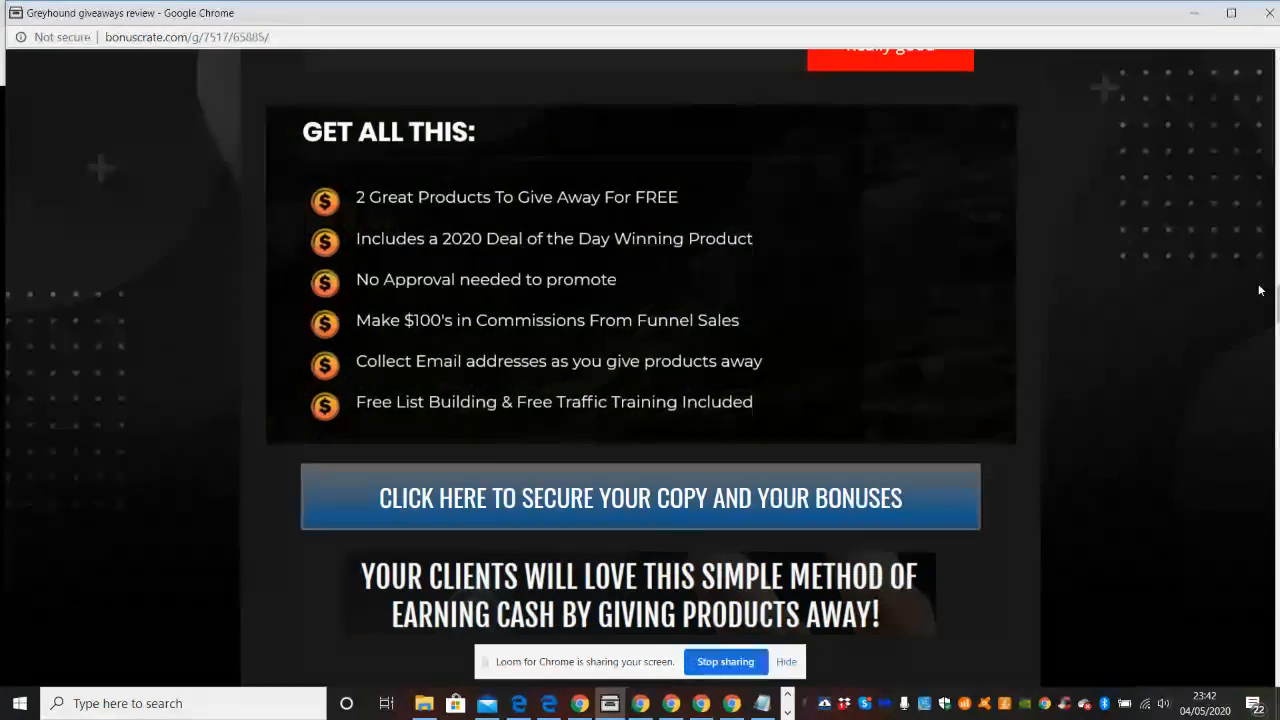
pyautogui.scroll(-3)
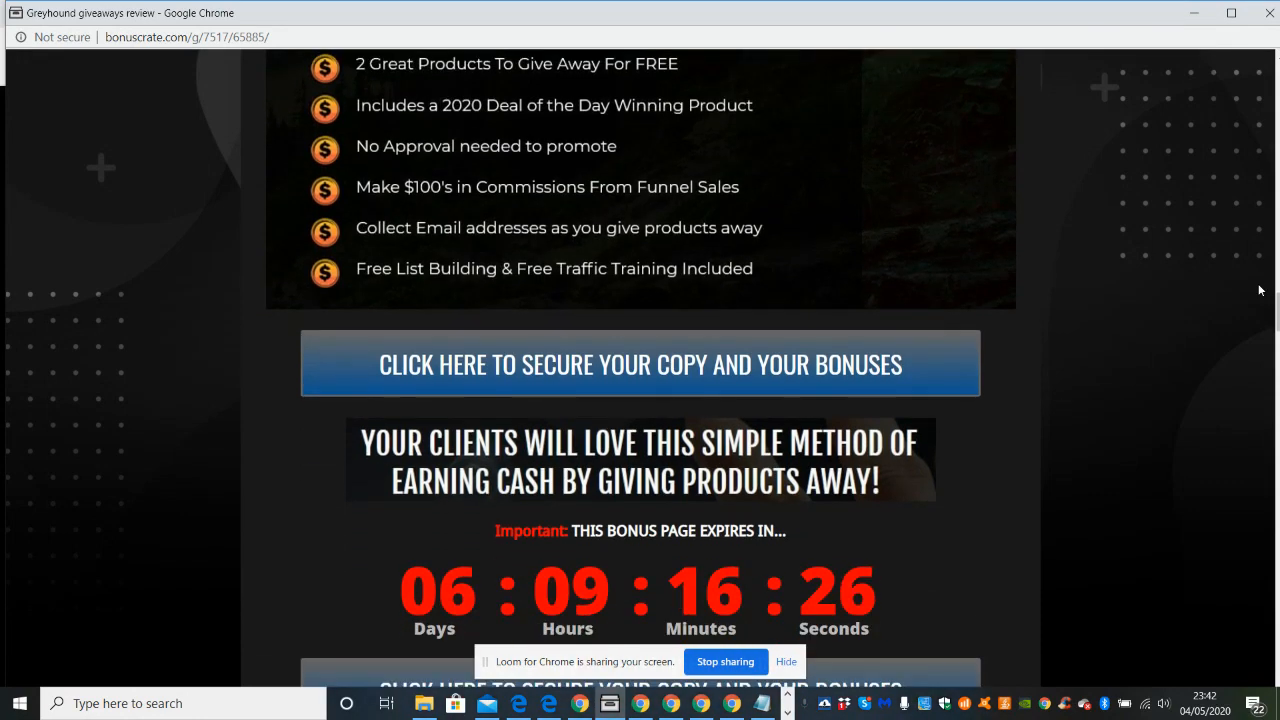
pyautogui.scroll(-3)
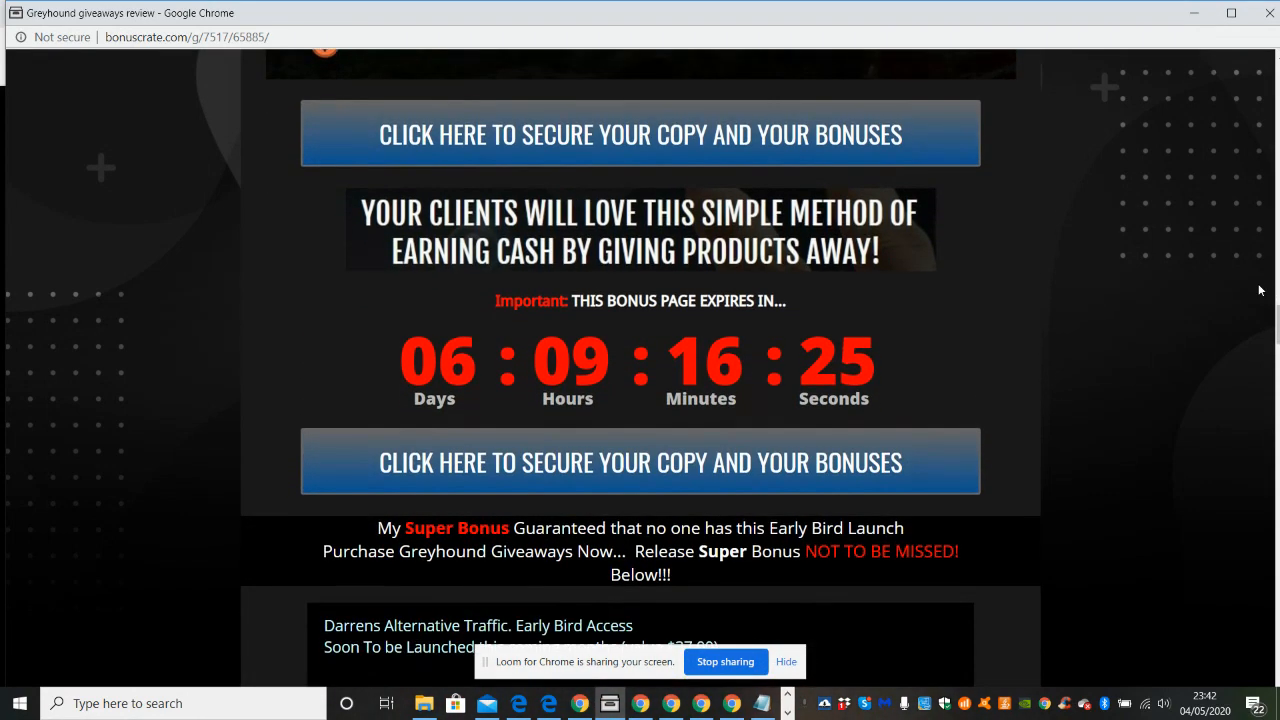
pyautogui.scroll(-3)
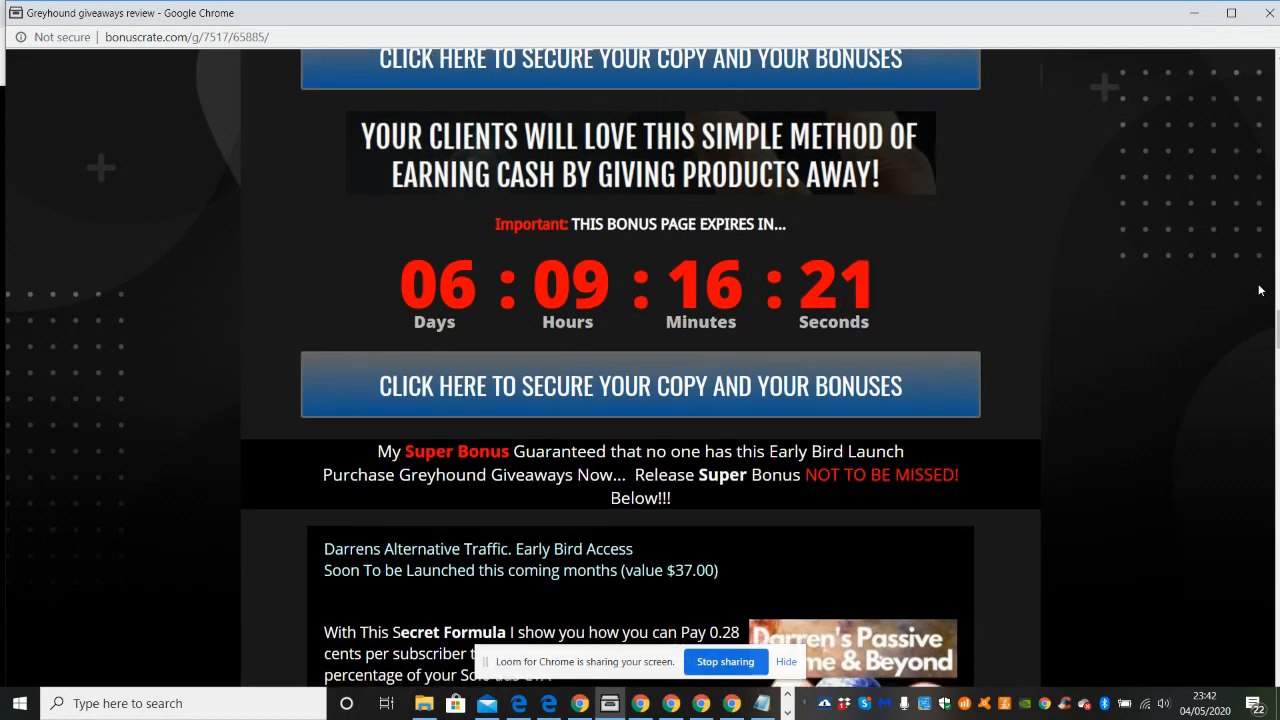
pyautogui.scroll(-3)
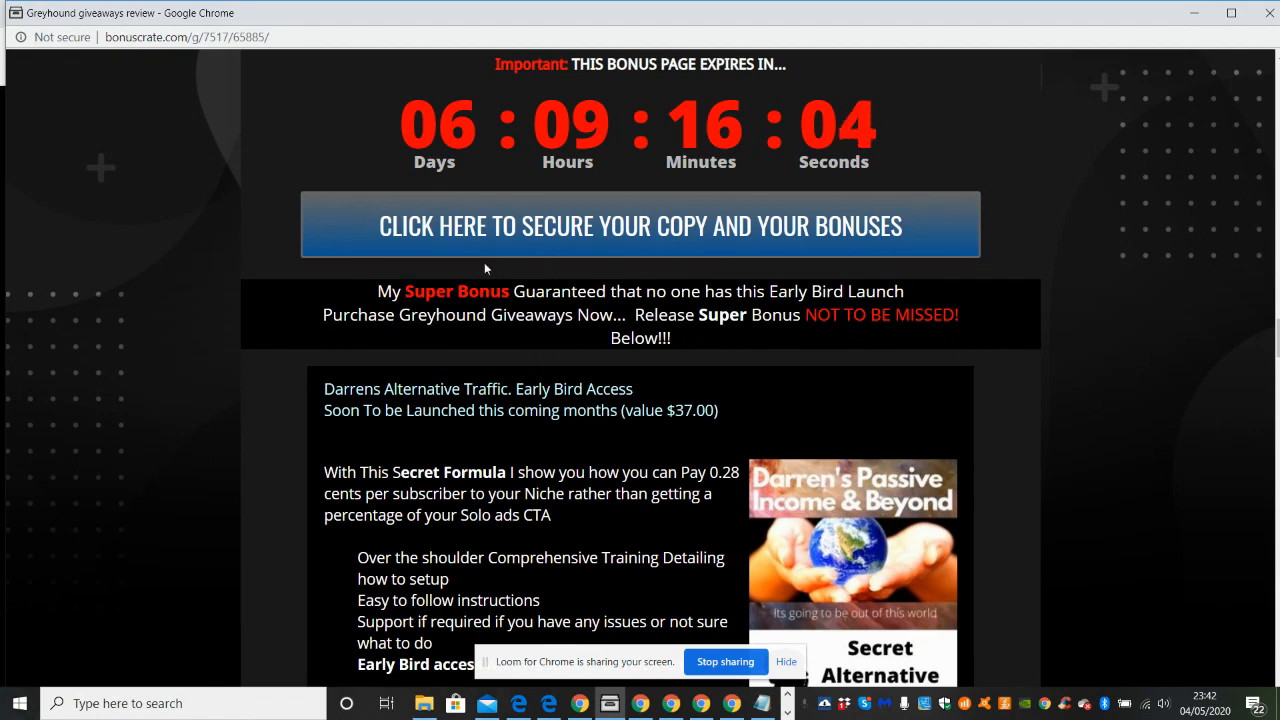
pyautogui.moveTo(602, 238)
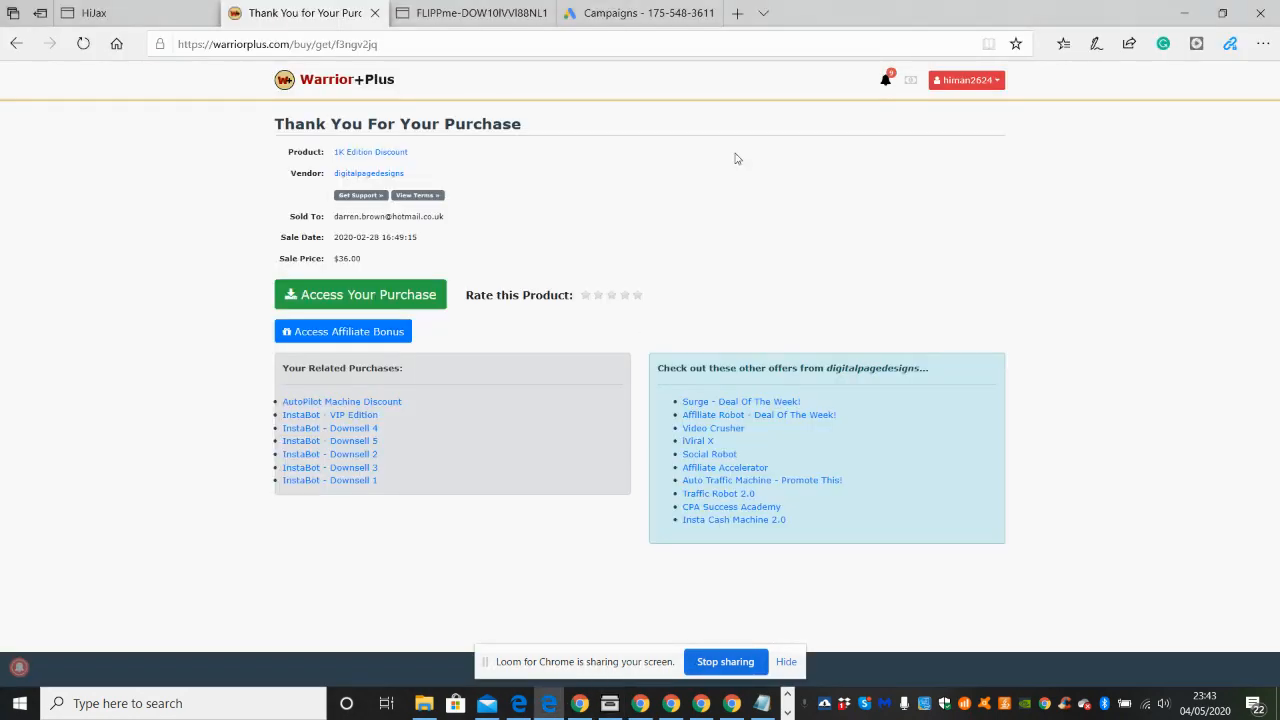
# Step: Review the WarriorPlus Thank You page for the 1K Edition Discount purchase
pyautogui.click(963, 80)
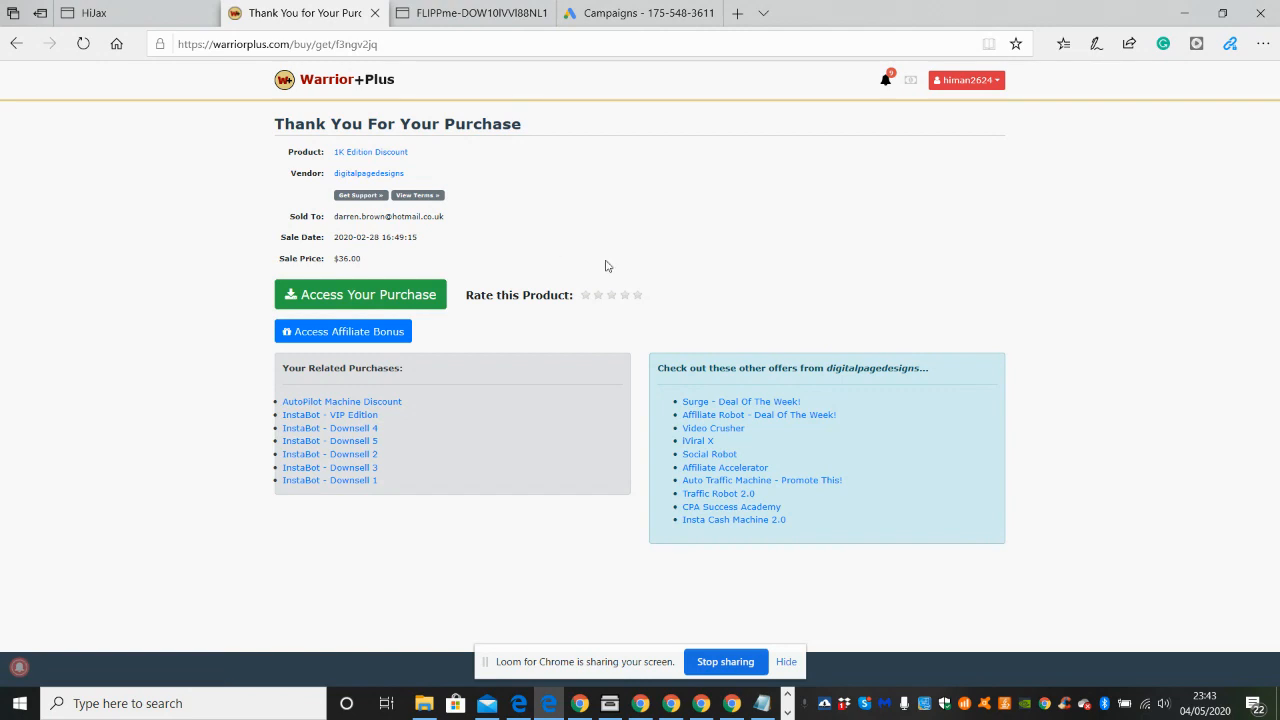
pyautogui.moveTo(588, 246)
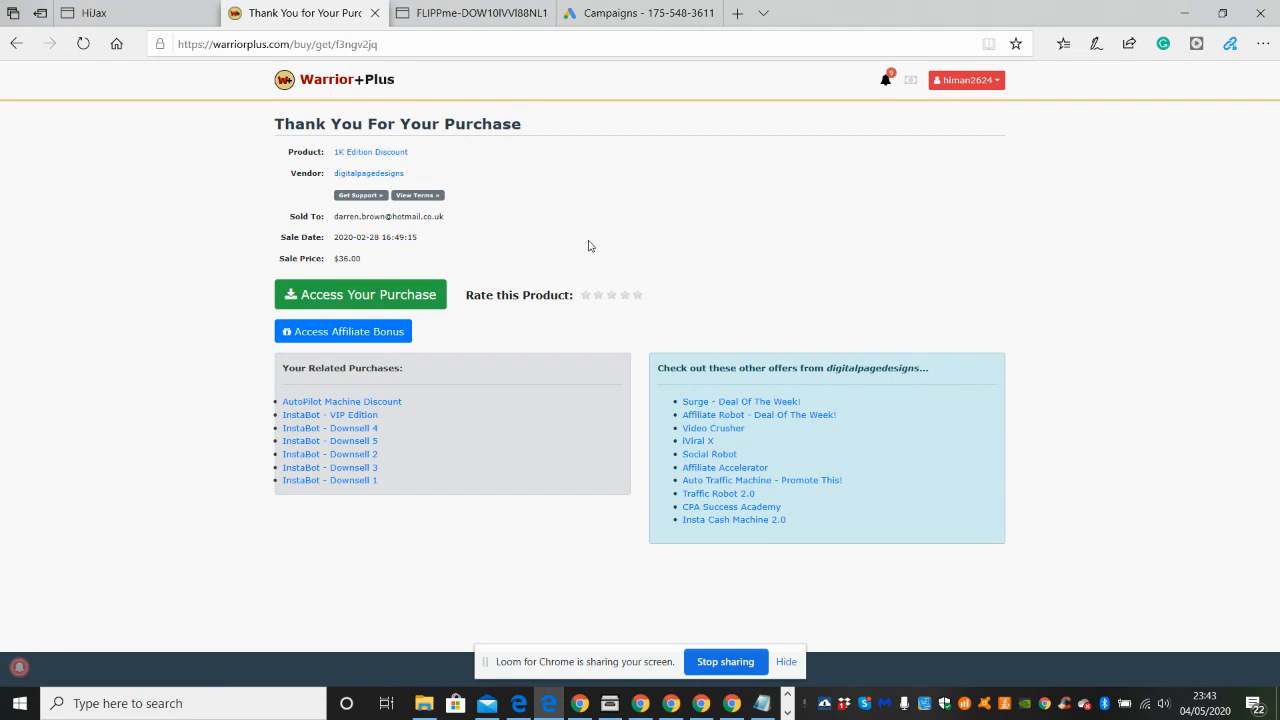
pyautogui.moveTo(660, 223)
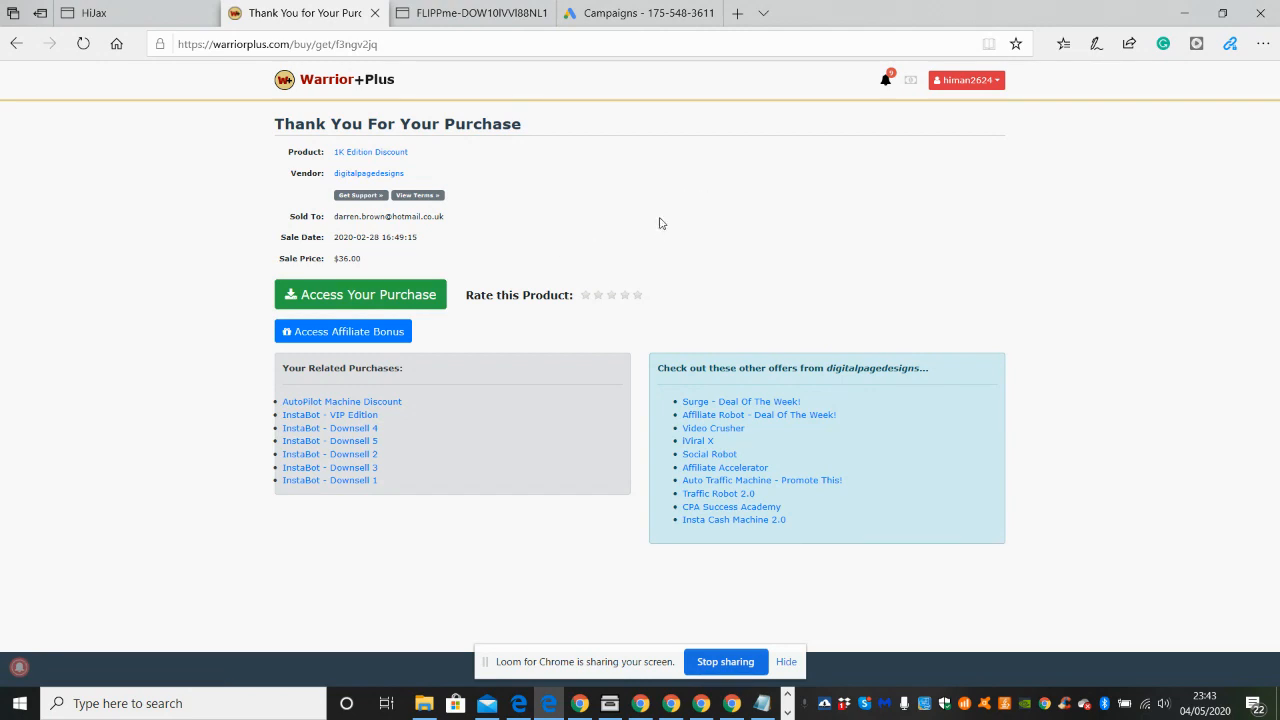
pyautogui.moveTo(588, 236)
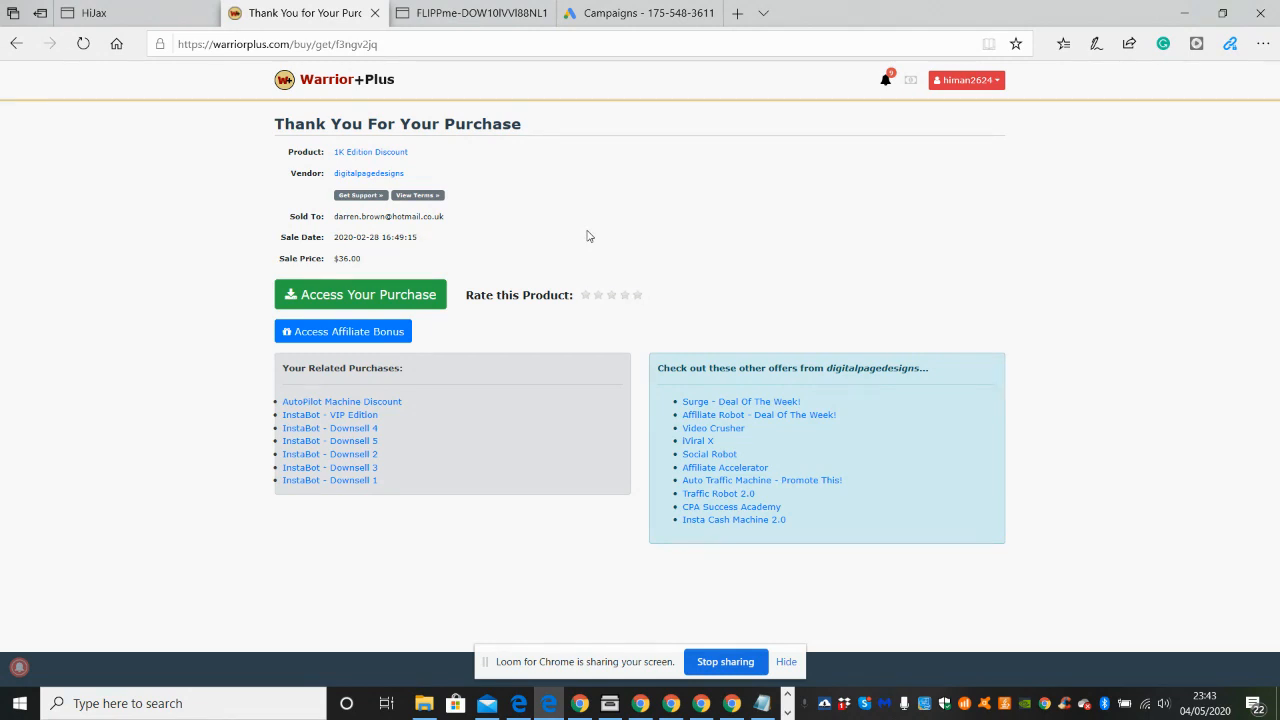
pyautogui.moveTo(585, 224)
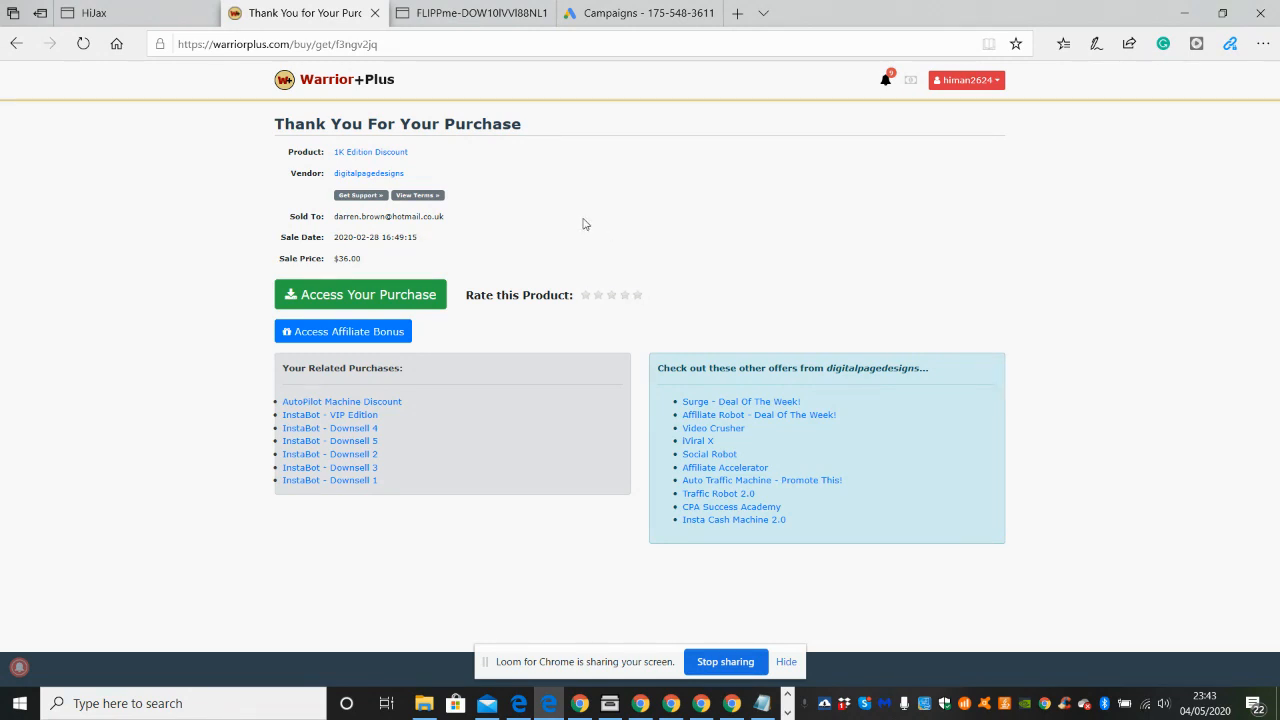
pyautogui.moveTo(563, 241)
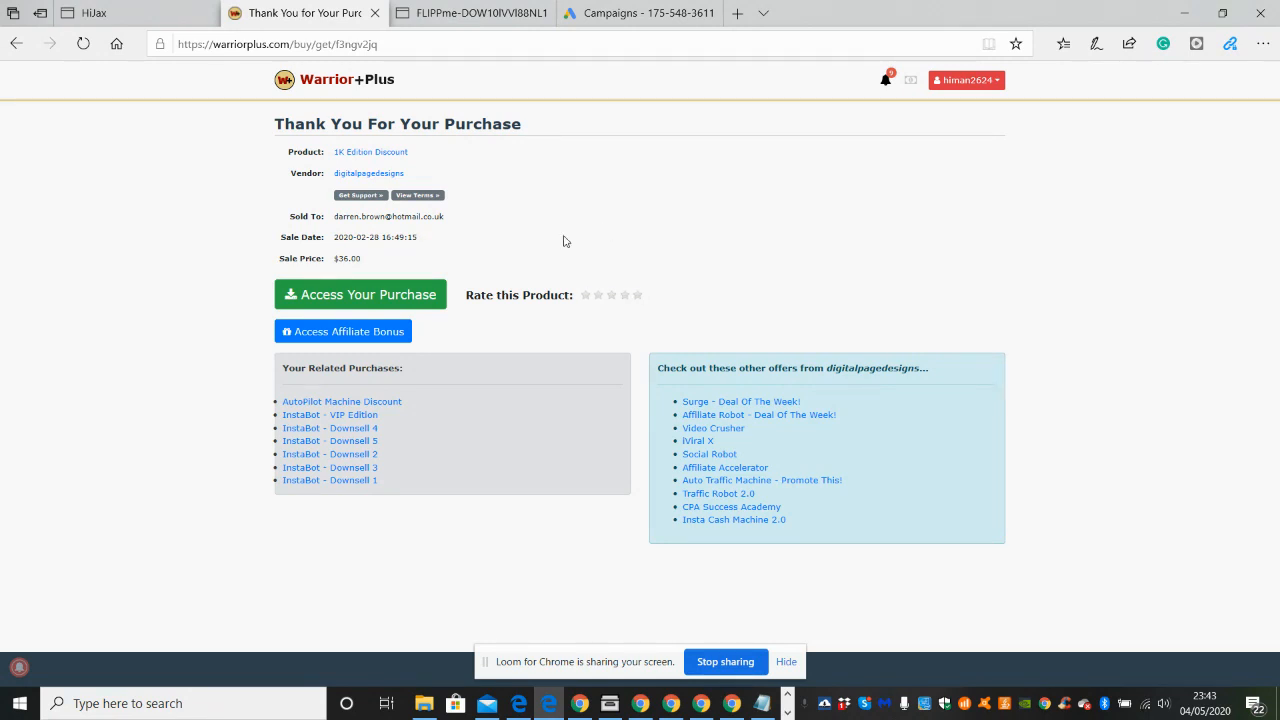
pyautogui.moveTo(554, 224)
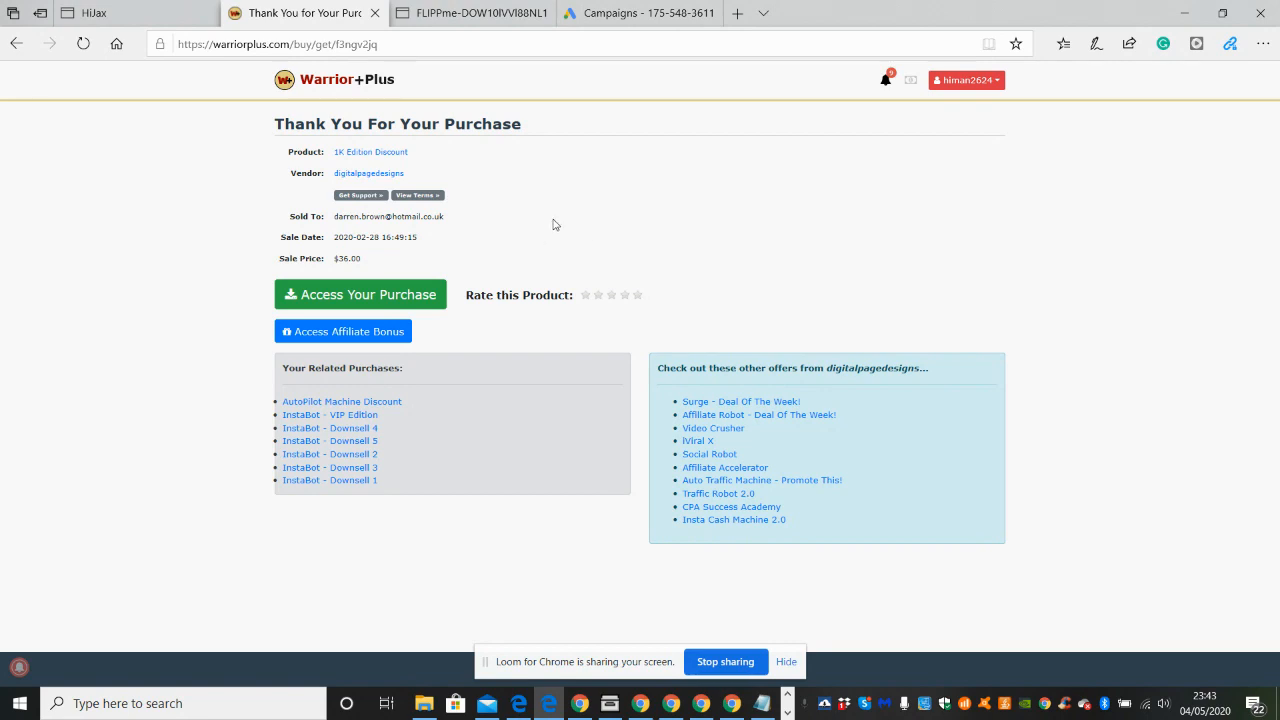
pyautogui.moveTo(510, 340)
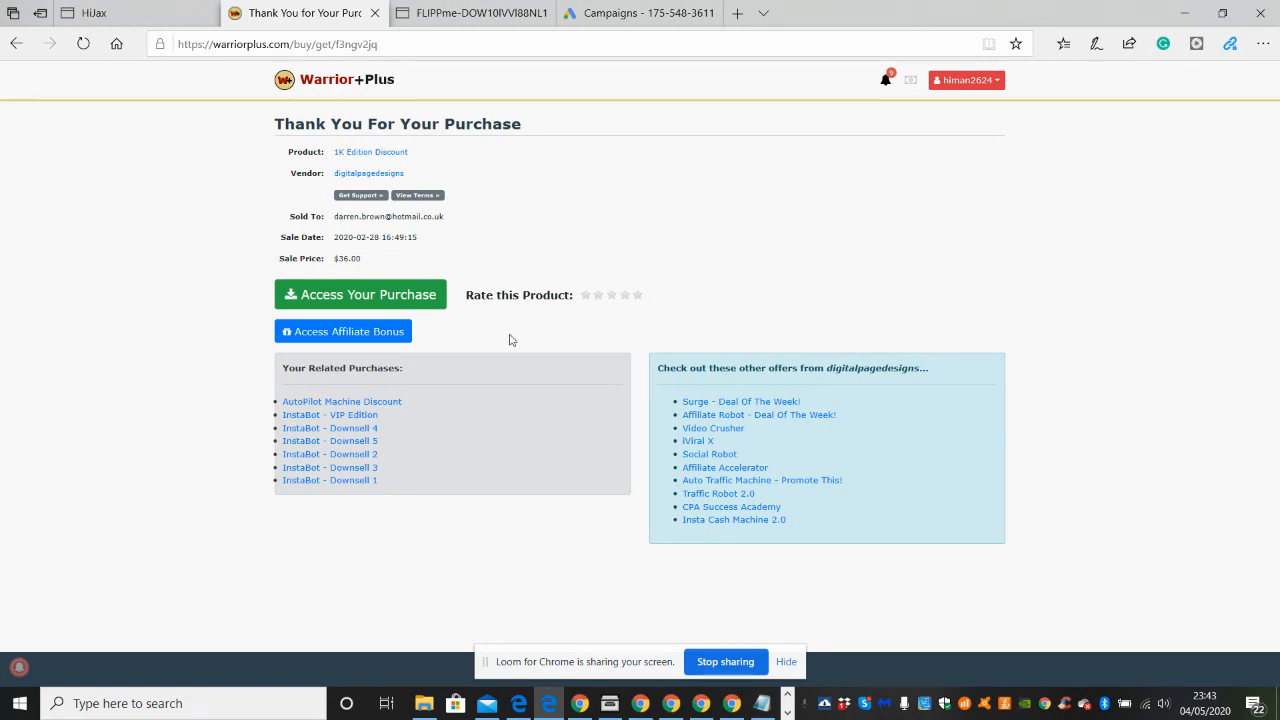
pyautogui.moveTo(330, 343)
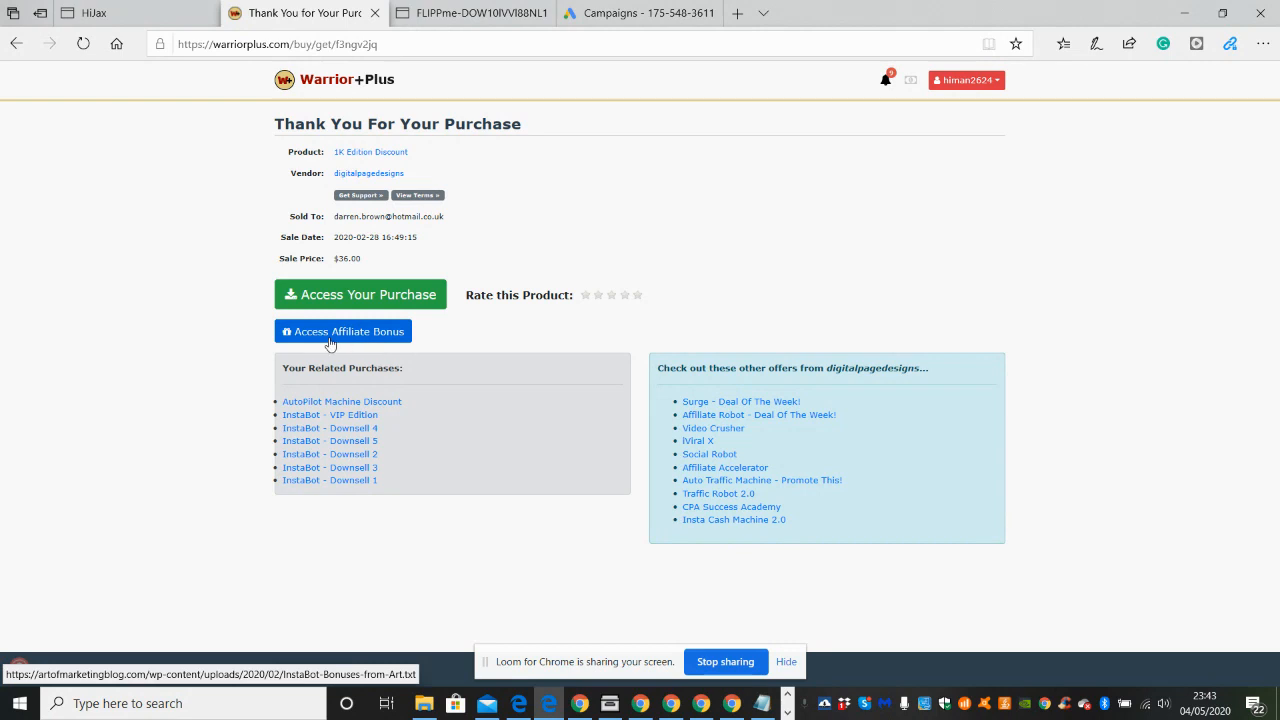
pyautogui.moveTo(322, 343)
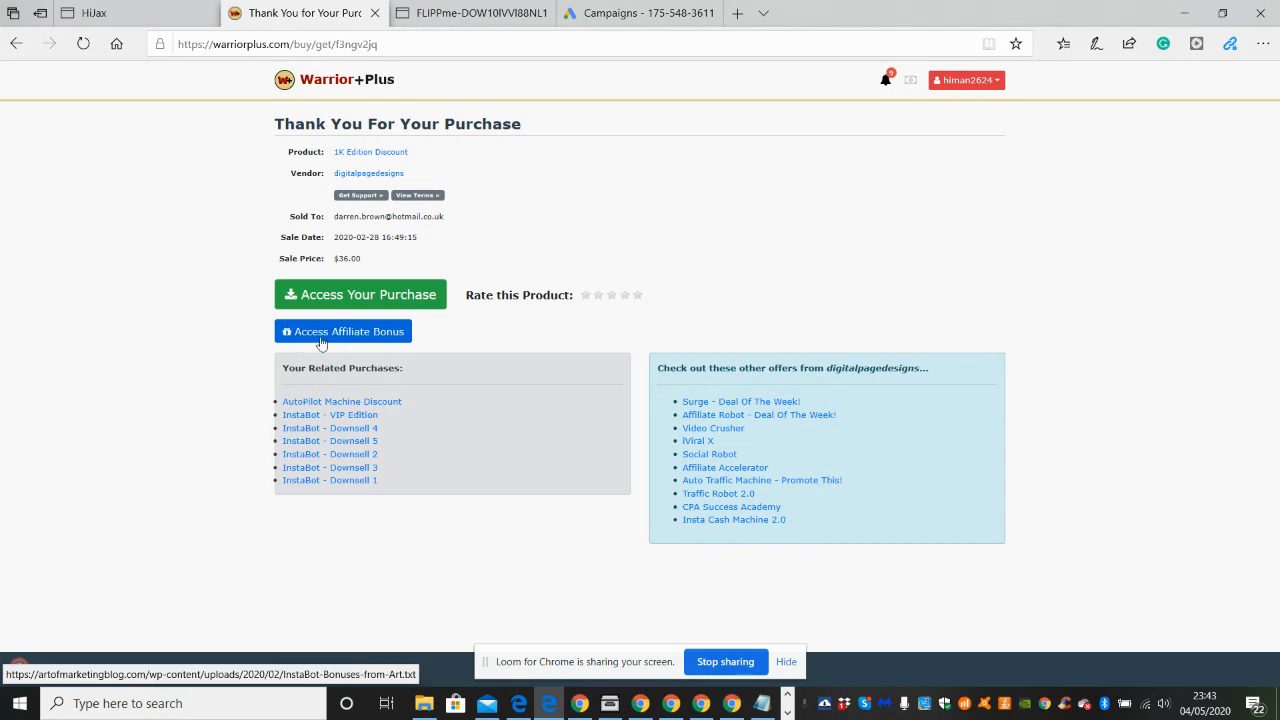
pyautogui.moveTo(349, 342)
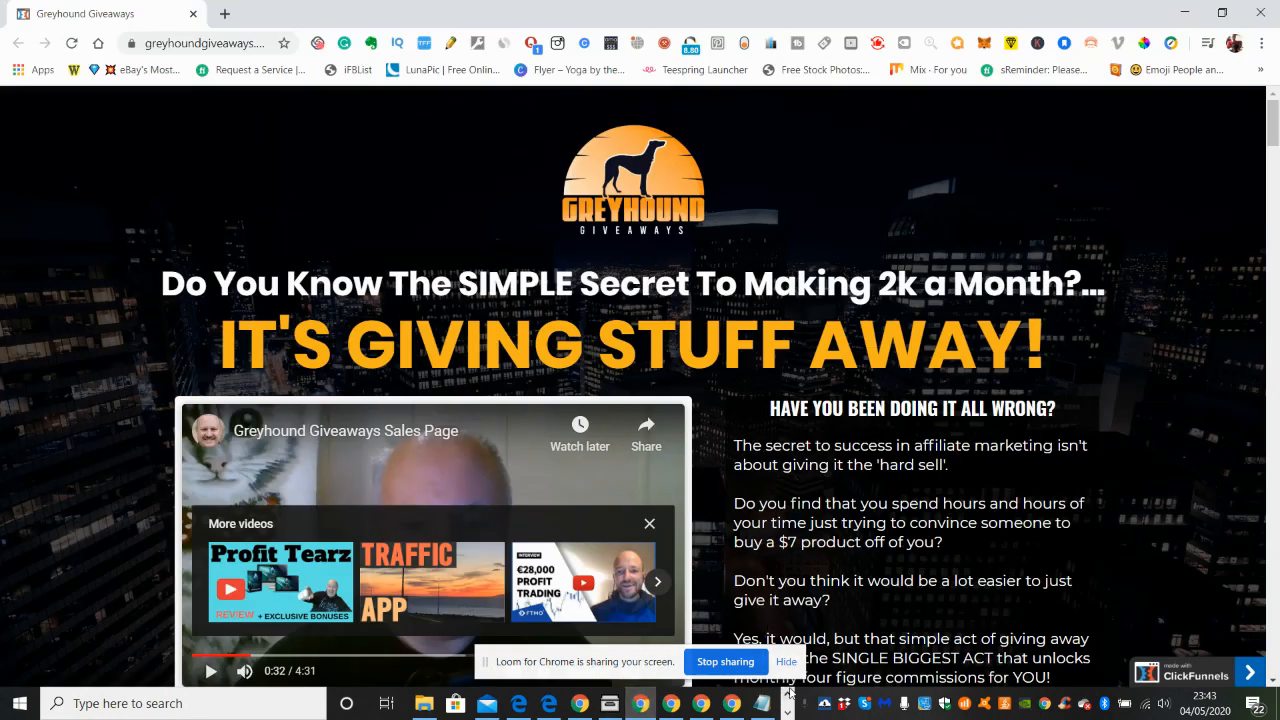
# Step: Scroll the sales page to the red Read This Before Going Any Further banner
pyautogui.scroll(-3)
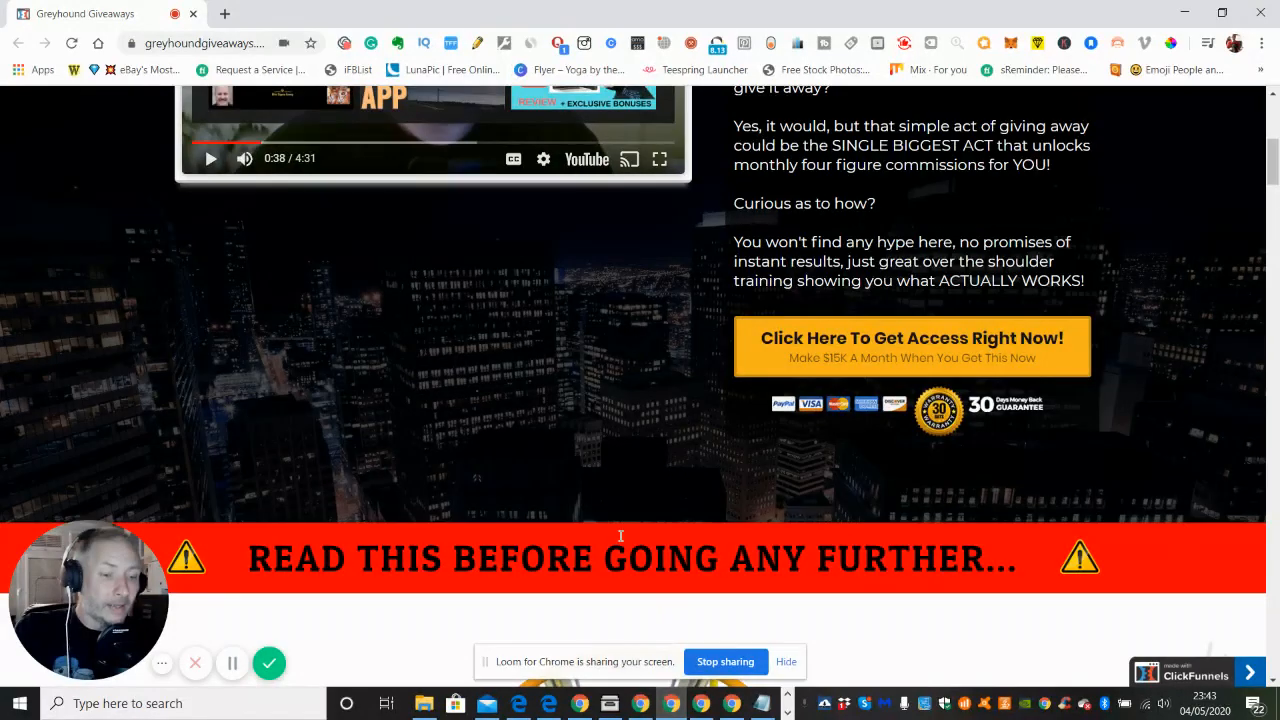
pyautogui.moveTo(415, 428)
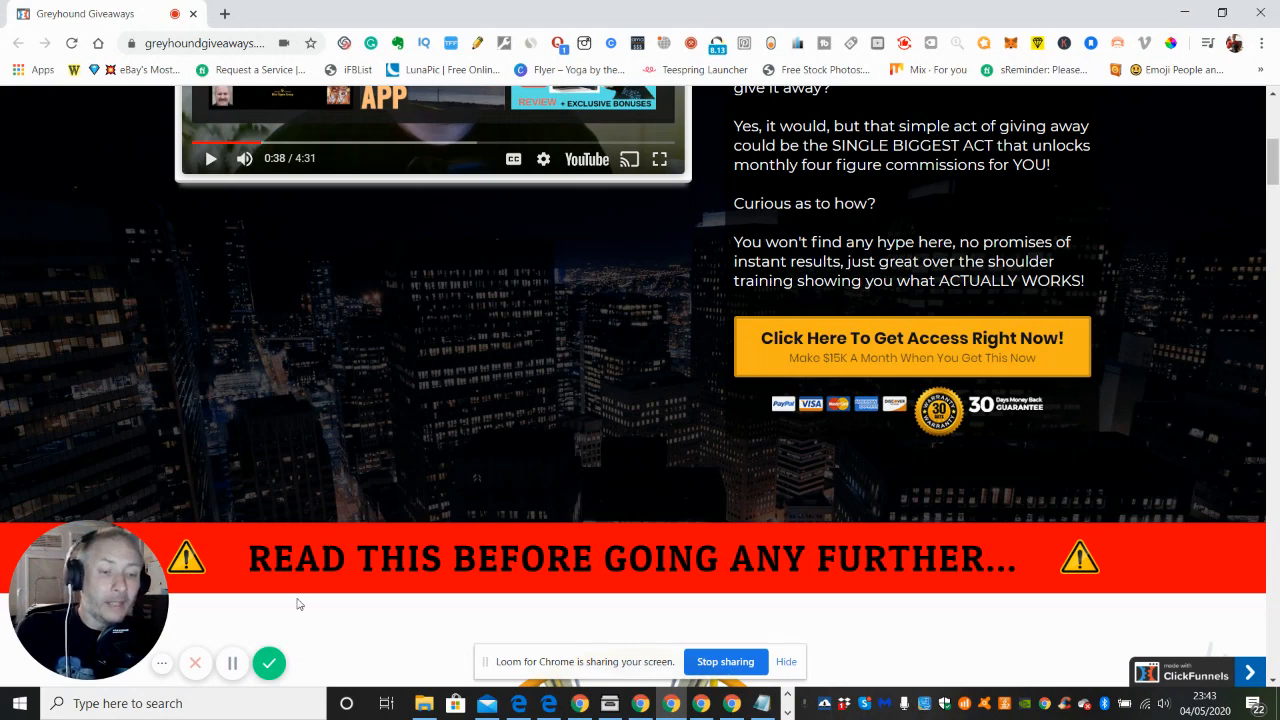
pyautogui.moveTo(270, 663)
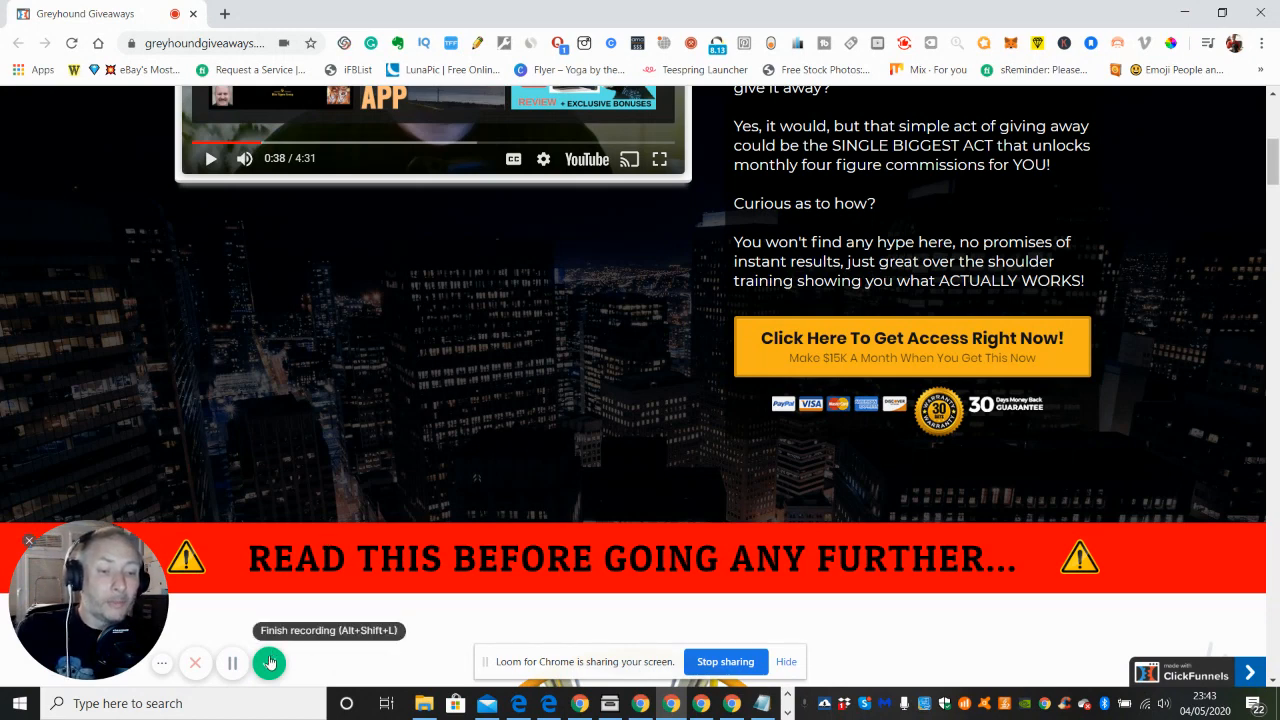